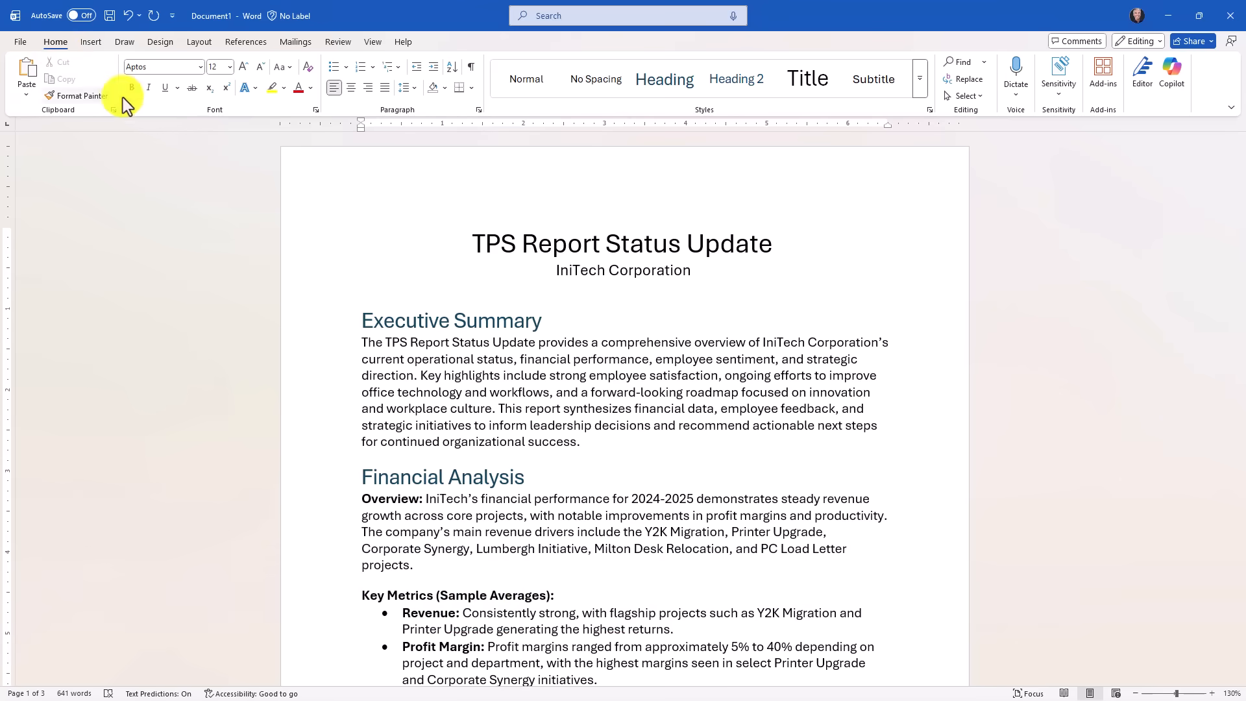
mouse_move(1171, 71)
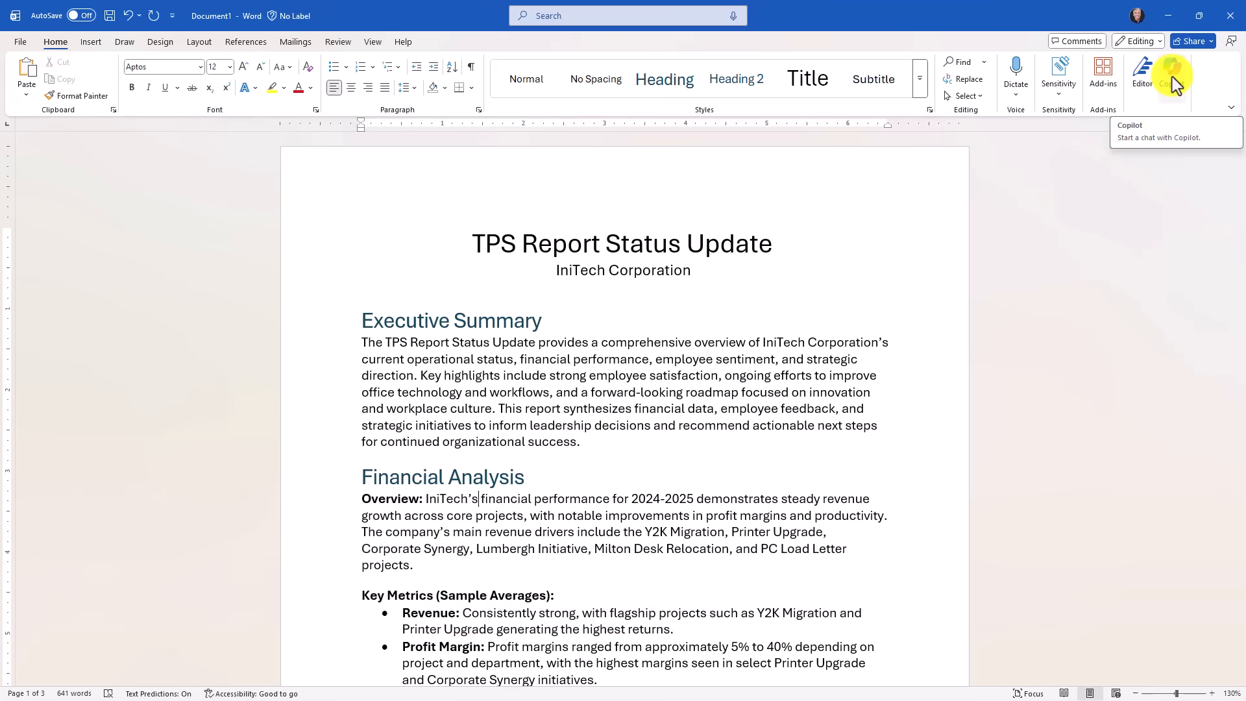
- Show the Copilot pane beside the TPS Report and view its past conversations list
click(1173, 74)
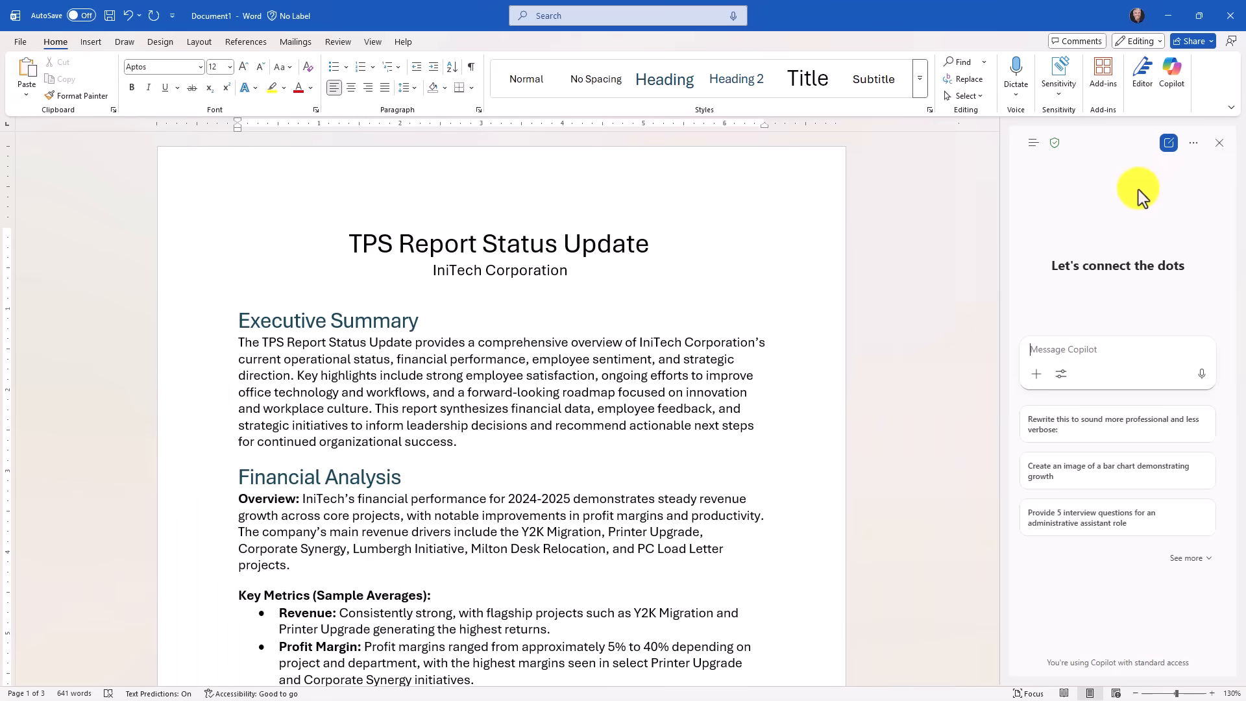
mouse_move(1029, 256)
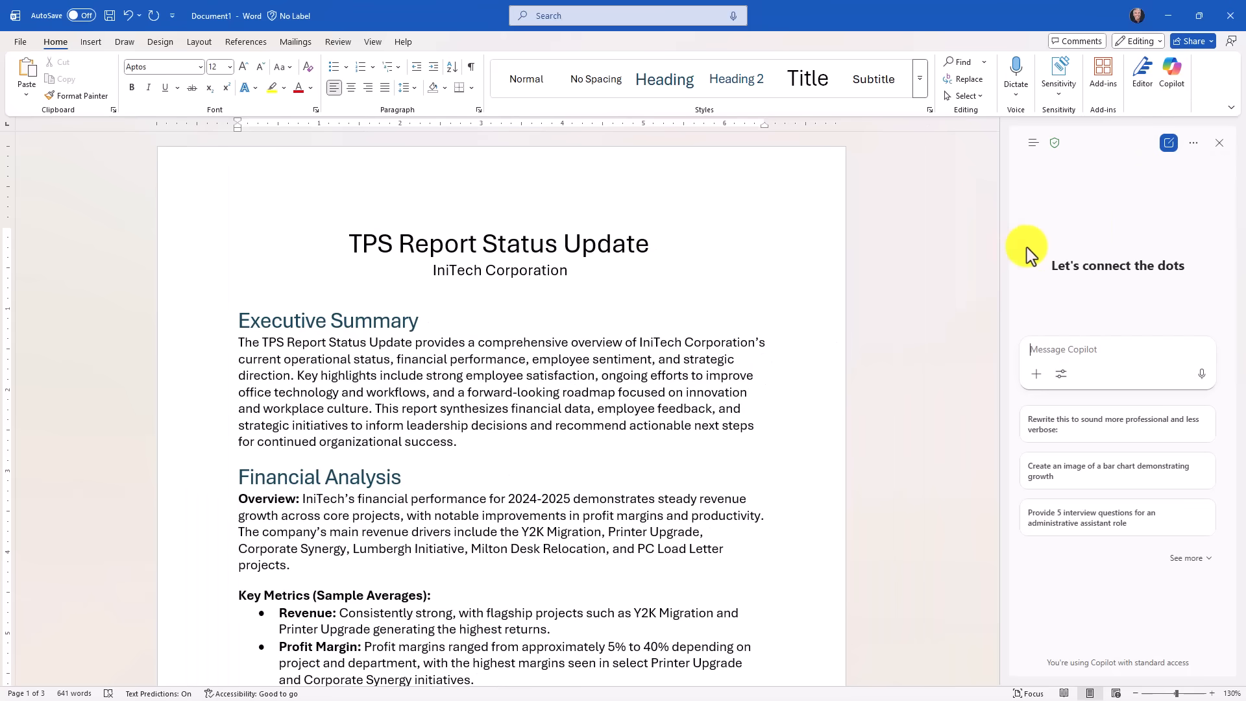
mouse_move(1000, 247)
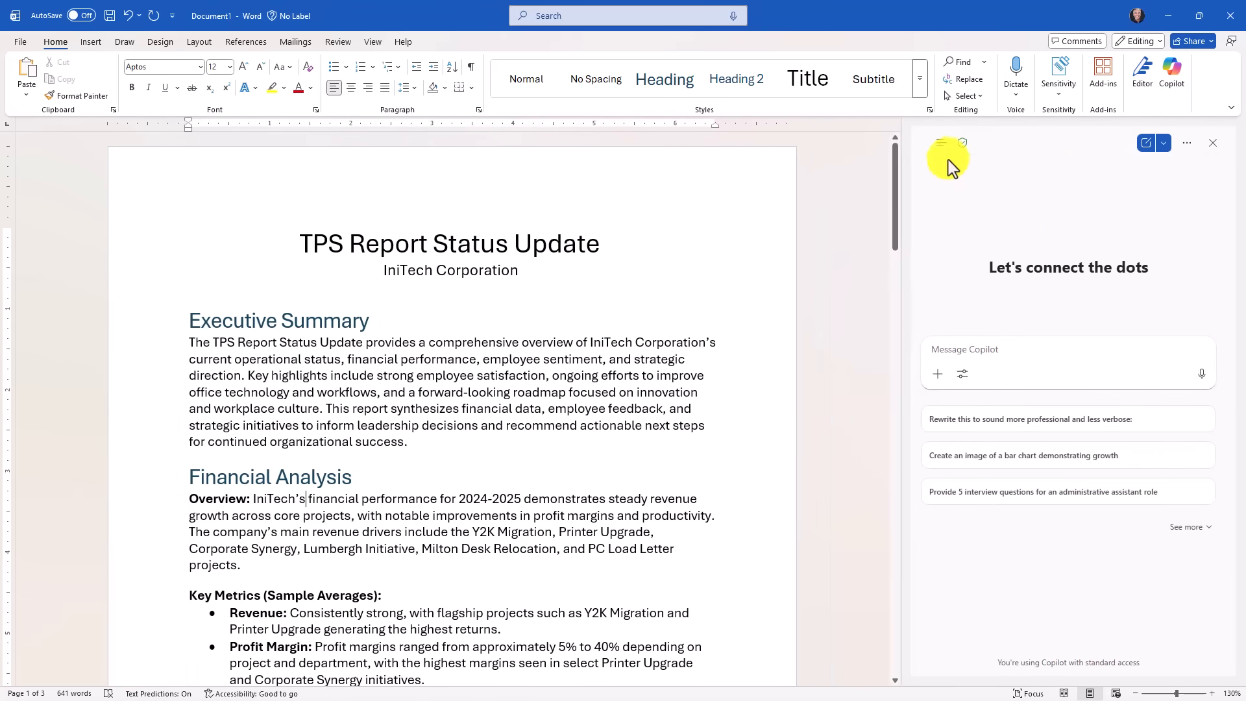
click(942, 144)
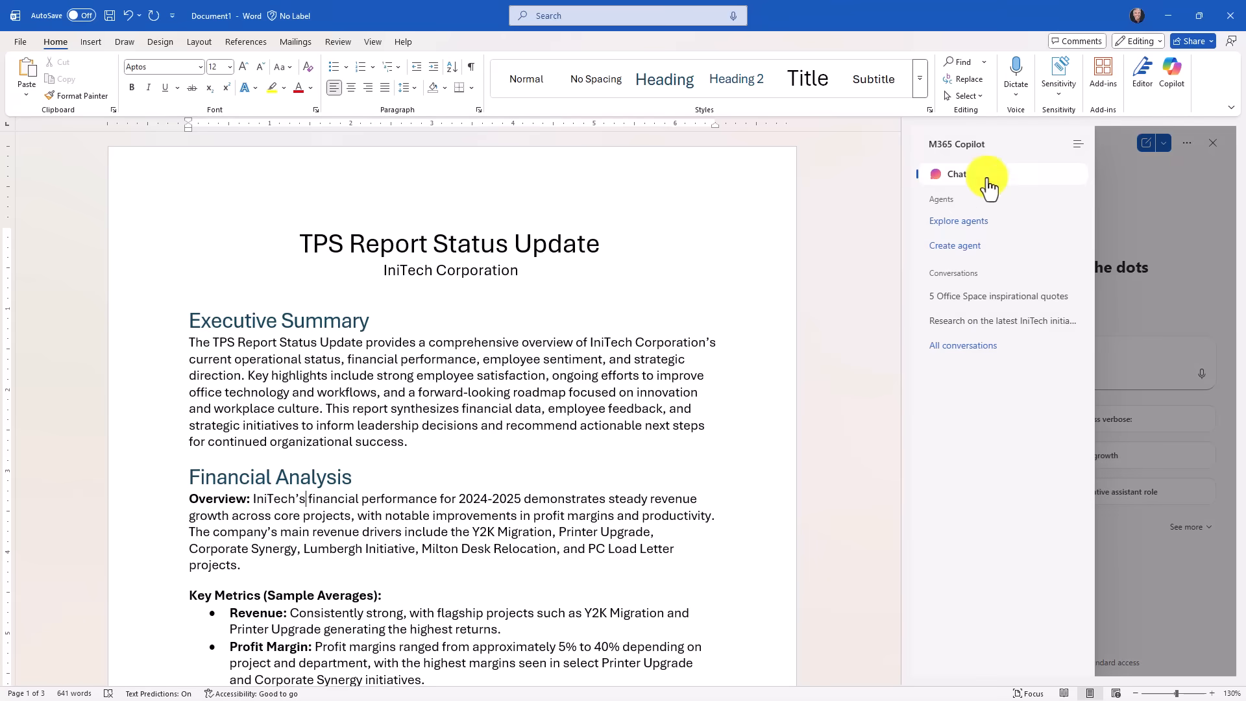
mouse_move(1021, 289)
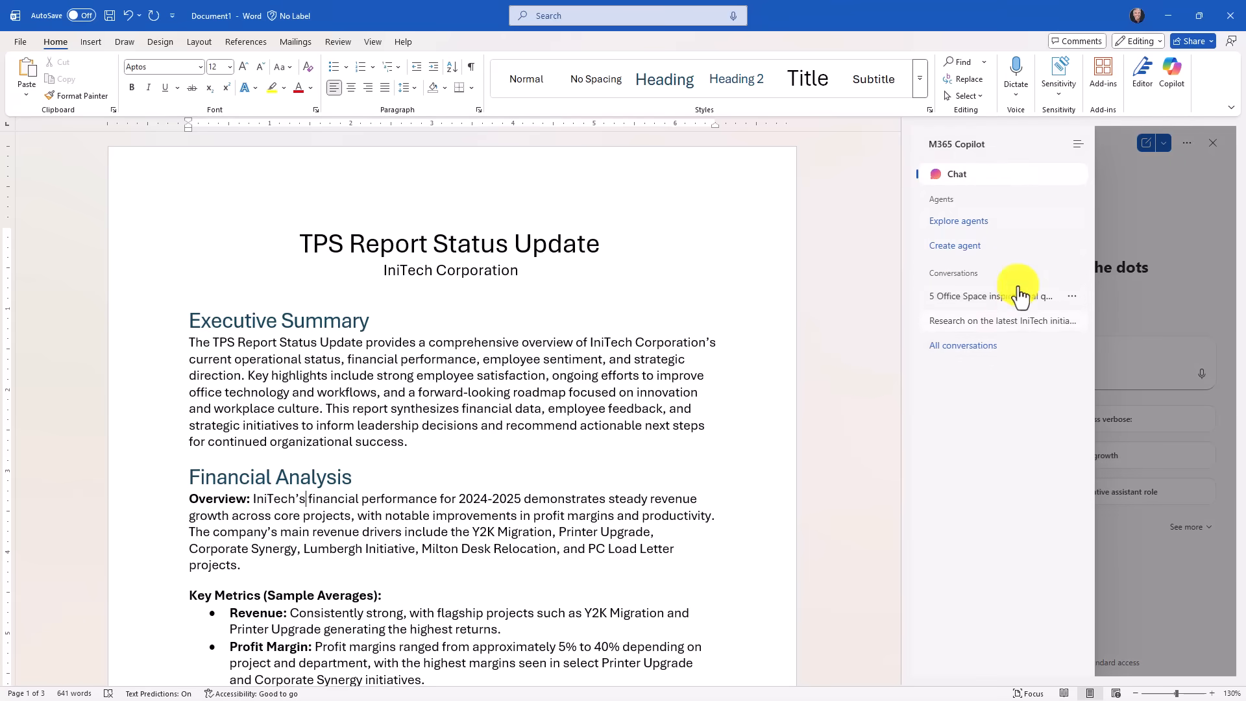
mouse_move(1029, 392)
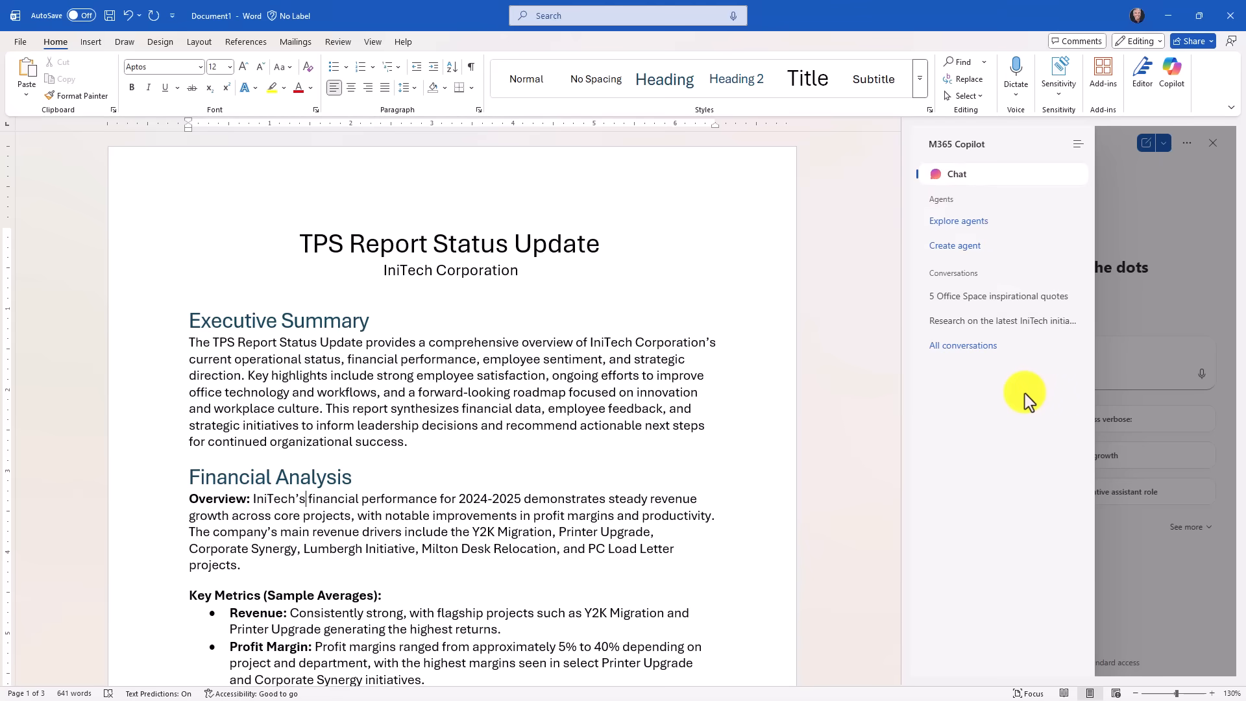
mouse_move(1086, 363)
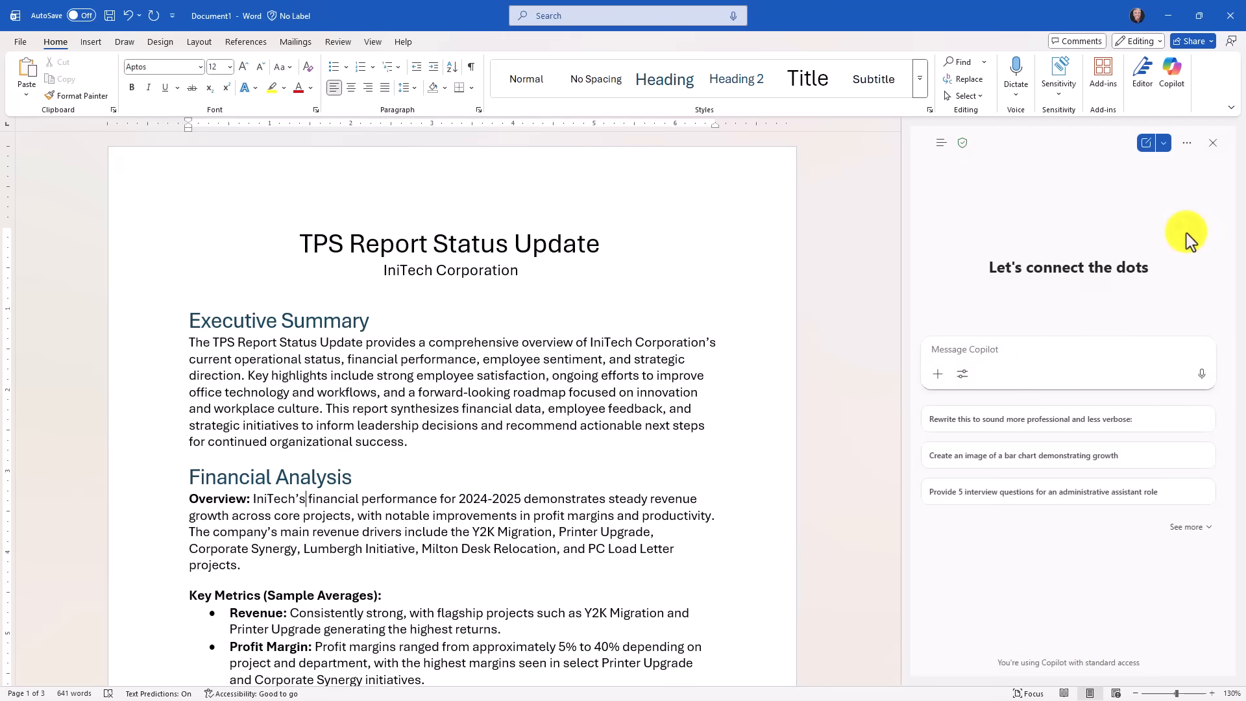
mouse_move(1028, 351)
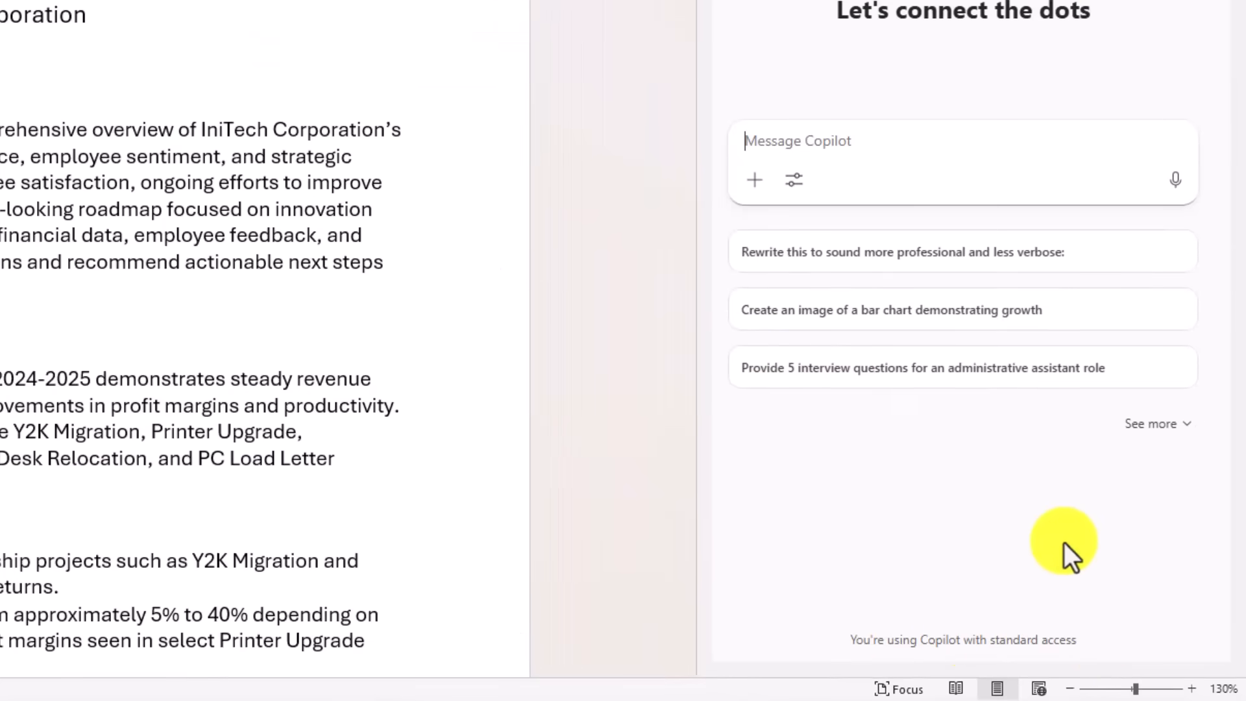
mouse_move(1069, 540)
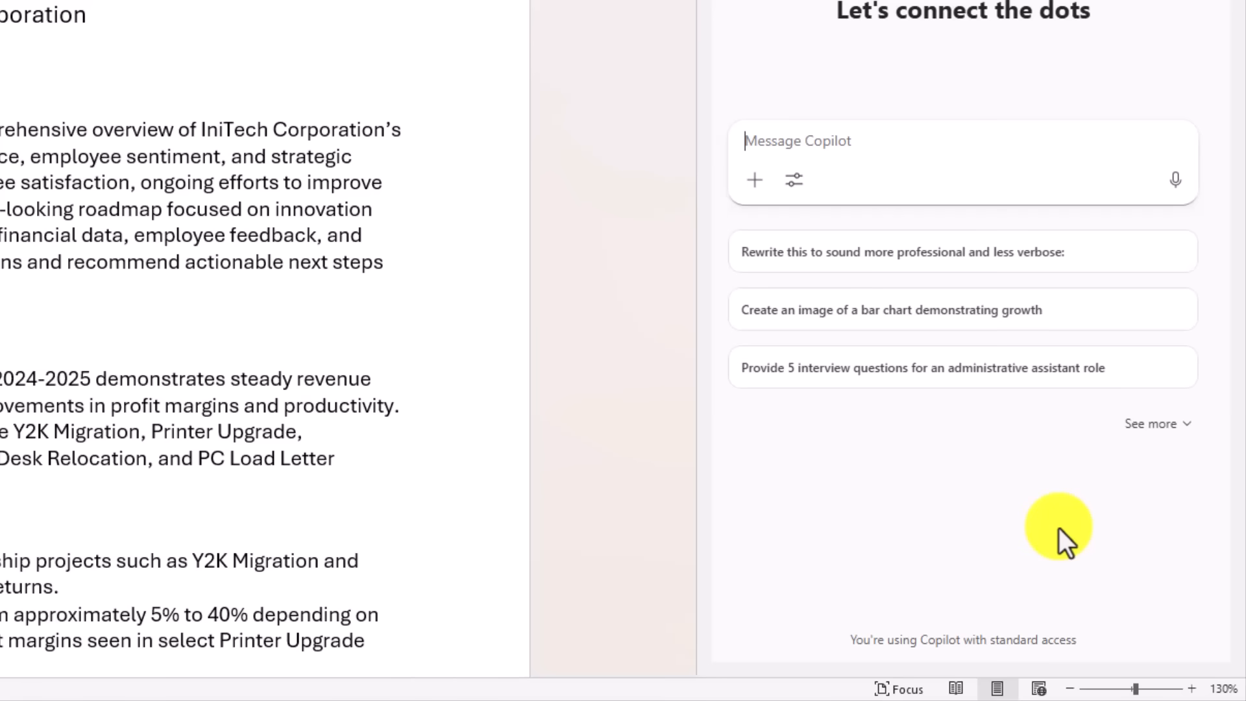
mouse_move(921, 525)
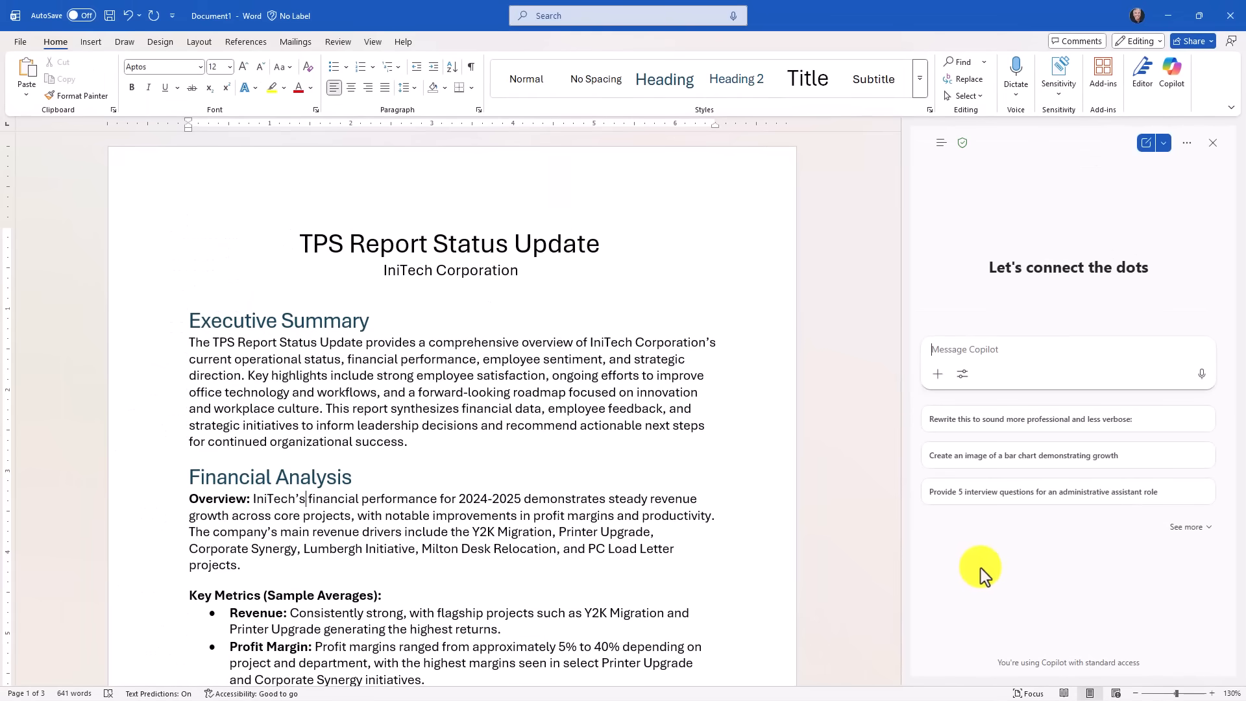
mouse_move(616, 494)
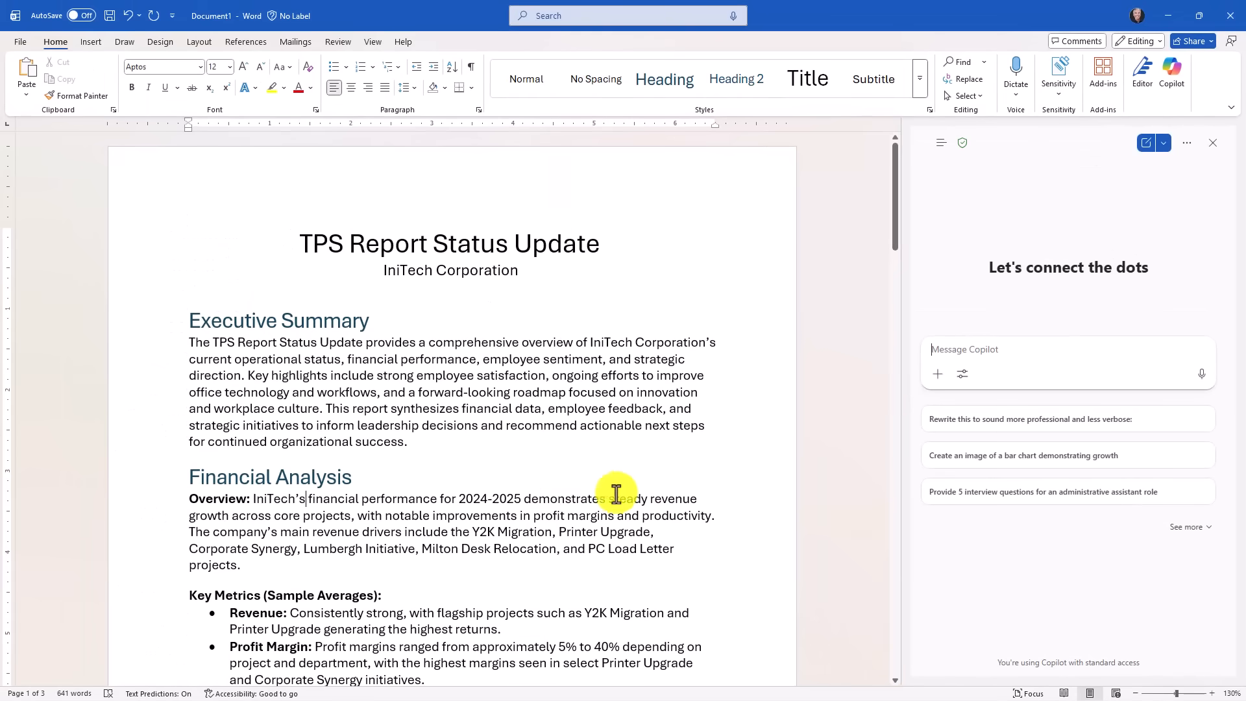
mouse_move(1079, 290)
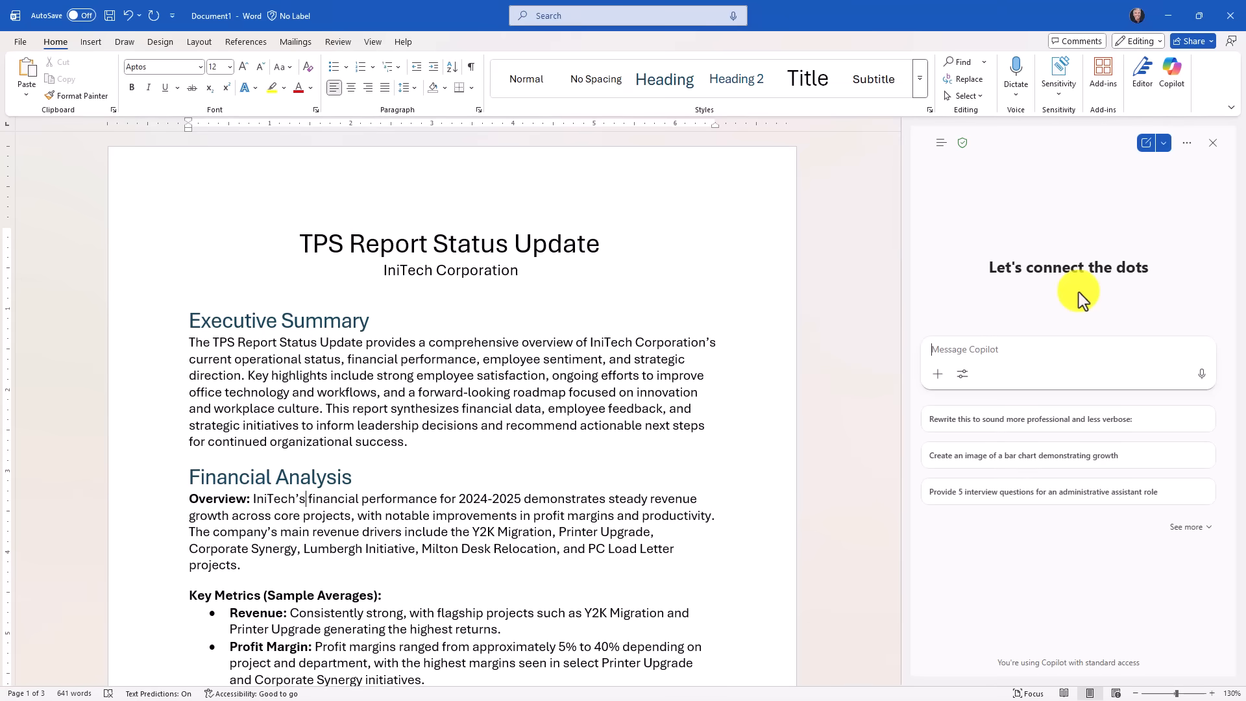
- Enable the Try GPT-5 toggle in the Copilot chat options
click(1185, 142)
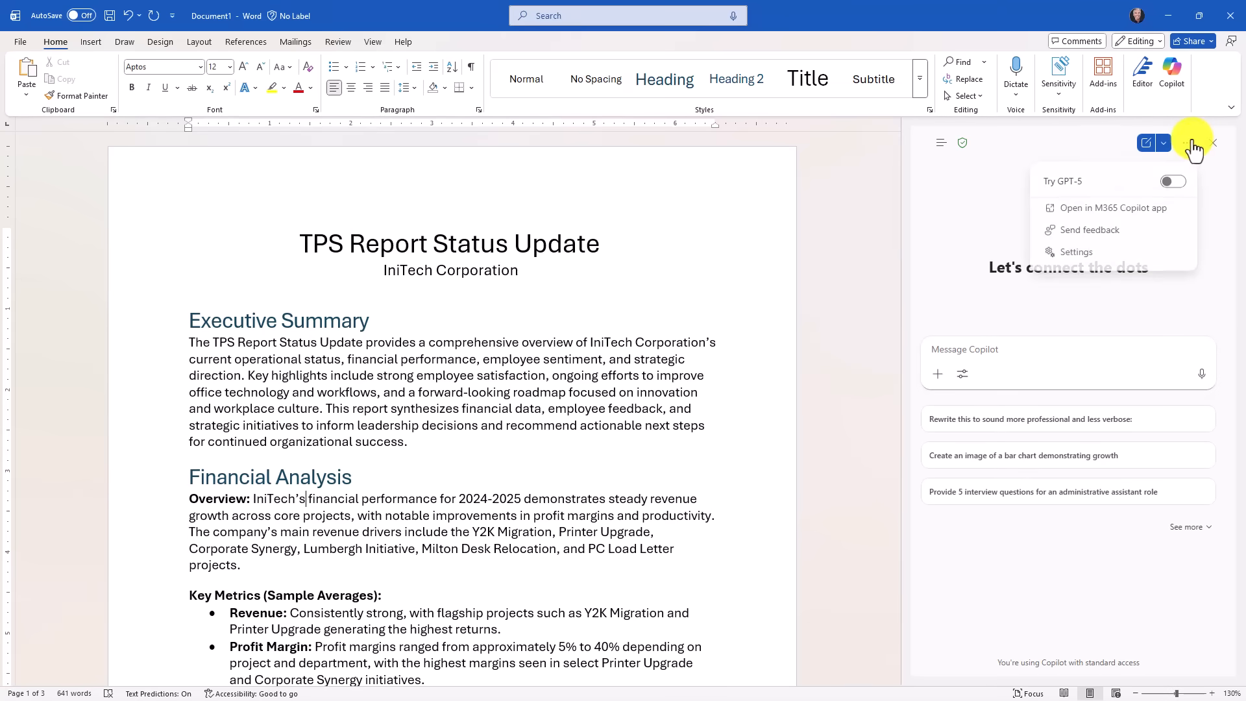
click(1172, 182)
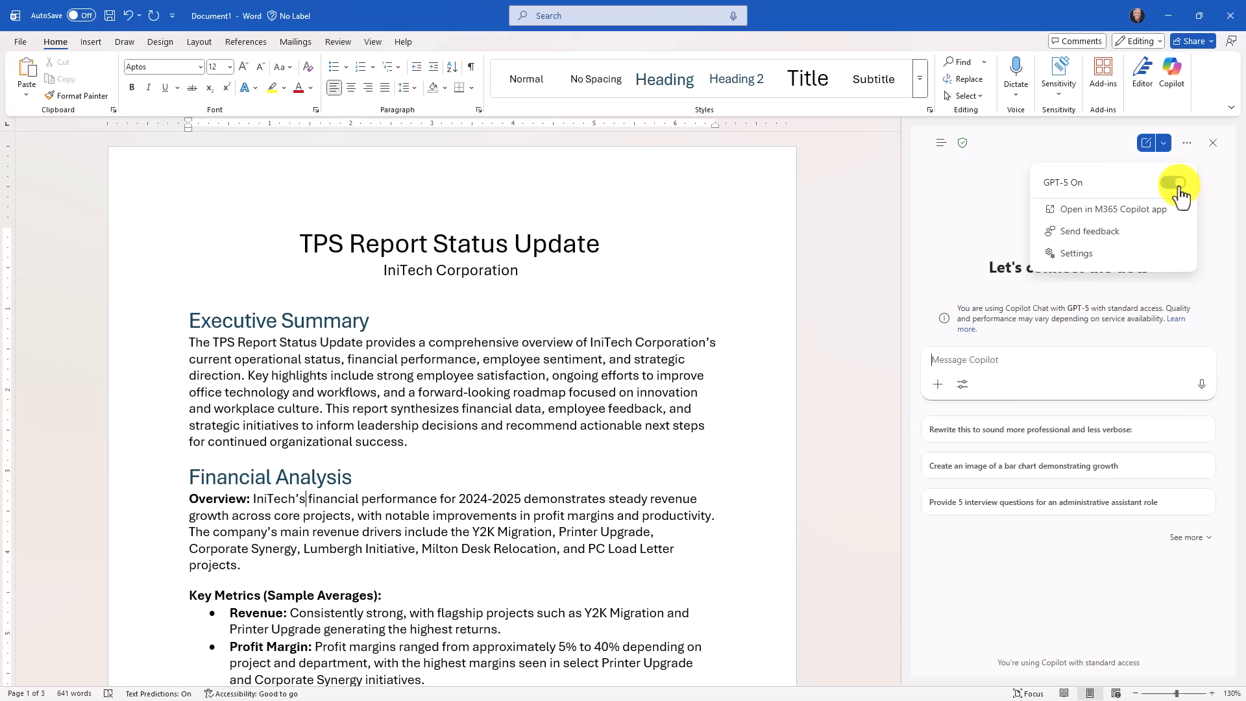
click(1173, 181)
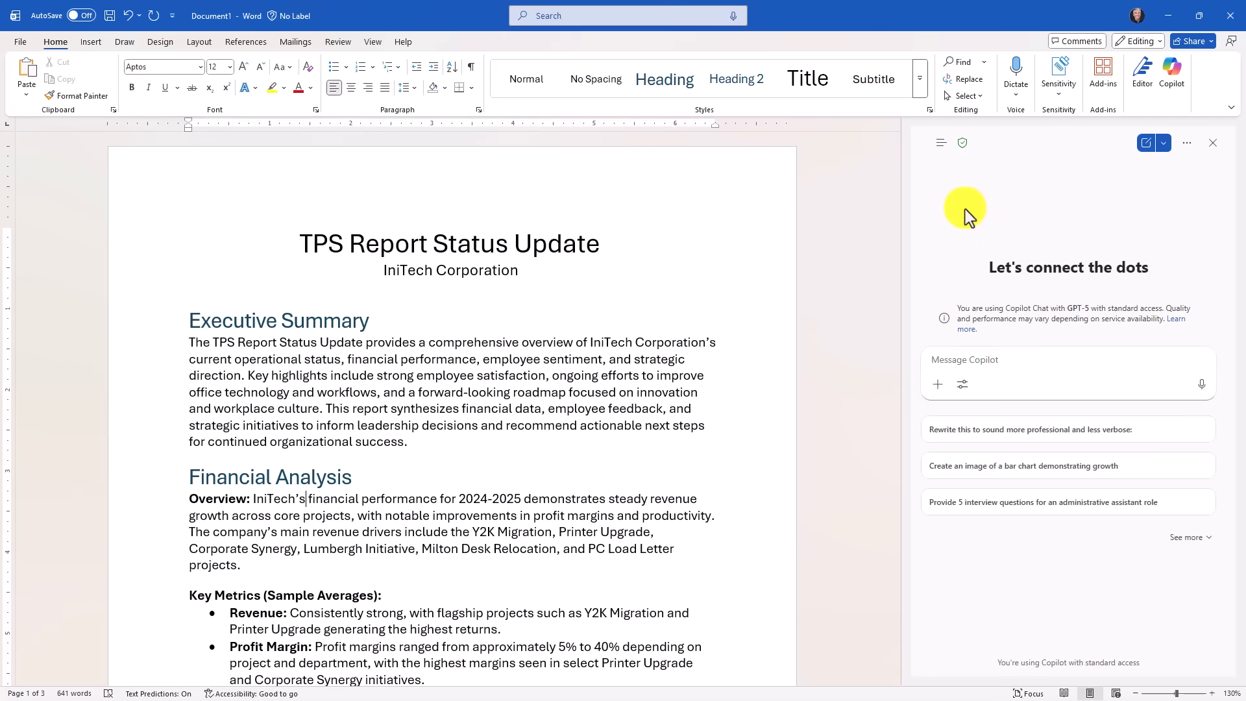
mouse_move(971, 360)
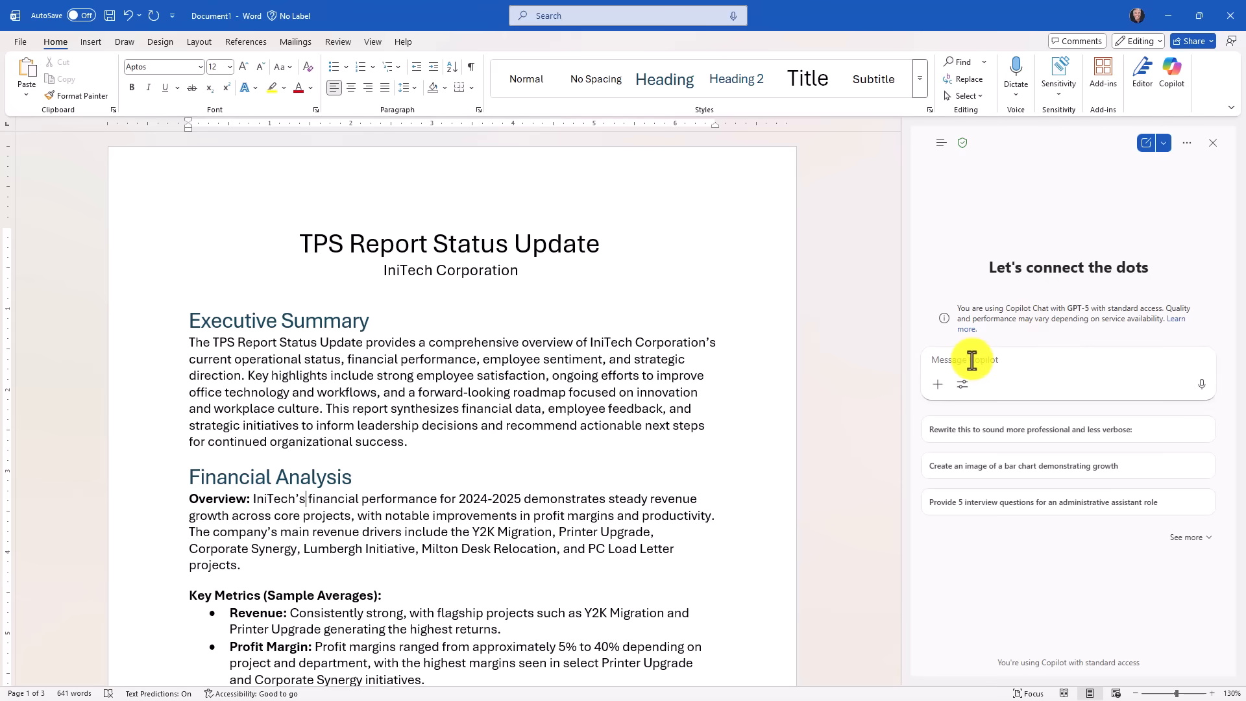
mouse_move(1005, 376)
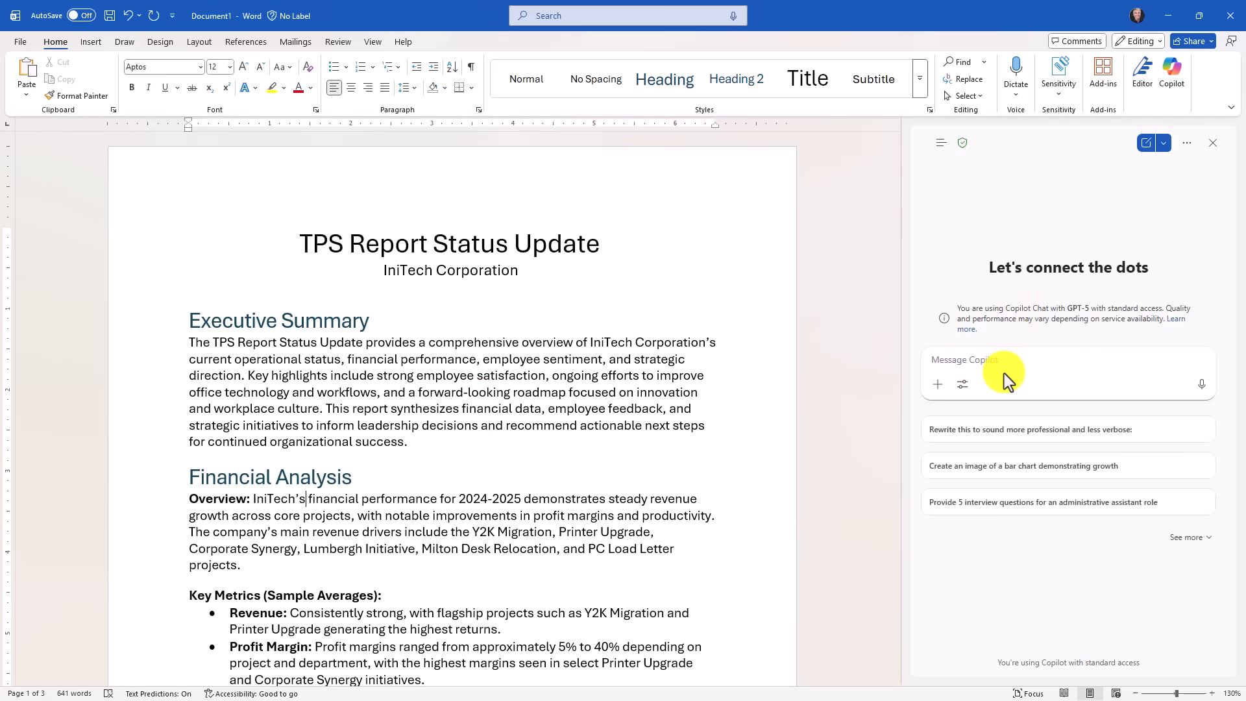
- Ask Copilot 'Can you summarize this TPS Report status doc?' and review the summary
text(Can you summarize this TPS Report status doc?)
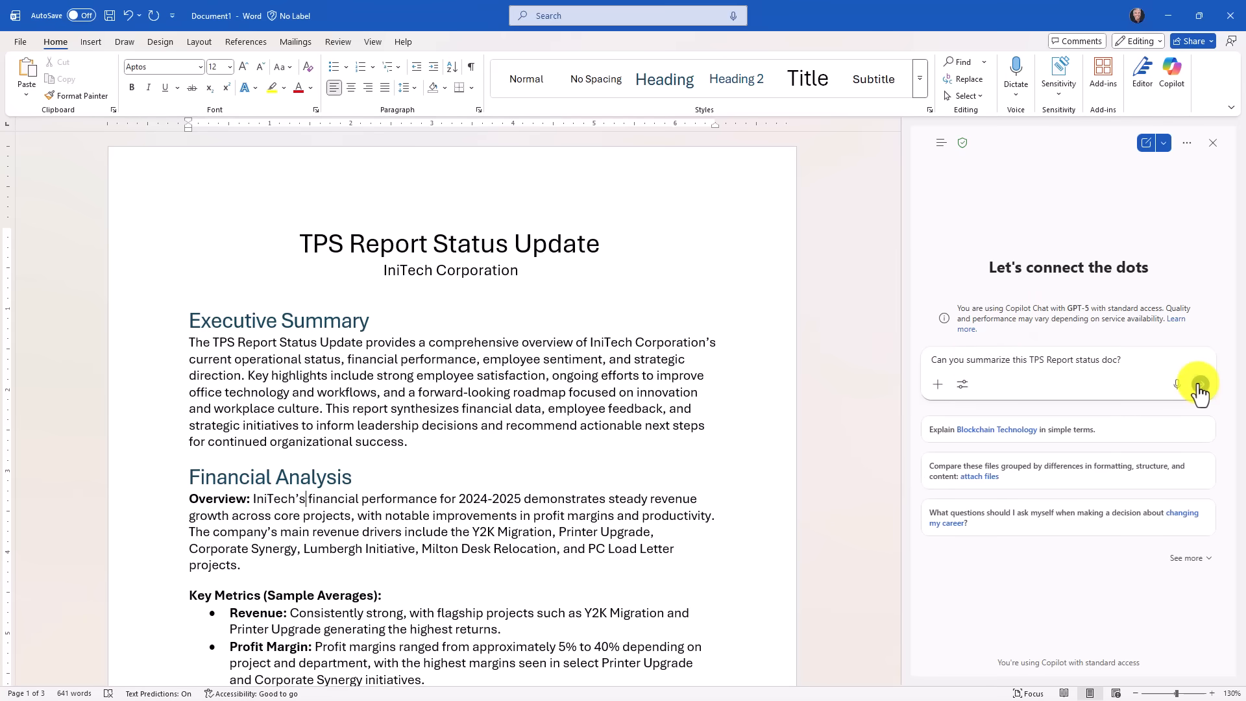
click(1198, 384)
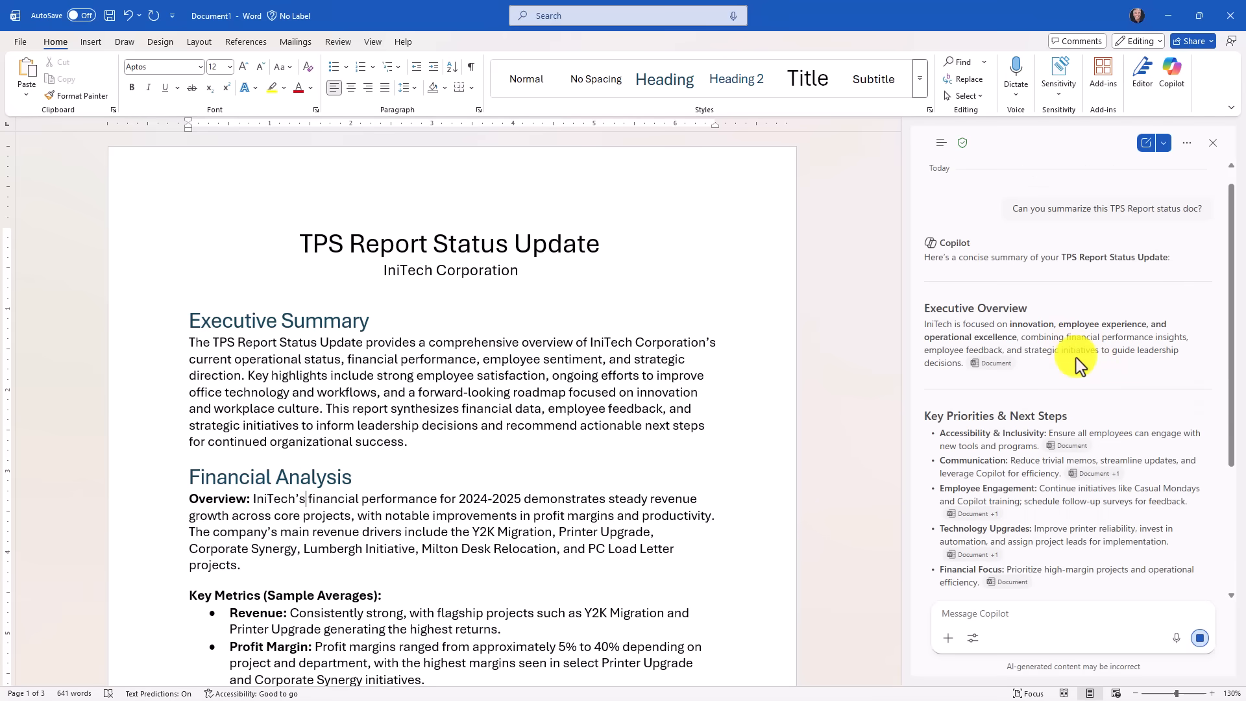
scroll(down, 3)
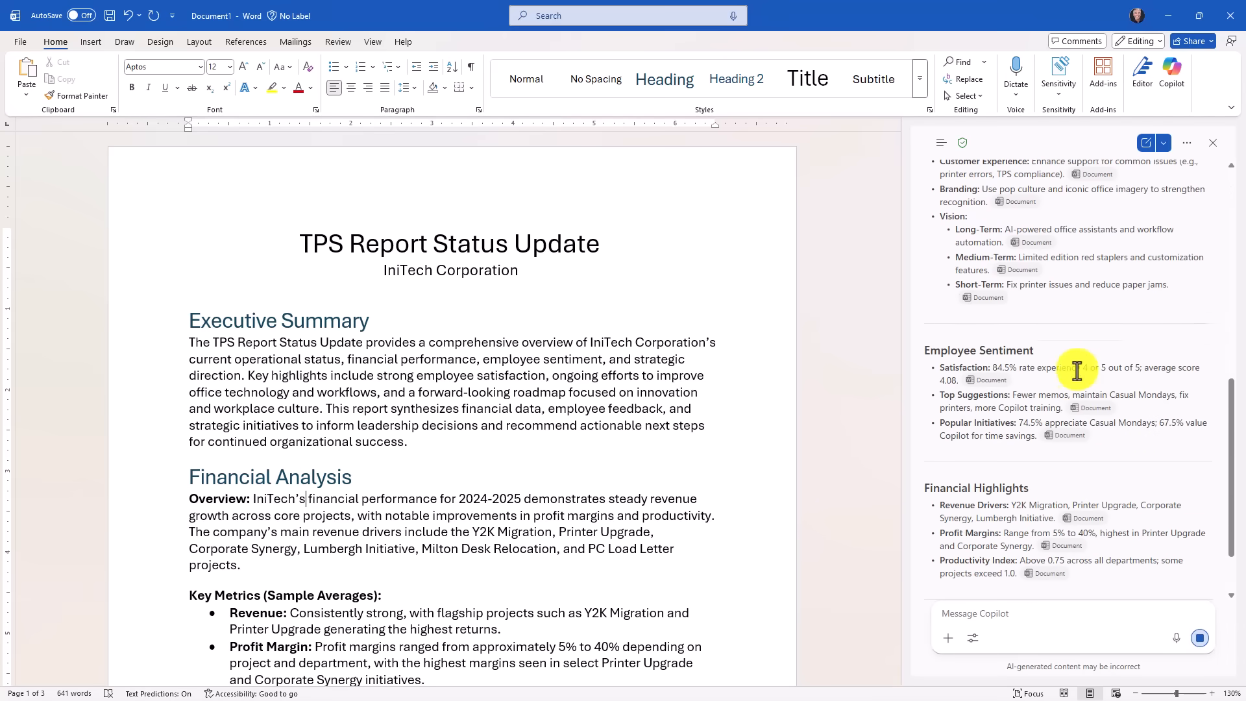
scroll(up, 3)
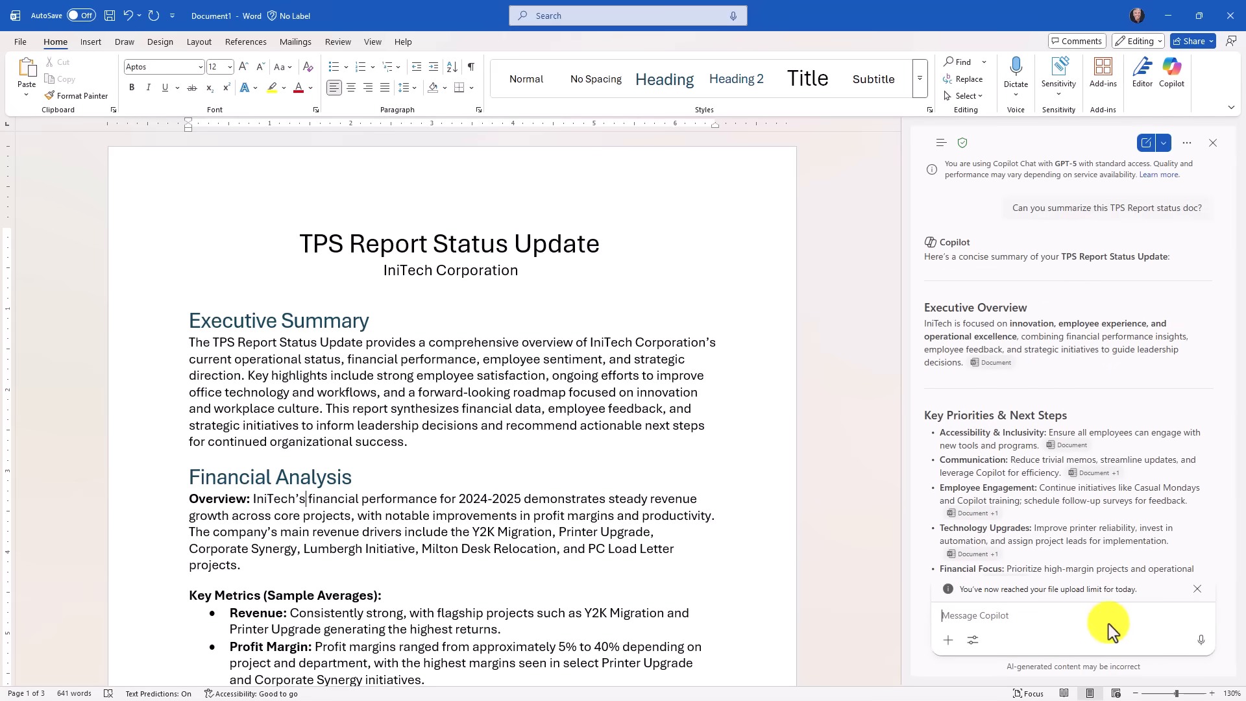
mouse_move(1201, 640)
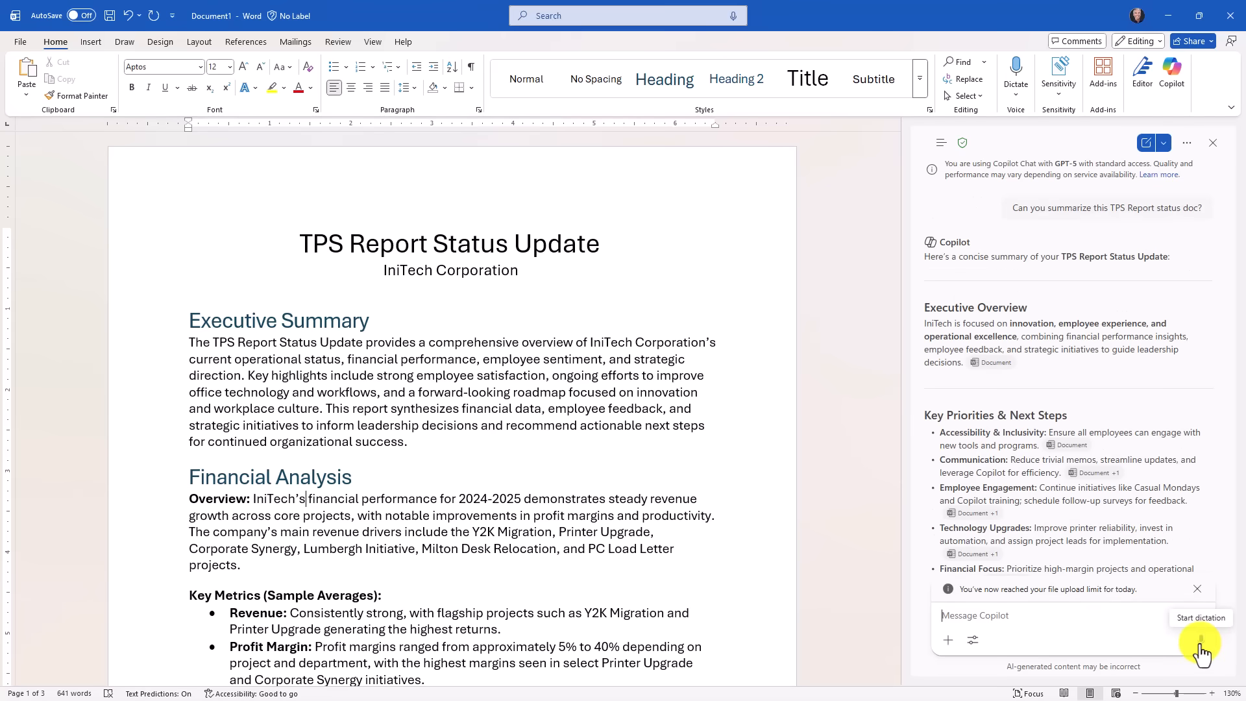
- Dictate 'please create a cartoon image of bill lumbergh' to Copilot and view the result
click(1201, 640)
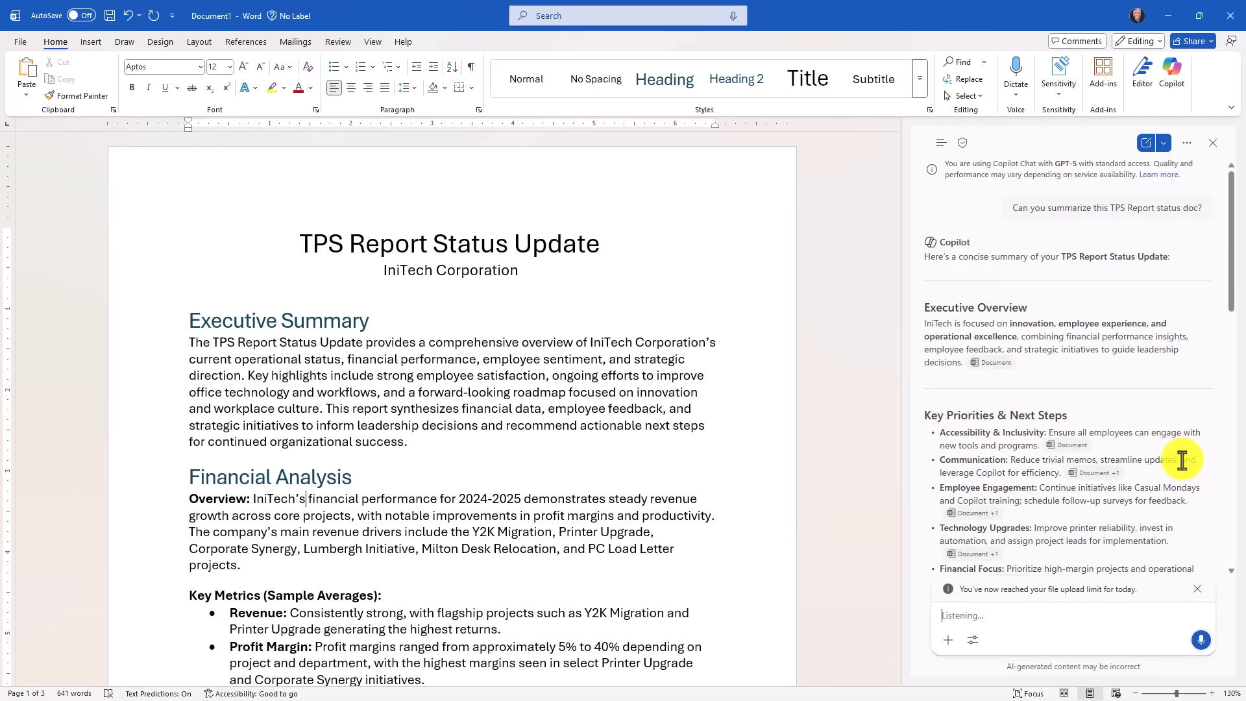
text(please create a cartoon)
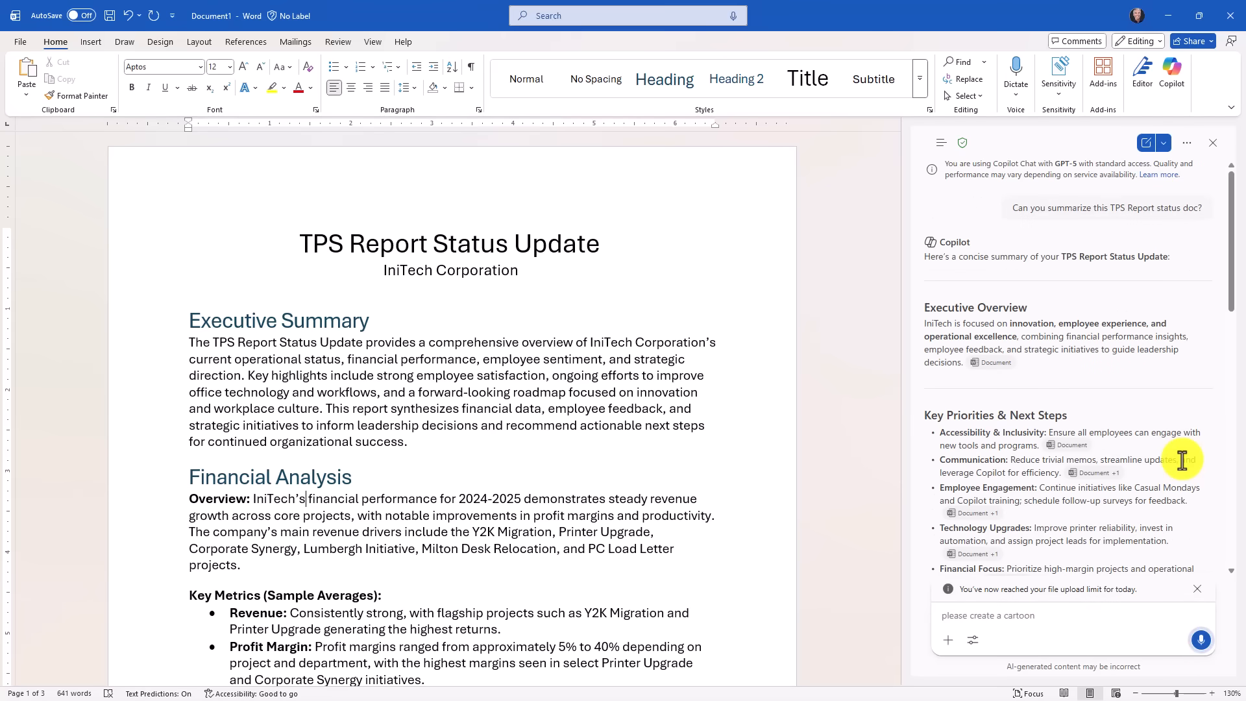
text(image of bill lumbergh)
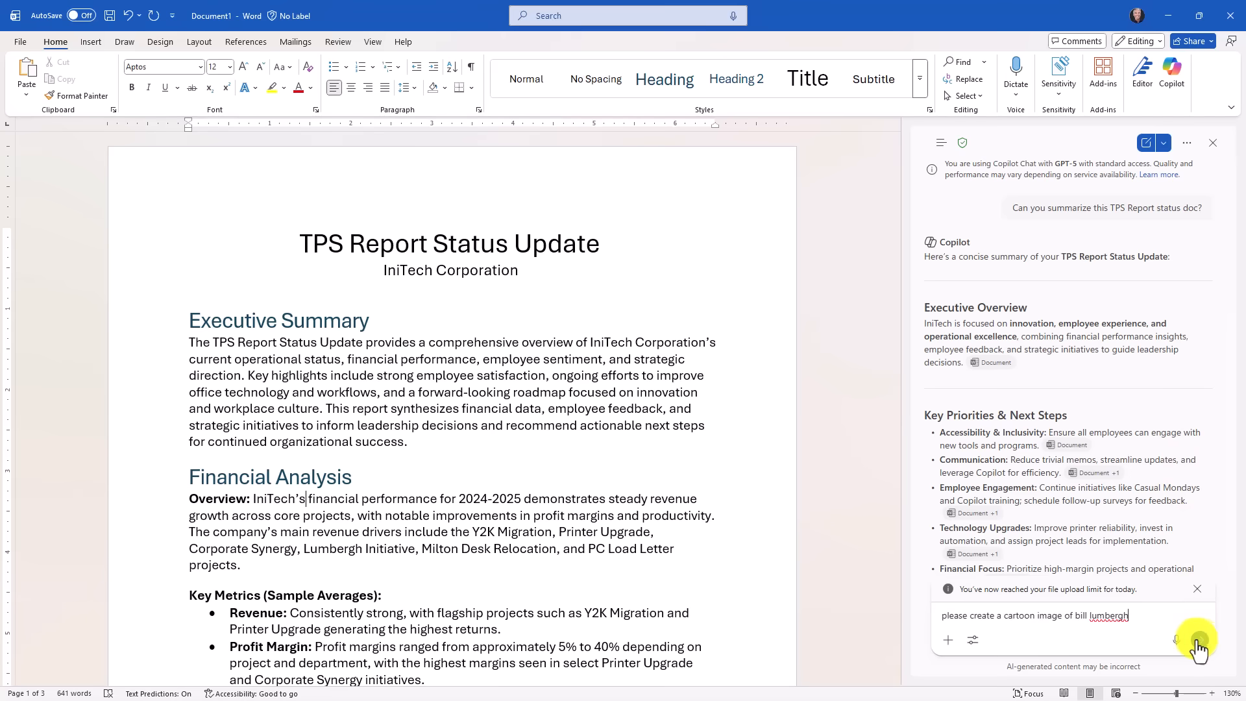
click(1199, 640)
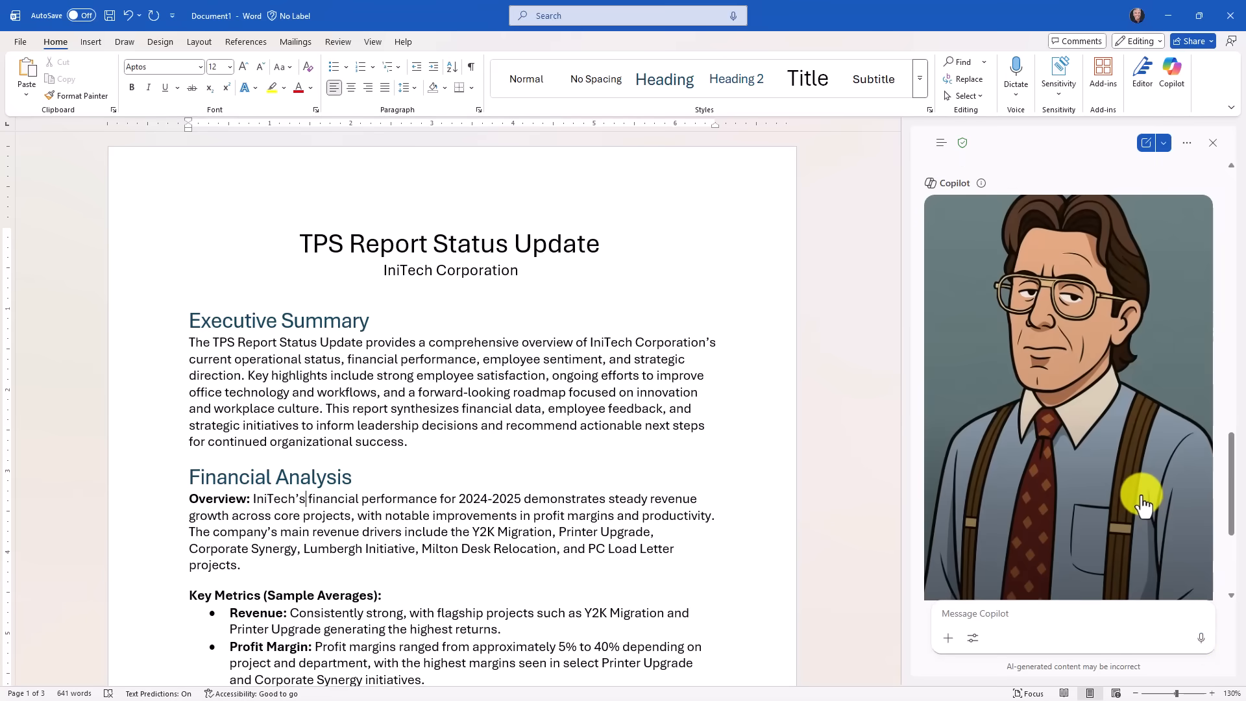
scroll(down, 3)
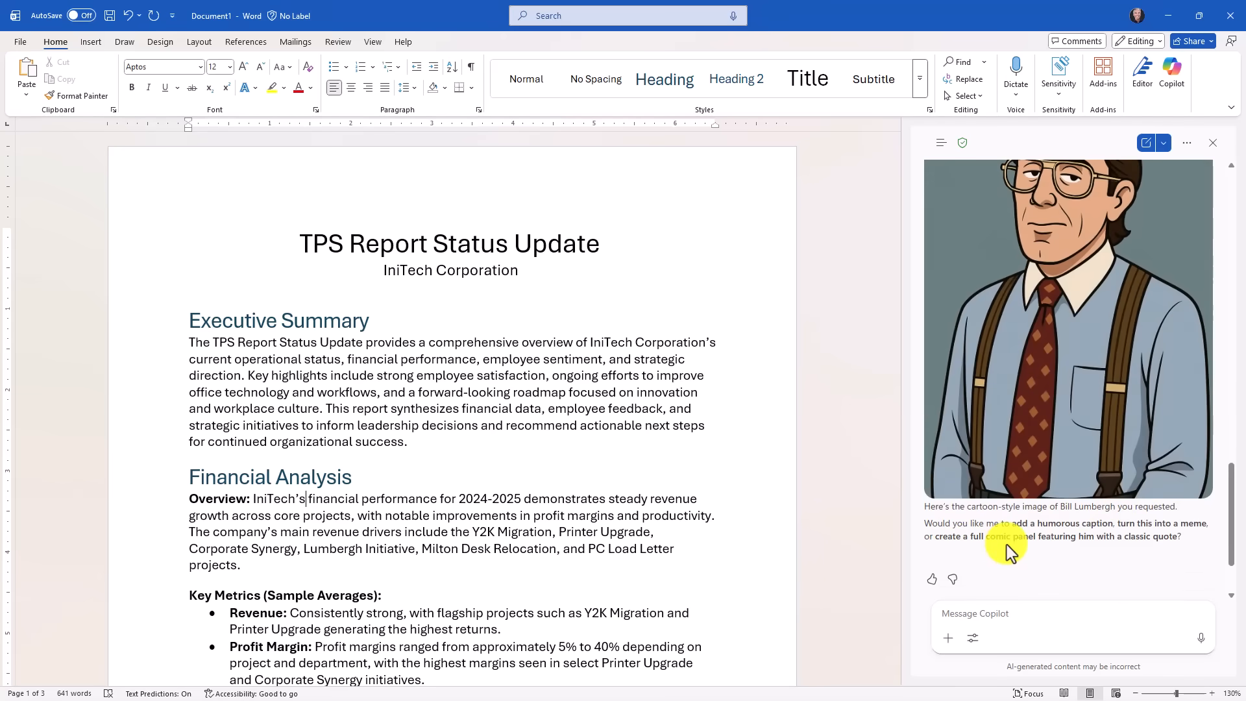
mouse_move(1061, 568)
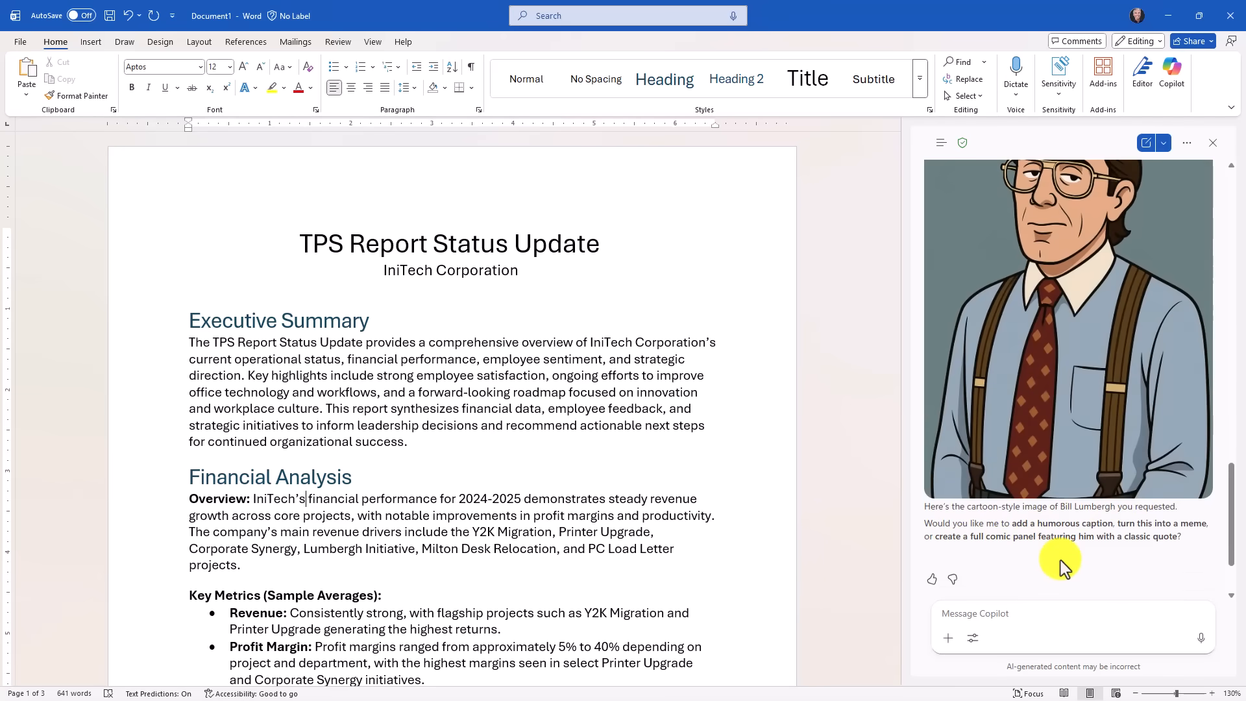
mouse_move(951, 478)
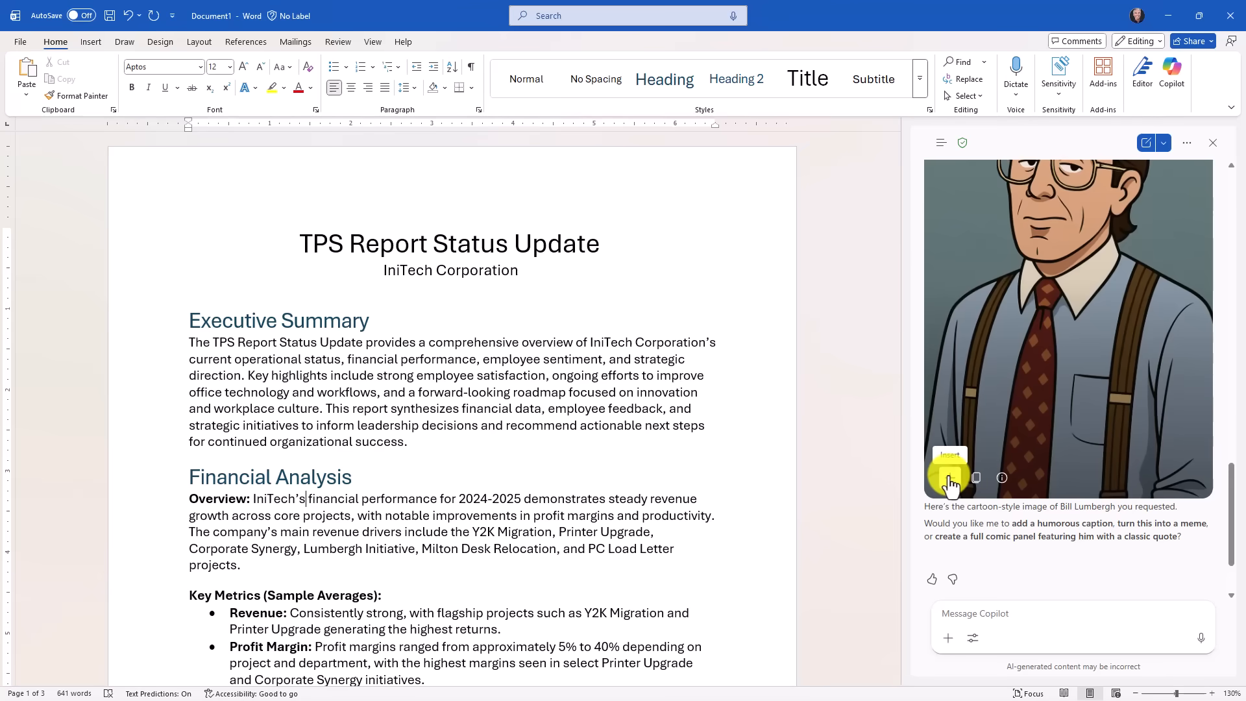
mouse_move(976, 477)
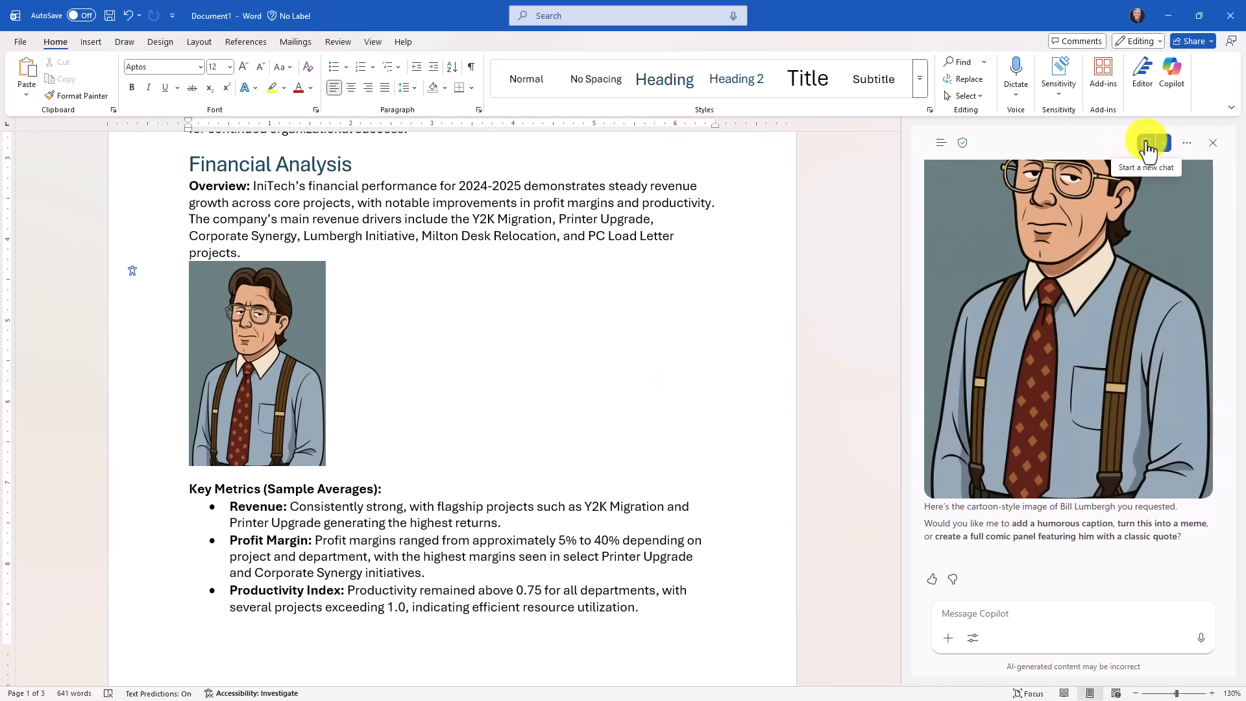
- Start a new Copilot chat and browse recent work files to attach
click(1147, 142)
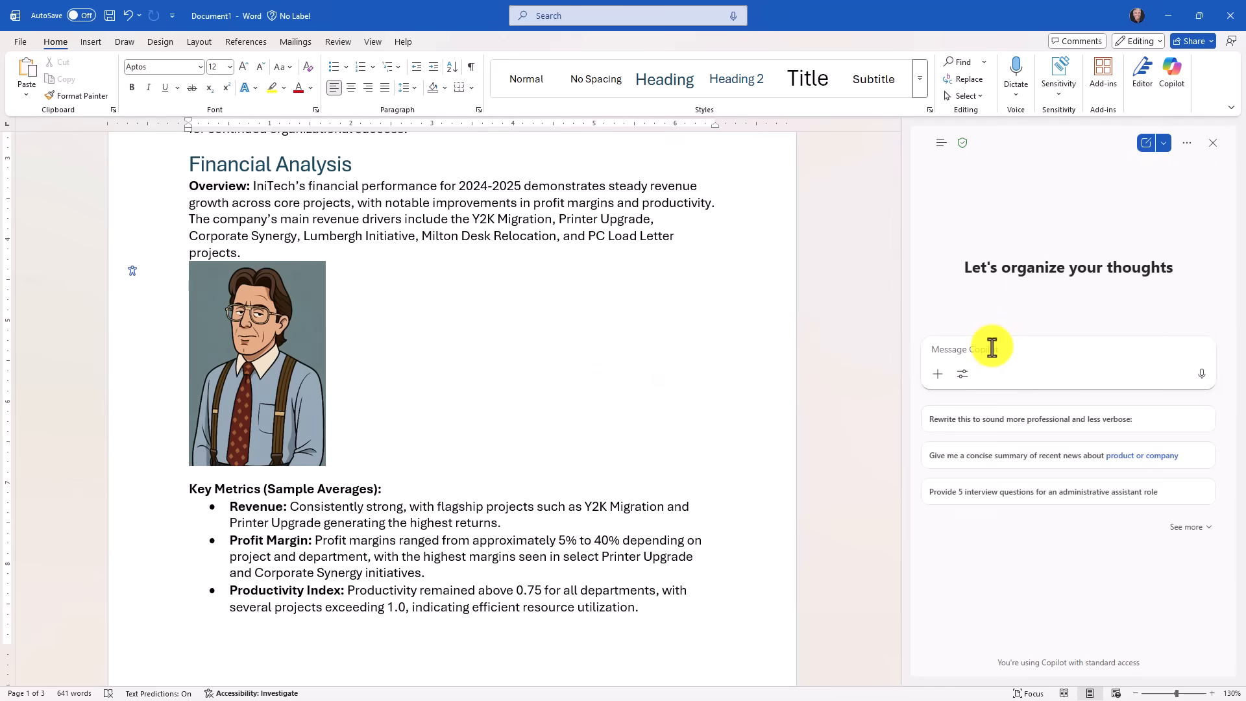
click(938, 374)
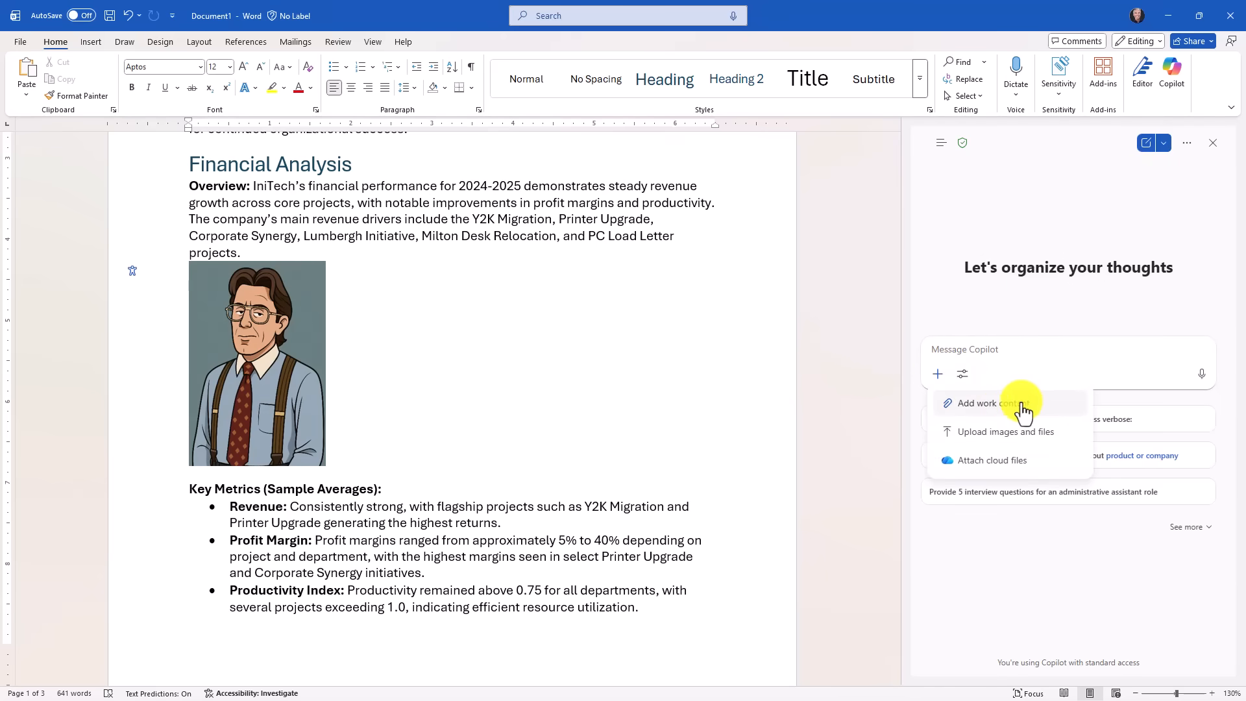
click(983, 403)
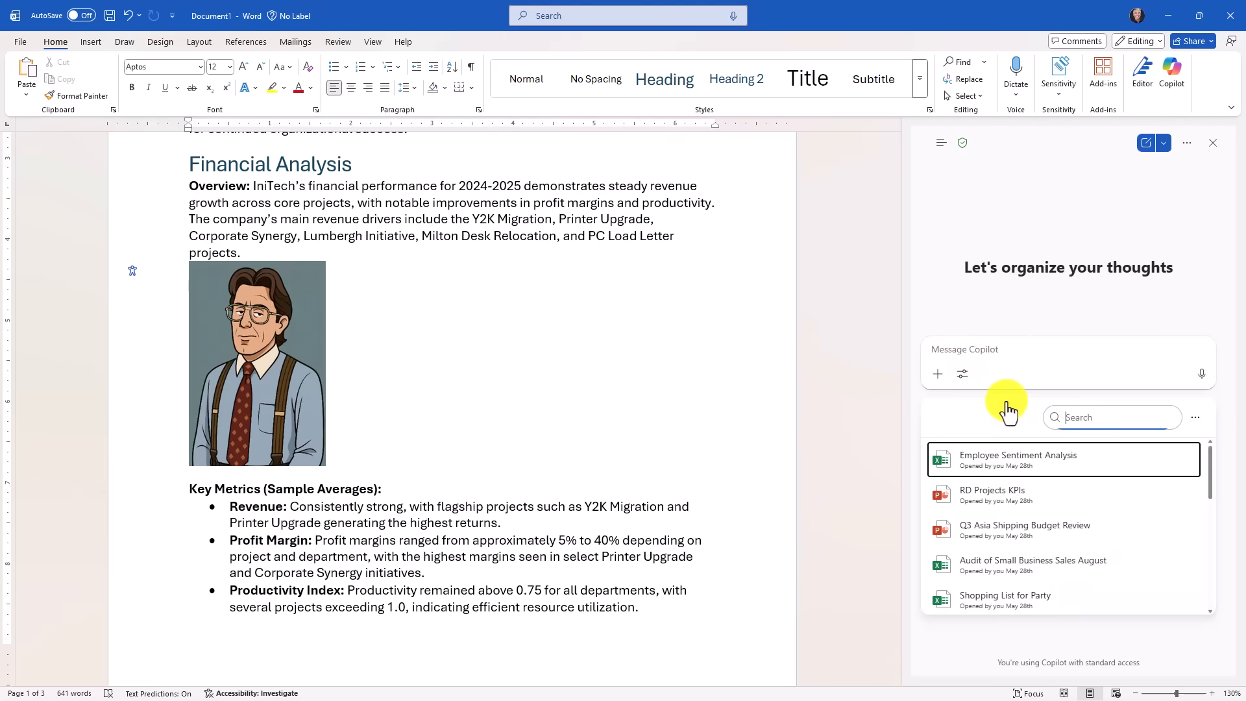
mouse_move(1029, 473)
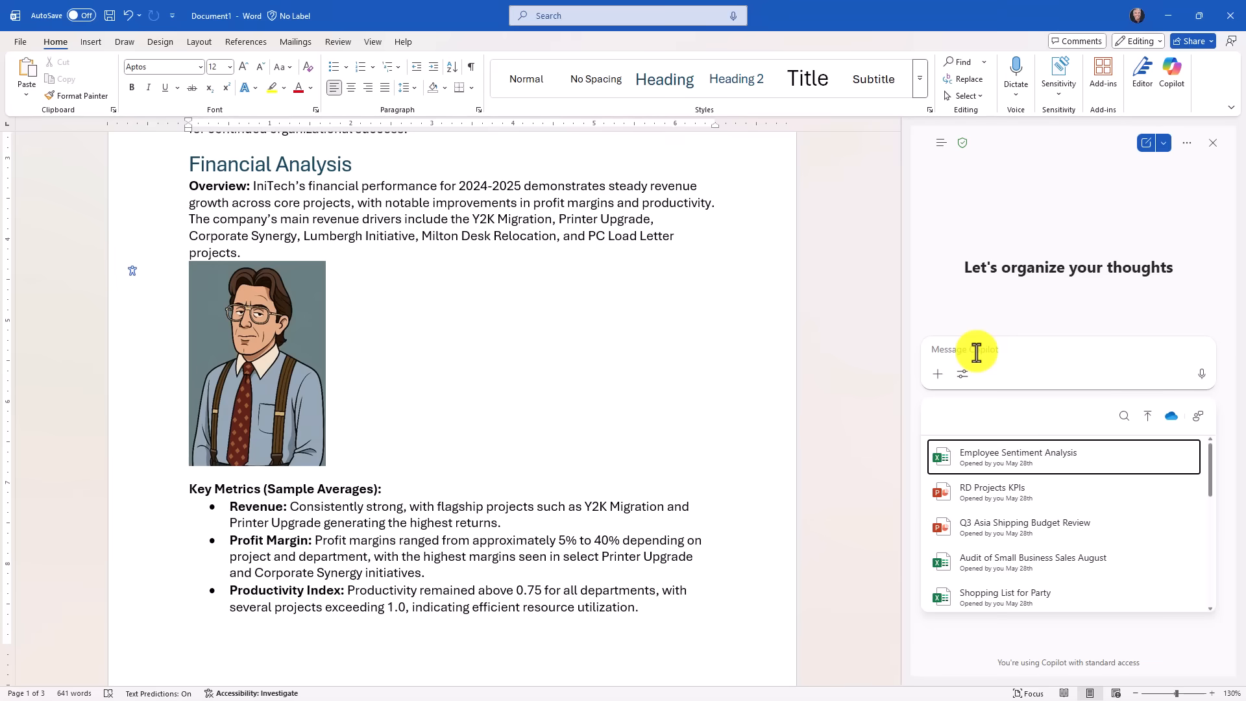
mouse_move(1031, 351)
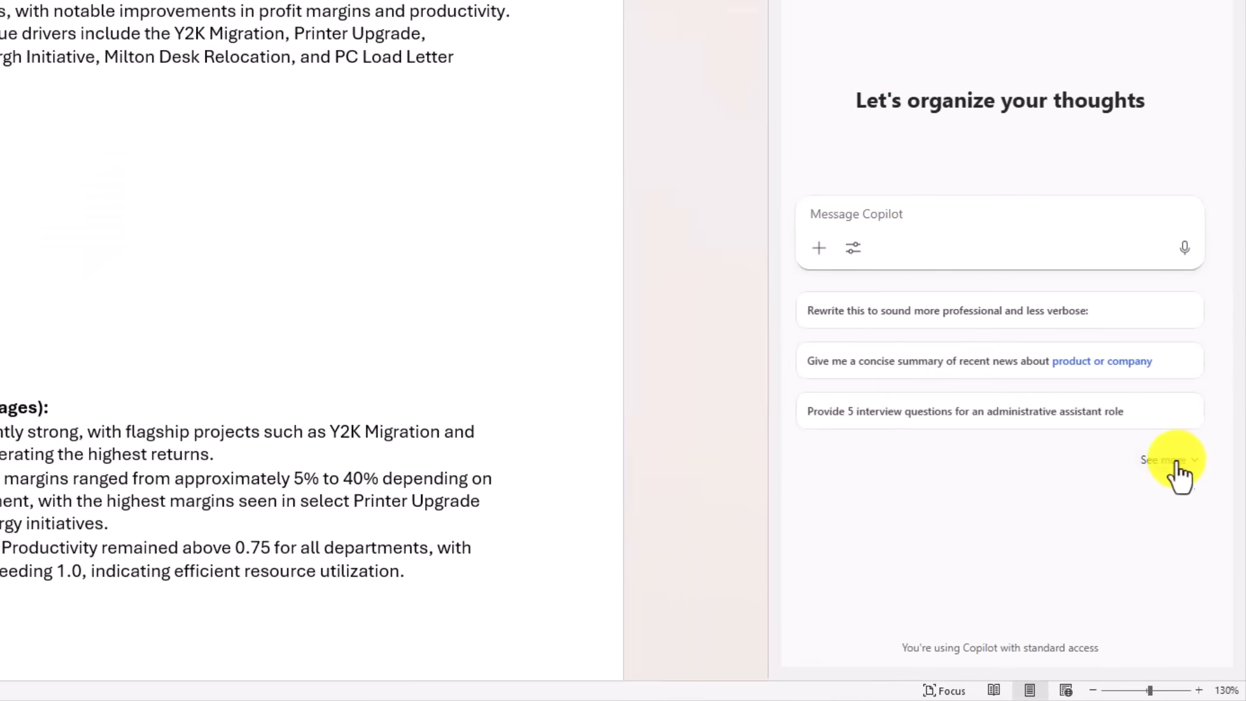
- Expand the suggested prompts and go to the full Prompt Gallery
click(1166, 459)
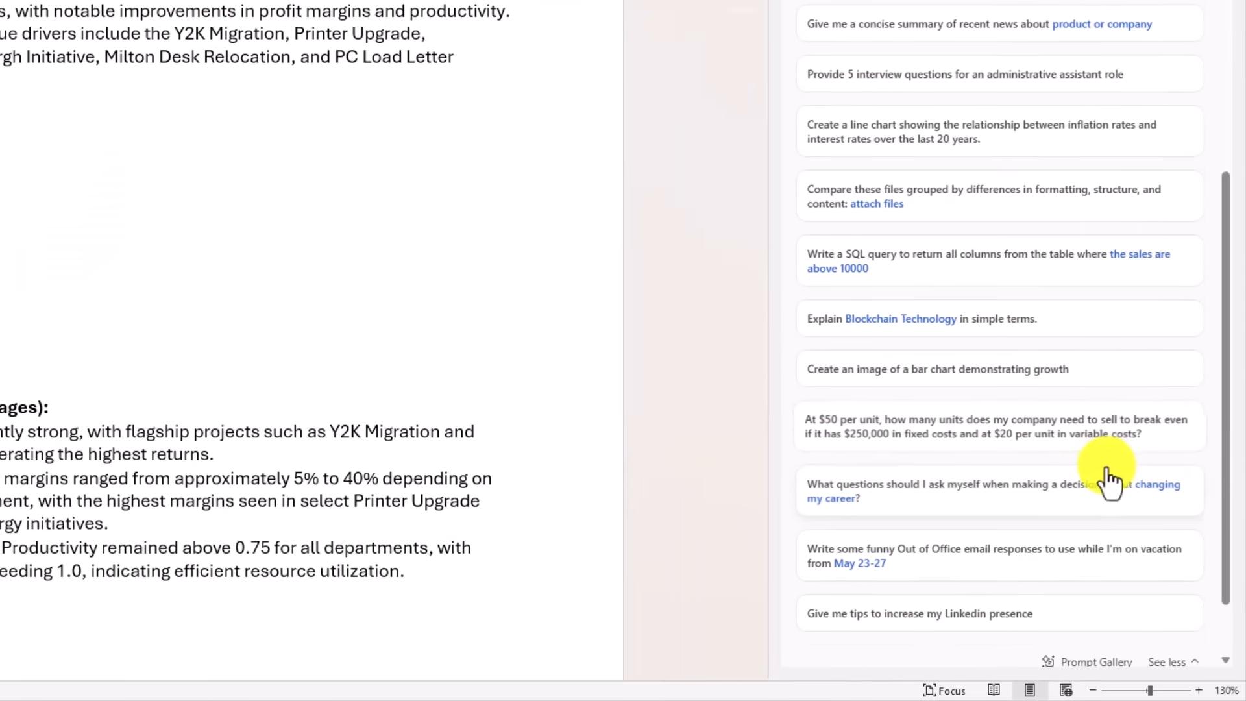
scroll(down, 3)
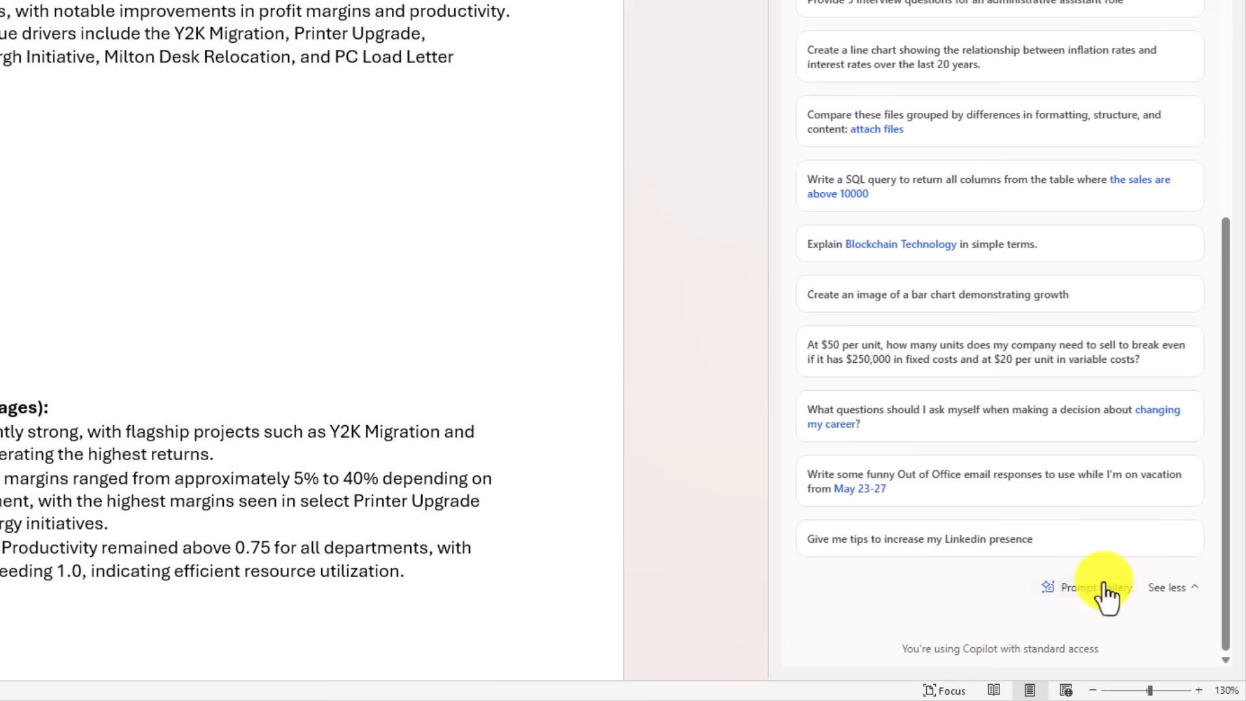
click(1166, 587)
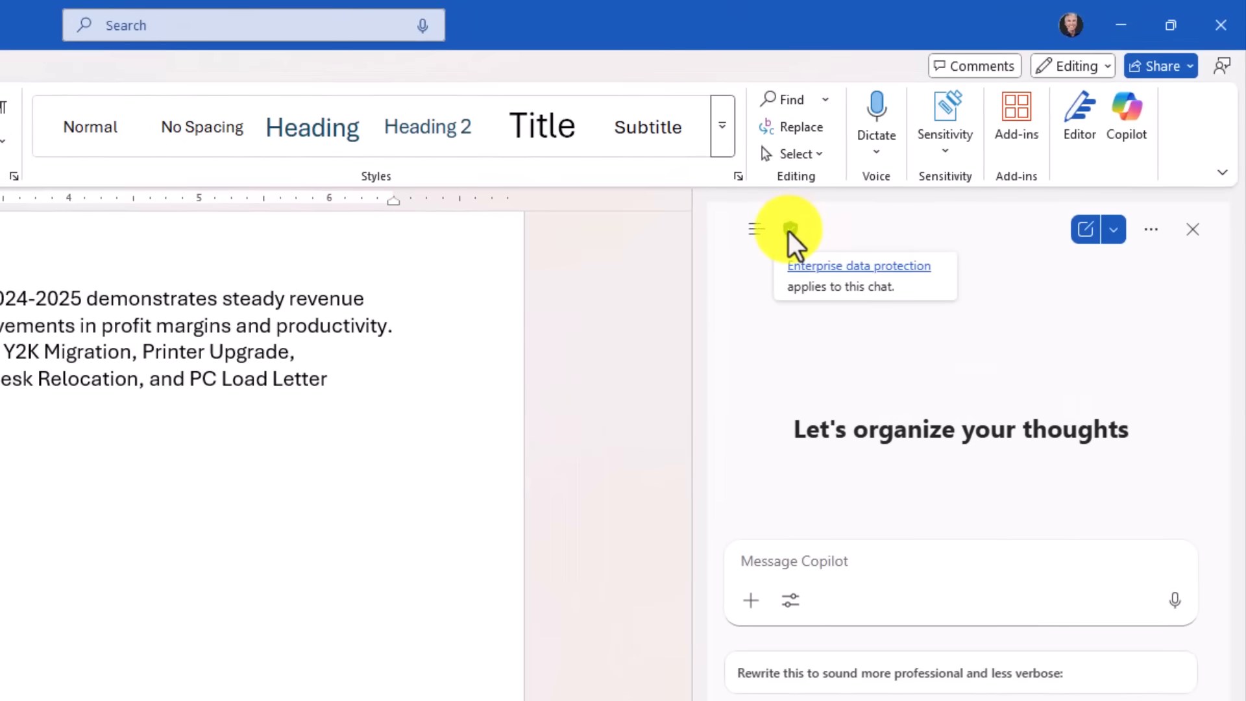
mouse_move(792, 266)
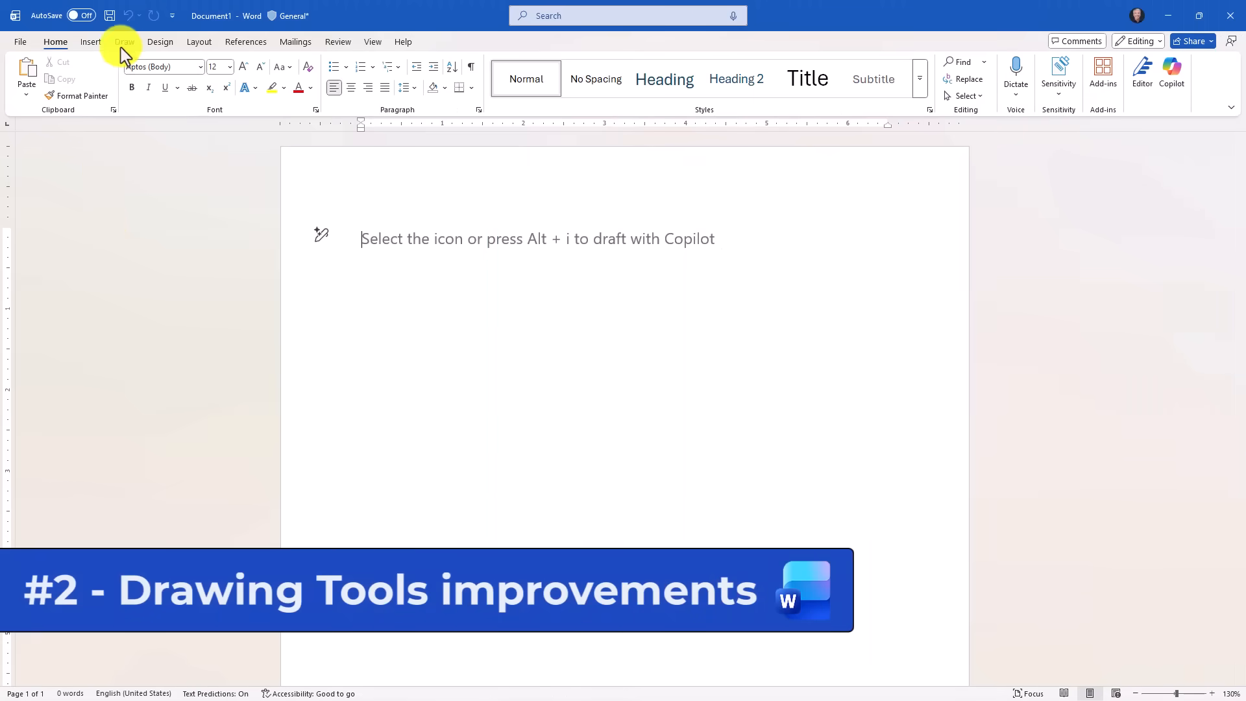
- Add another pen and a pencil to the Draw tab's drawing tools
click(125, 41)
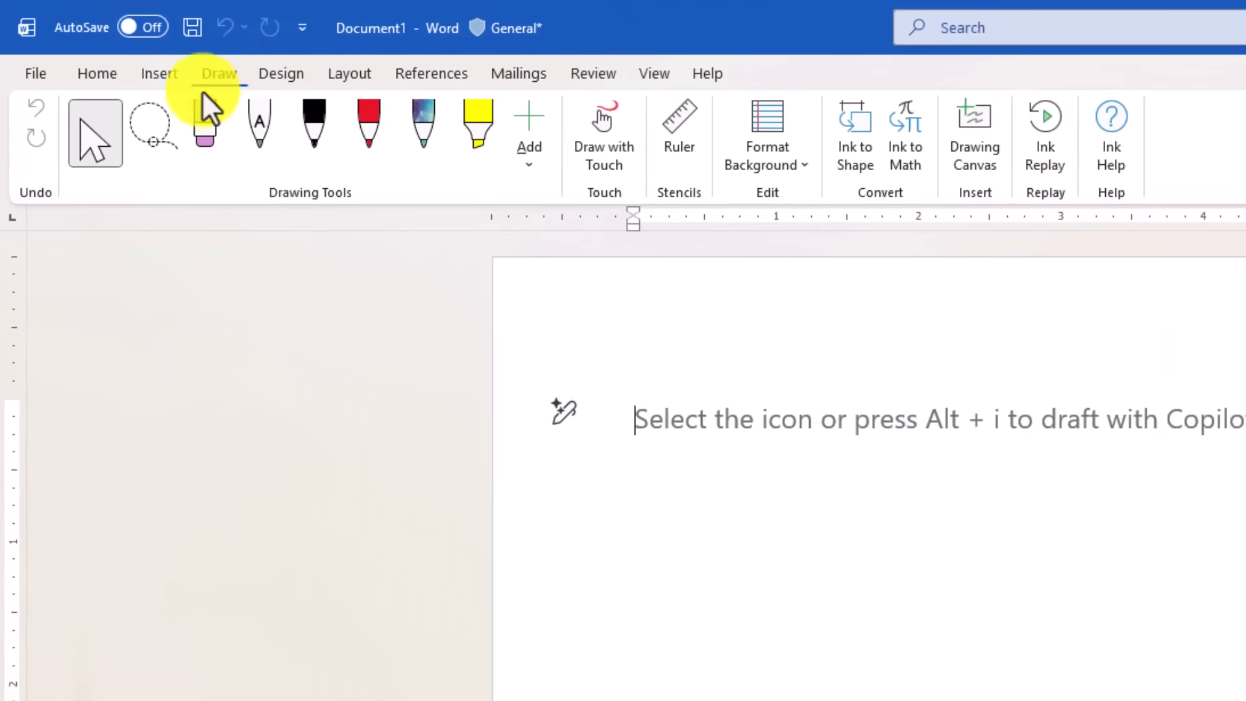
click(528, 135)
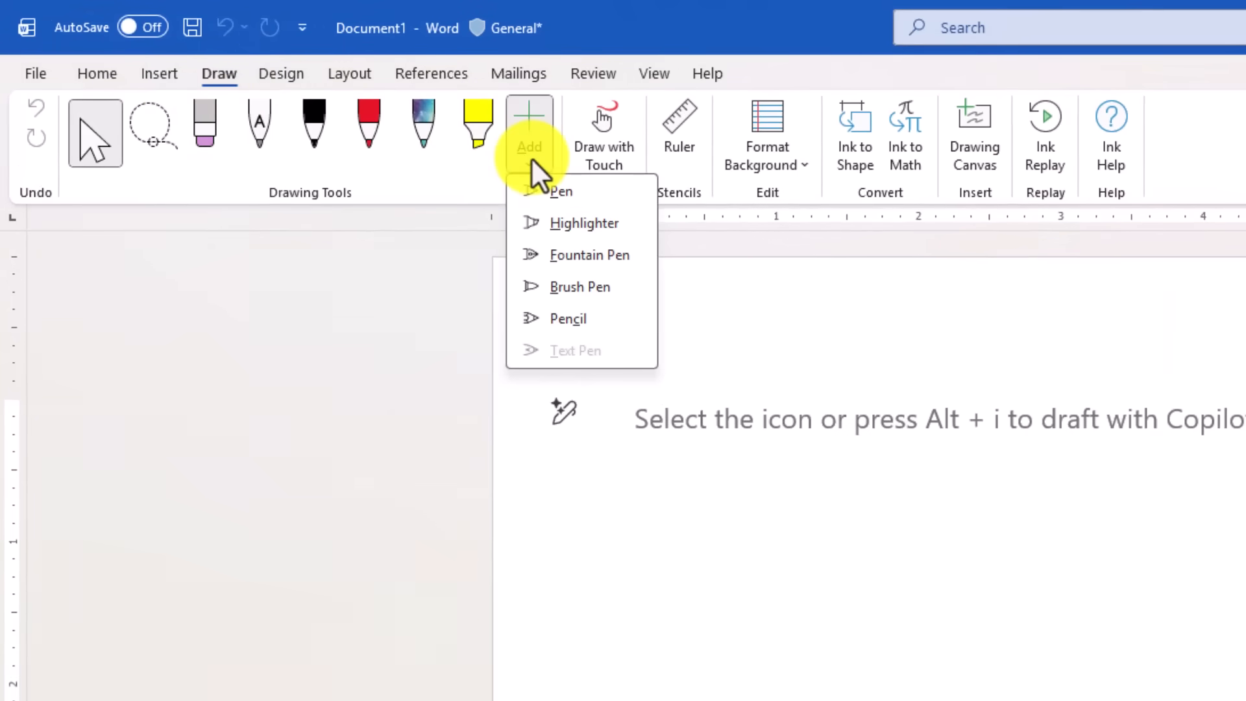
mouse_move(588, 254)
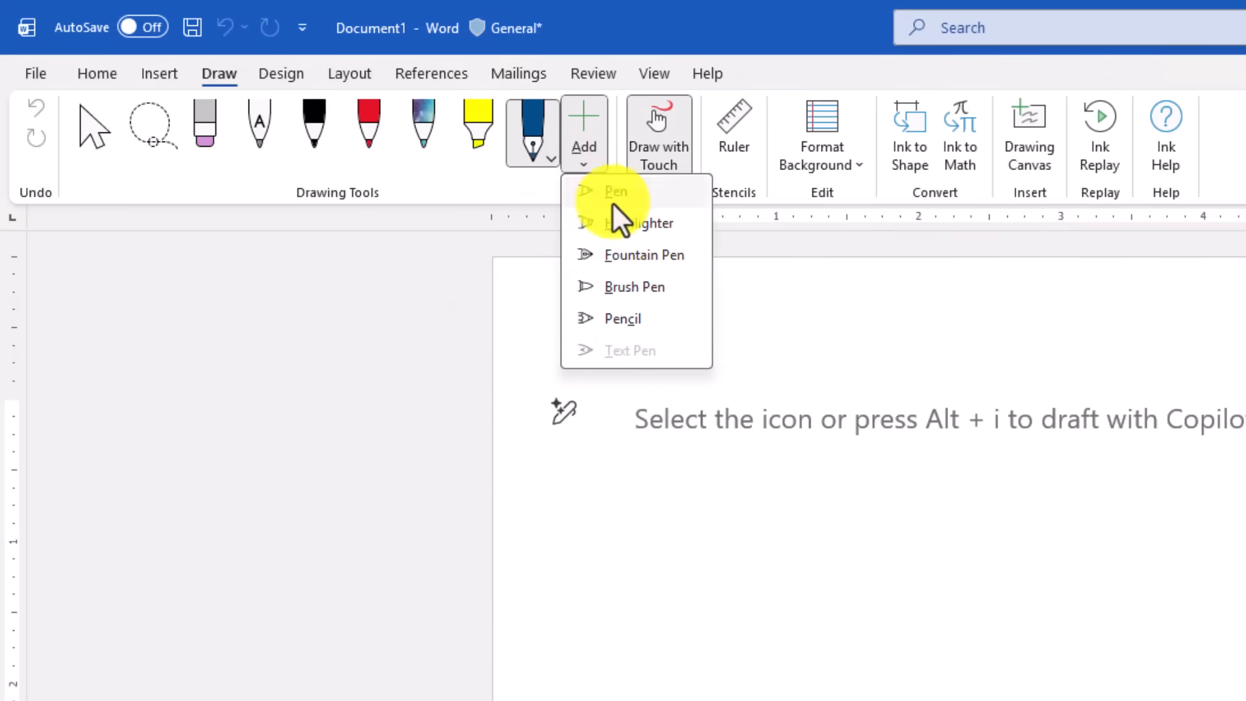
click(616, 191)
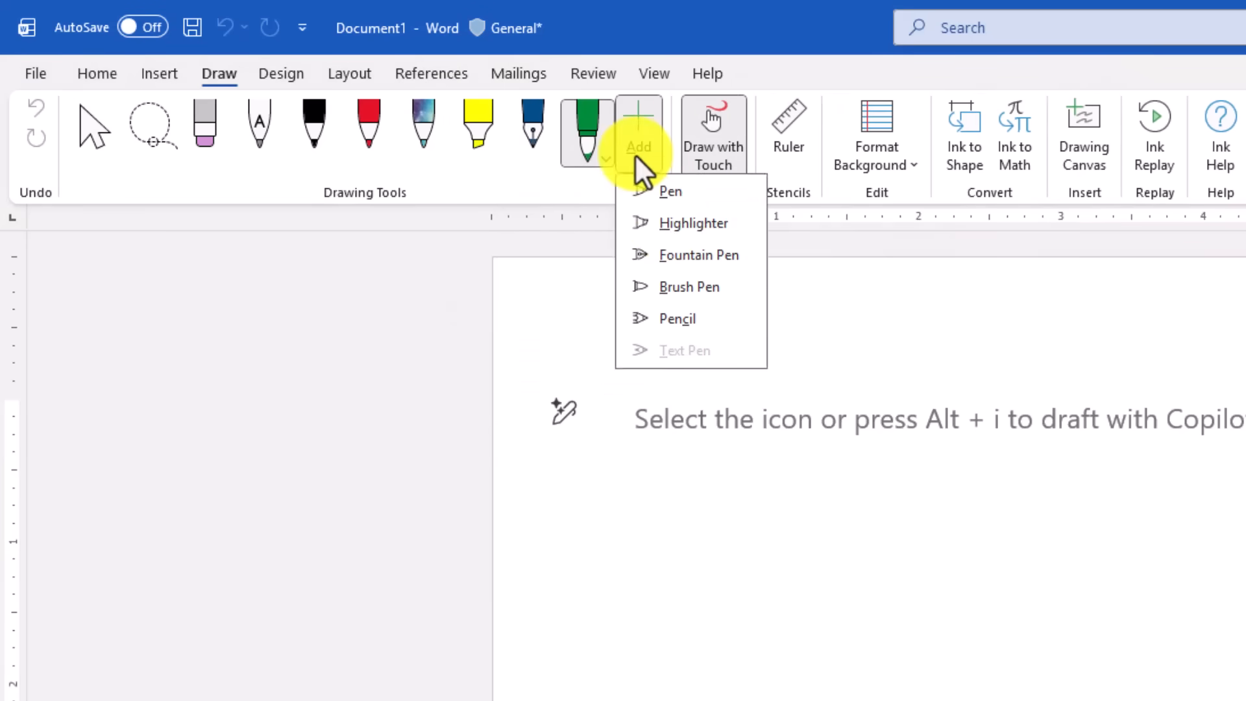
click(678, 320)
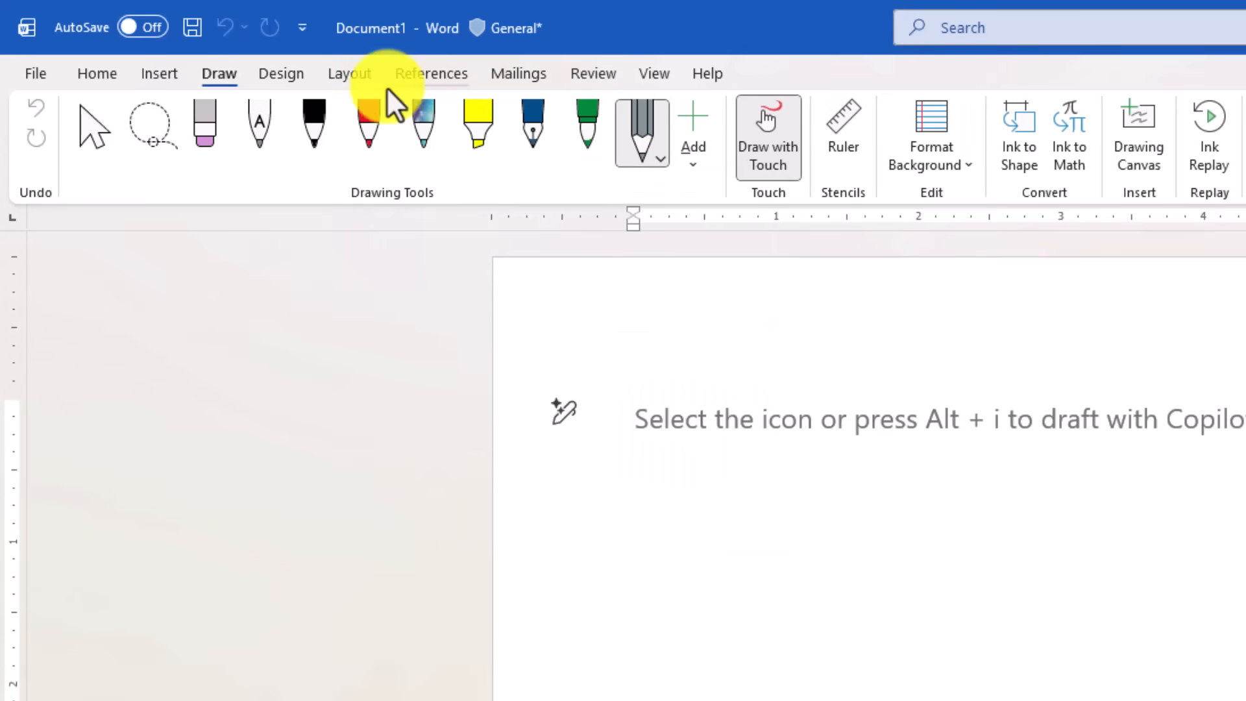
mouse_move(586, 127)
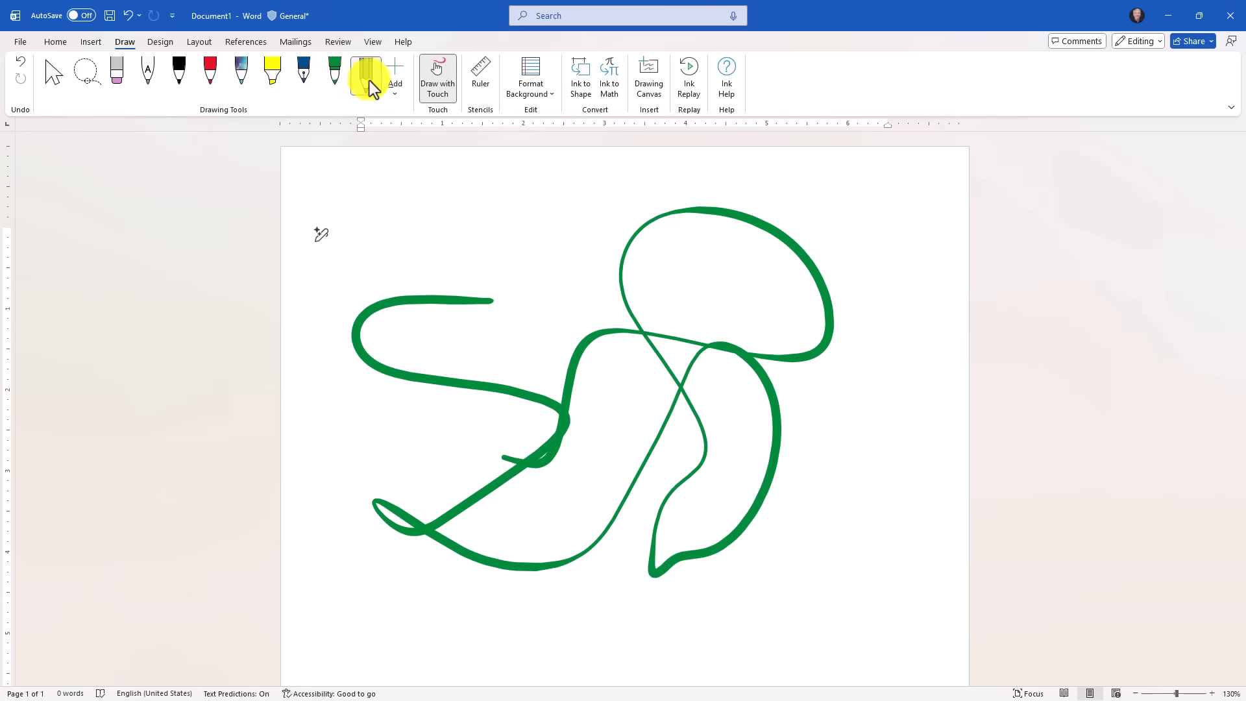
- Draw with the pencil, then add a highlighter to the drawing tools
click(365, 76)
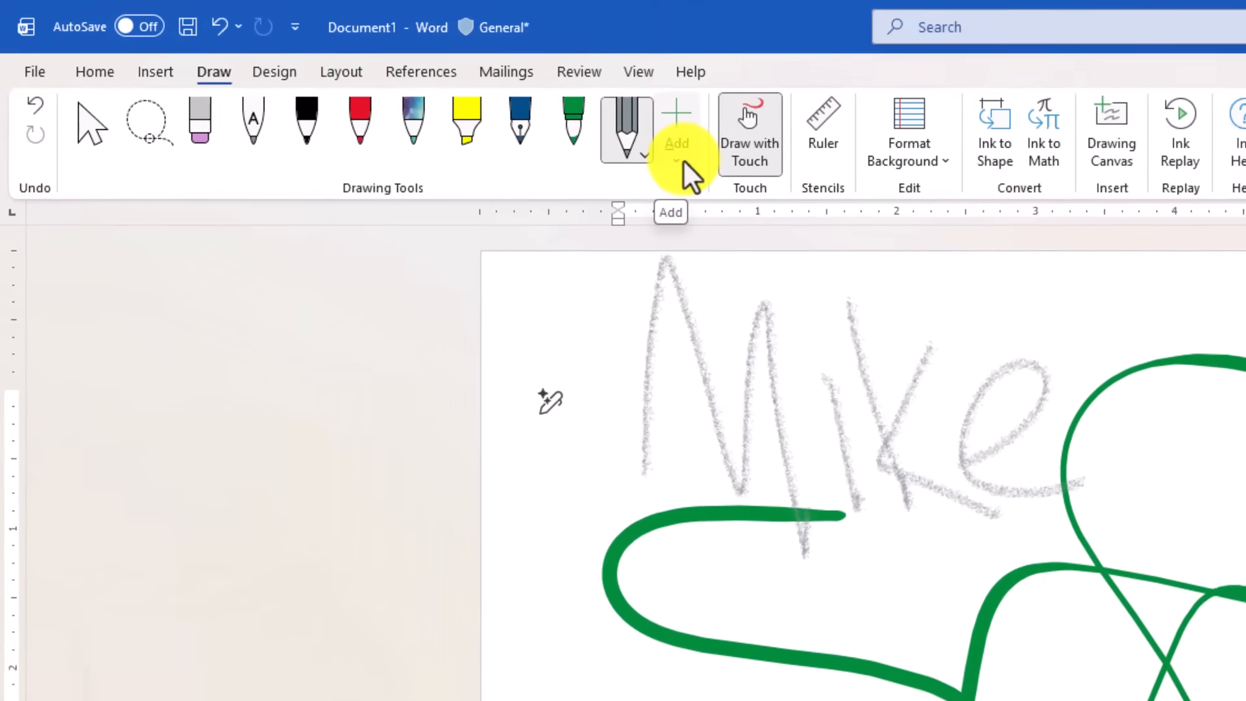
click(676, 132)
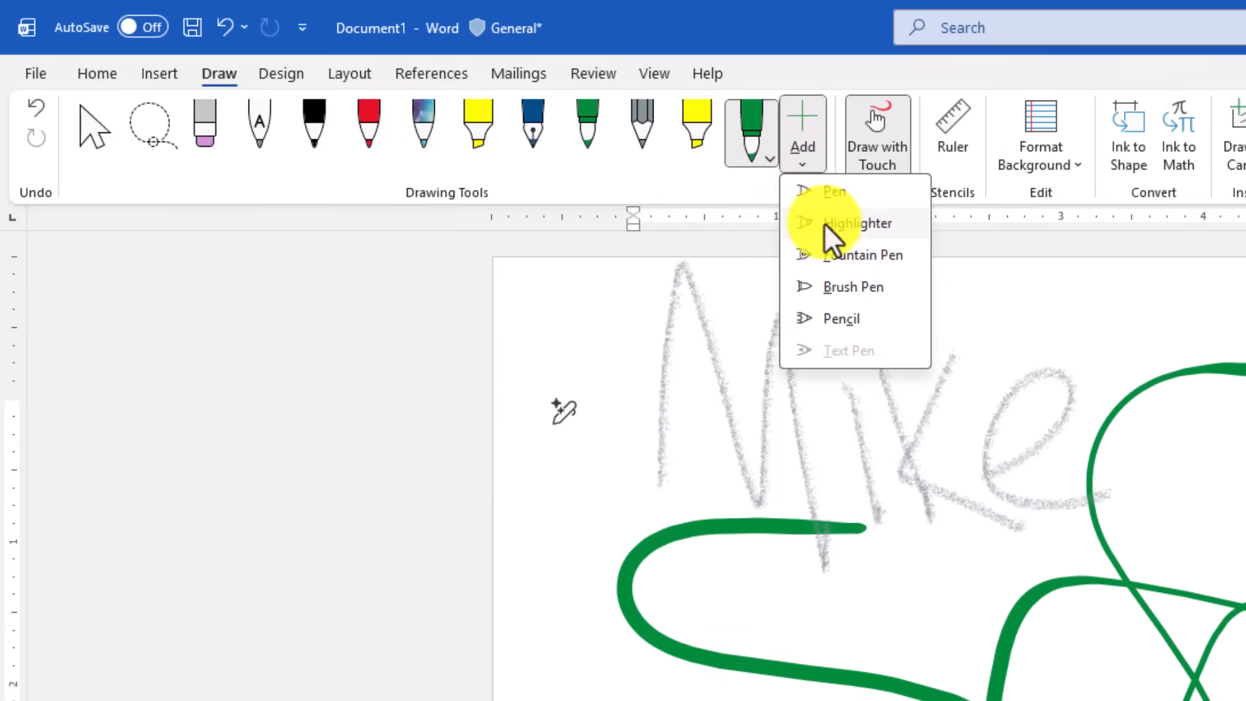
click(858, 223)
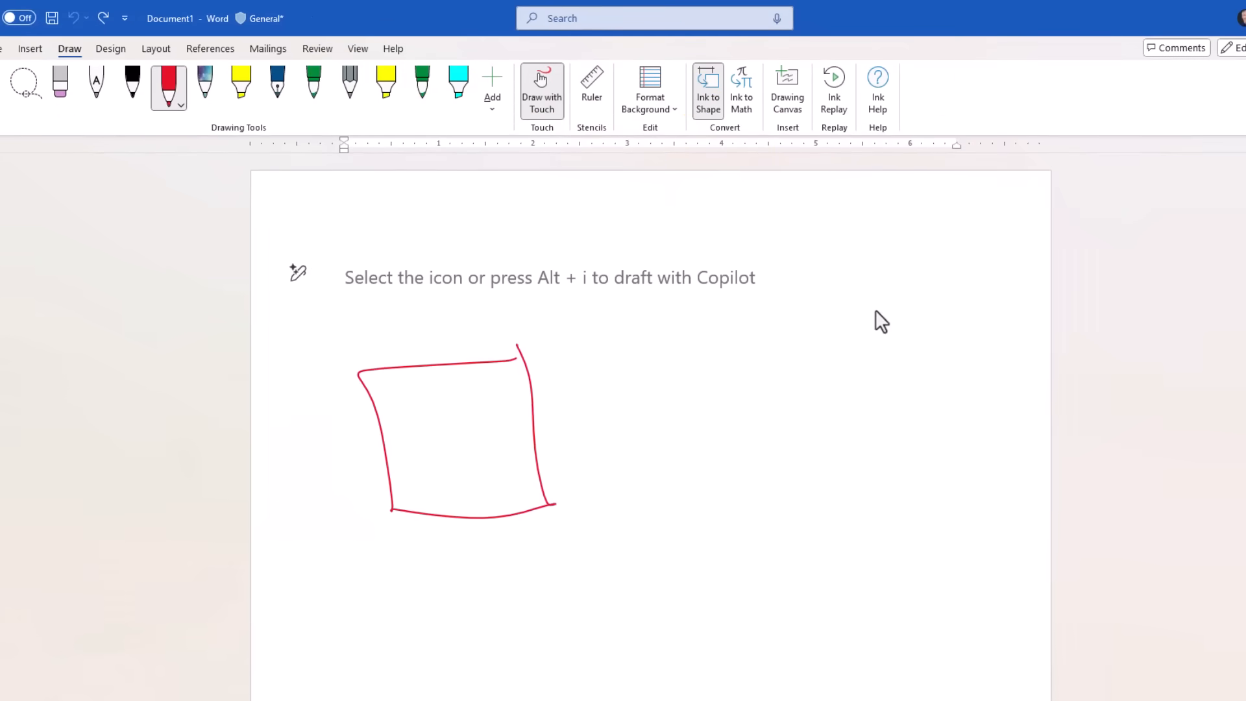
- Use the red pen with Ink to Shape so sketches become clean shapes, then start a blank document
click(706, 87)
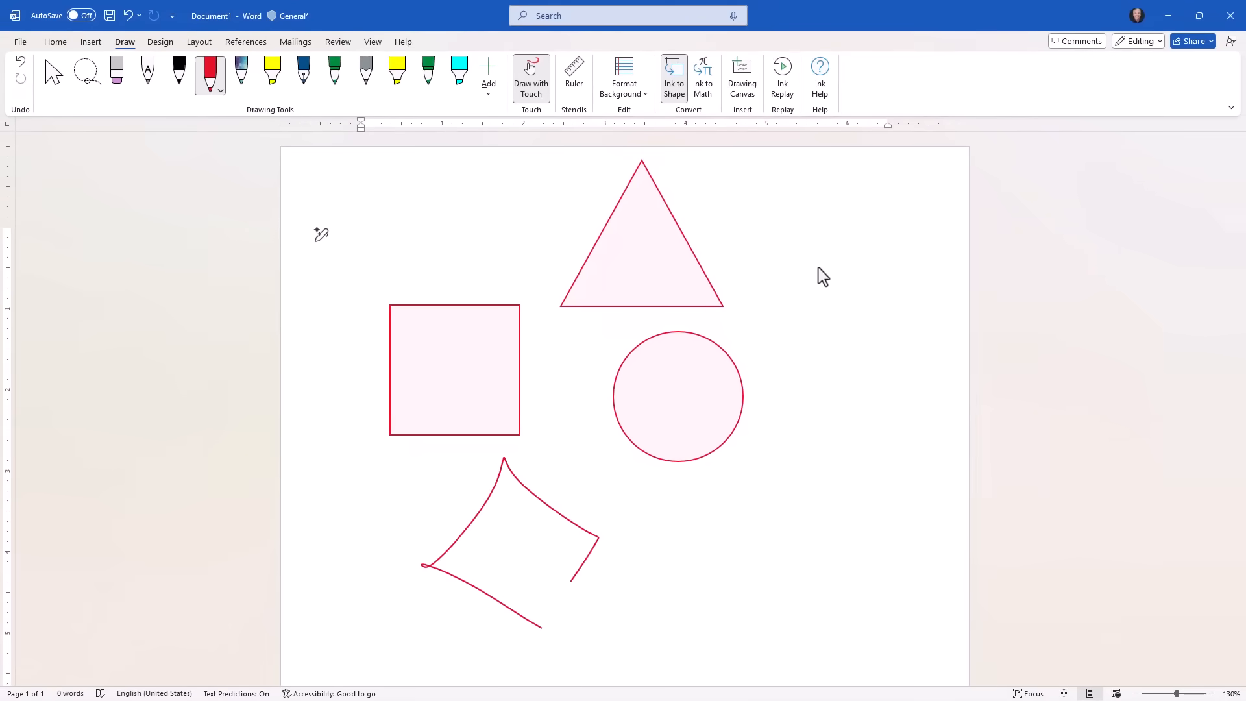
click(674, 77)
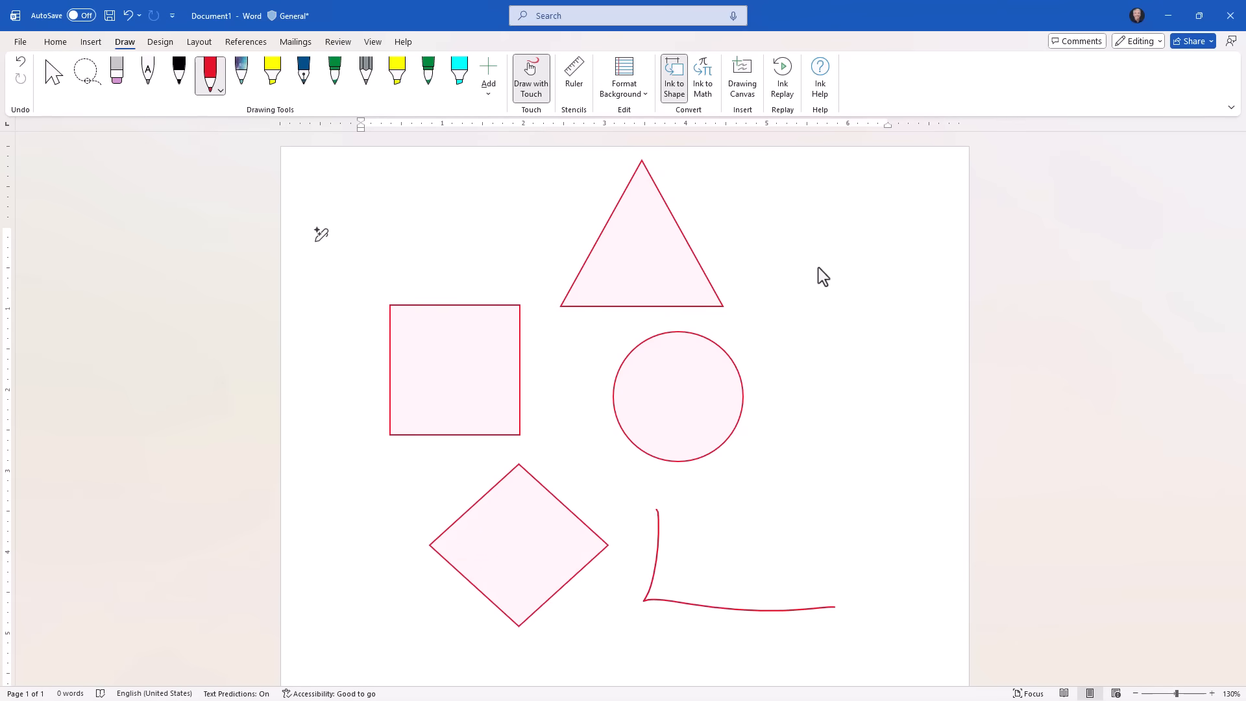
click(674, 75)
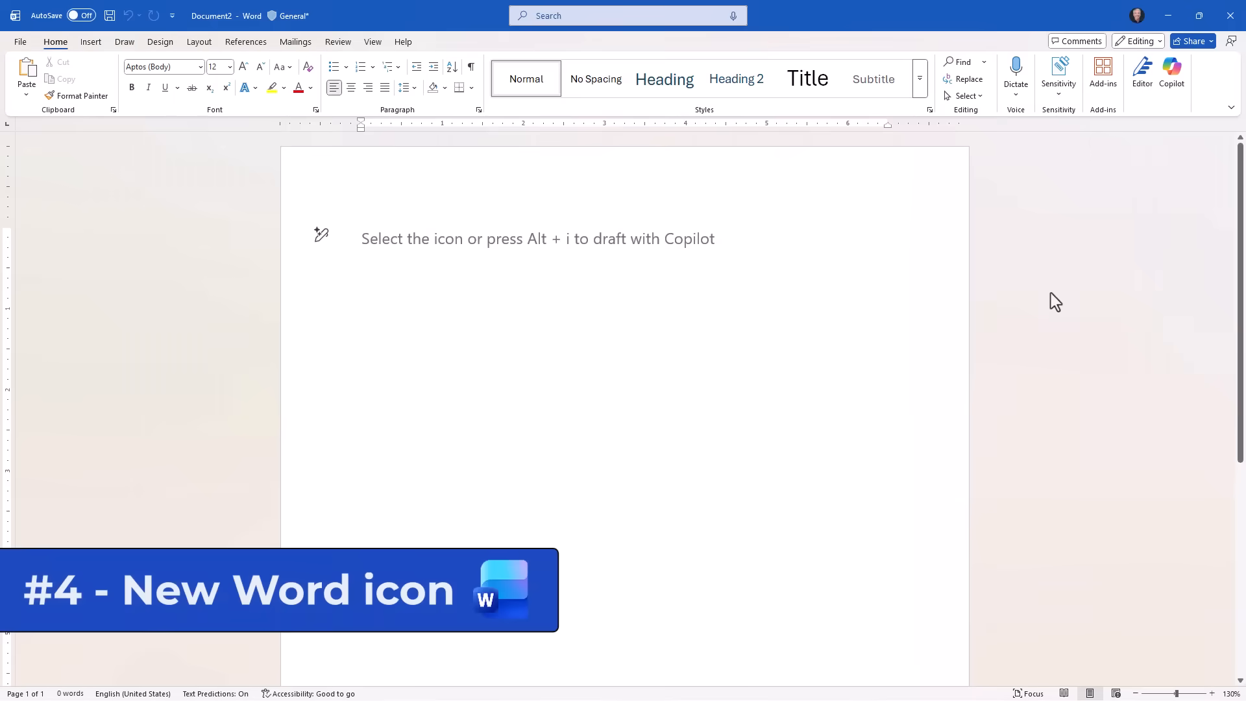
click(361, 239)
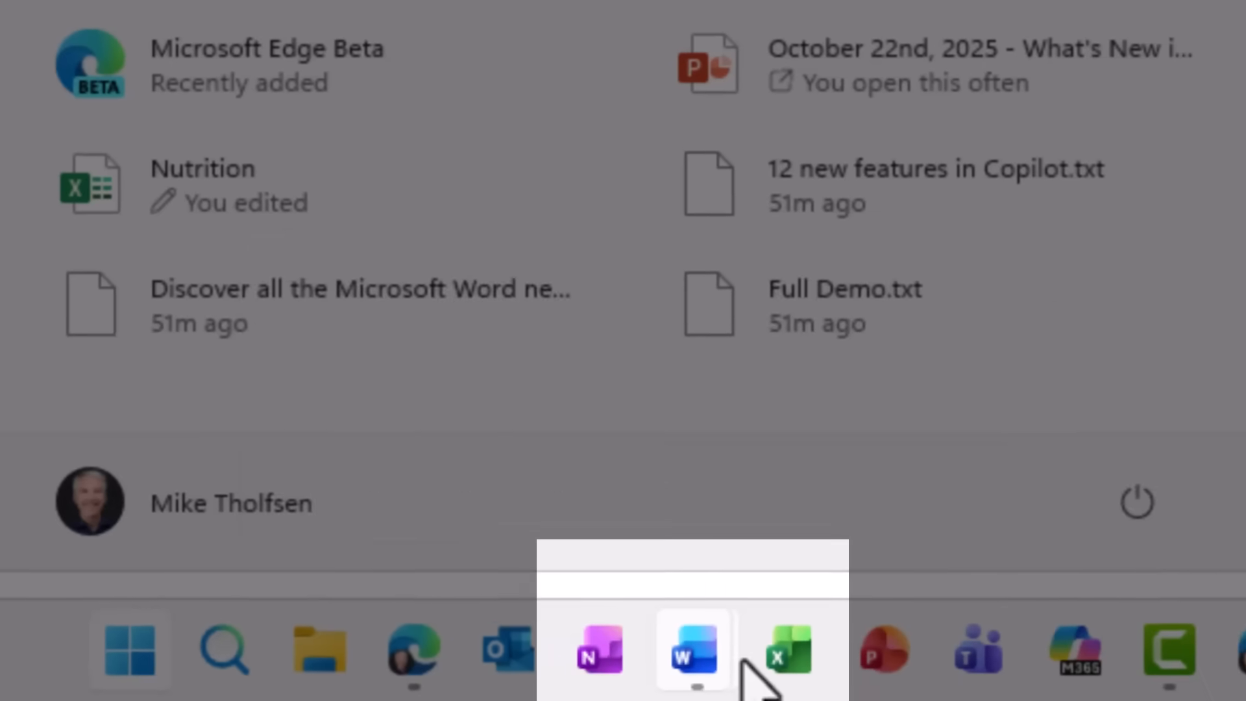
mouse_move(692, 652)
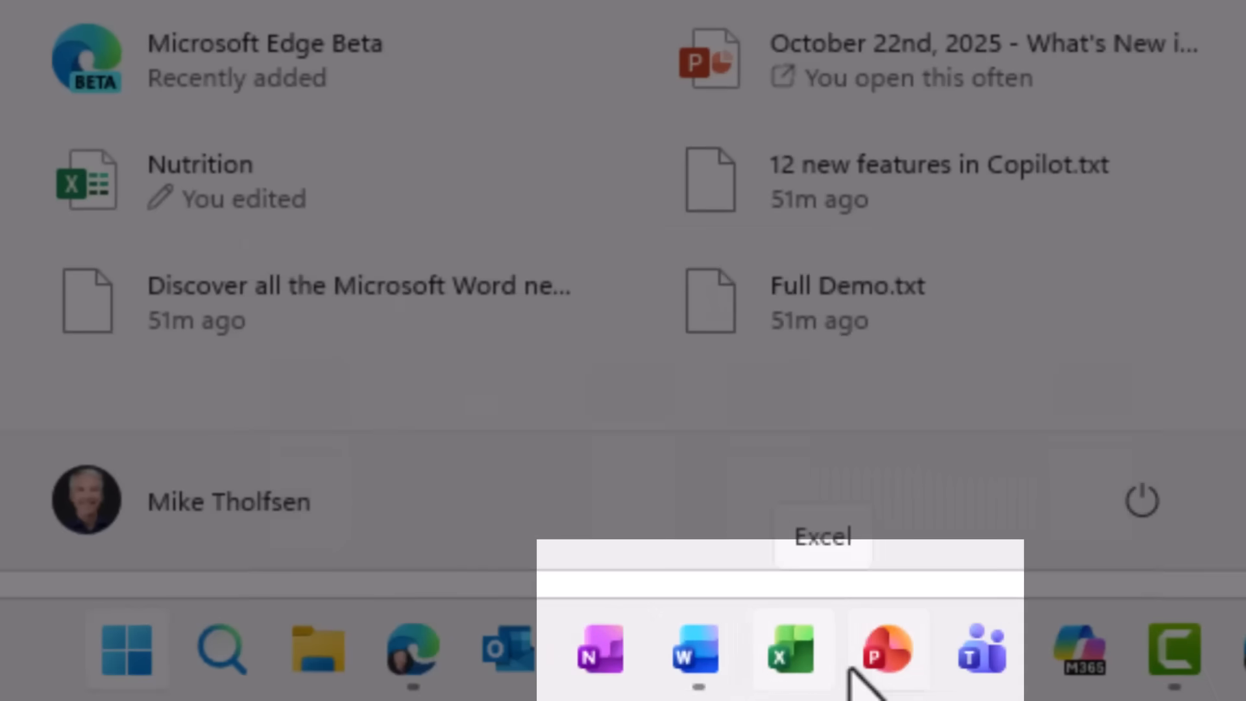
click(694, 651)
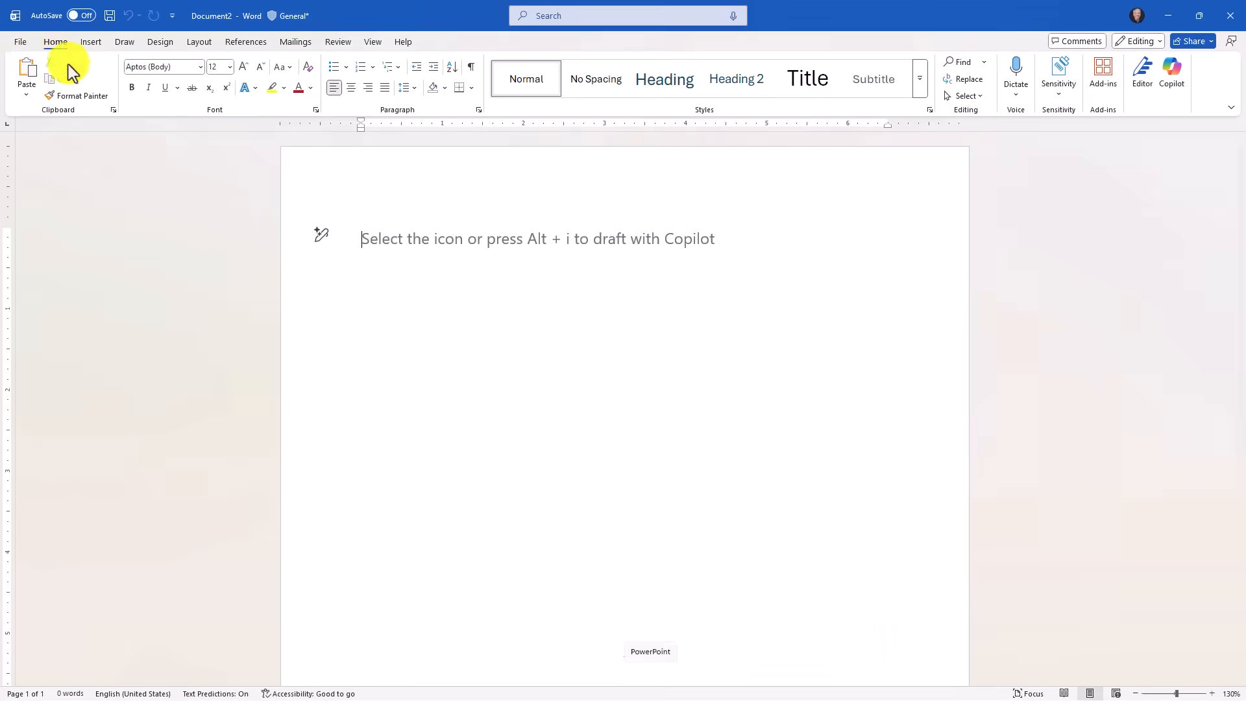
click(19, 41)
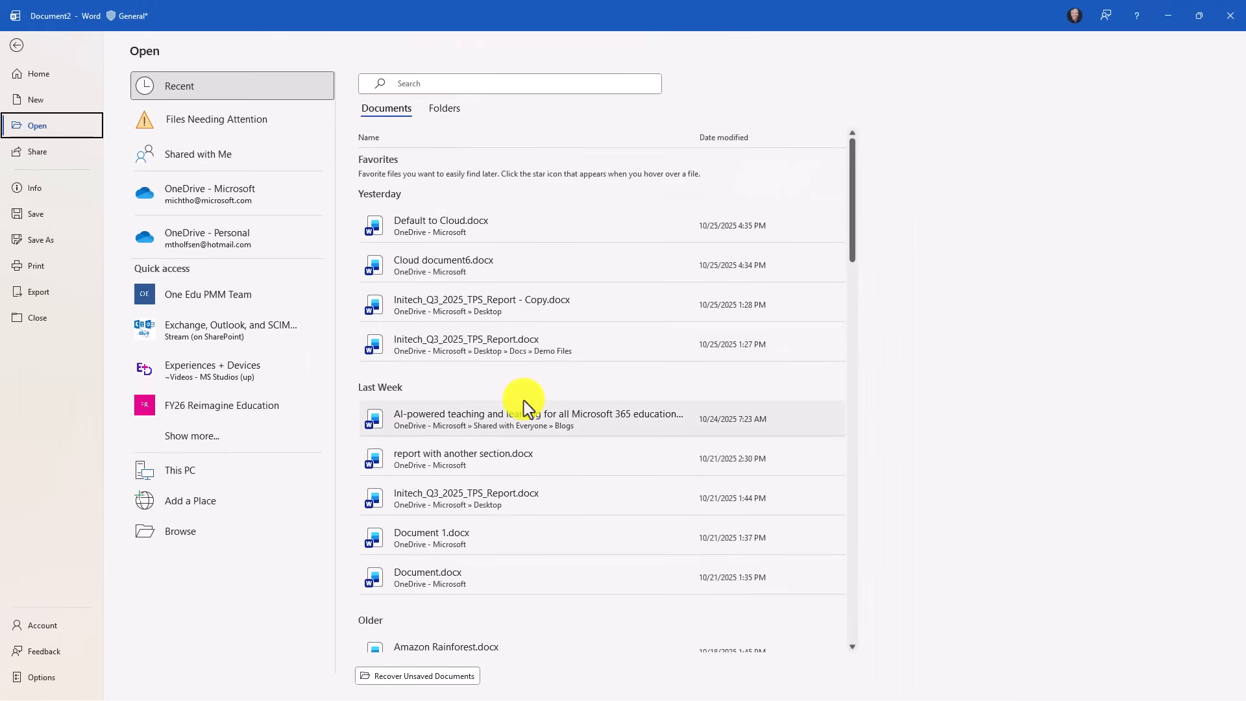
mouse_move(524, 401)
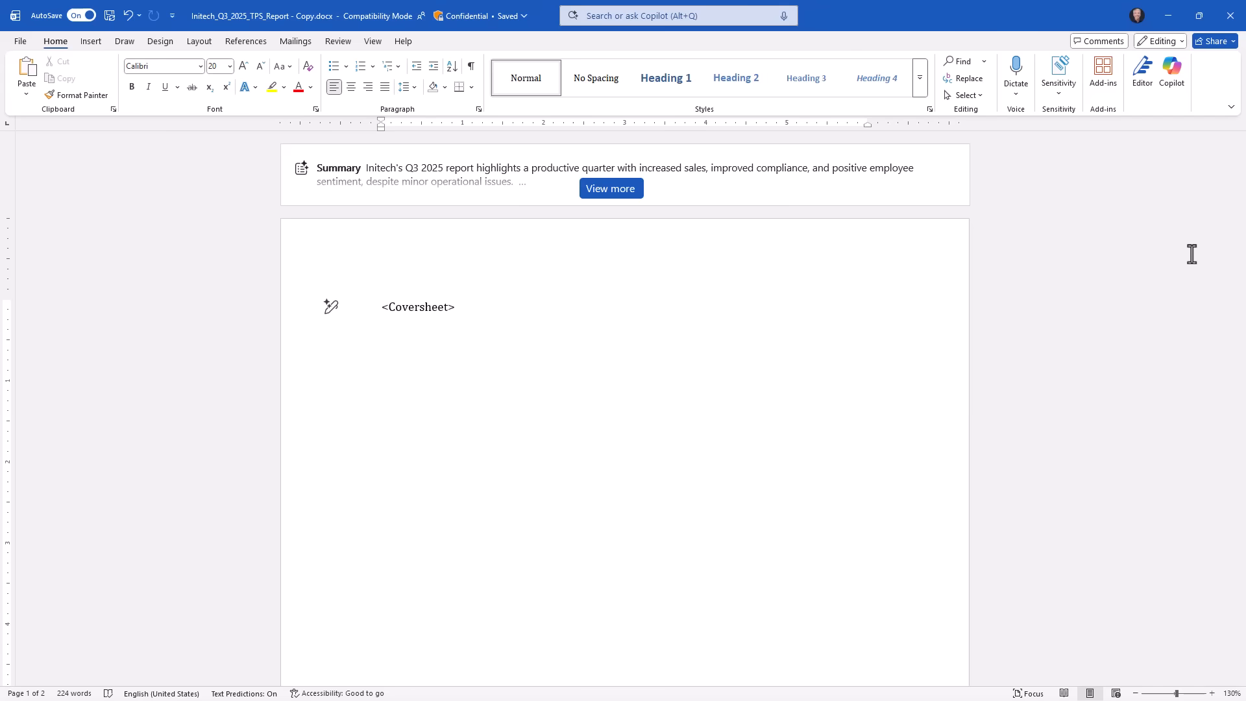
click(380, 306)
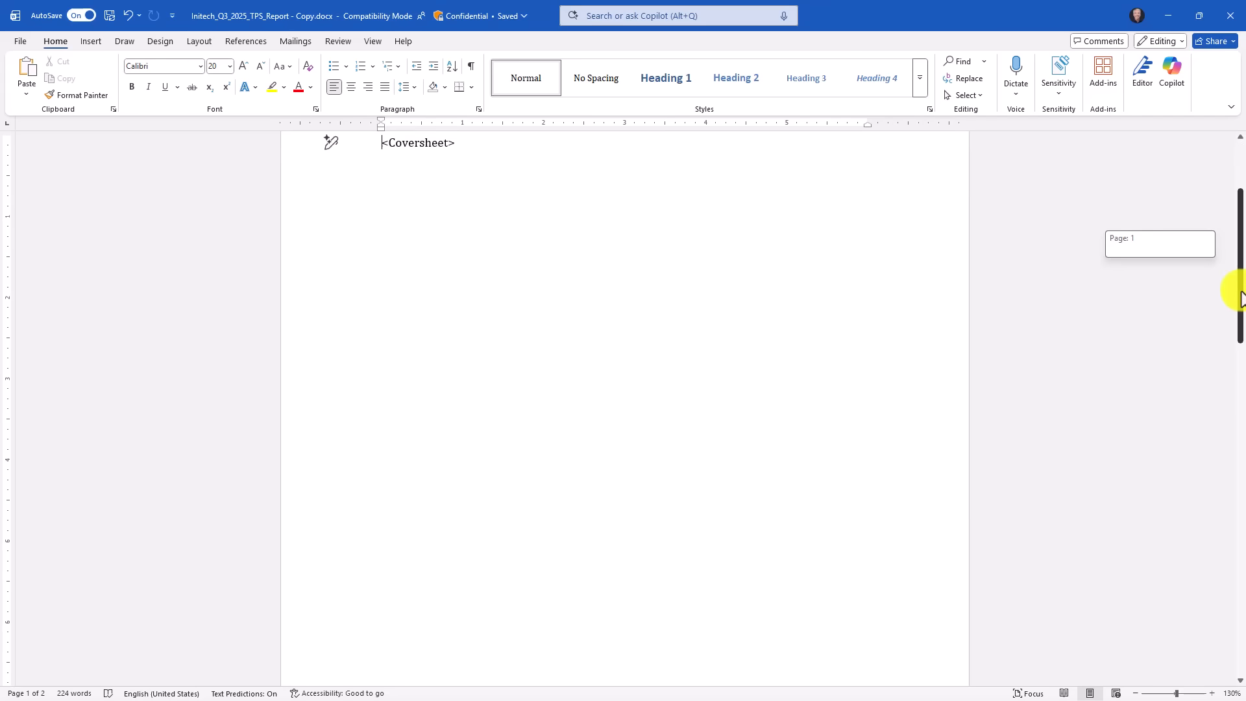
scroll(down, 3)
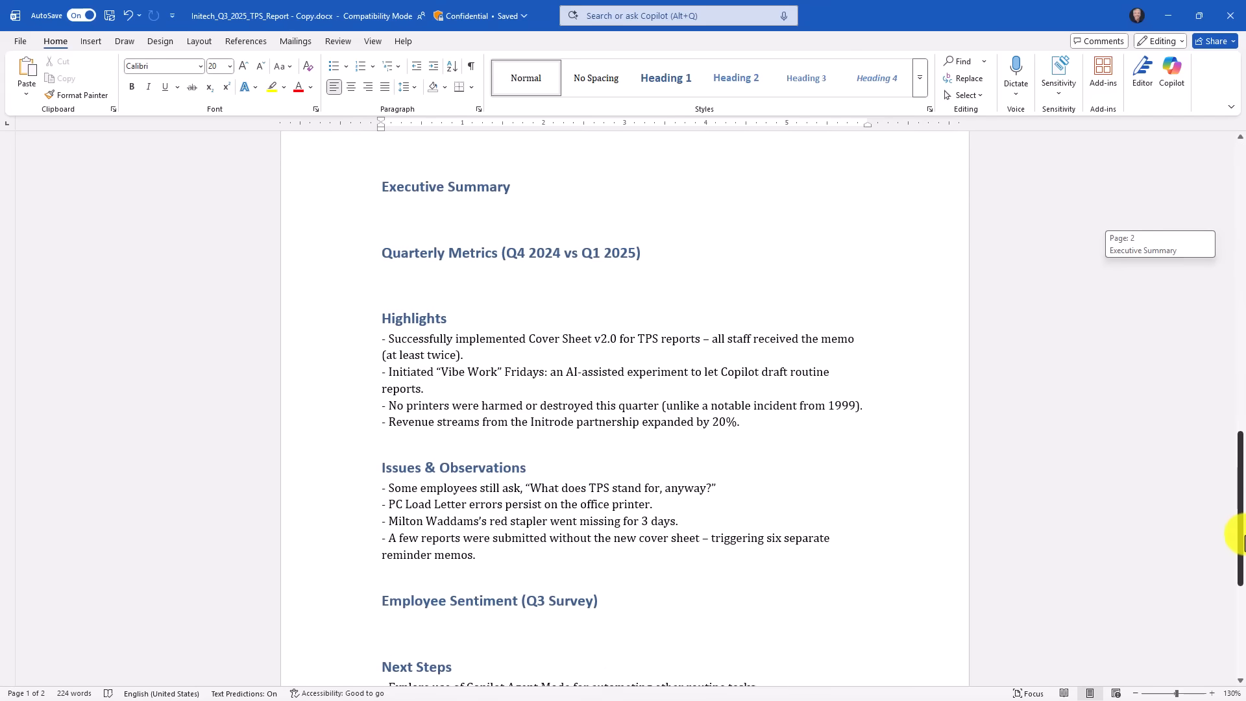
scroll(up, 3)
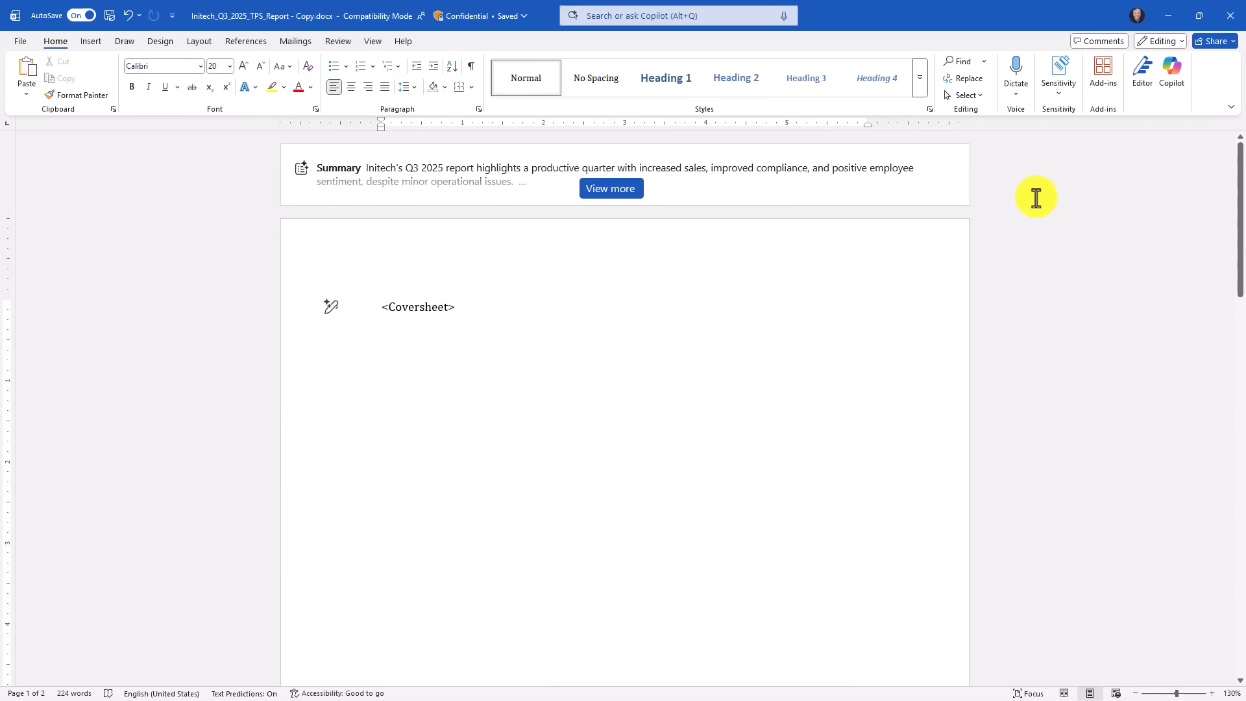
click(1172, 71)
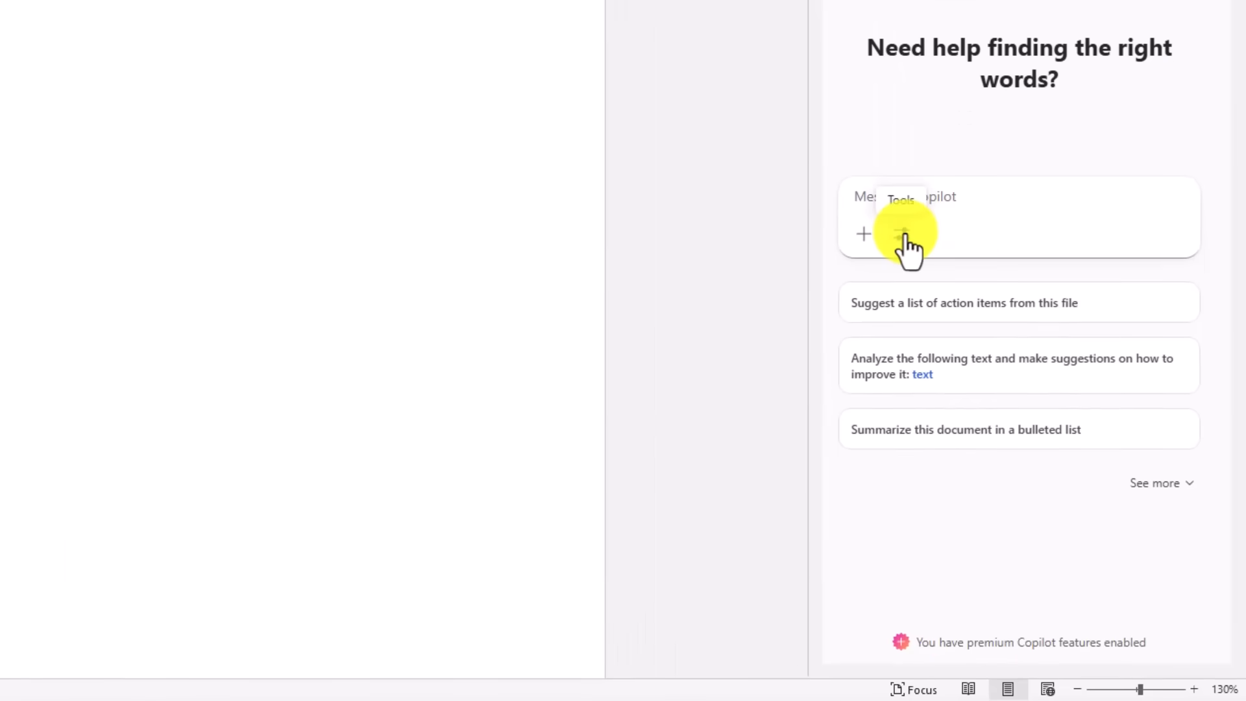
- Switch Copilot to Agent mode so it rewrites the TPS Report coversheet directly
click(901, 233)
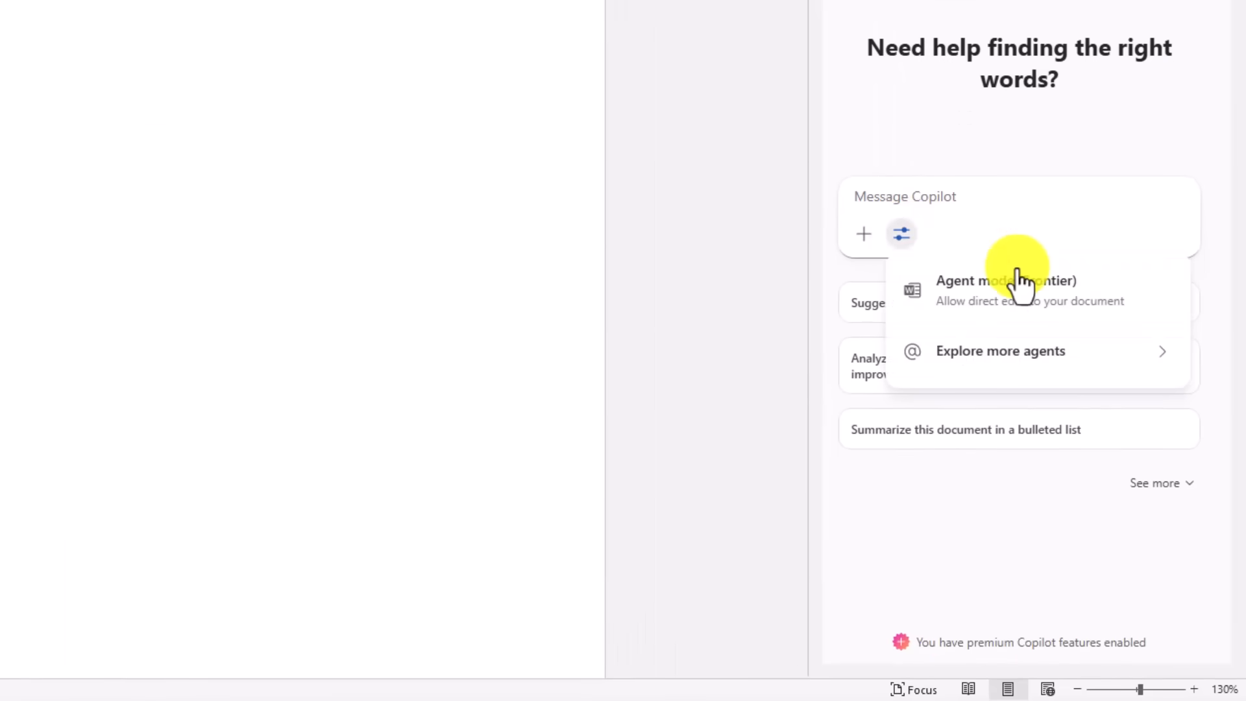
mouse_move(1093, 303)
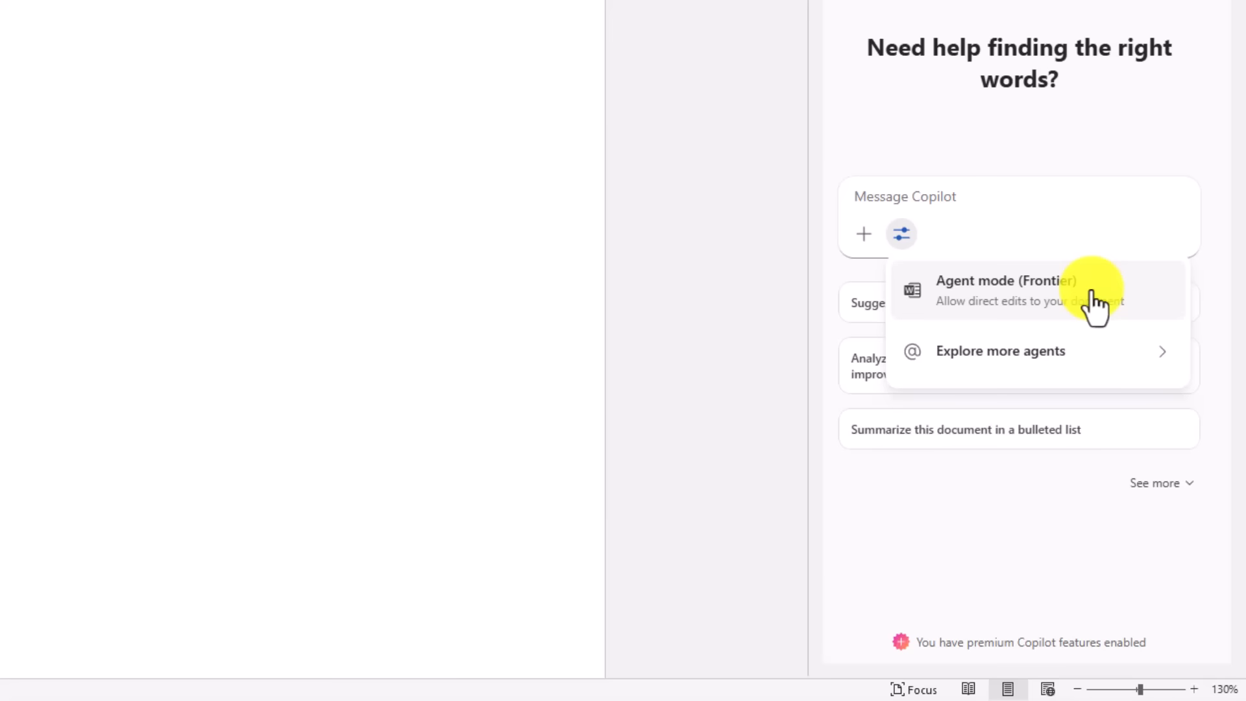
click(1006, 290)
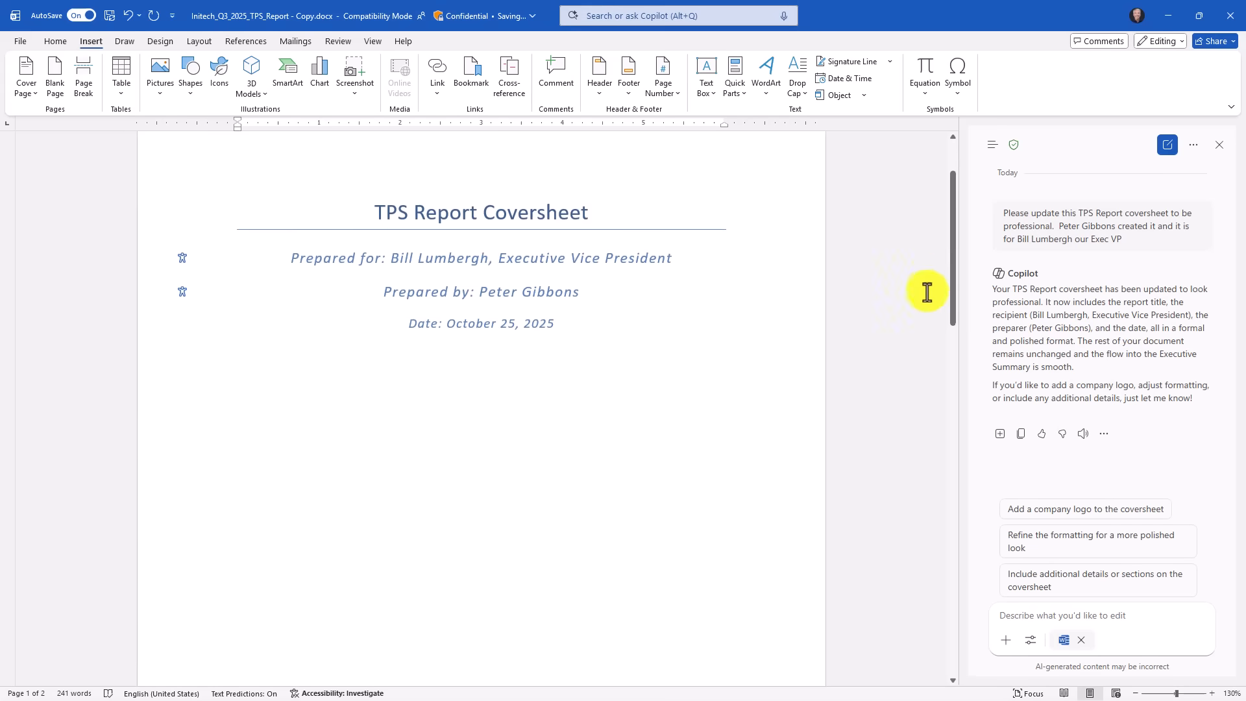
mouse_move(1001, 339)
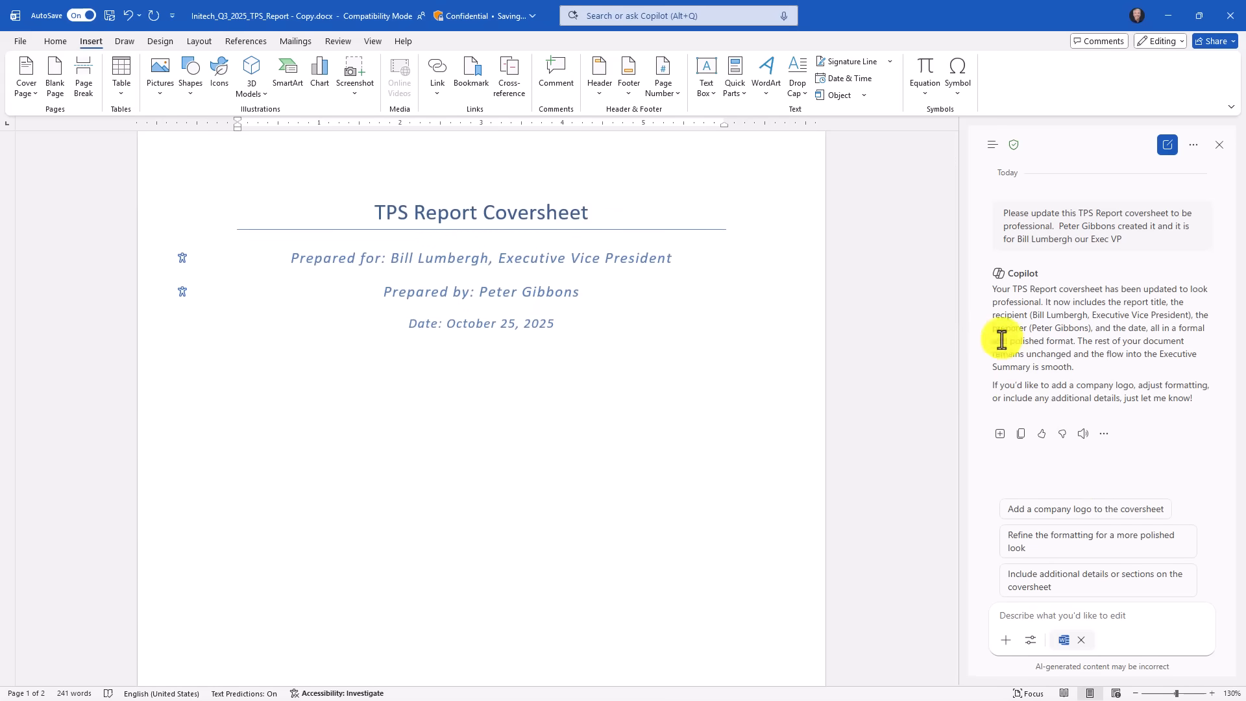
scroll(down, 3)
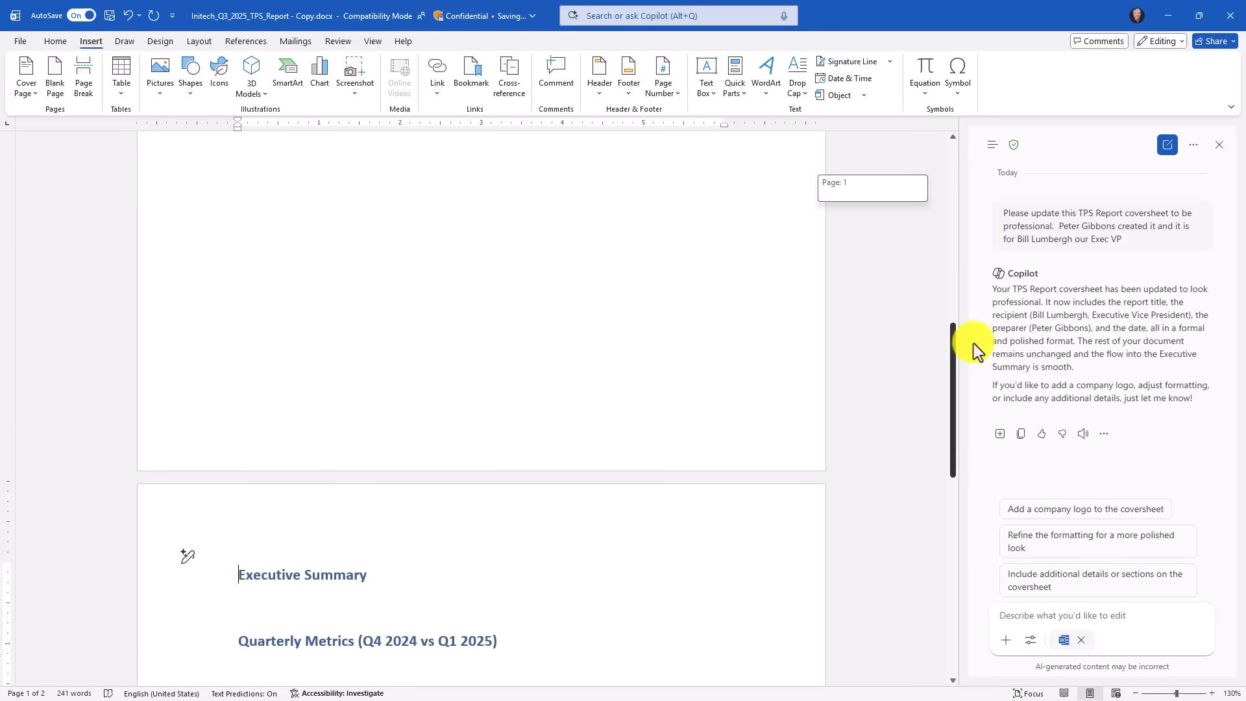
scroll(down, 3)
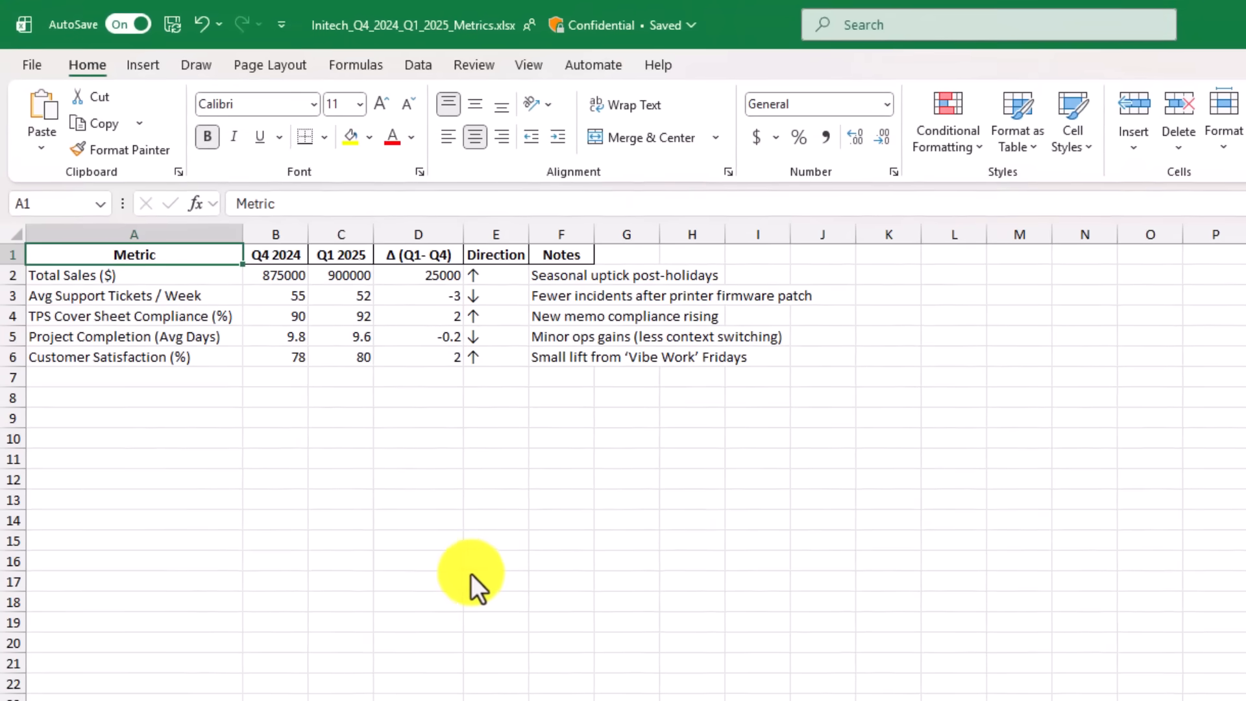
mouse_move(286, 374)
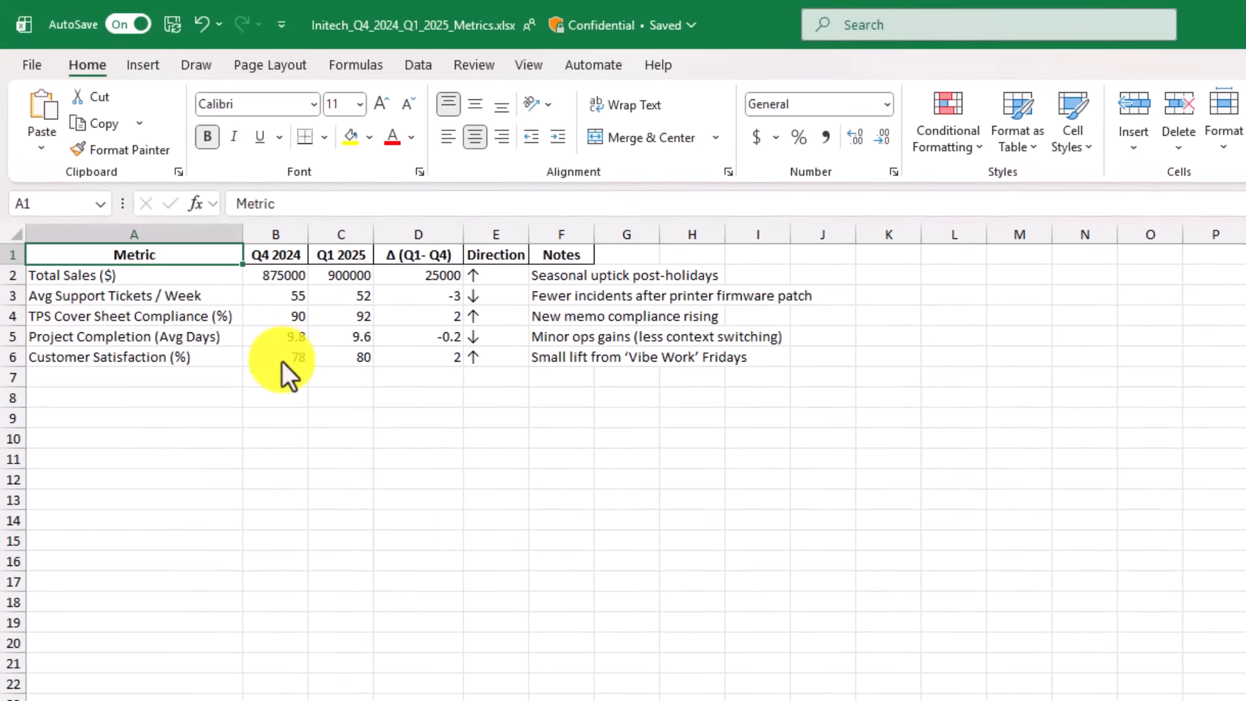
- View the Sales_Transactions sheet, then return to the Quarterly_Metrics sheet
click(206, 675)
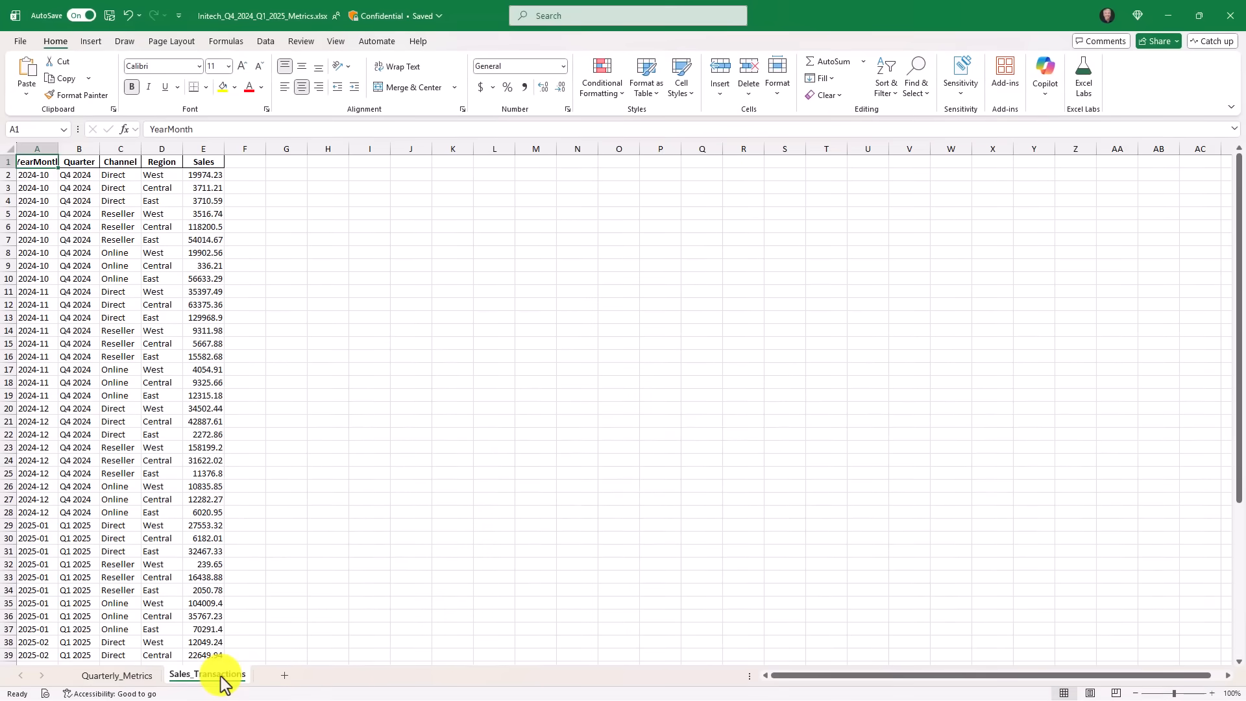
click(116, 675)
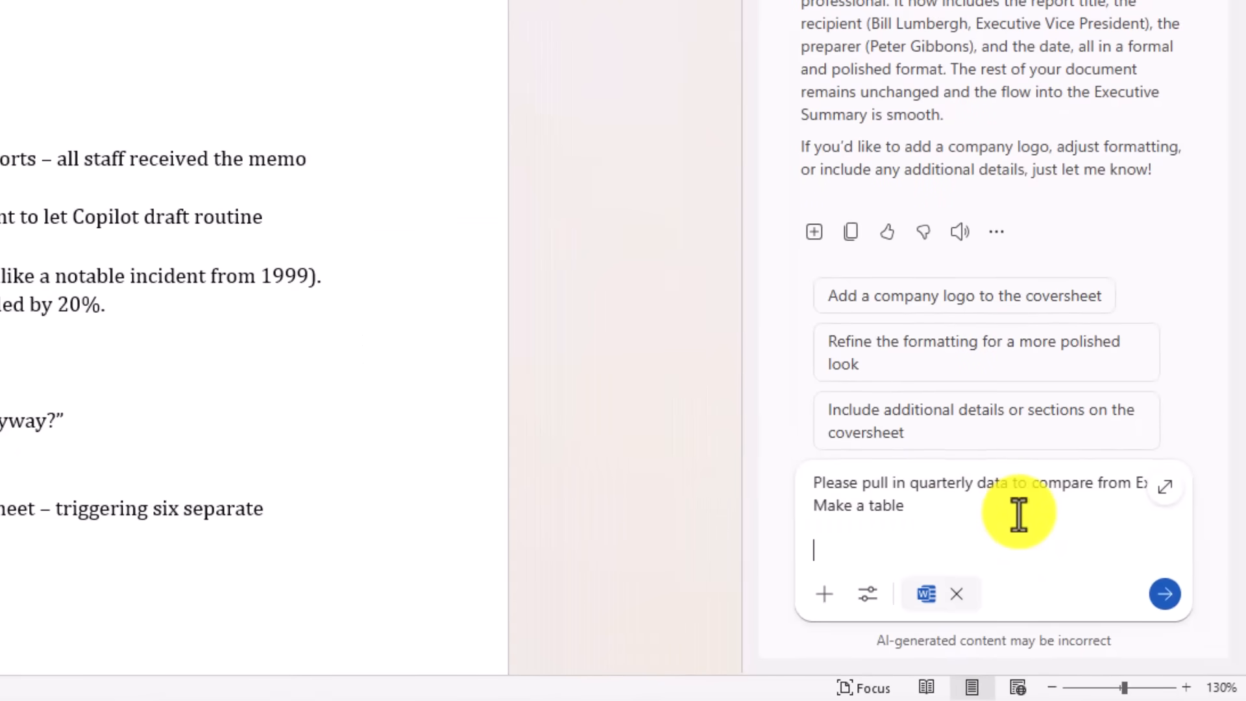
mouse_move(895, 588)
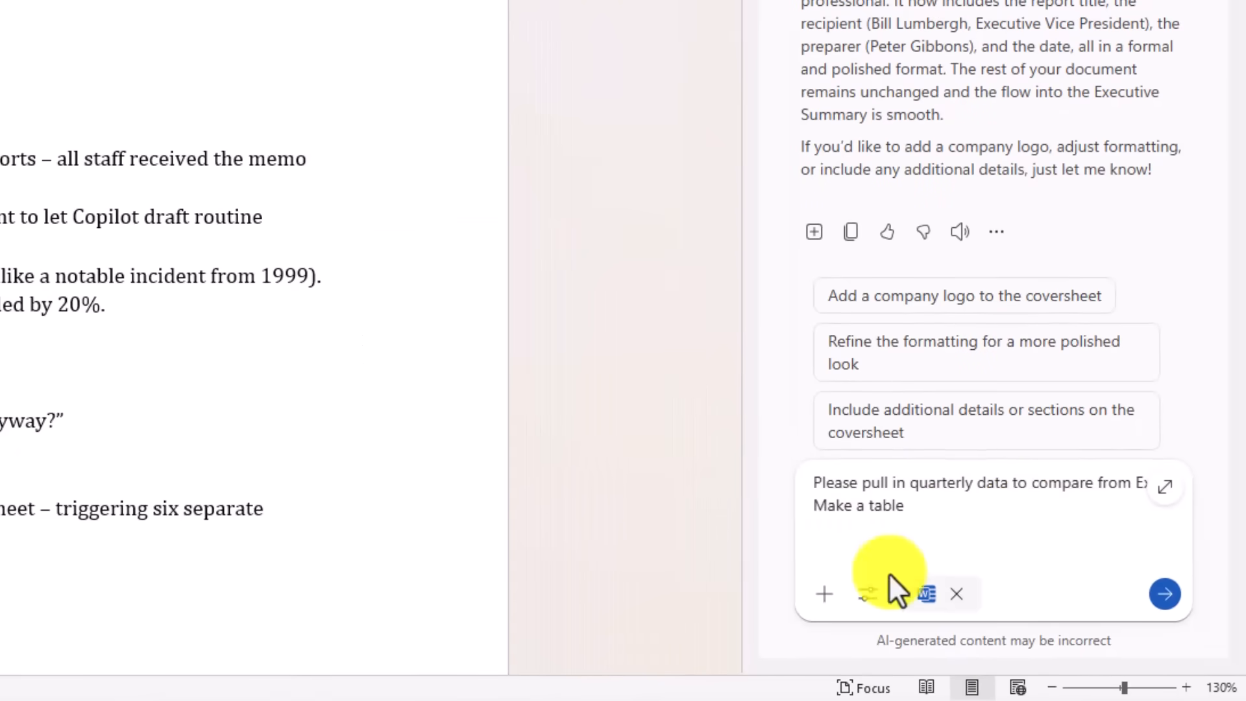
- Attach the Q4 2024 Q1 2025 metrics workbook and have Copilot build the comparison table
click(823, 593)
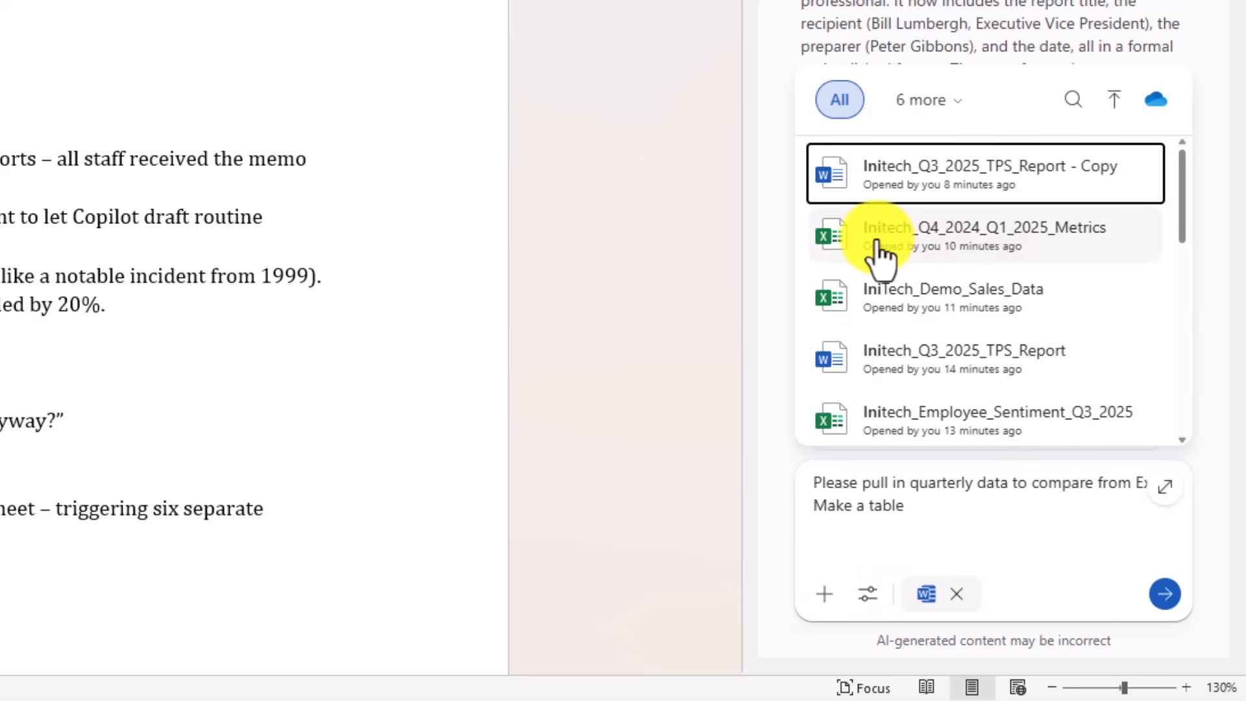
click(983, 235)
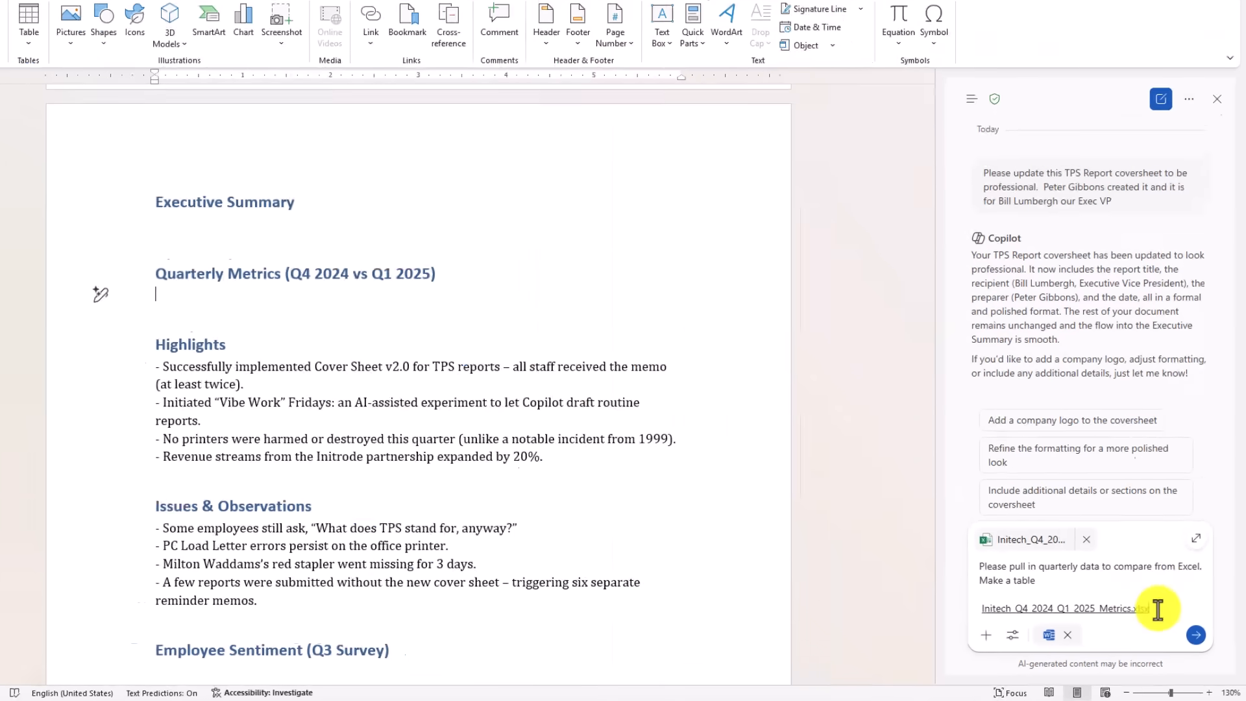
click(1196, 635)
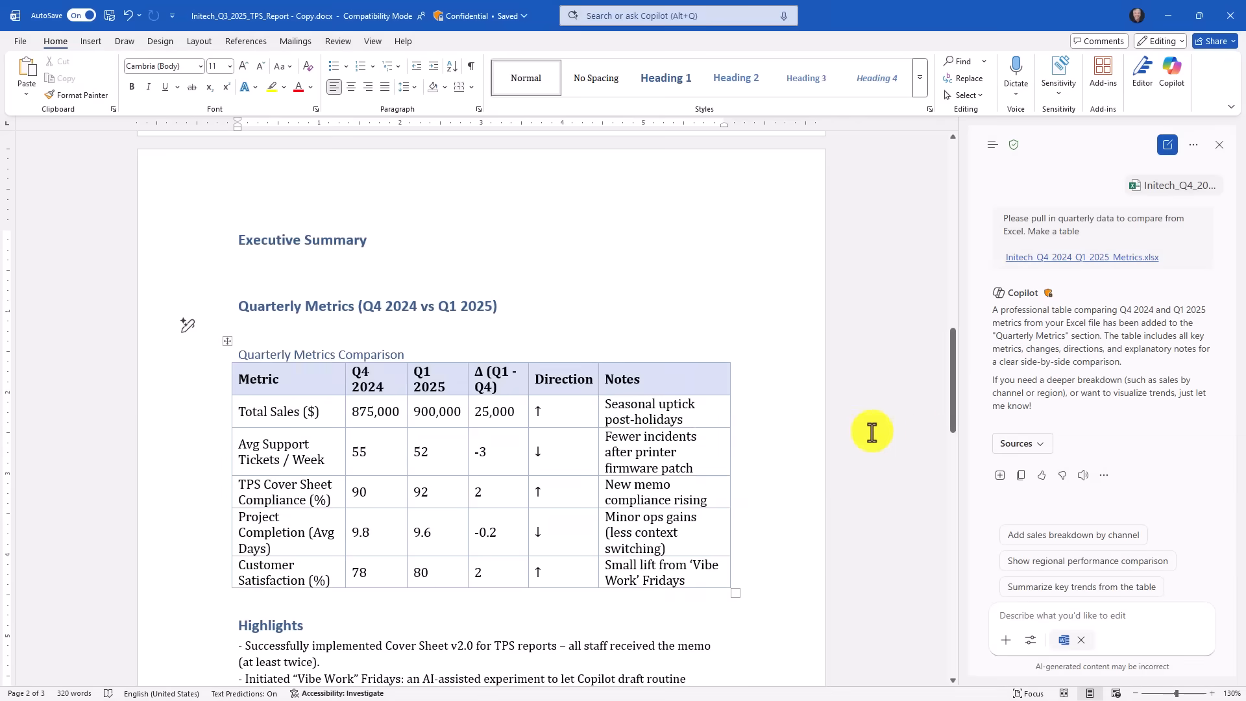
mouse_move(932, 436)
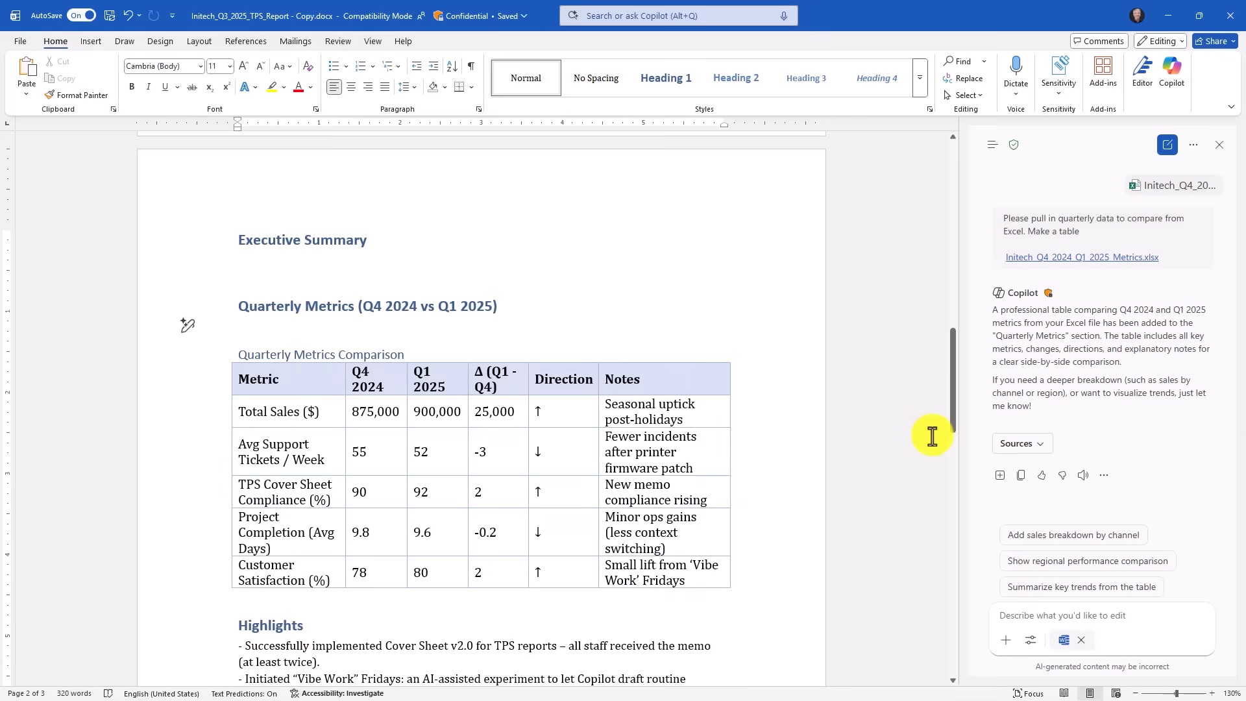
mouse_move(1049, 586)
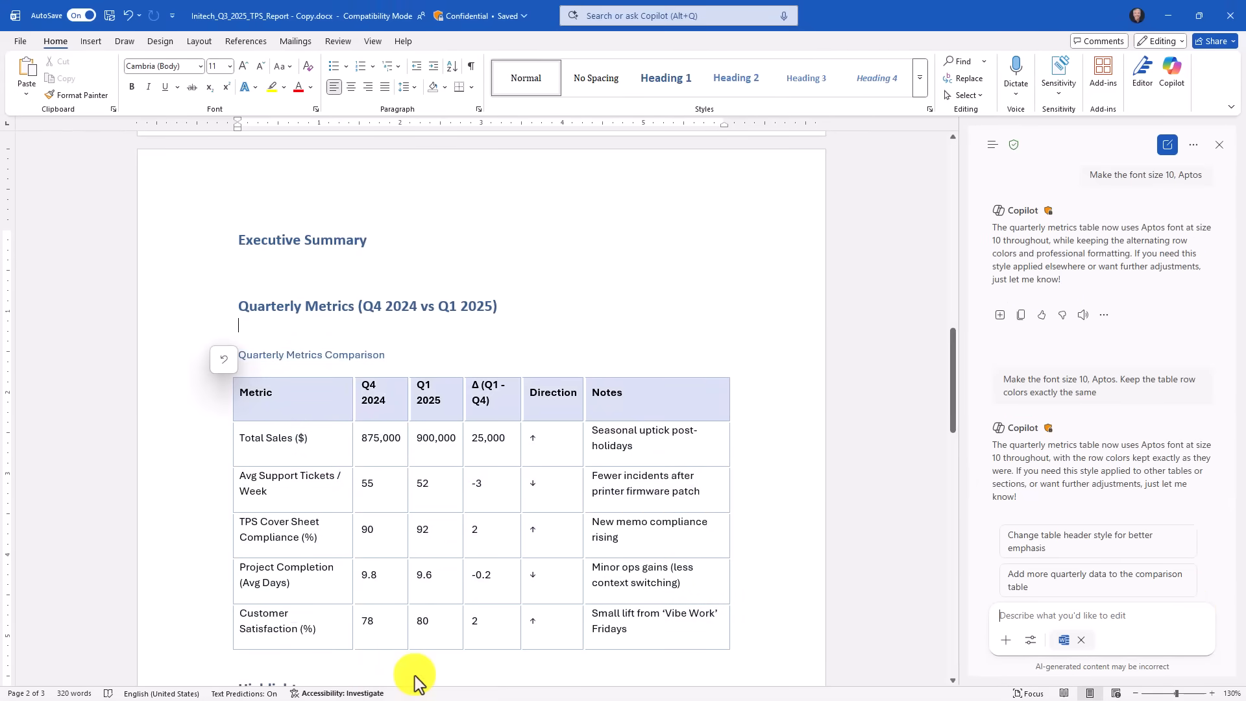
scroll(down, 3)
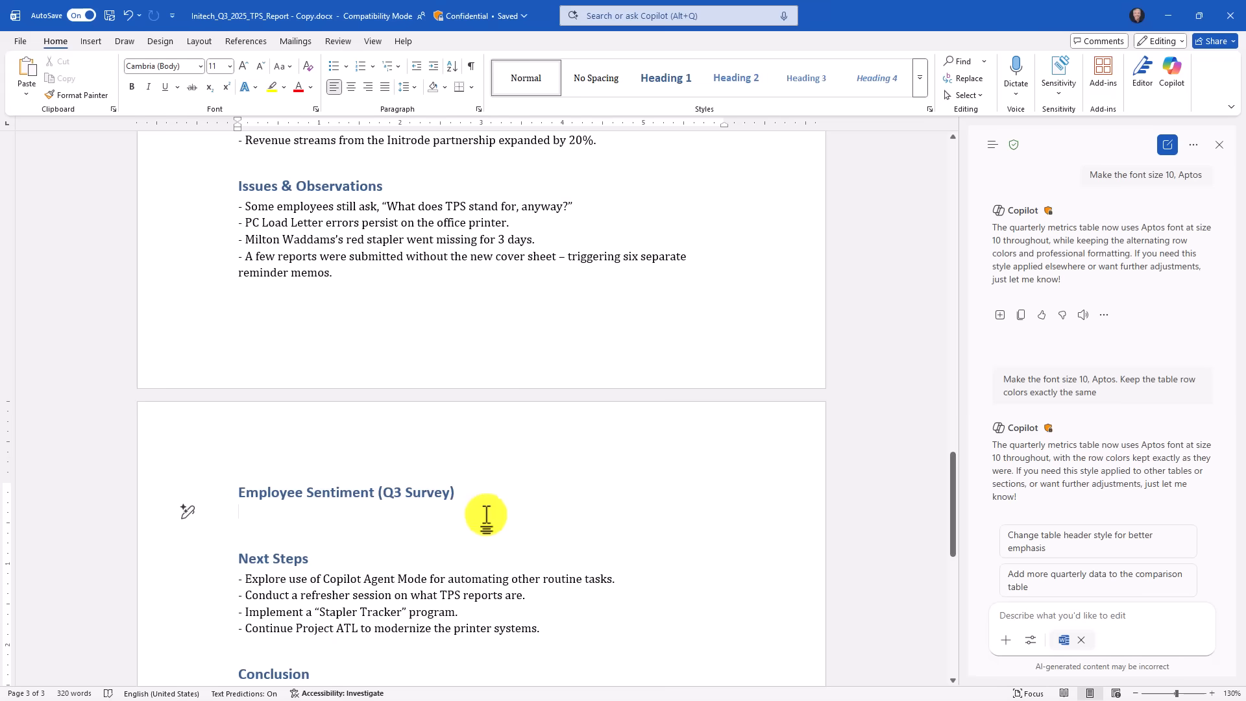
mouse_move(509, 516)
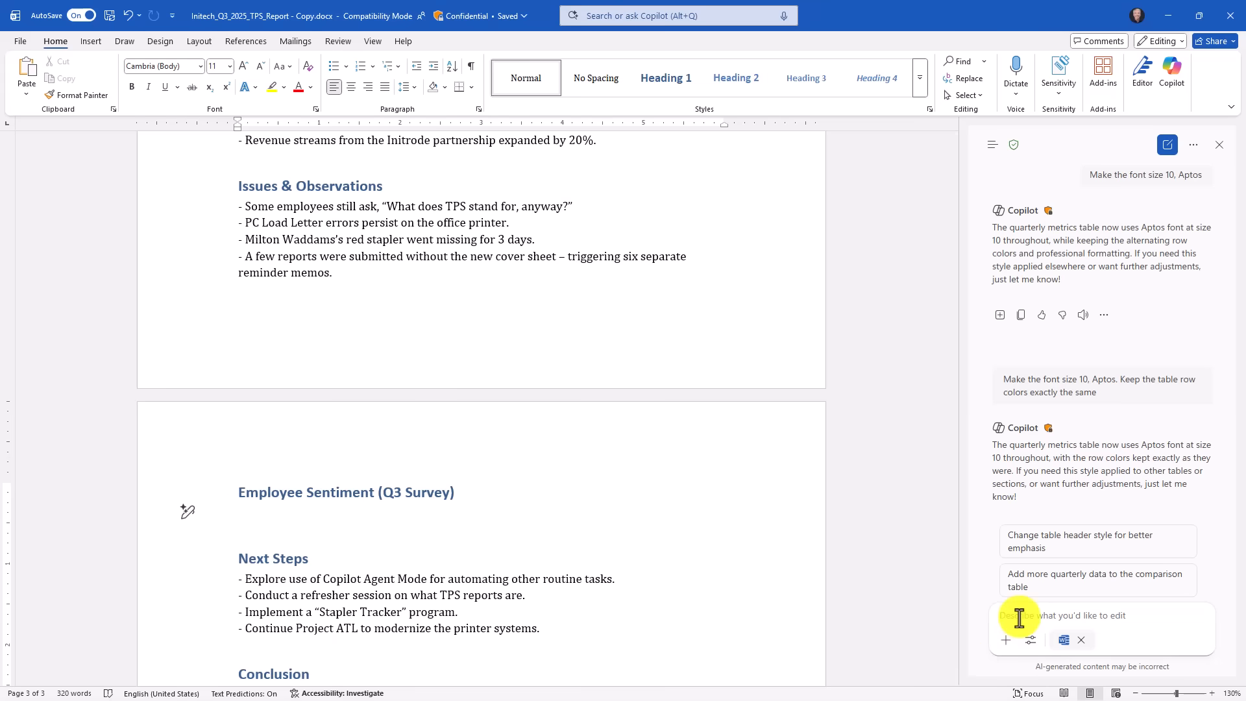
- Request employee sentiment data with the key piece highlighted, attaching the Q3 2025 workbook
text(Please pull in the employee sentiment data and highlight the most important piece of feedback in yellow)
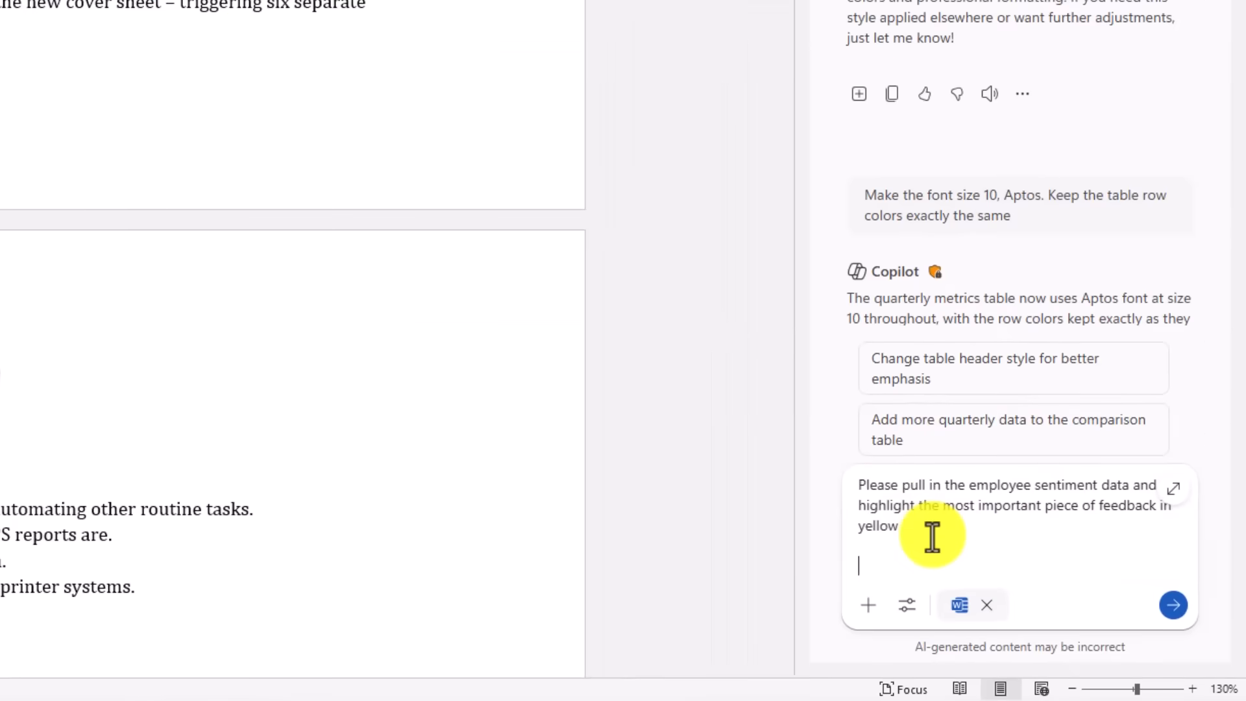
mouse_move(974, 553)
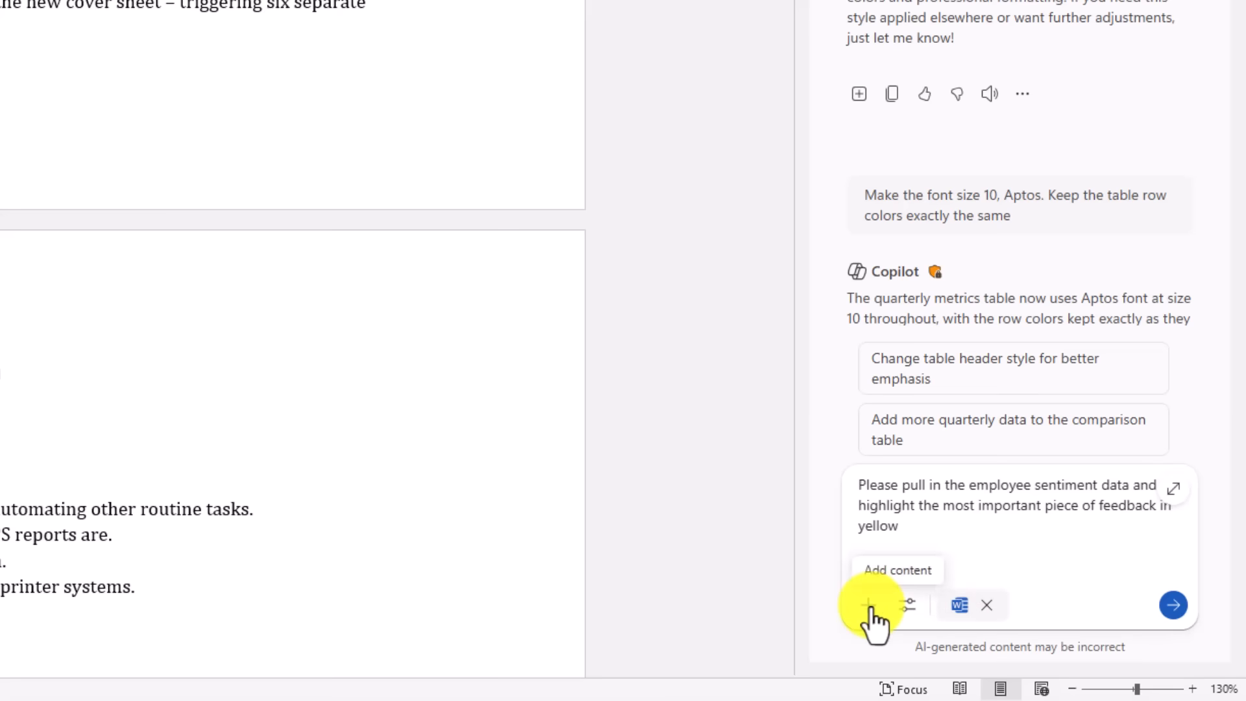
click(869, 605)
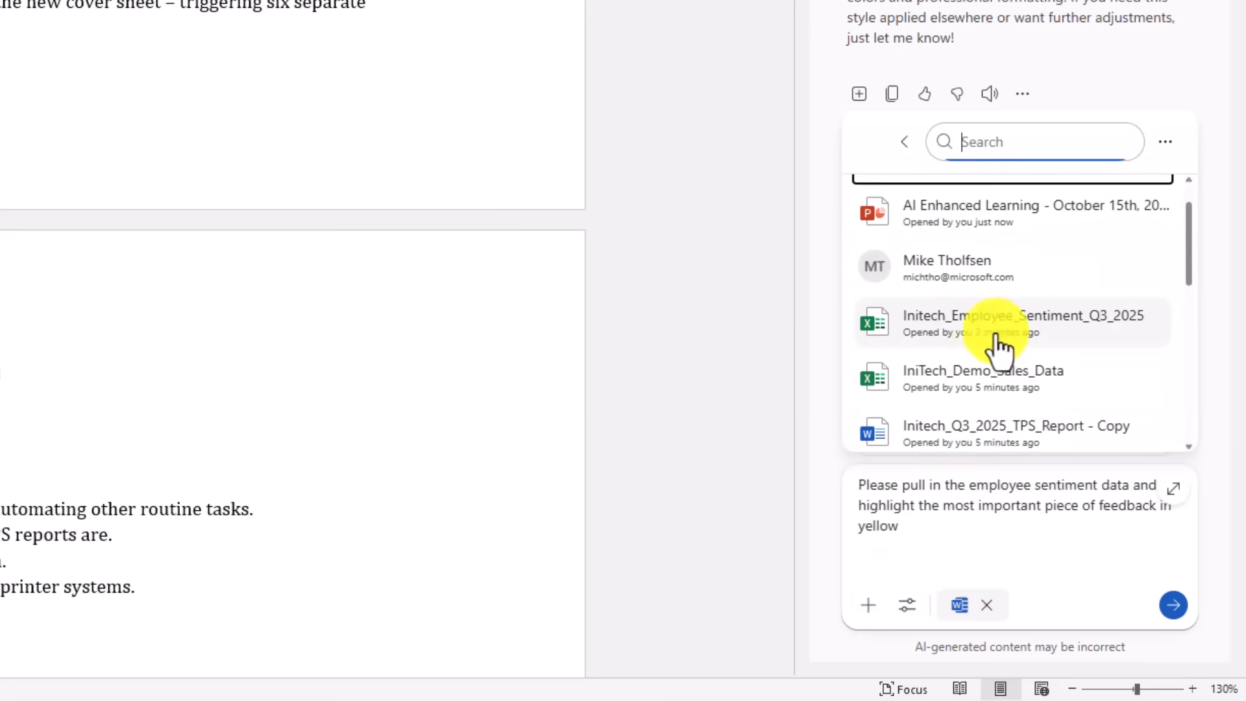
click(1024, 322)
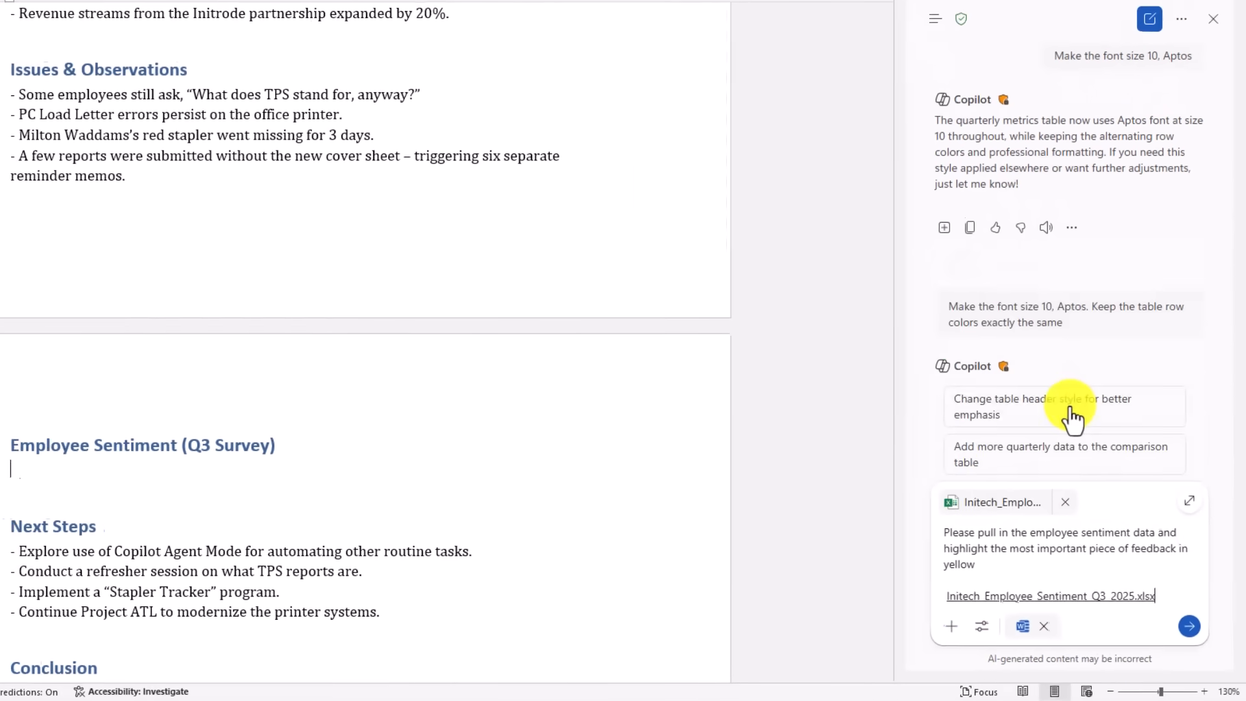
click(1190, 626)
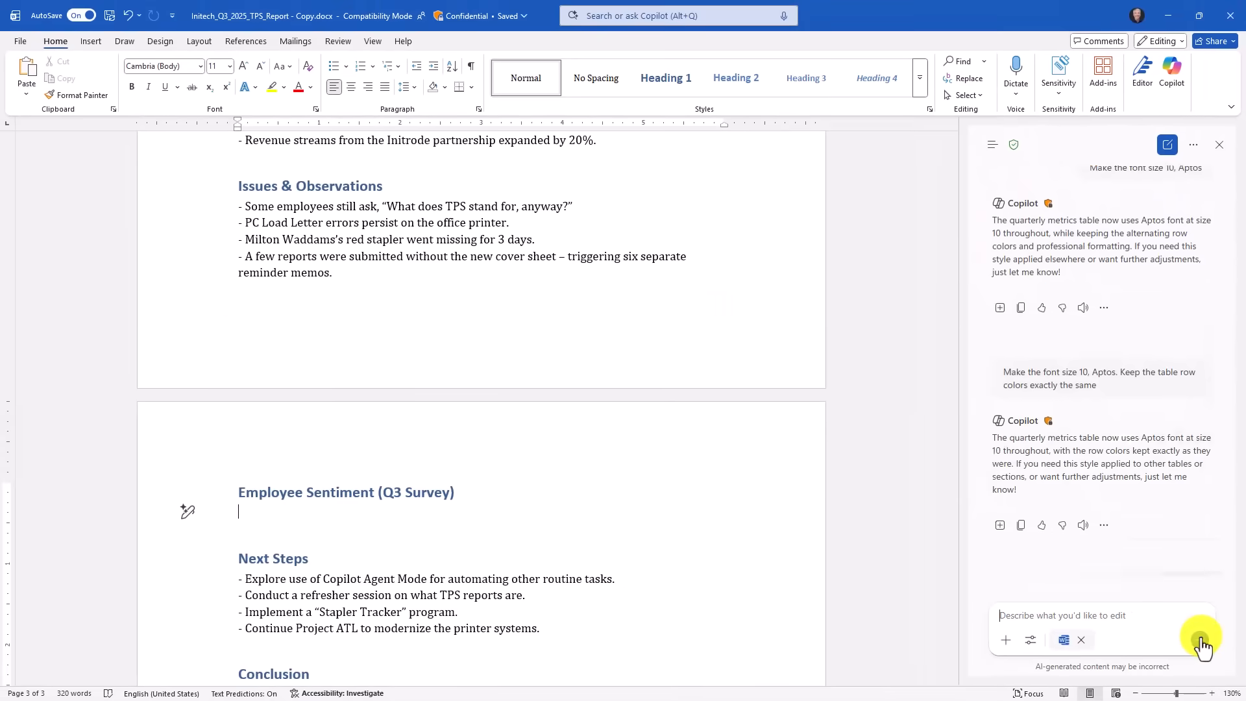
click(1200, 640)
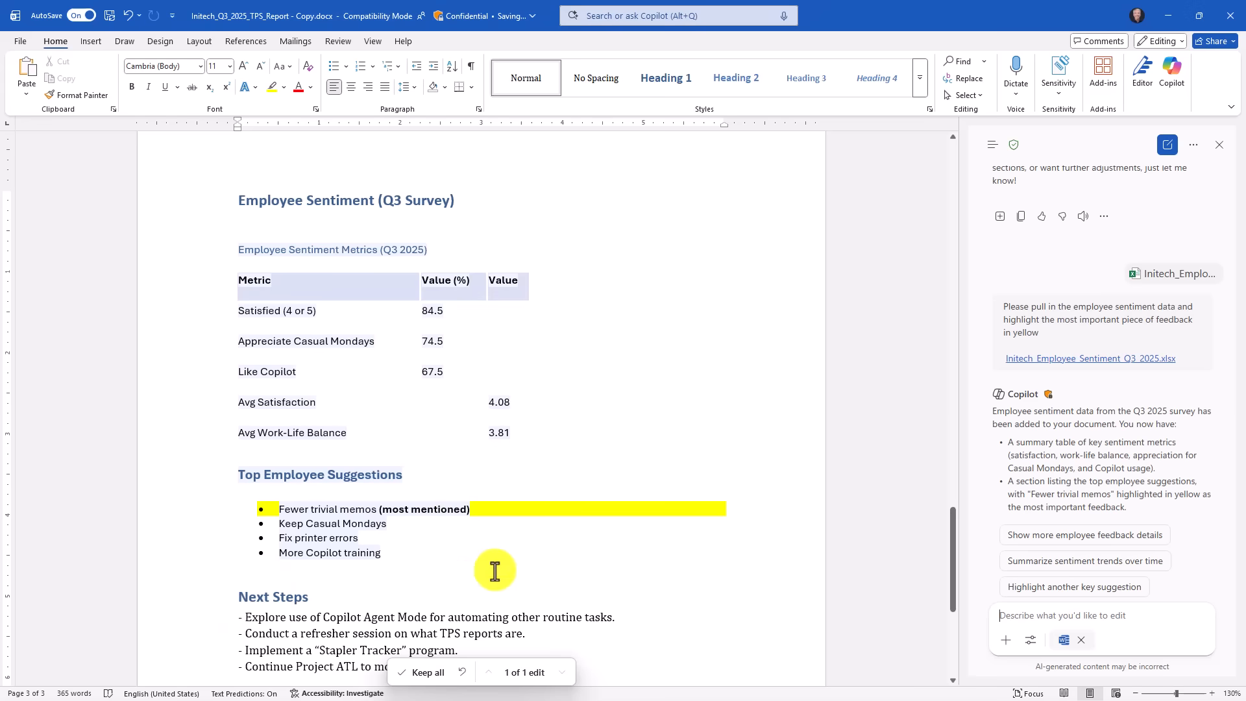
- Keep all of Copilot's Employee Sentiment edits and review the section
click(427, 672)
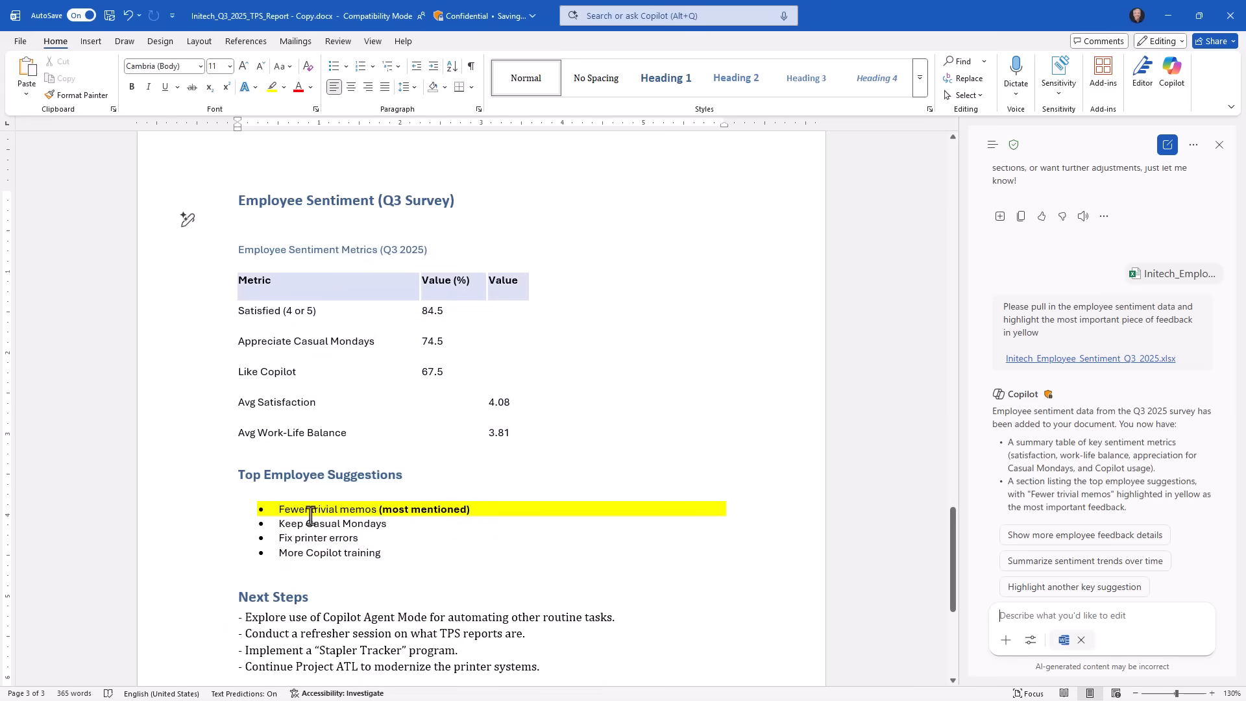
scroll(down, 3)
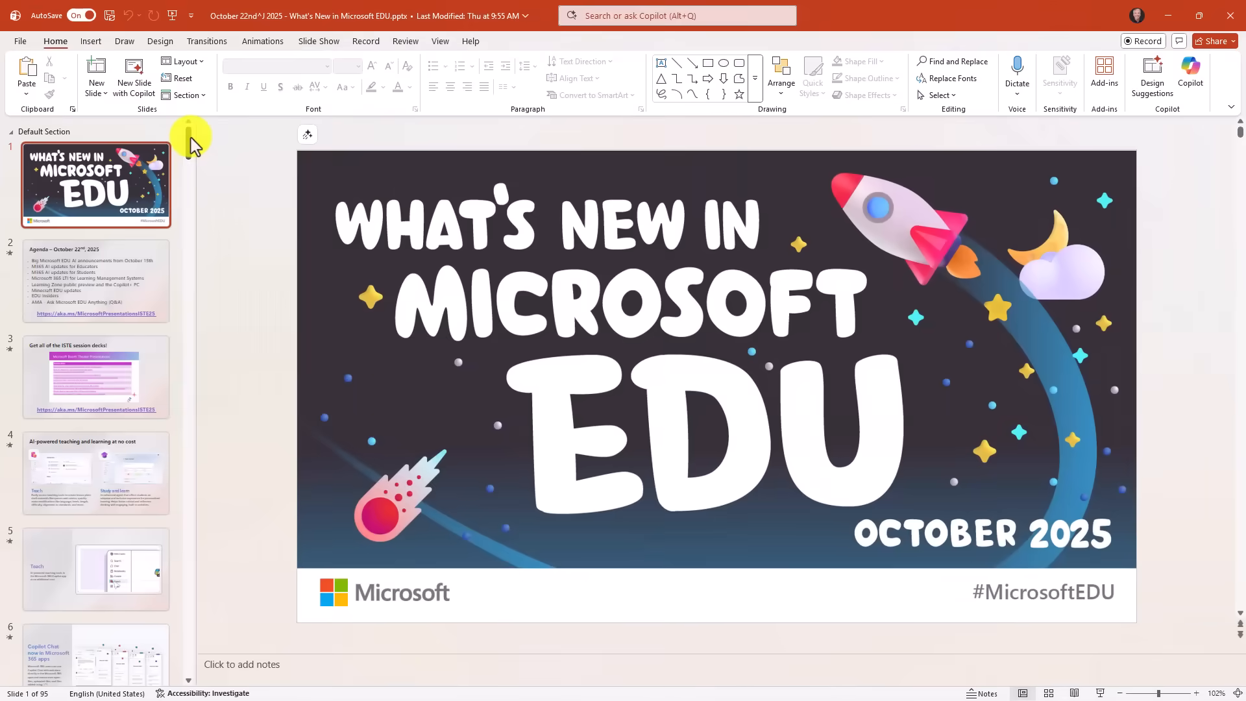
scroll(down, 3)
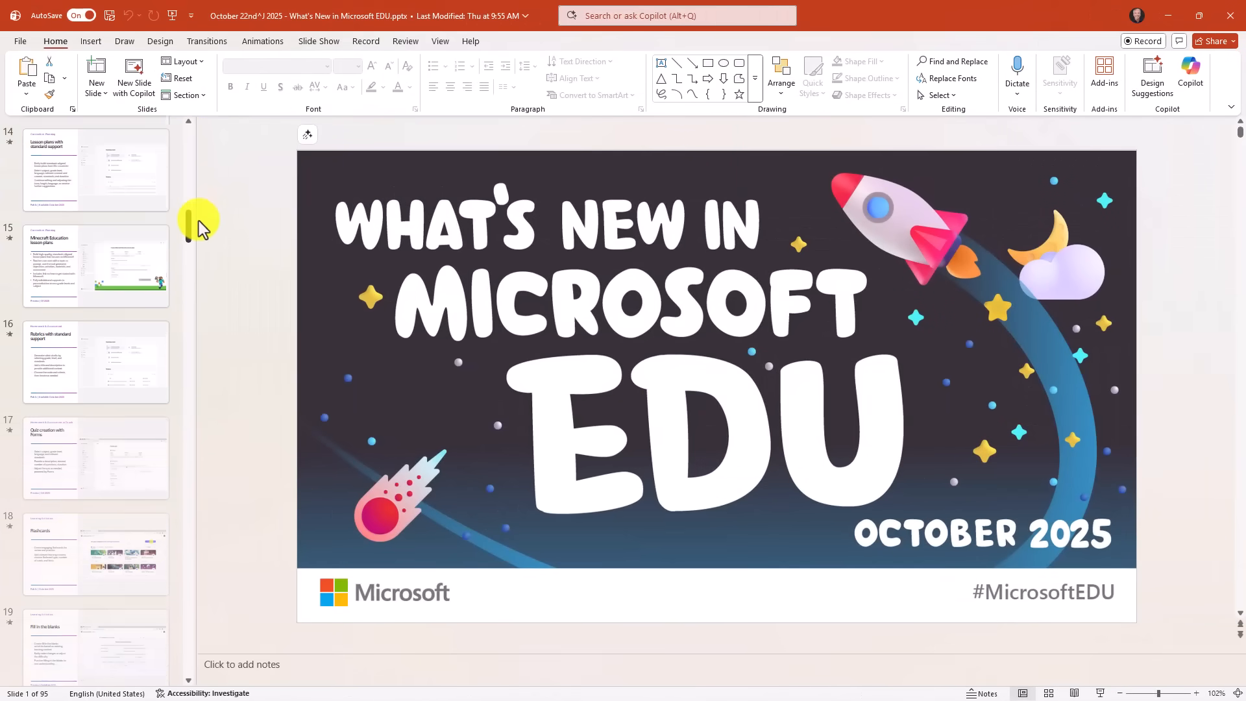
scroll(down, 3)
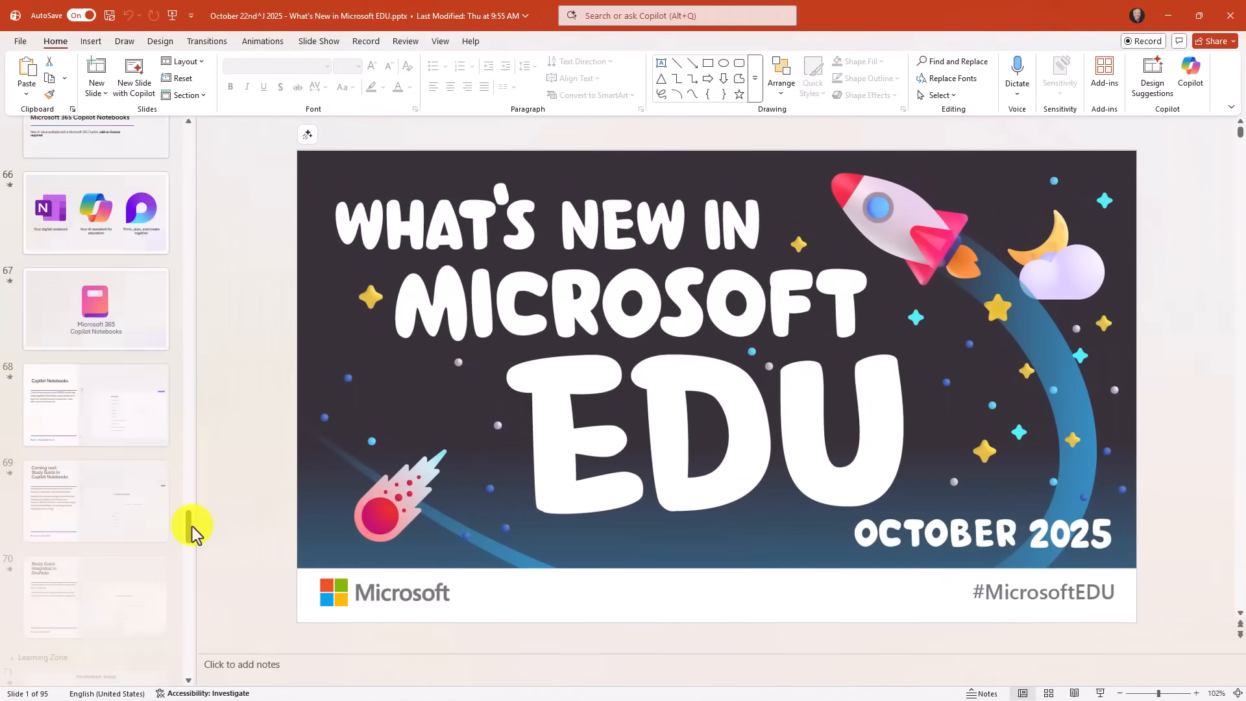
scroll(up, 3)
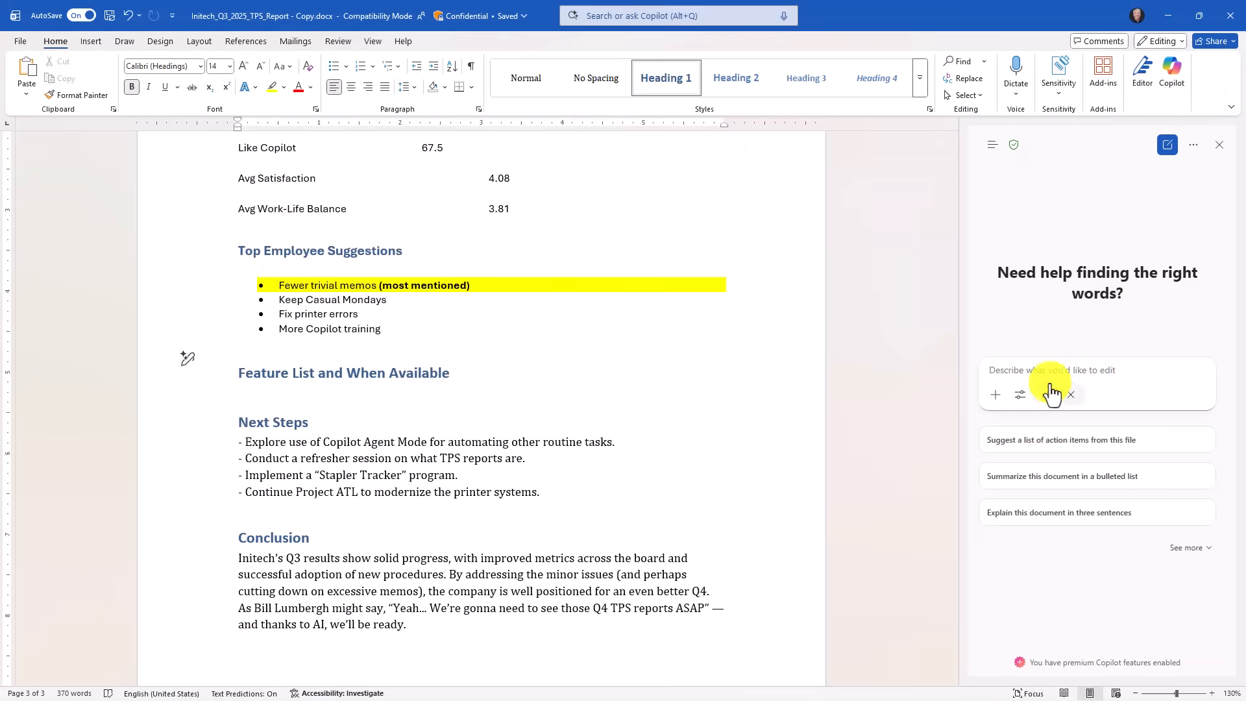
- Ask Copilot to pull all features from the attached PPT deck into a table with availability dates
text(look at this PPT deck and pull all of the features into a table and put when each is available)
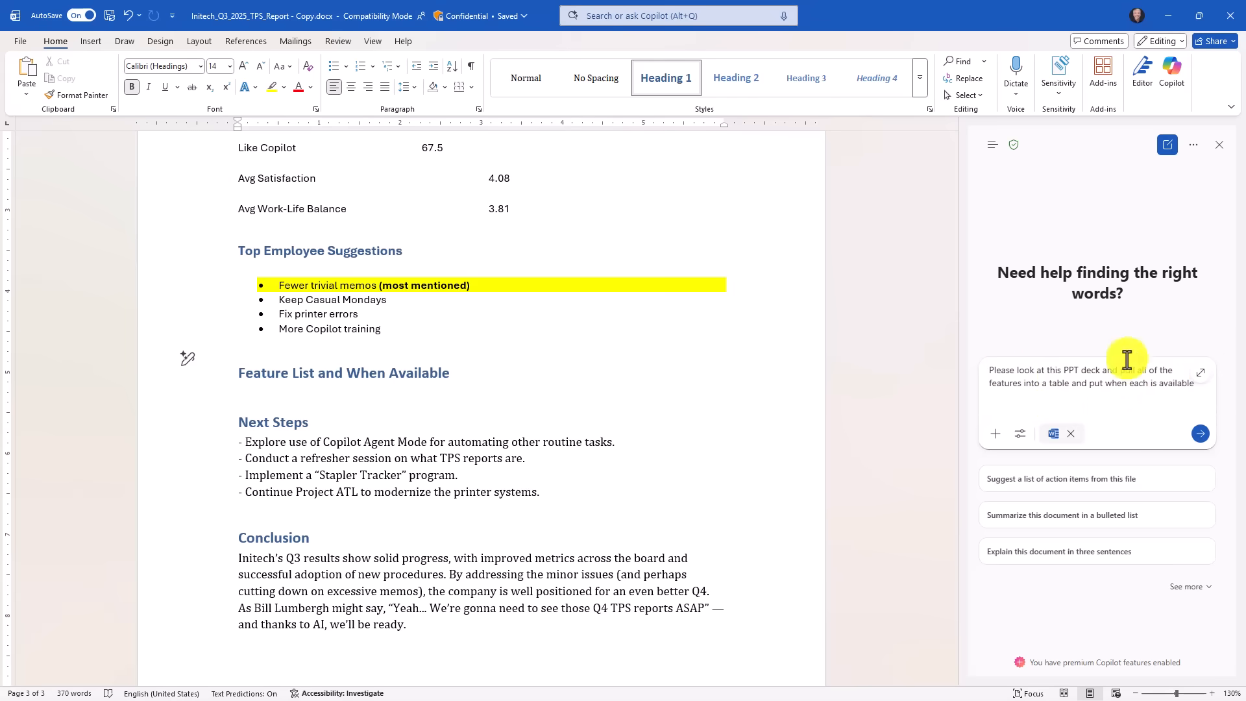
click(996, 433)
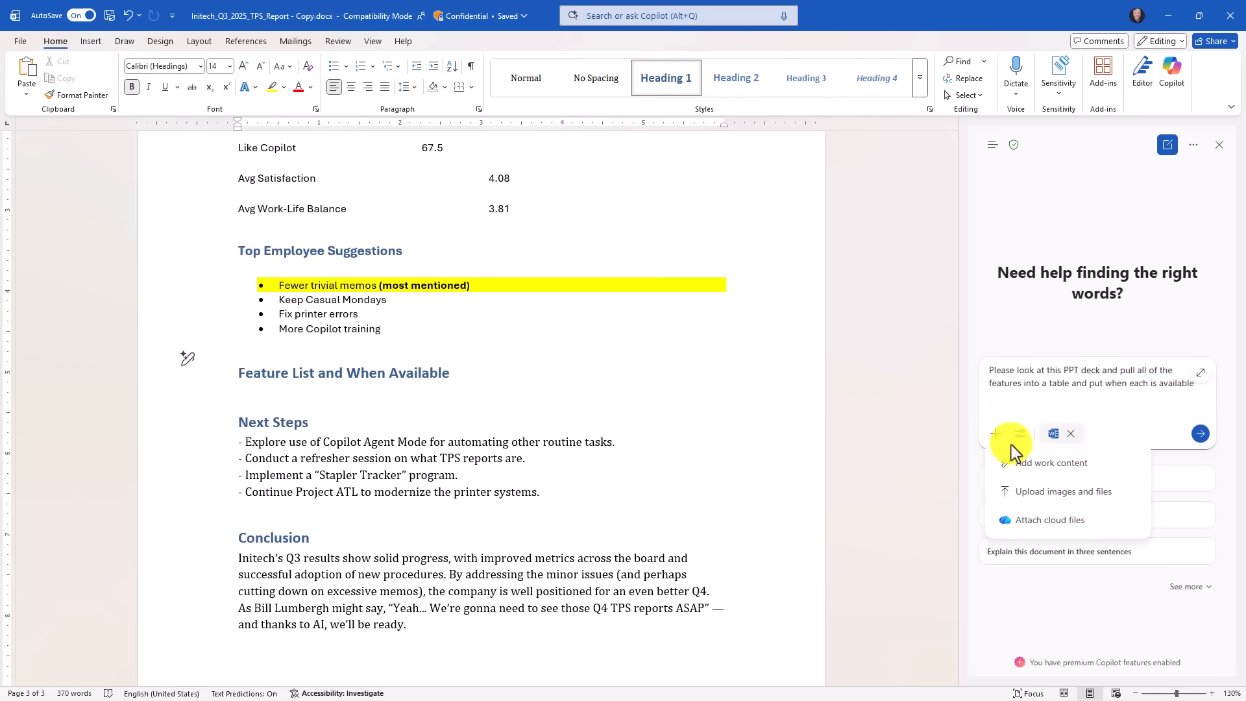
click(1053, 462)
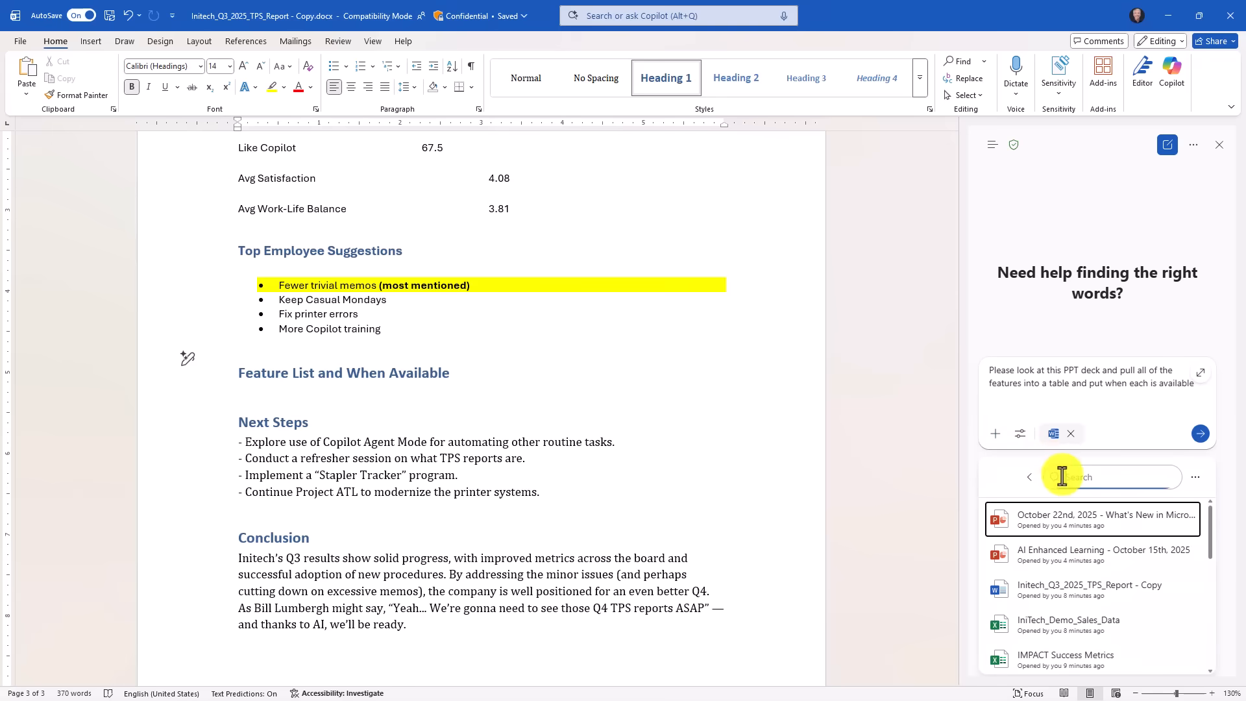
click(1104, 515)
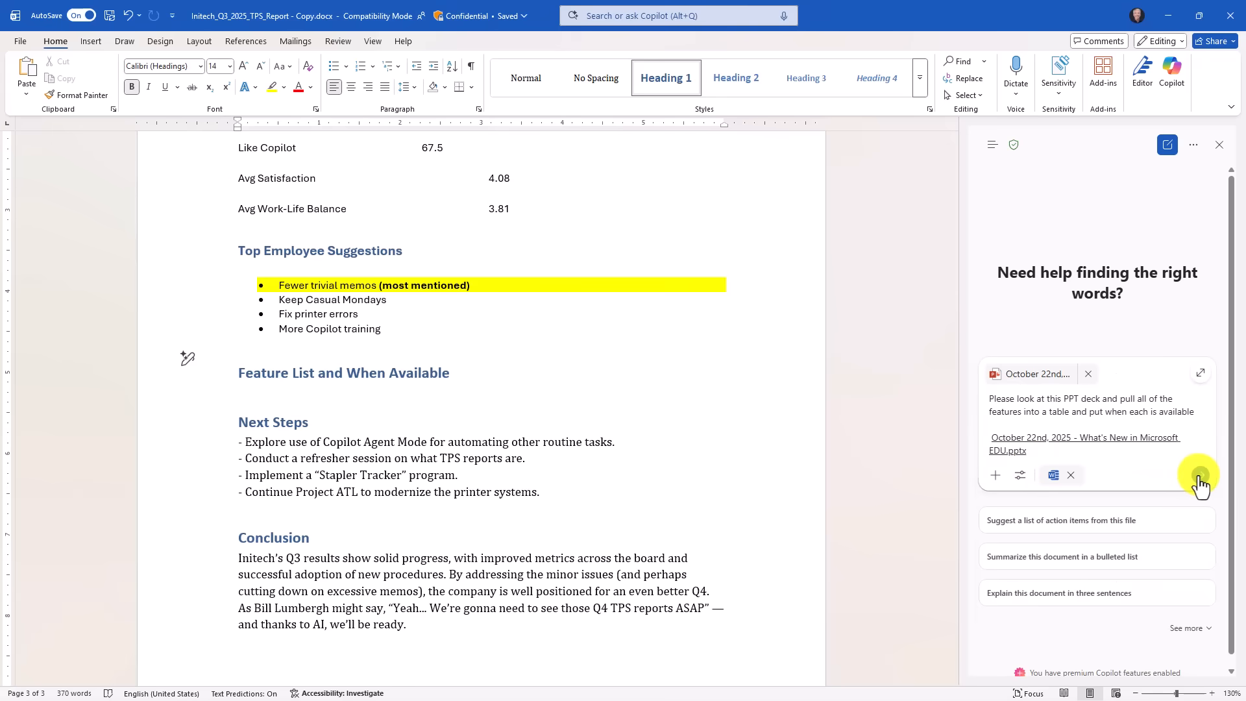
- Review the generated EDU Features and Availability table and keep all of Copilot's edits
click(1200, 476)
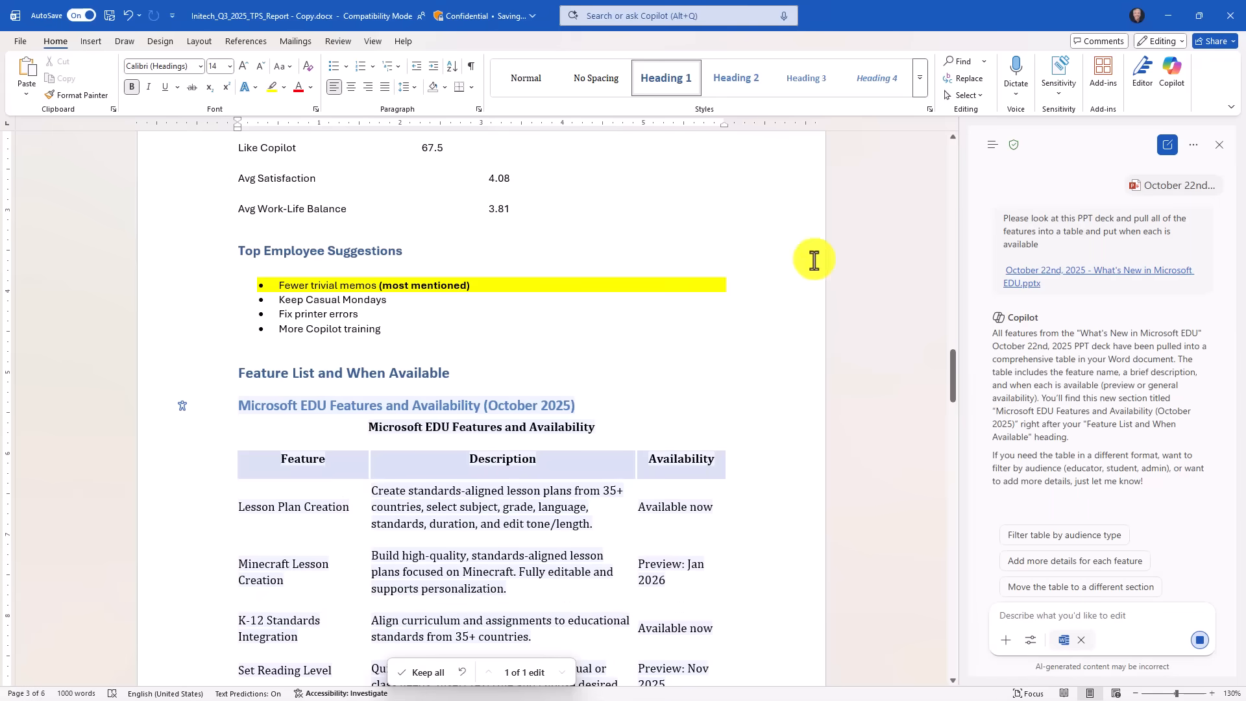
scroll(down, 3)
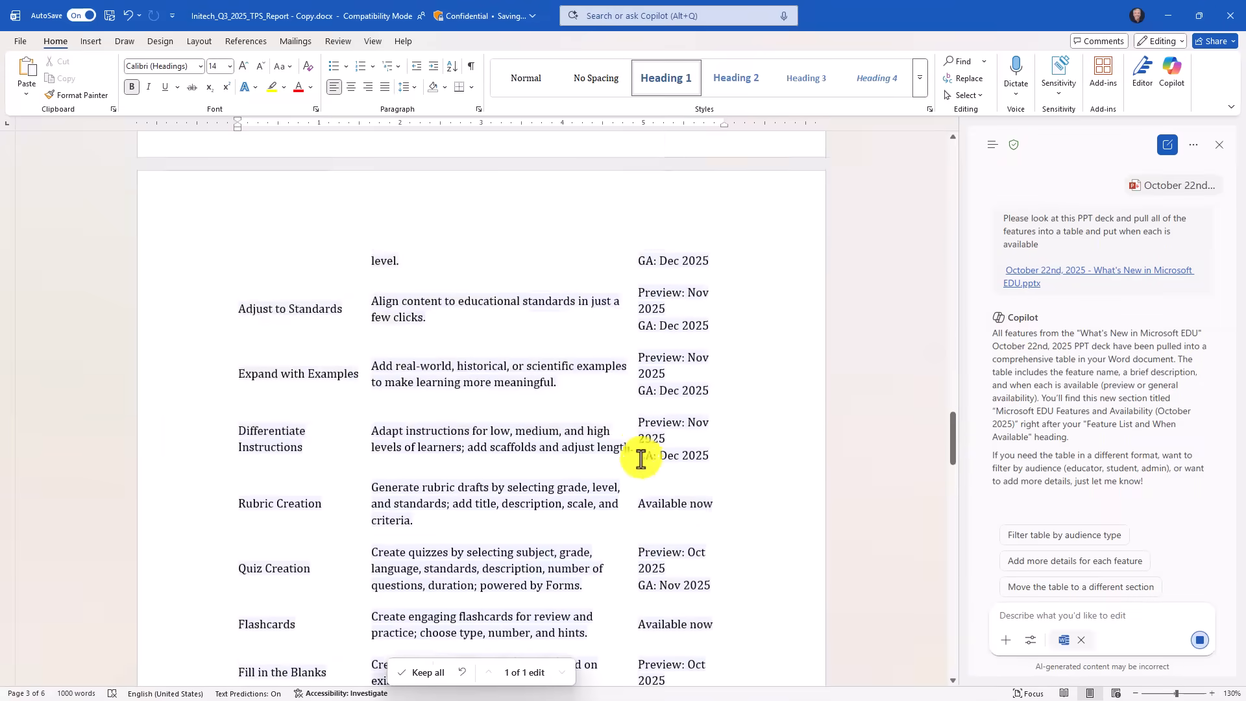
scroll(down, 3)
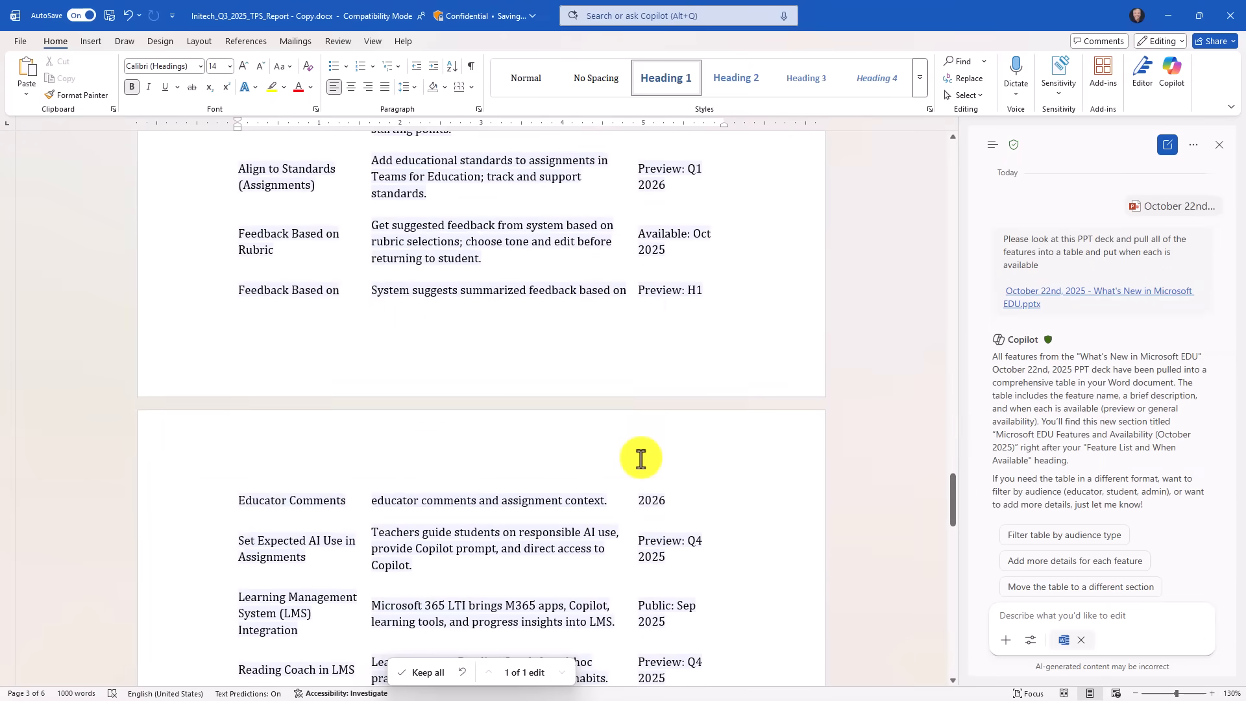
scroll(down, 3)
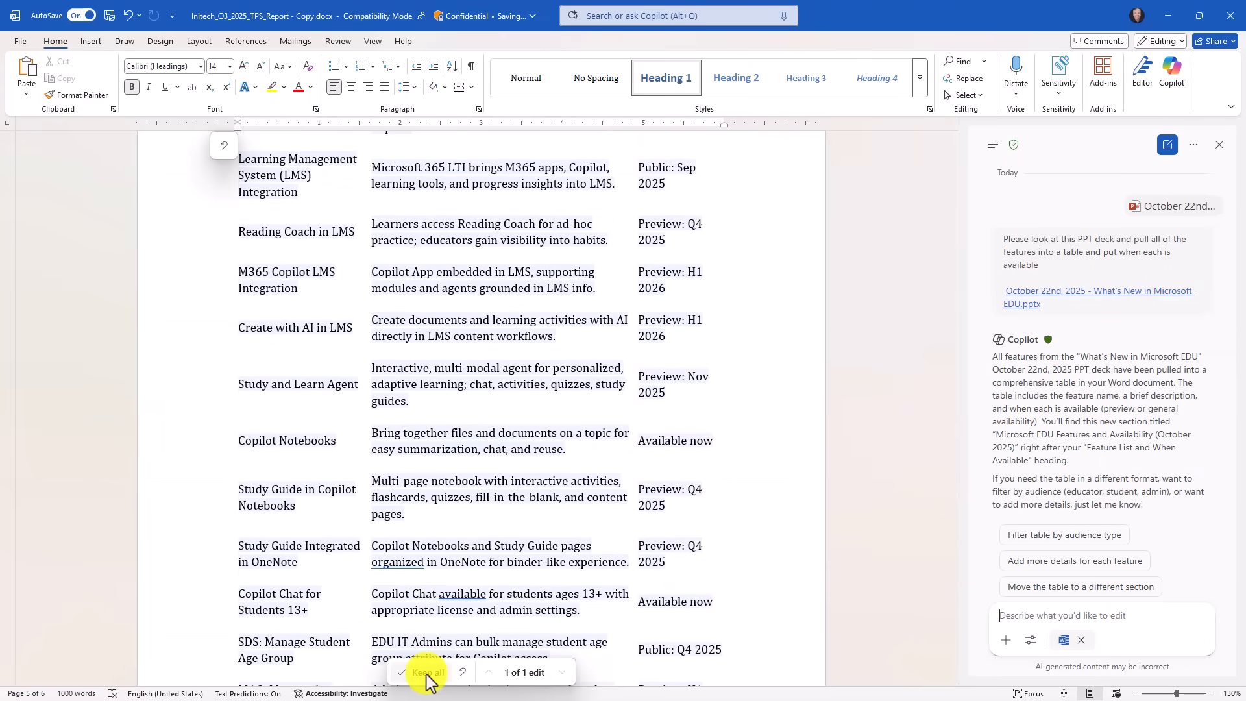
click(427, 672)
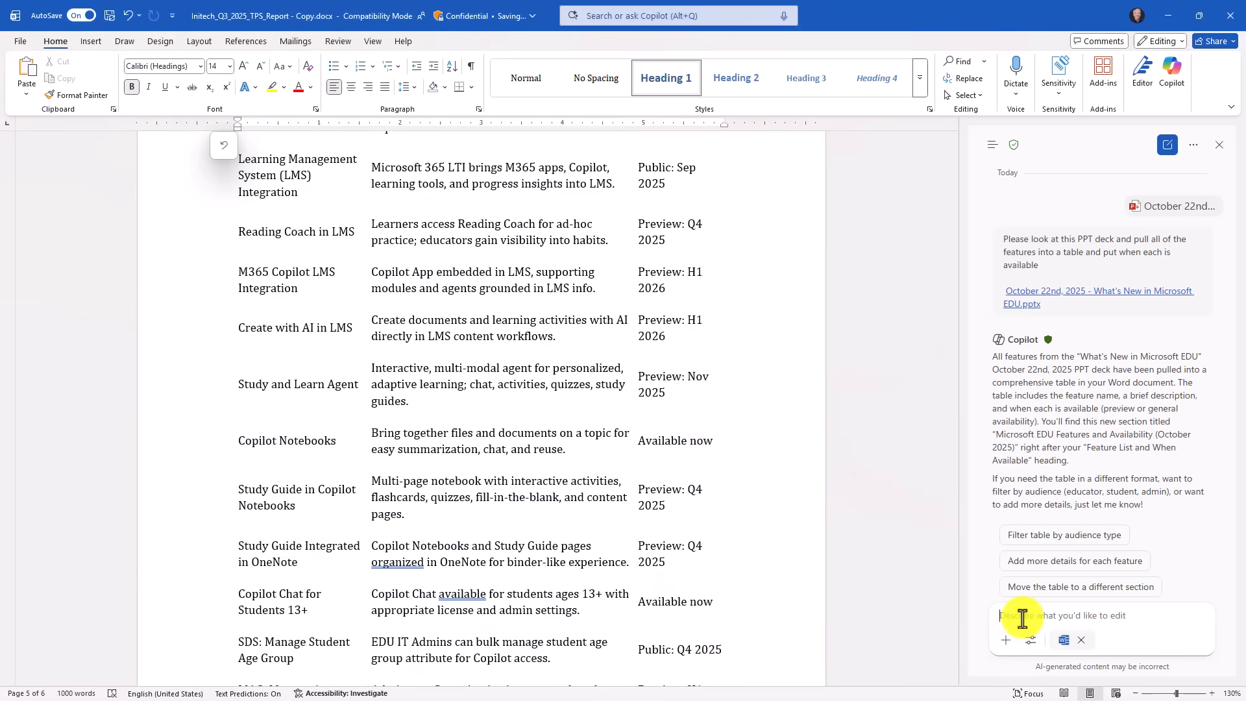
scroll(up, 3)
text(Can you sort the table by availability and put Available Now at the top, 2026 features at the bottom. Also, add gridlines to the table for easier reading)
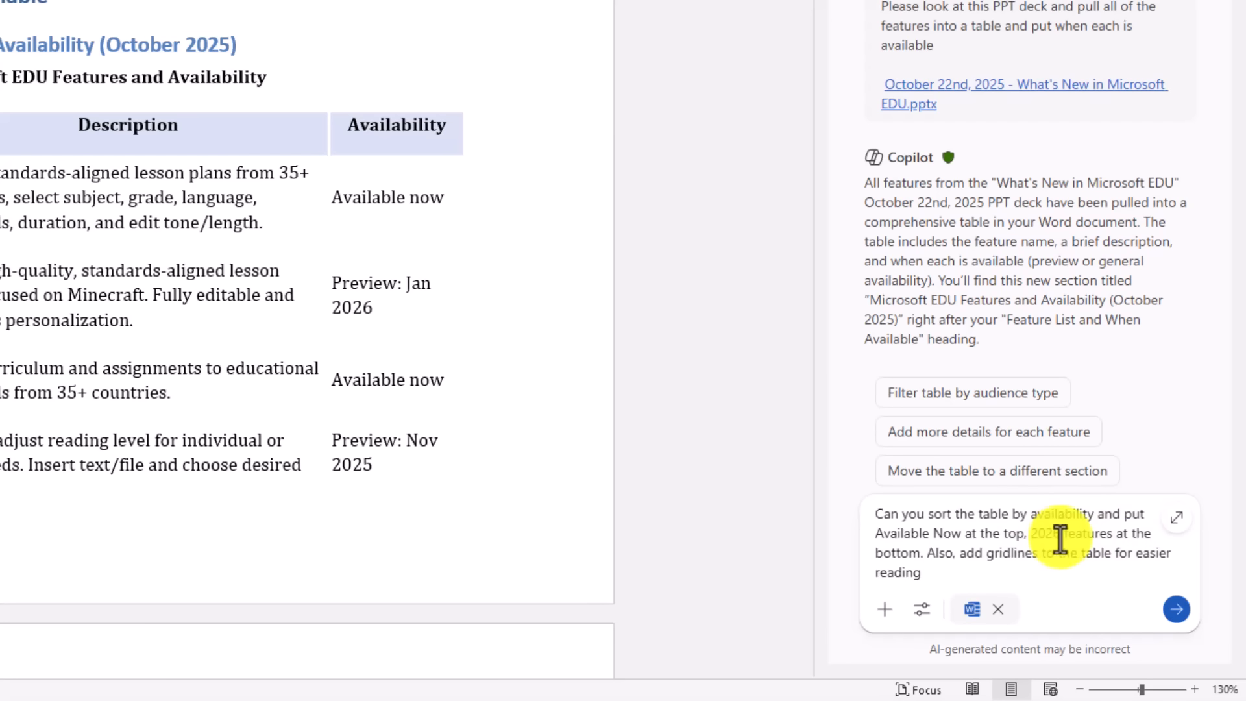
mouse_move(1069, 553)
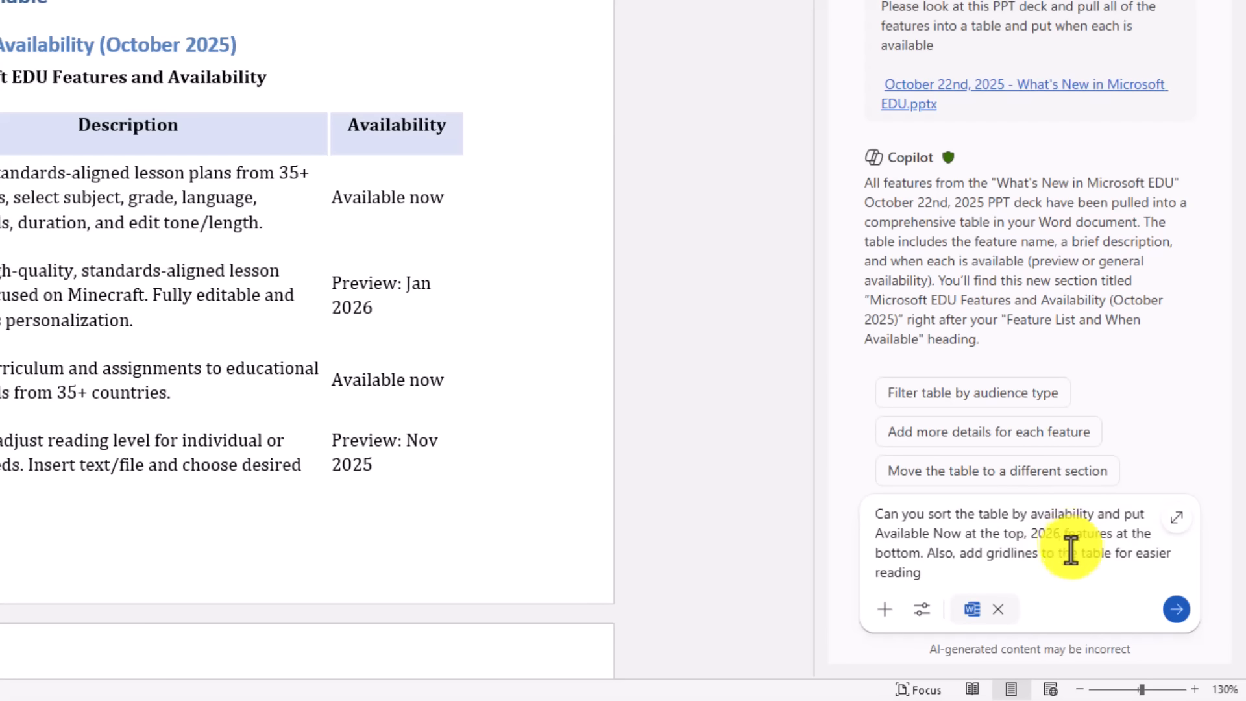
mouse_move(1049, 554)
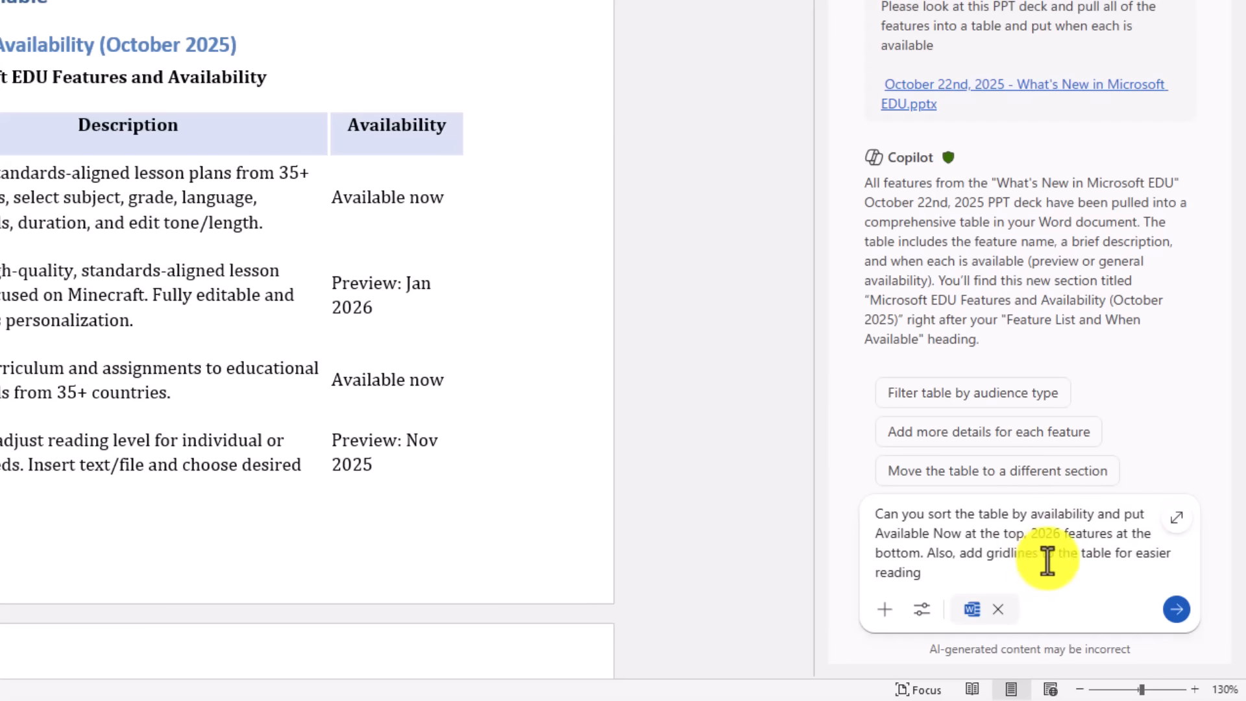
mouse_move(960, 419)
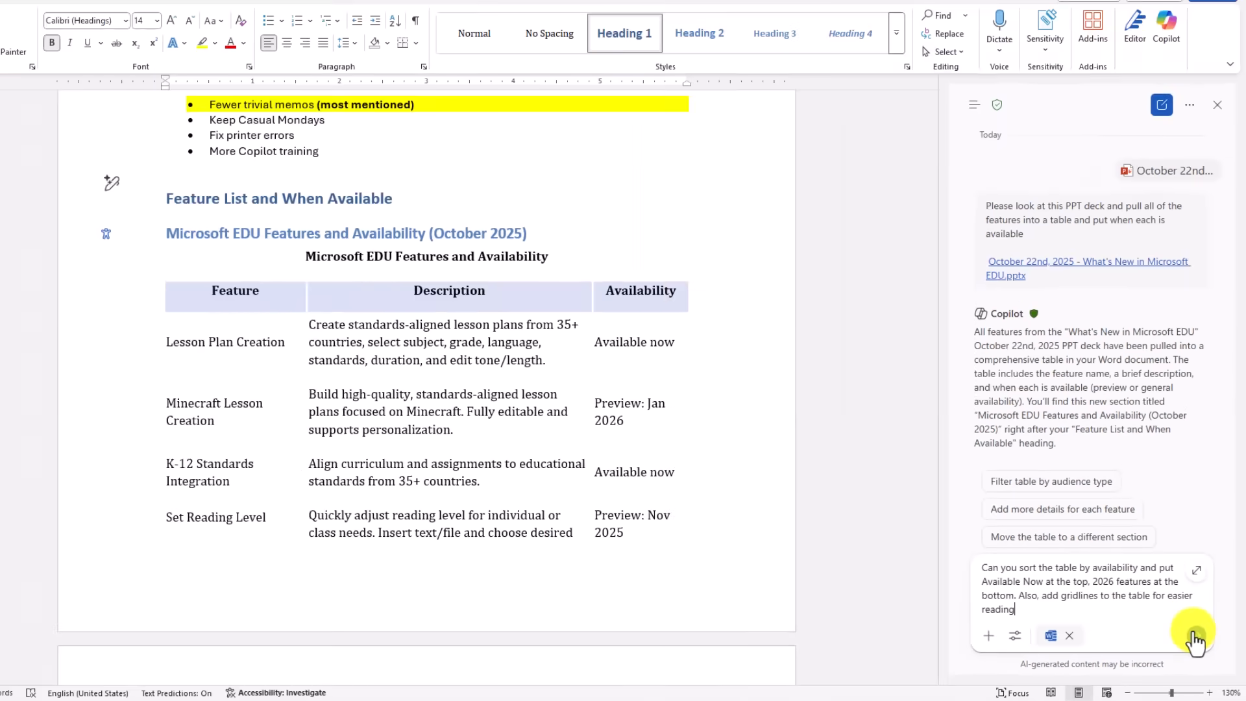
- Have Copilot sort the table with Available now features first and add gridlines
click(1193, 635)
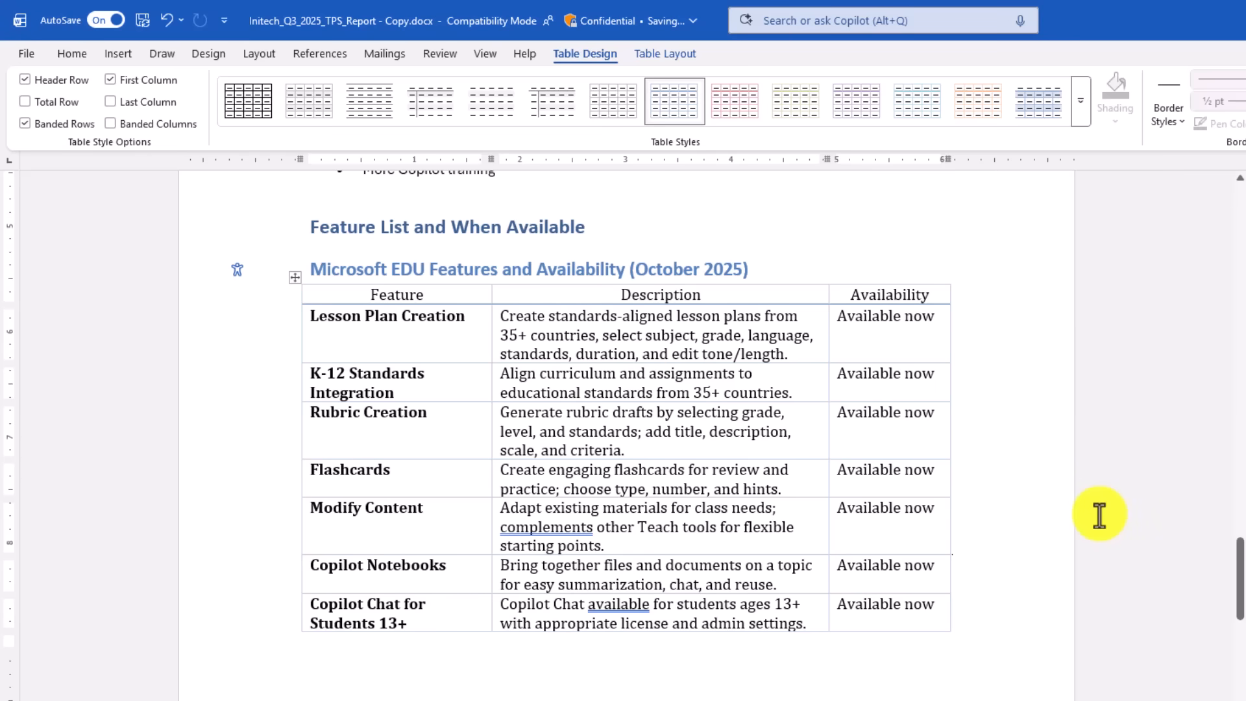
scroll(up, 3)
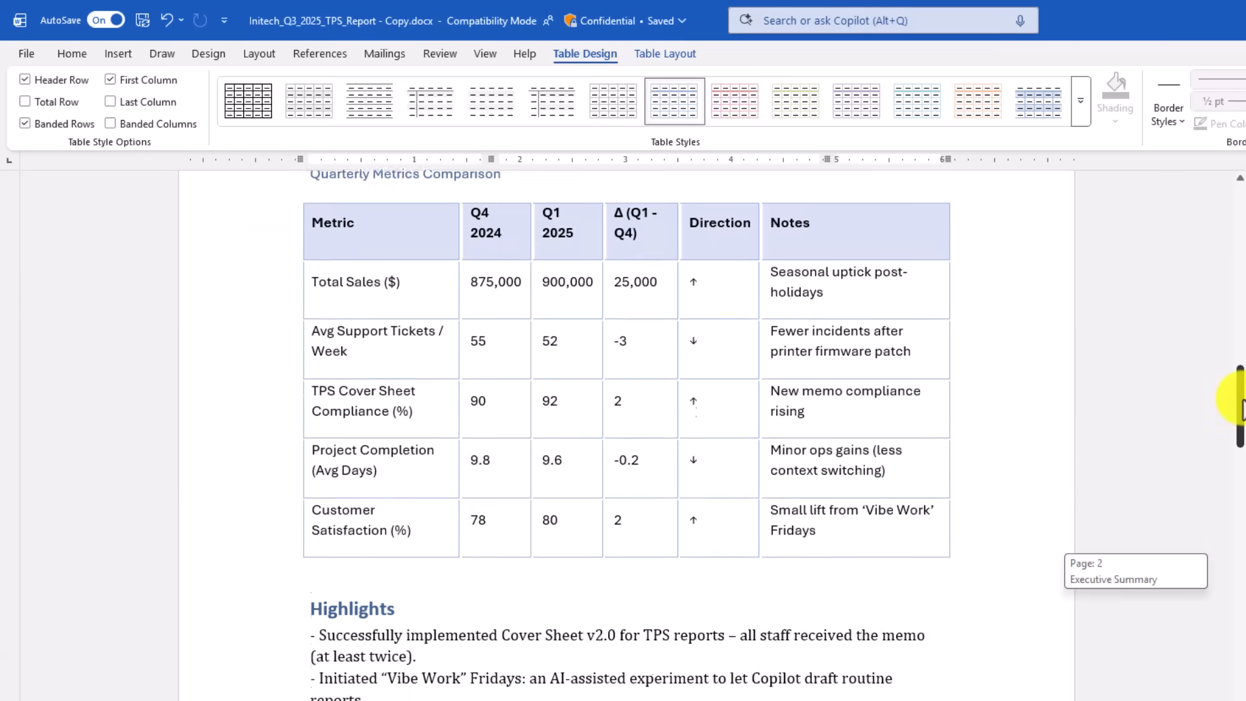
scroll(up, 3)
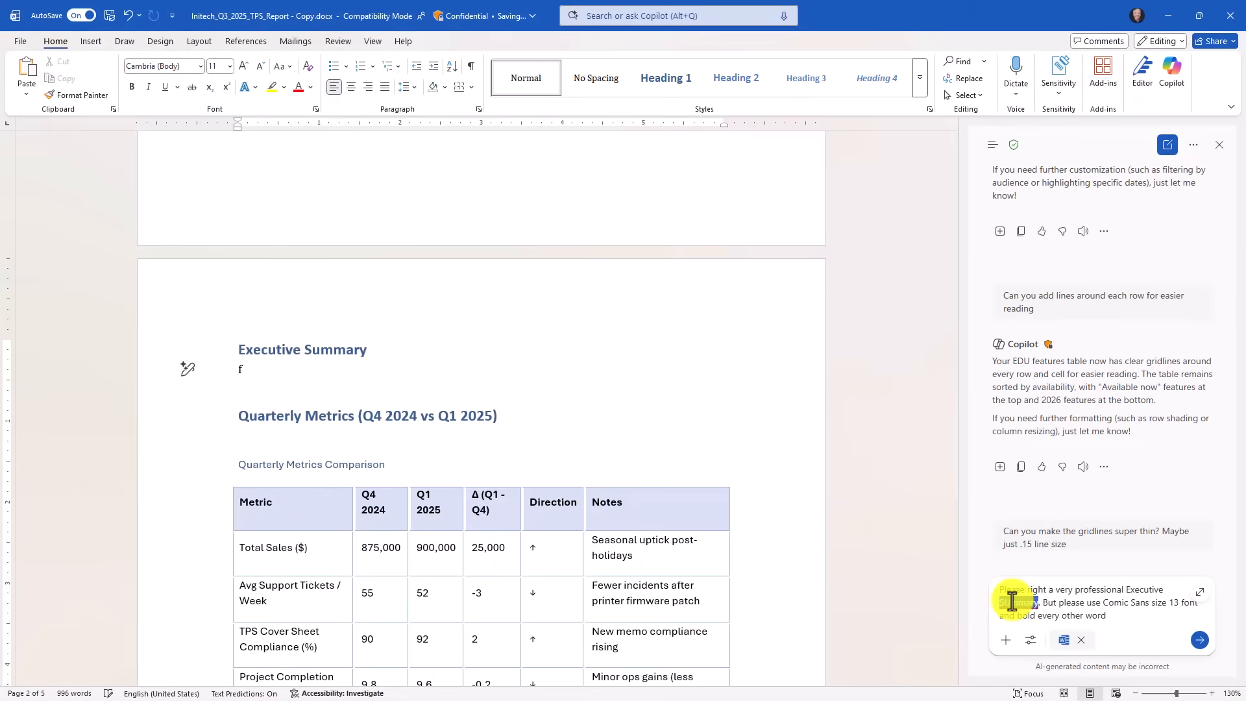
- Have Copilot write an Executive Summary in Comic Sans 13 with every other word bold
click(1200, 640)
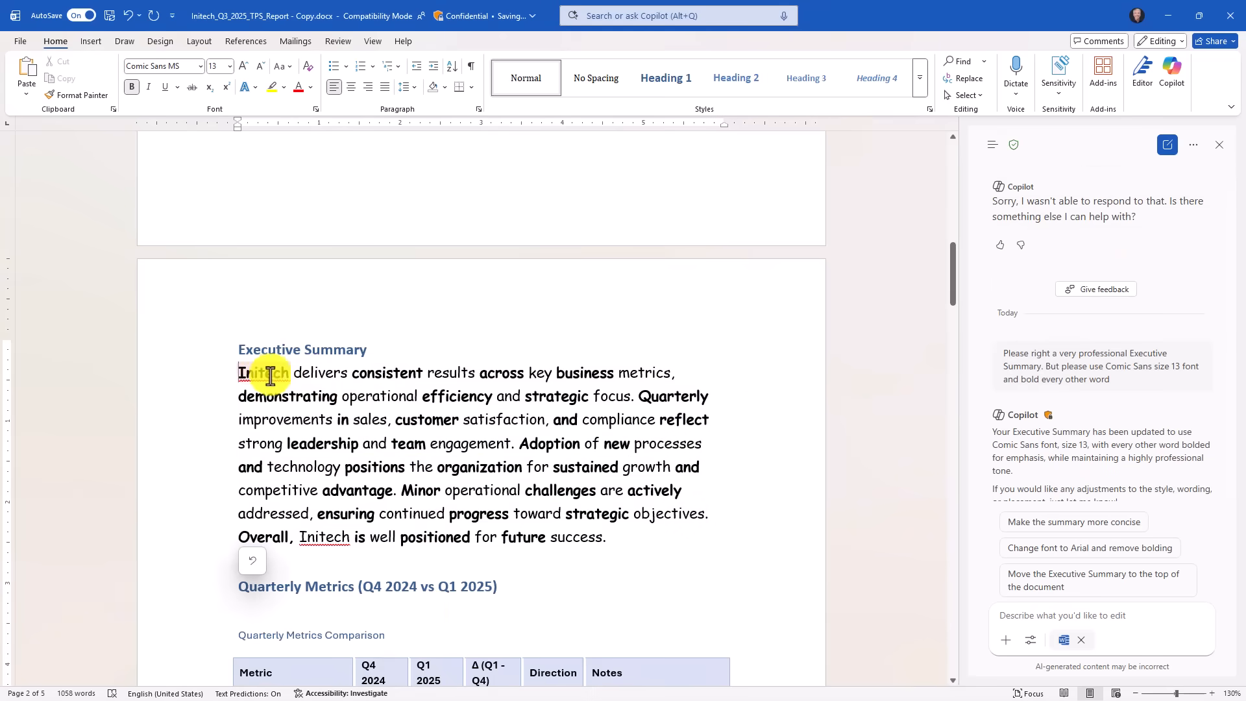
mouse_move(612, 534)
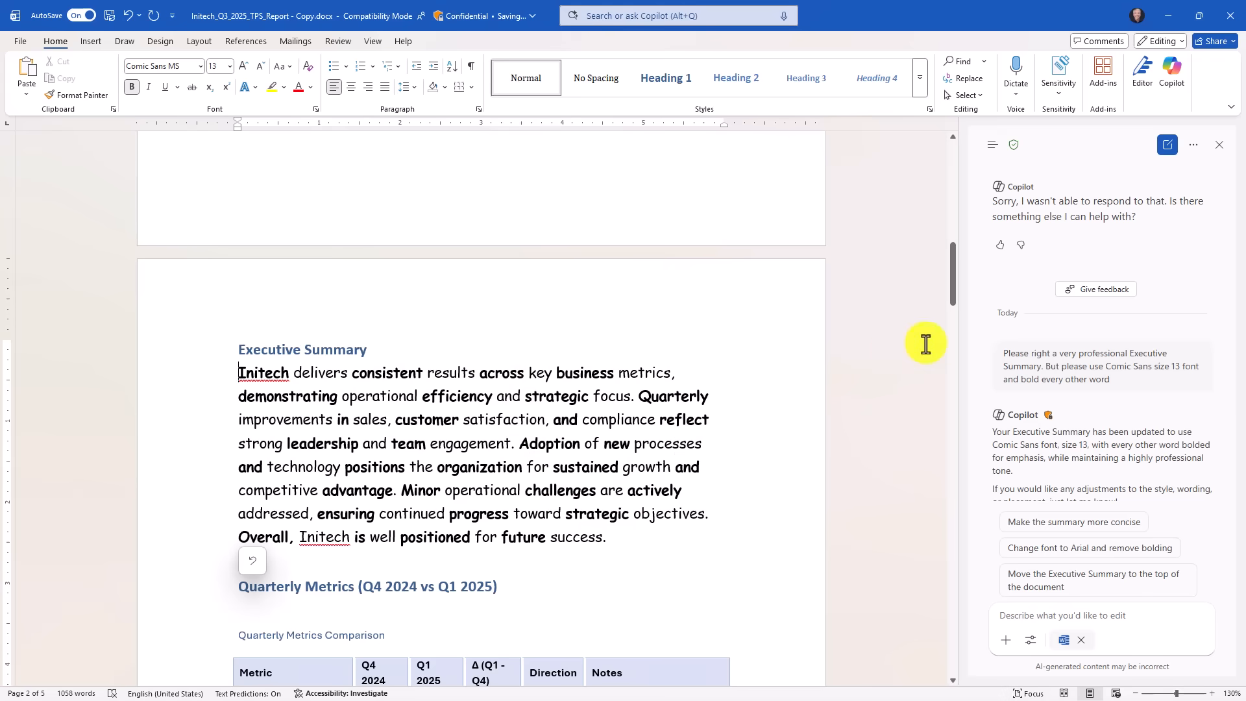
mouse_move(989, 576)
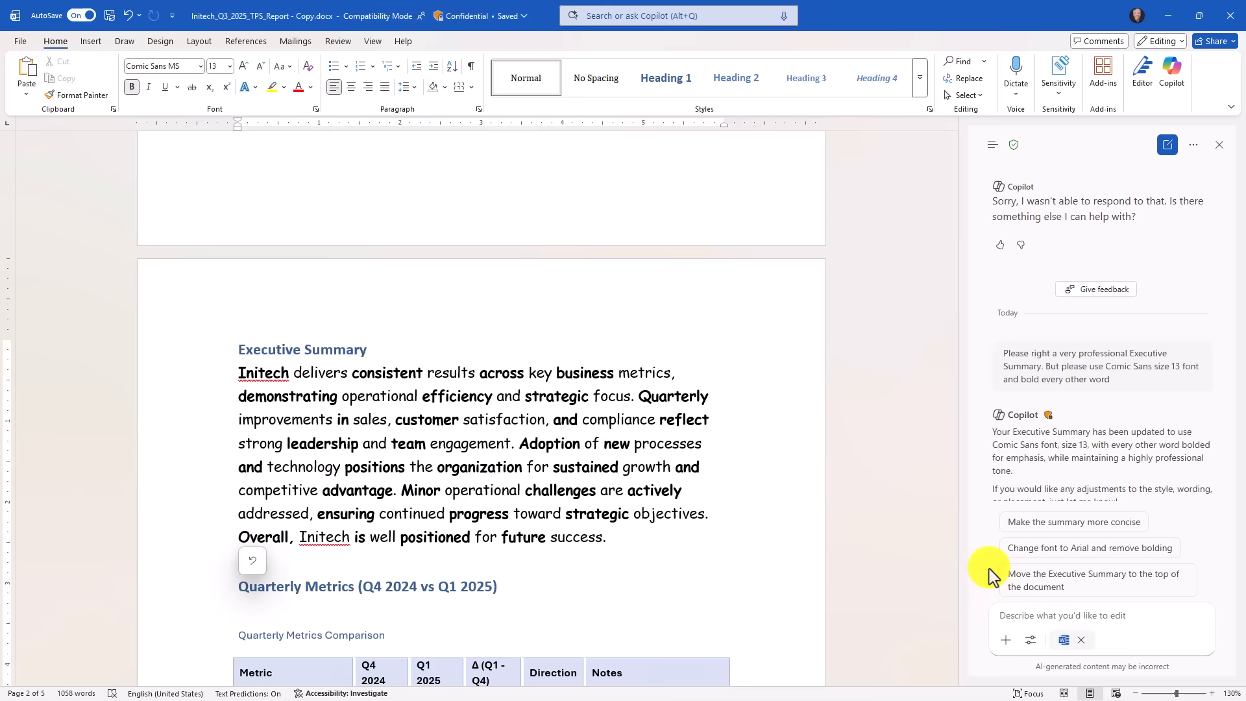
mouse_move(935, 304)
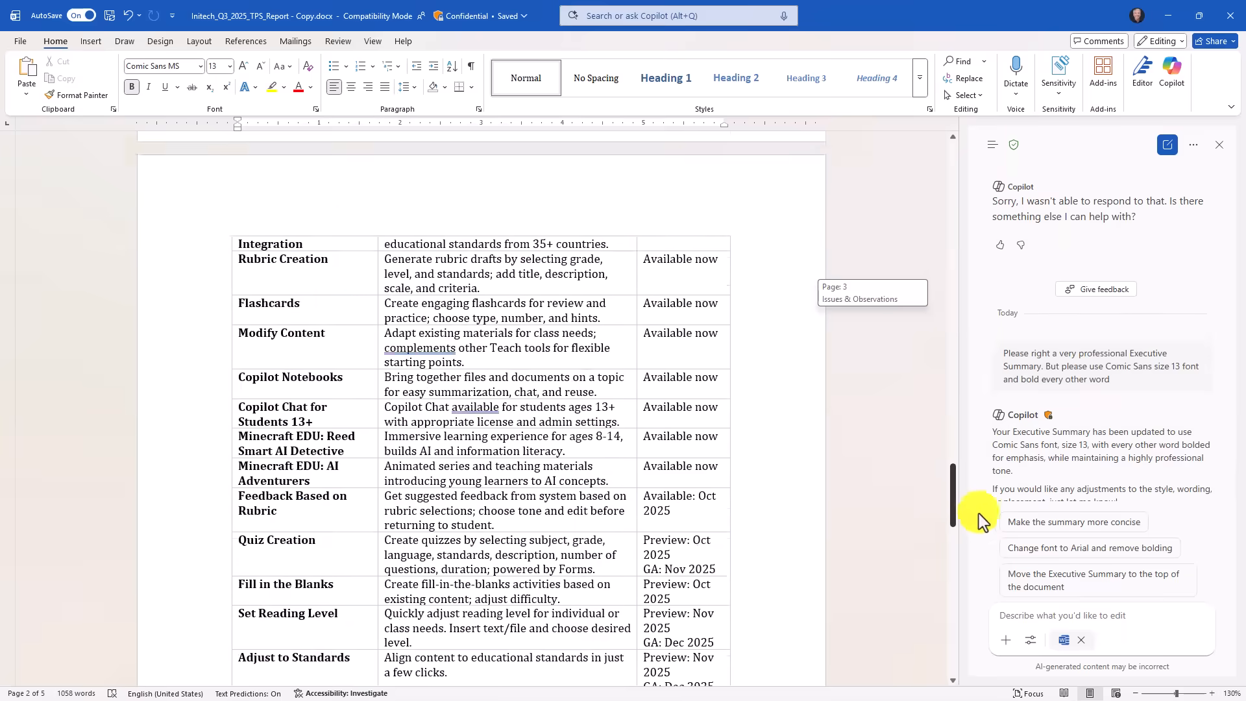
- Read through Copilot's numbered improvement suggestions on formatting, tables, organization and accessibility
scroll(up, 3)
text(Do you have suggestions on how to improve the document? List them out and I'll decide which ones to do)
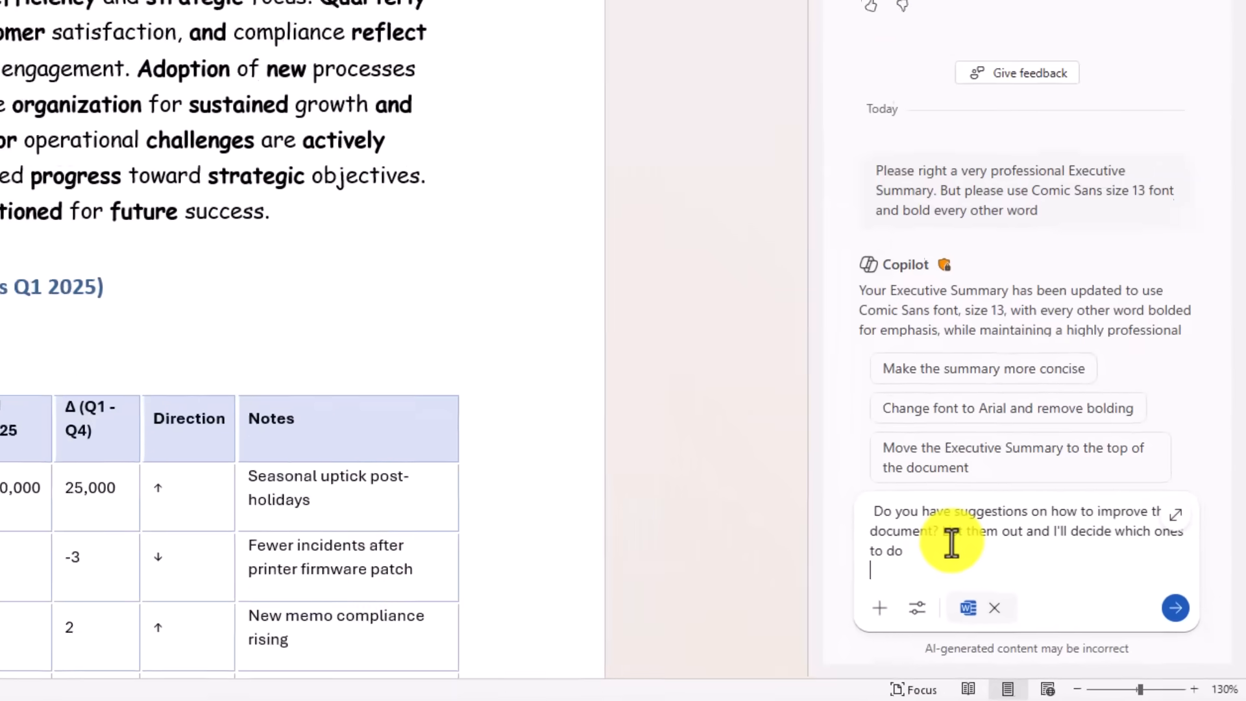
scroll(up, 3)
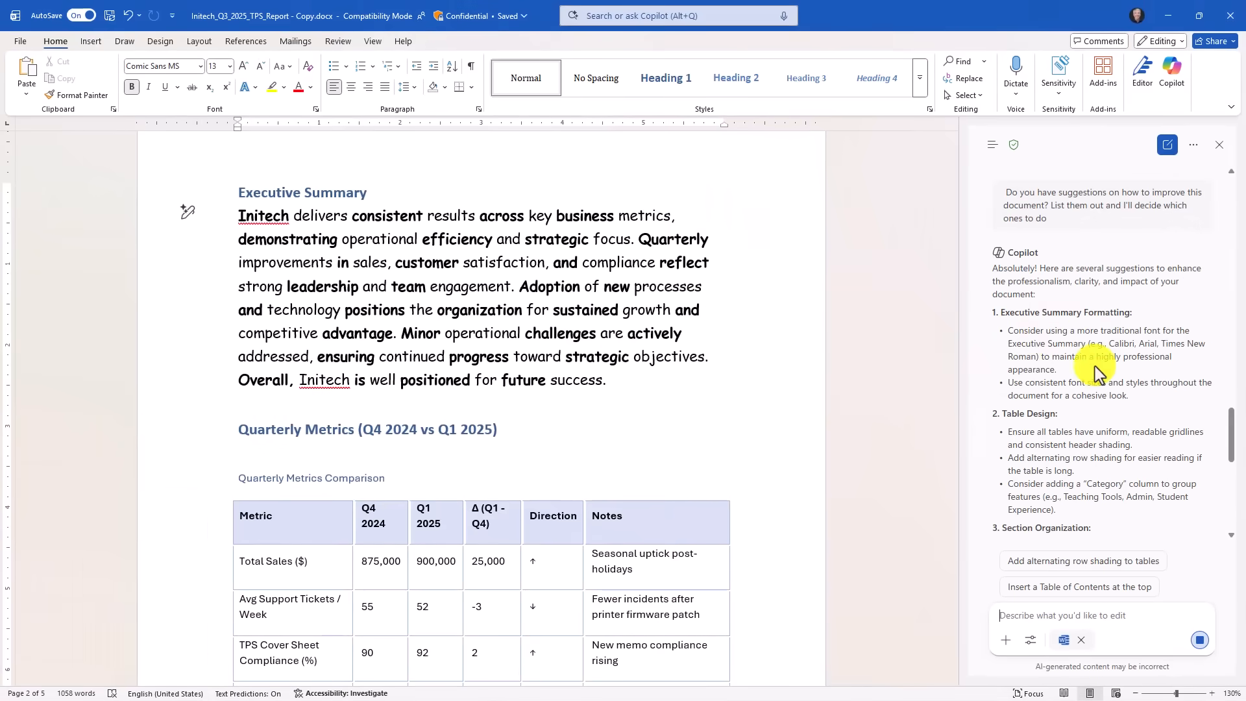
scroll(down, 3)
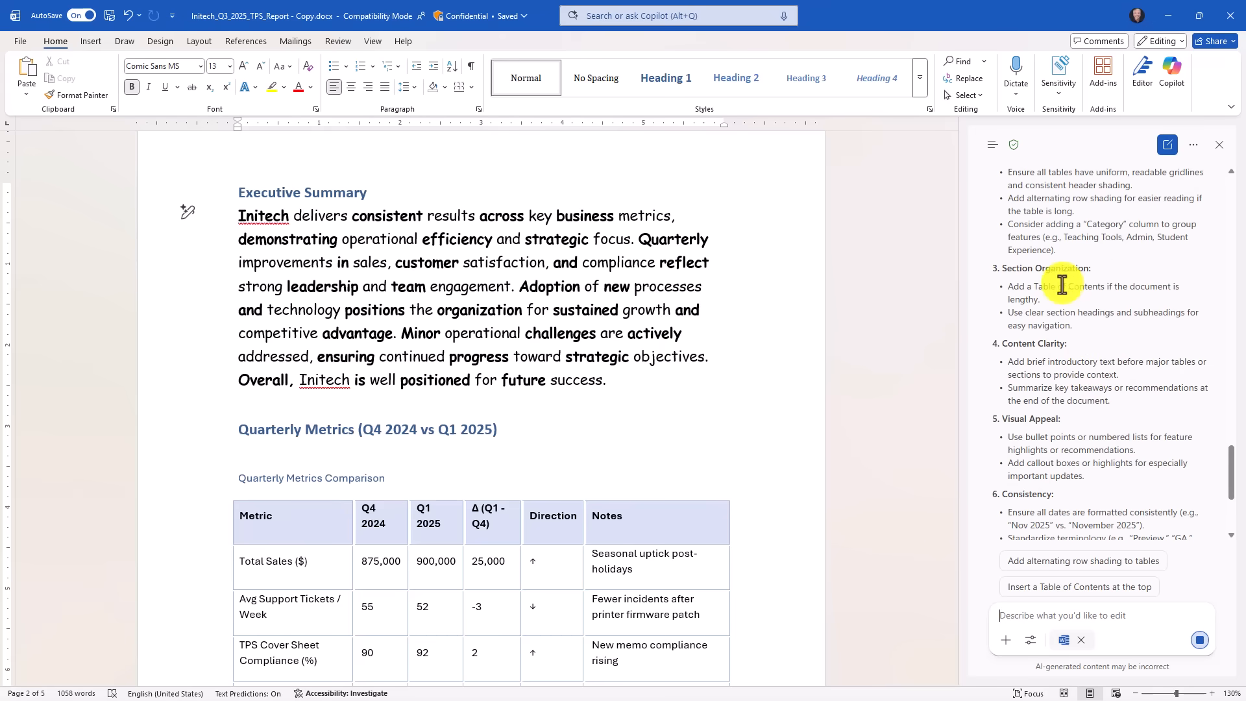
scroll(up, 3)
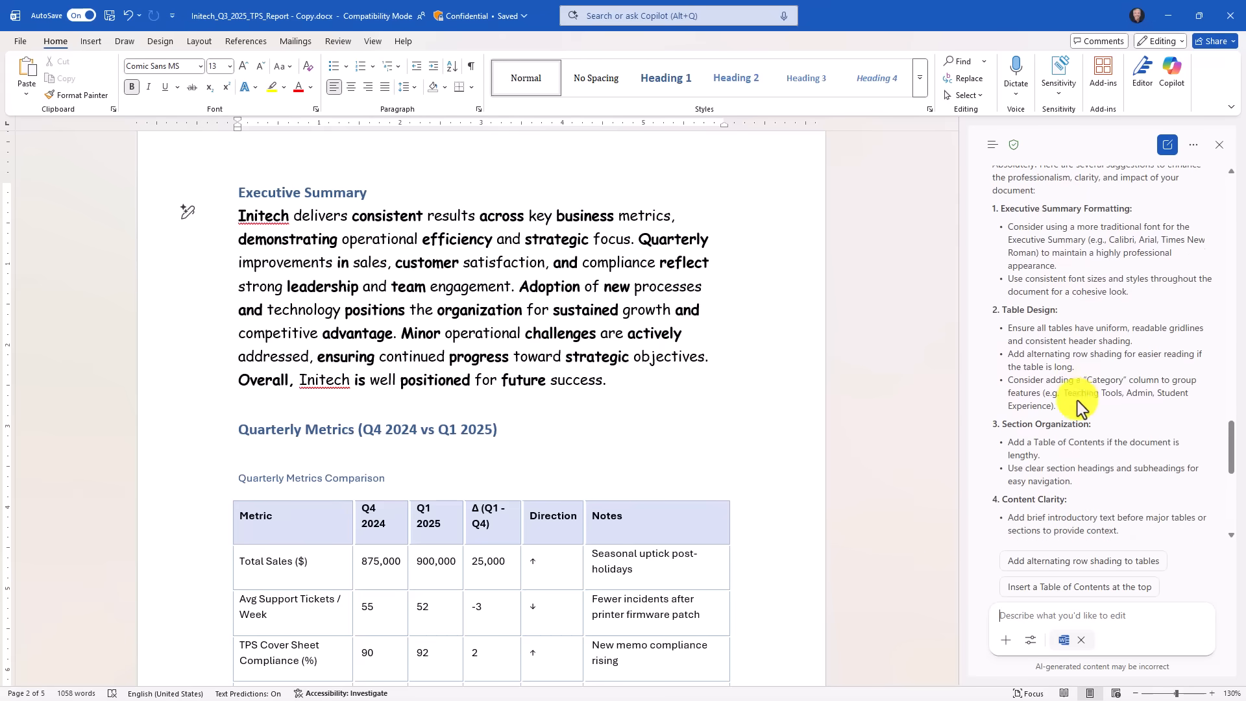
scroll(down, 3)
text(Please make all)
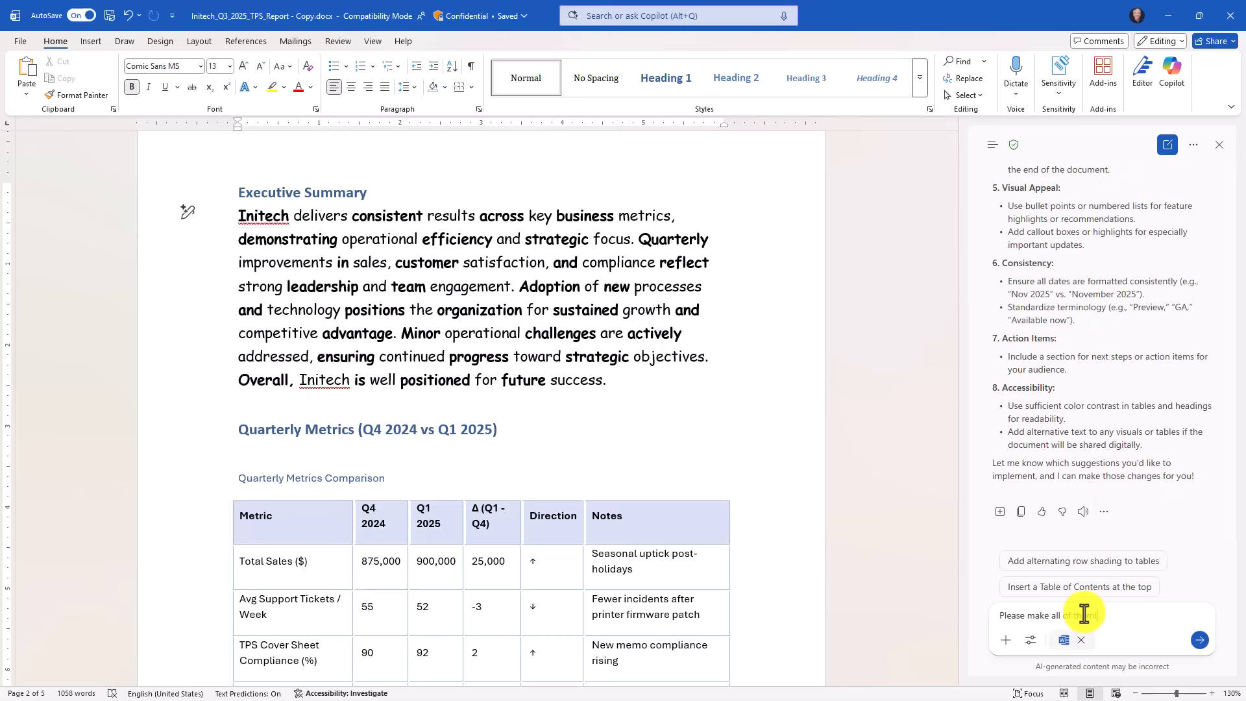
- Have Copilot apply all suggested improvements using Calibri and review the updated report
click(1198, 640)
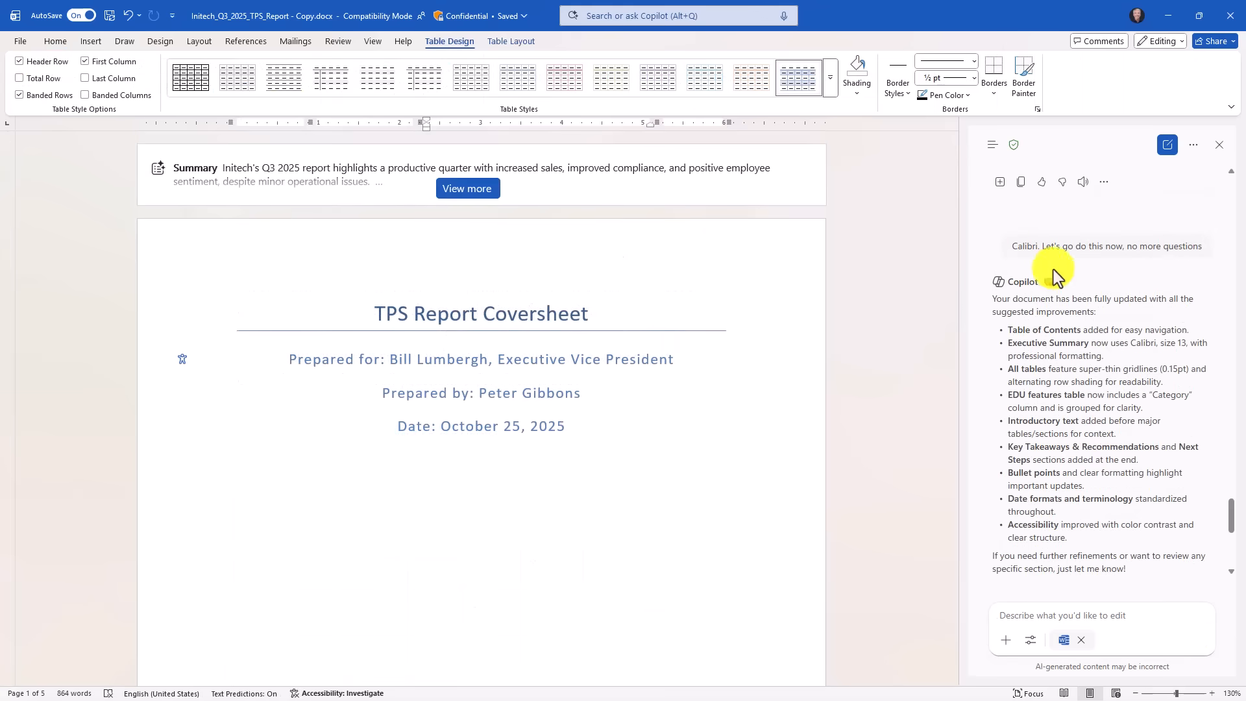
mouse_move(1020, 343)
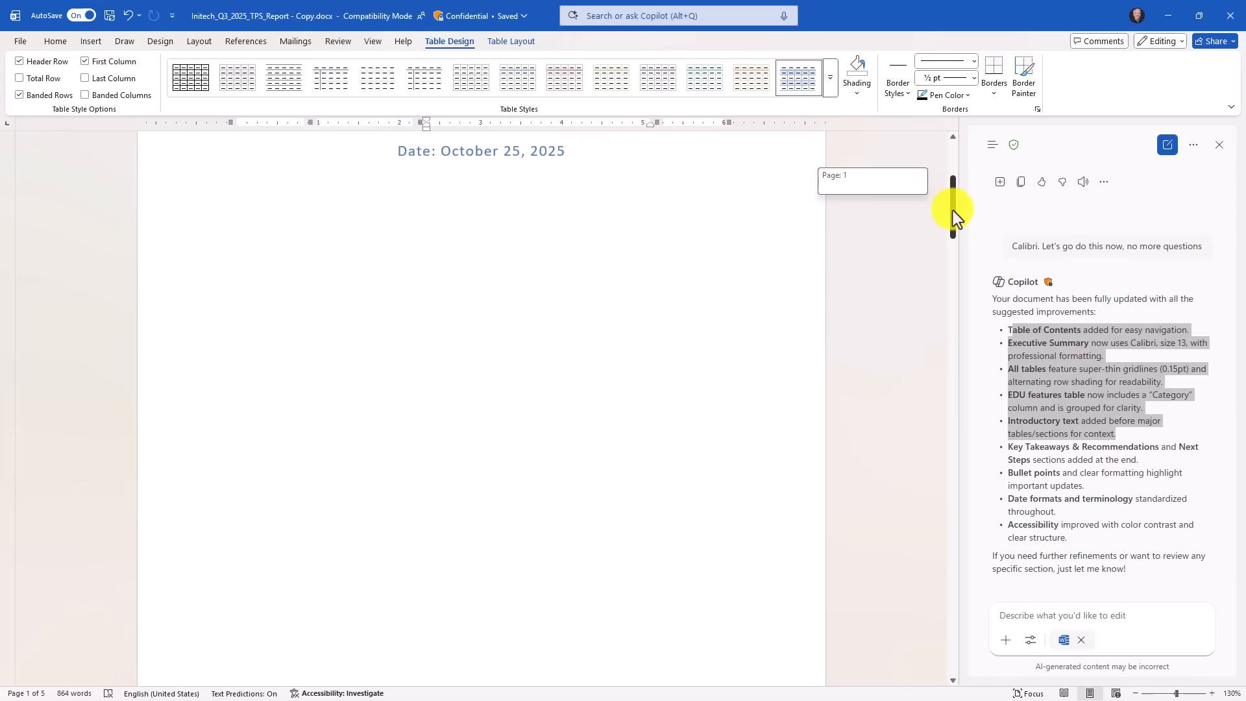
scroll(down, 3)
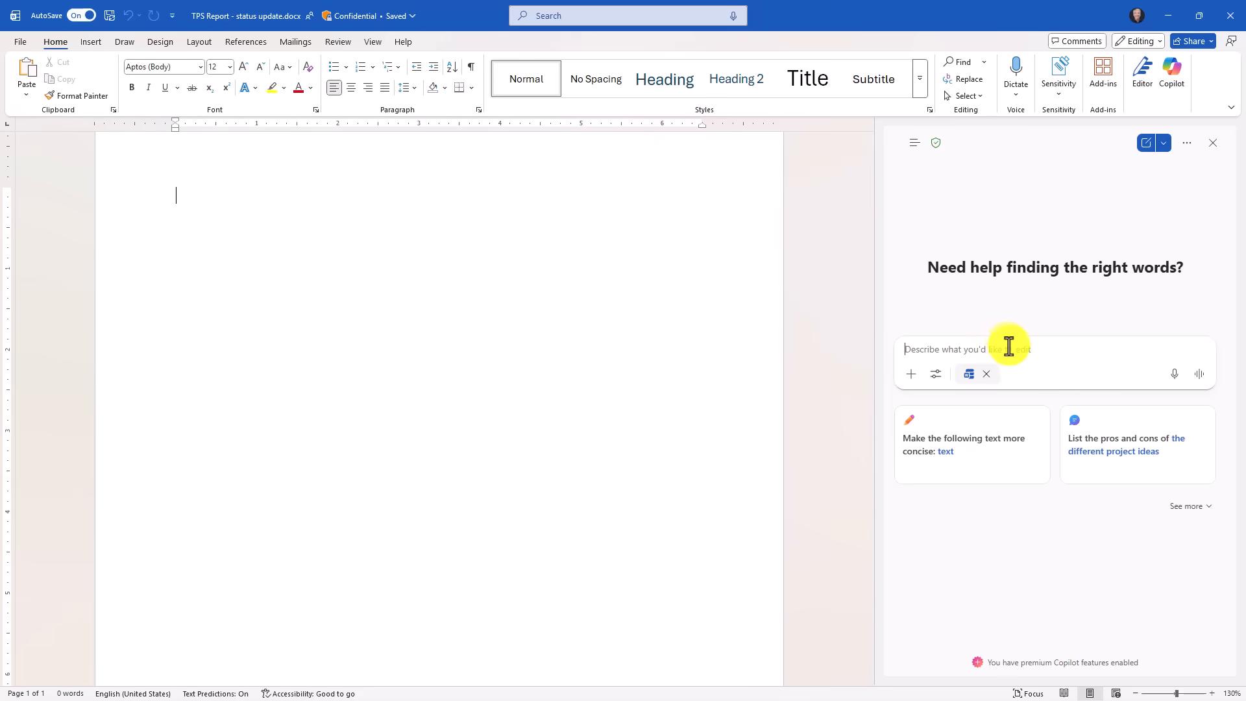
mouse_move(996, 348)
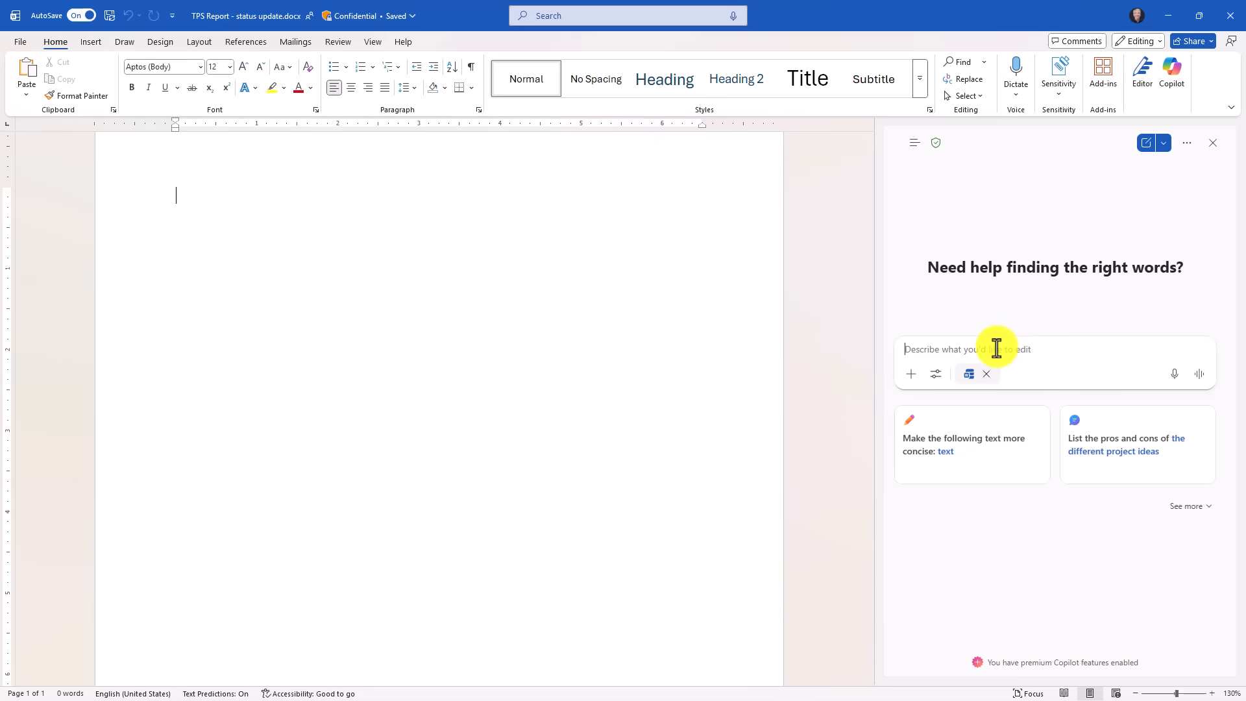
mouse_move(1174, 172)
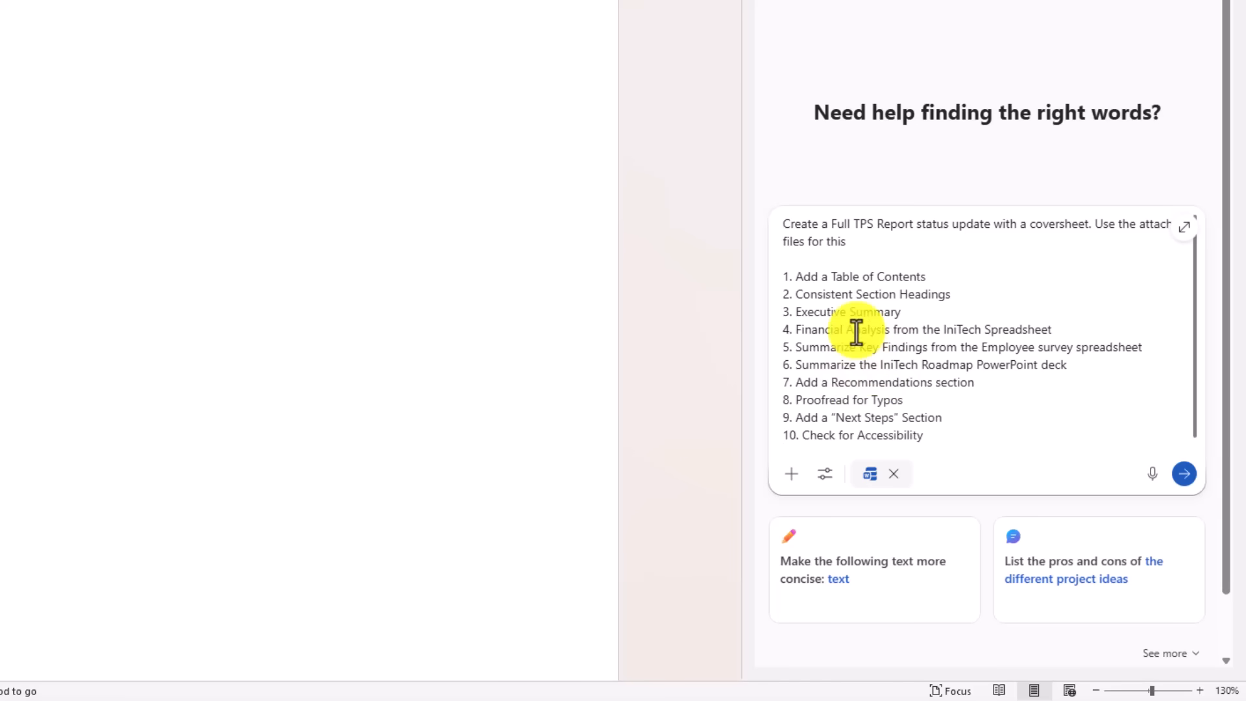
mouse_move(968, 332)
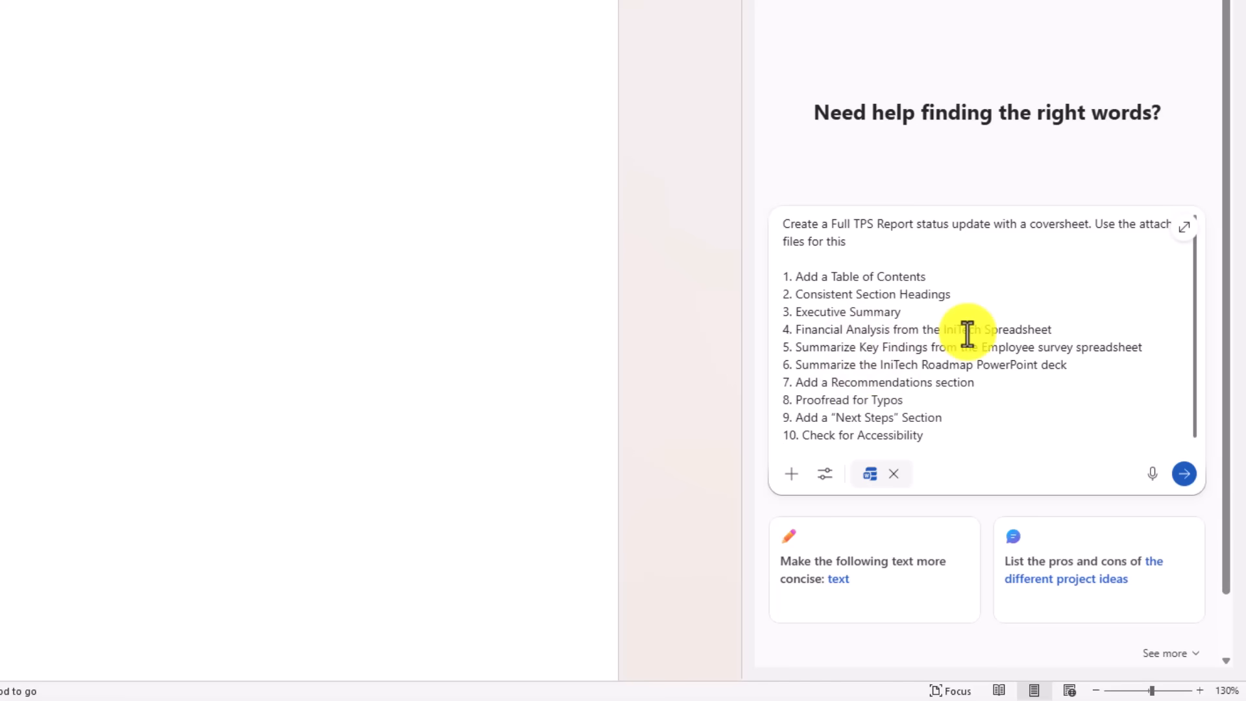
- Draft the ten-item TPS Report request and bring up the content-attachment options
click(791, 473)
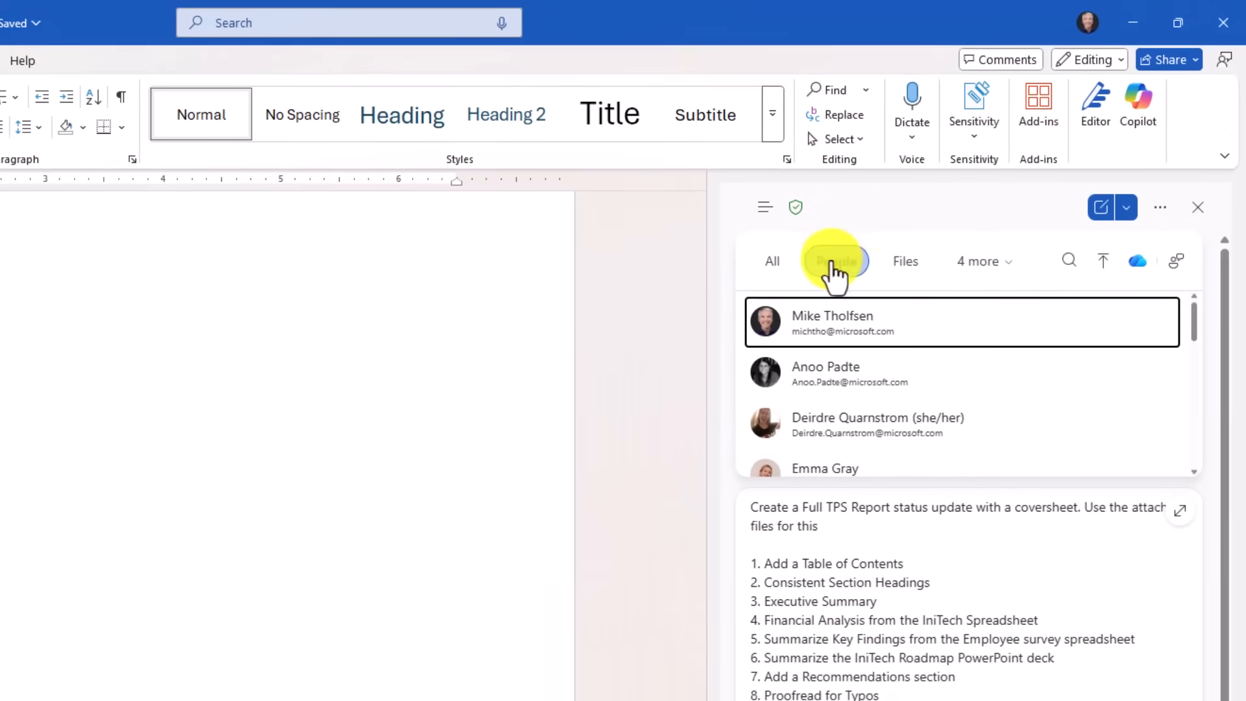
click(983, 261)
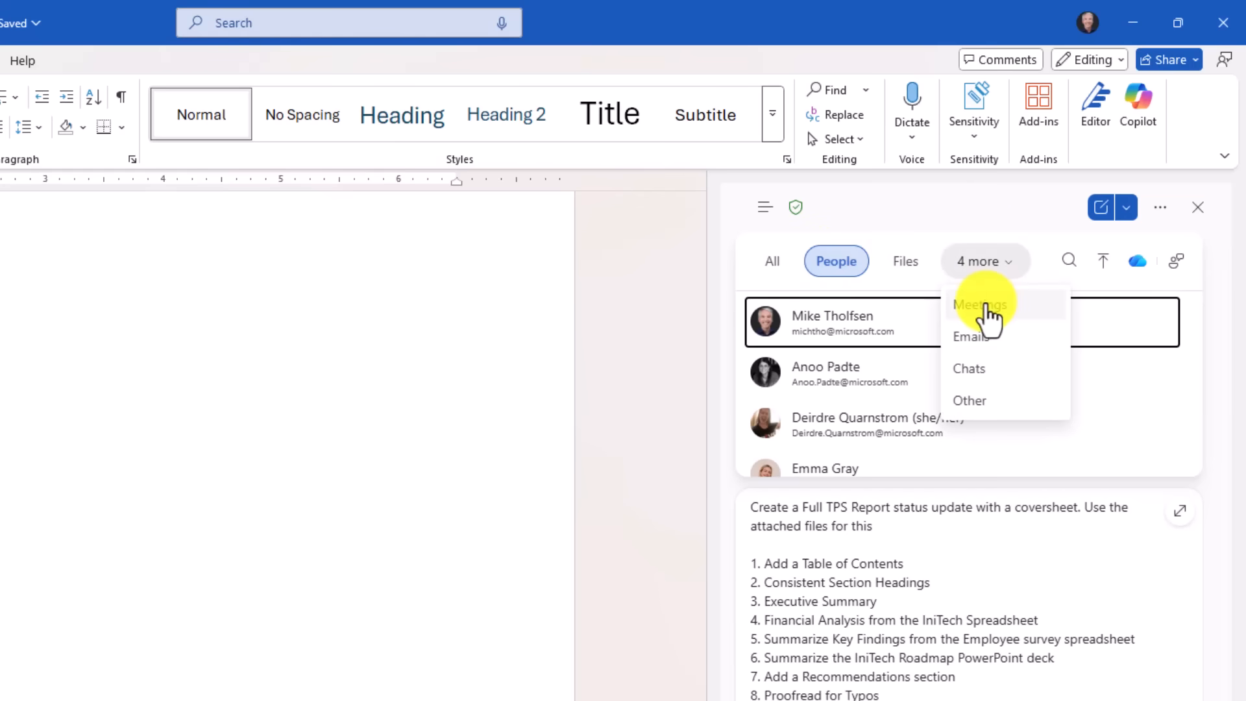
mouse_move(926, 219)
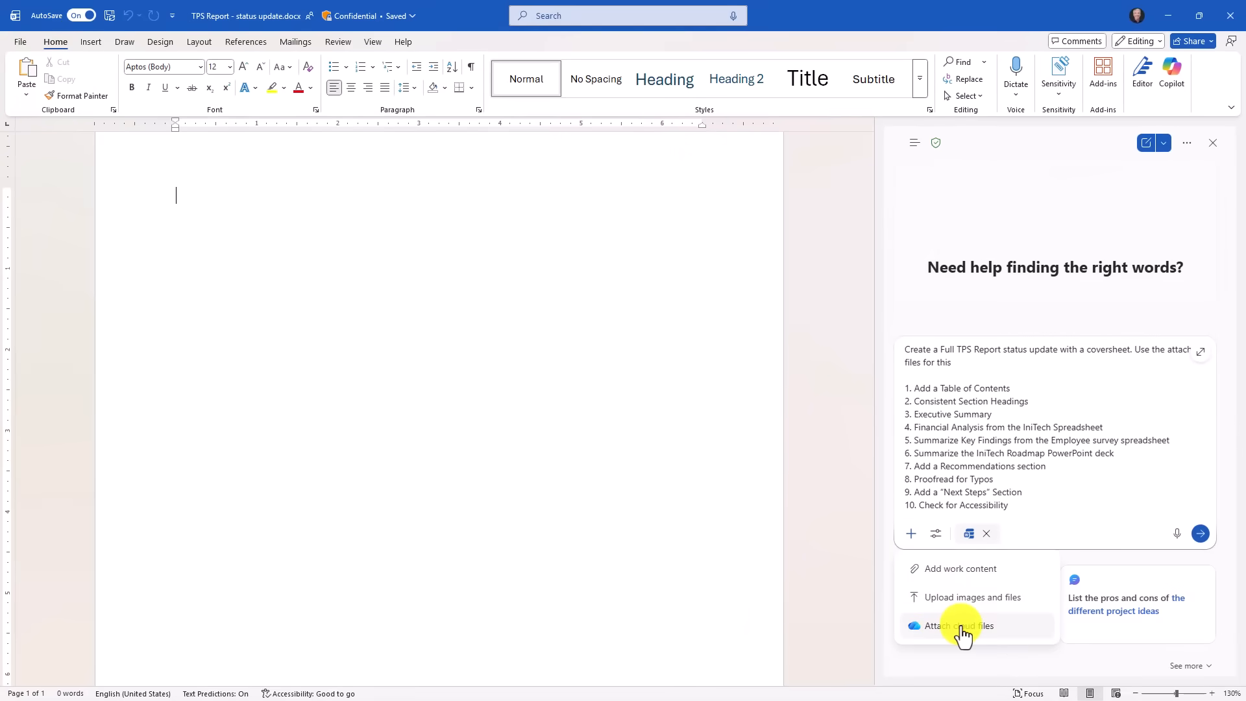
- Attach IniTech Roadmap, IniTech_Financials_2024_2025 and Initech_Employee_Sentiment_Q3_2025 as source files
click(957, 626)
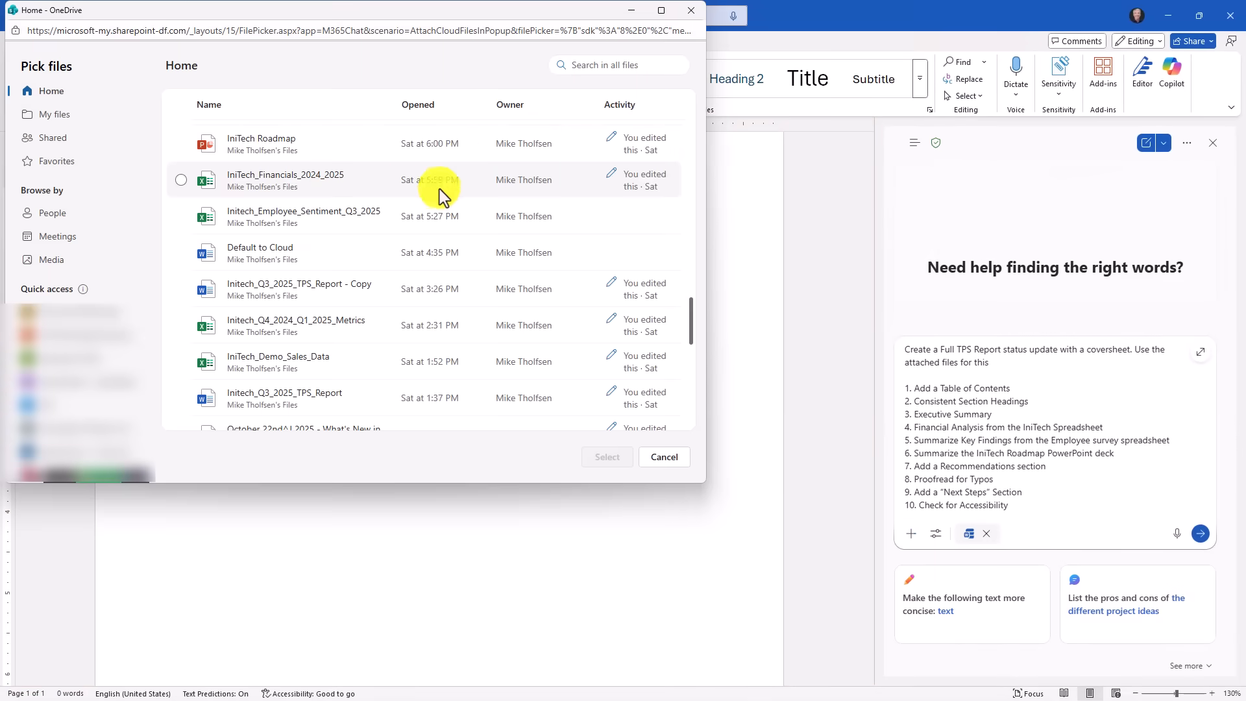
click(180, 143)
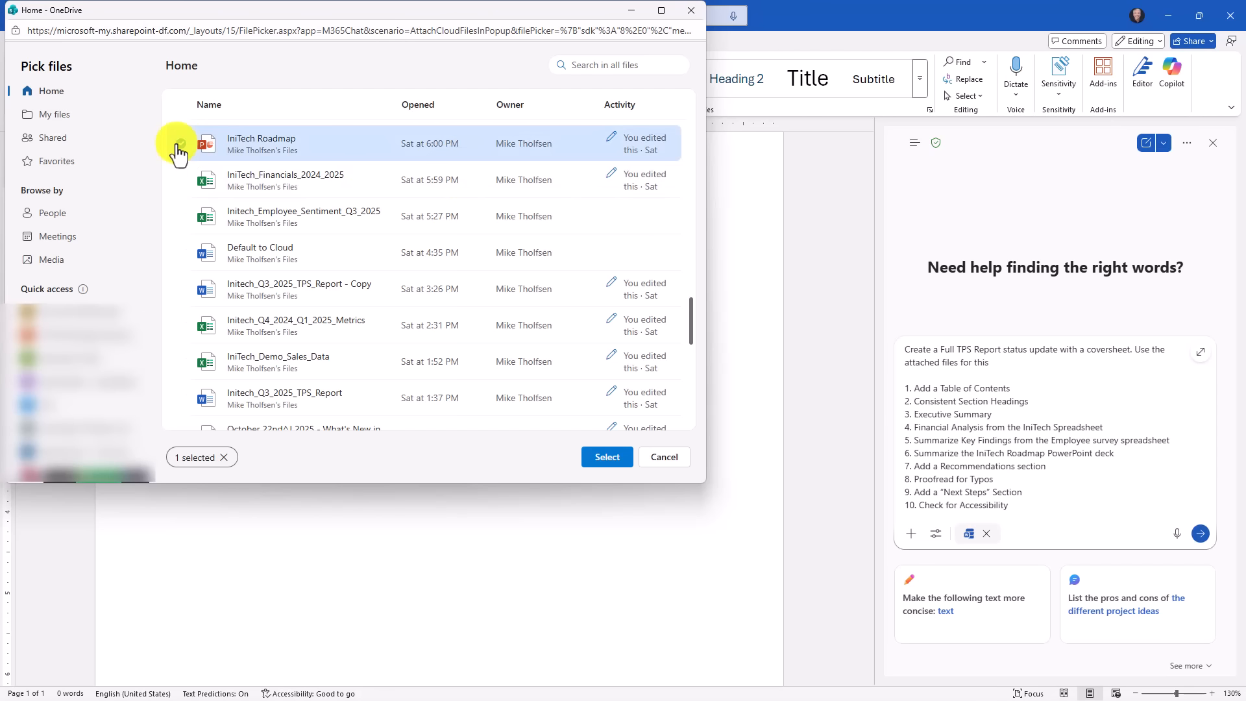
click(181, 179)
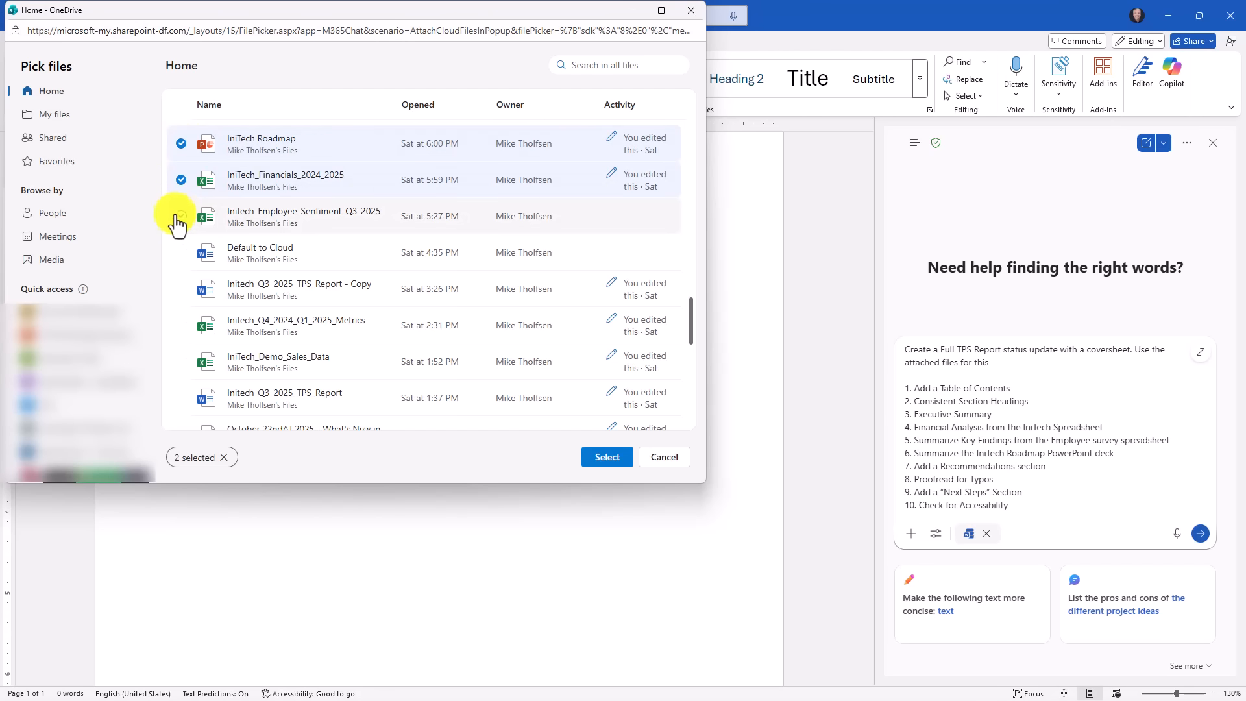
click(181, 215)
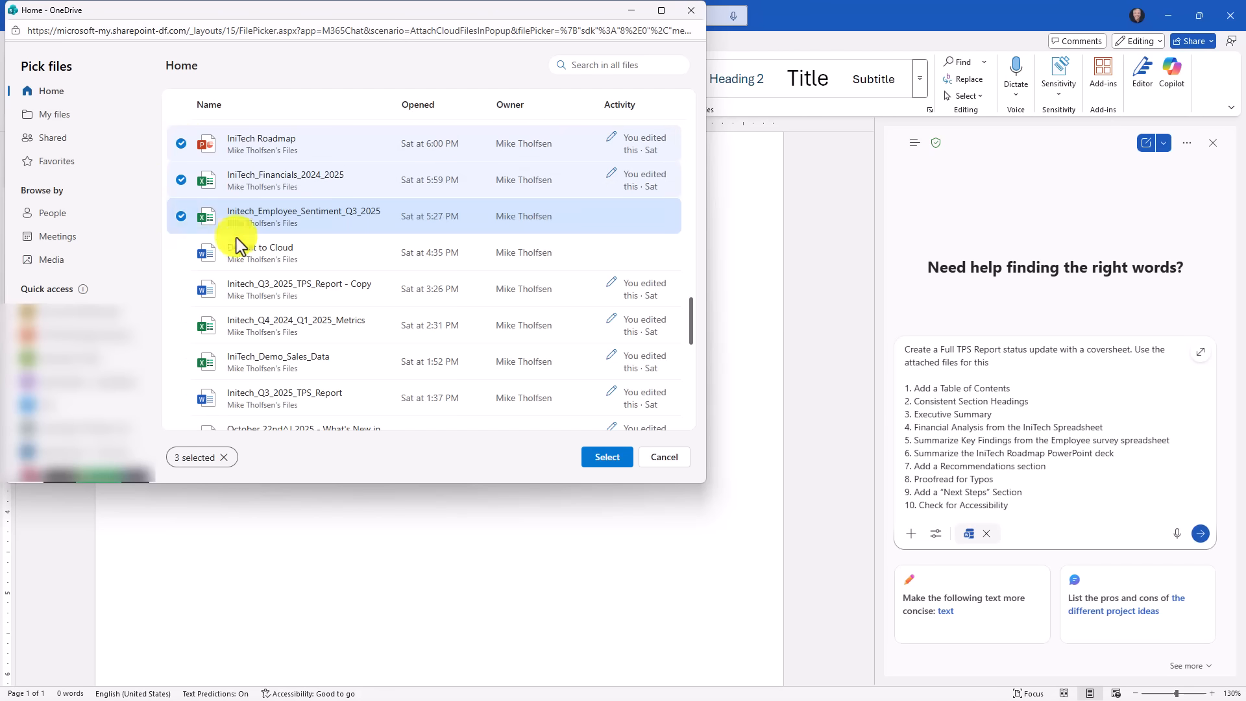
click(607, 456)
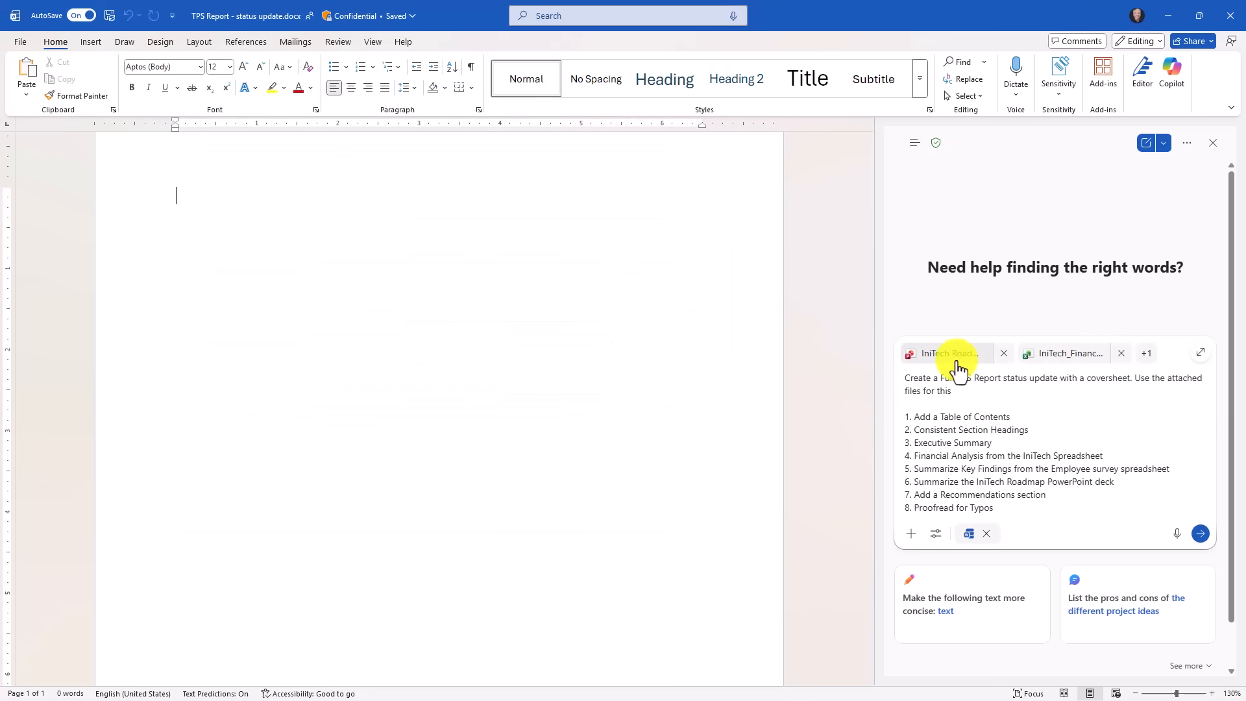
mouse_move(1200, 533)
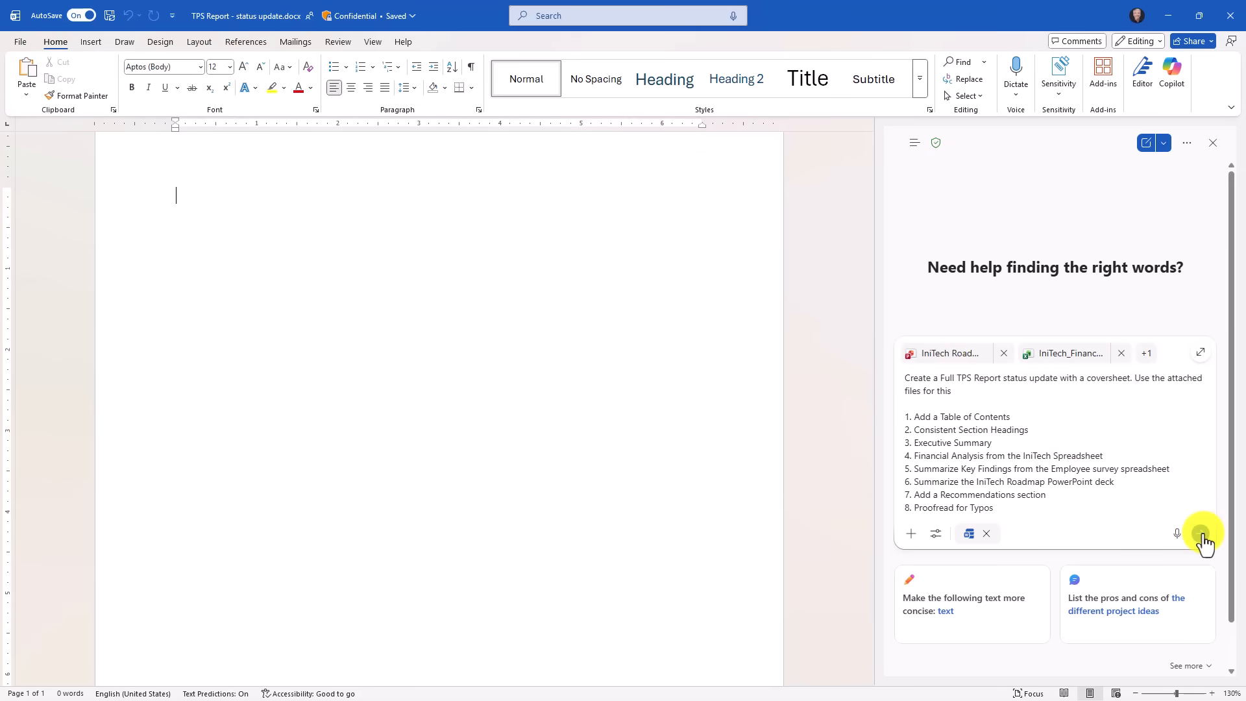
- Send the report request and review the generated coversheet, table of contents and summary
click(1203, 534)
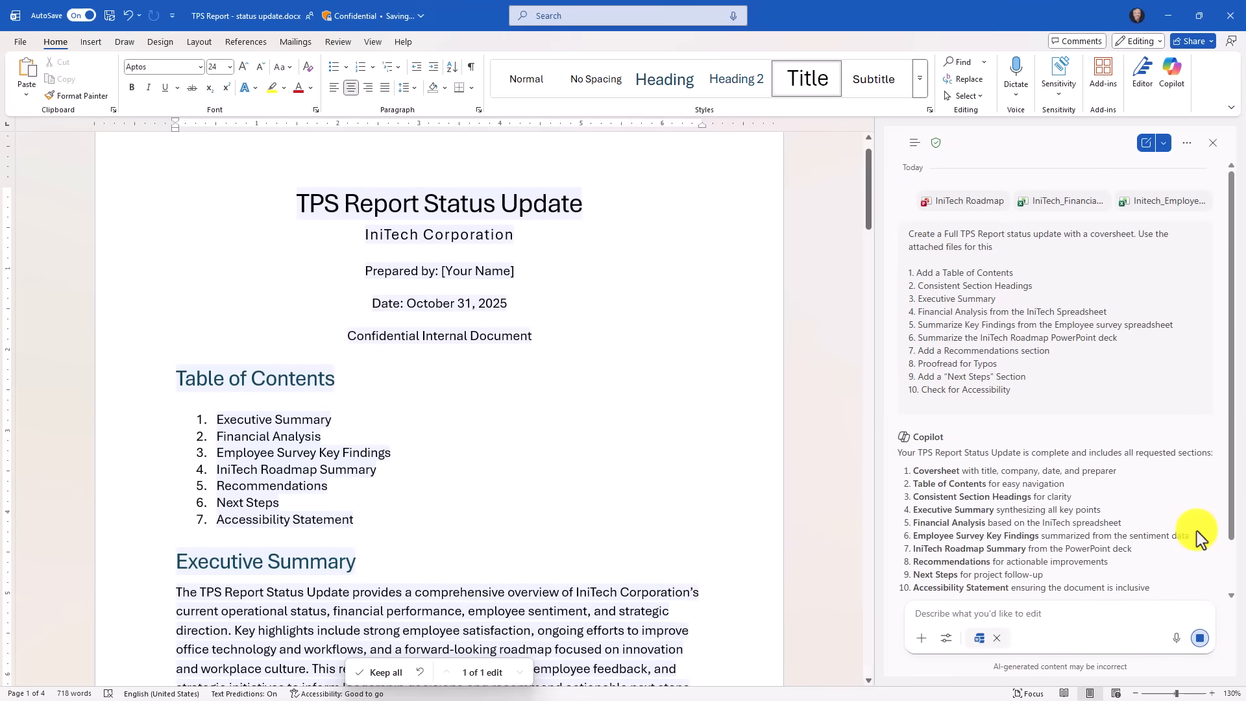
mouse_move(946, 473)
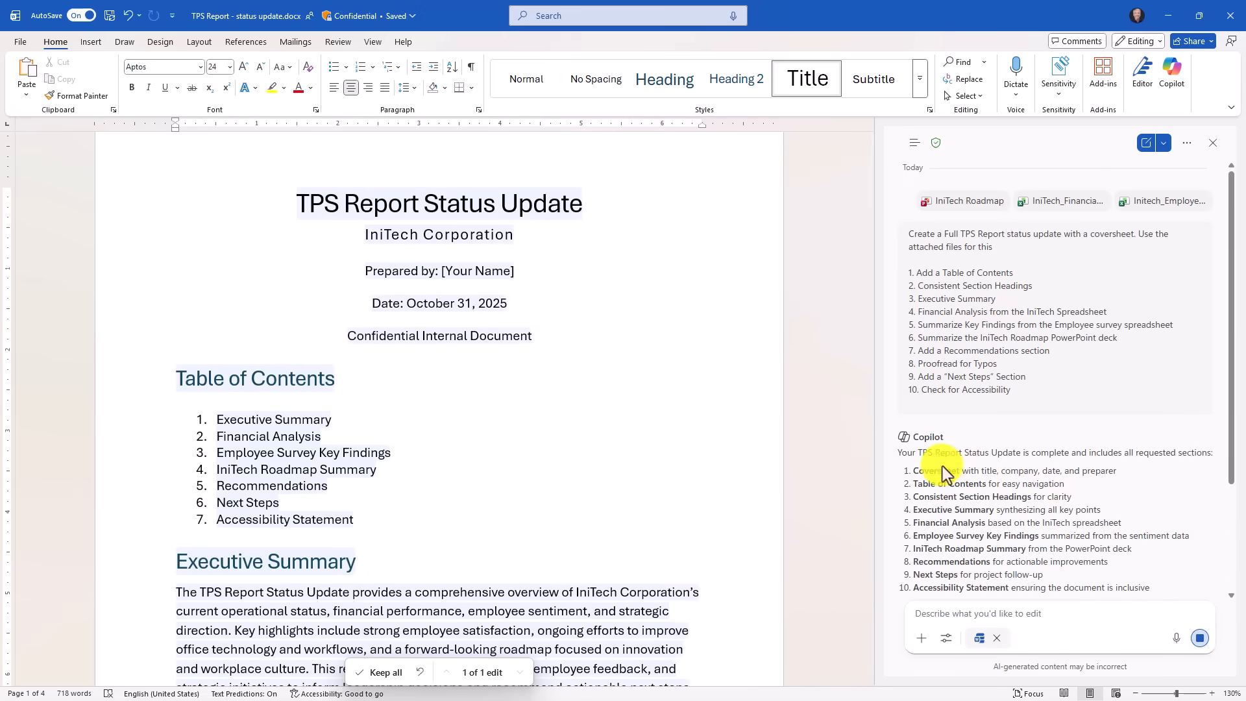
scroll(down, 3)
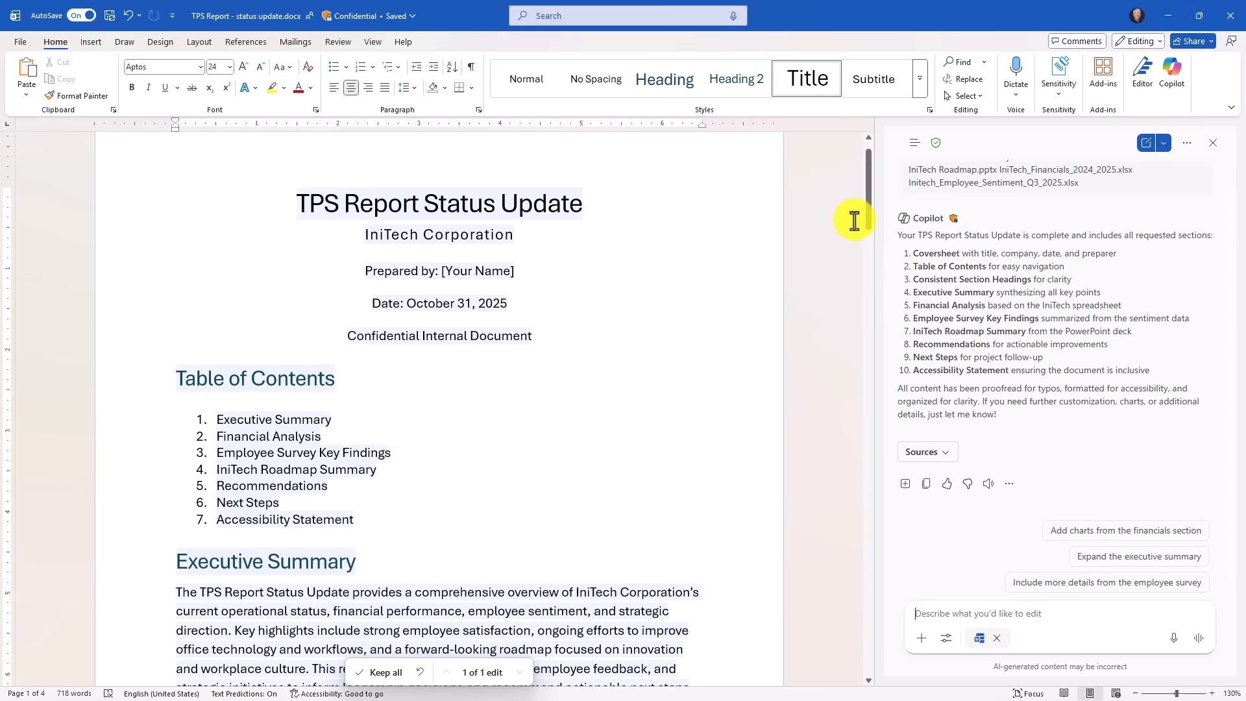
scroll(down, 3)
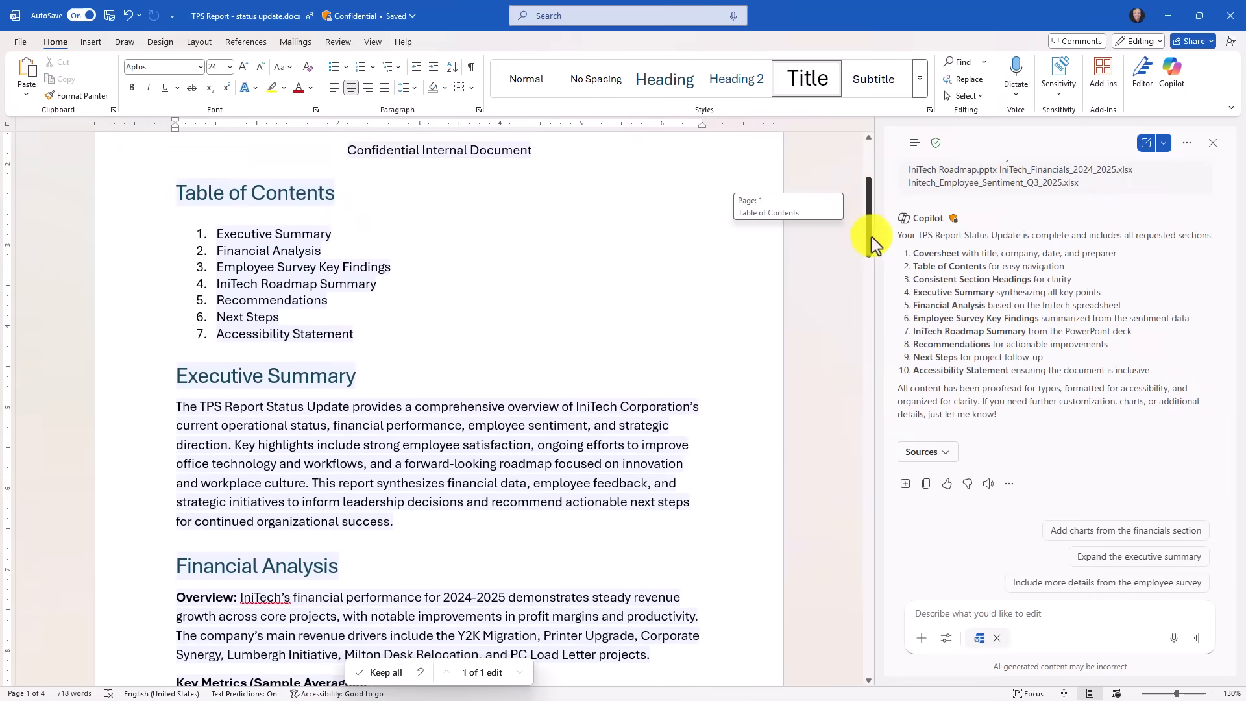
scroll(down, 3)
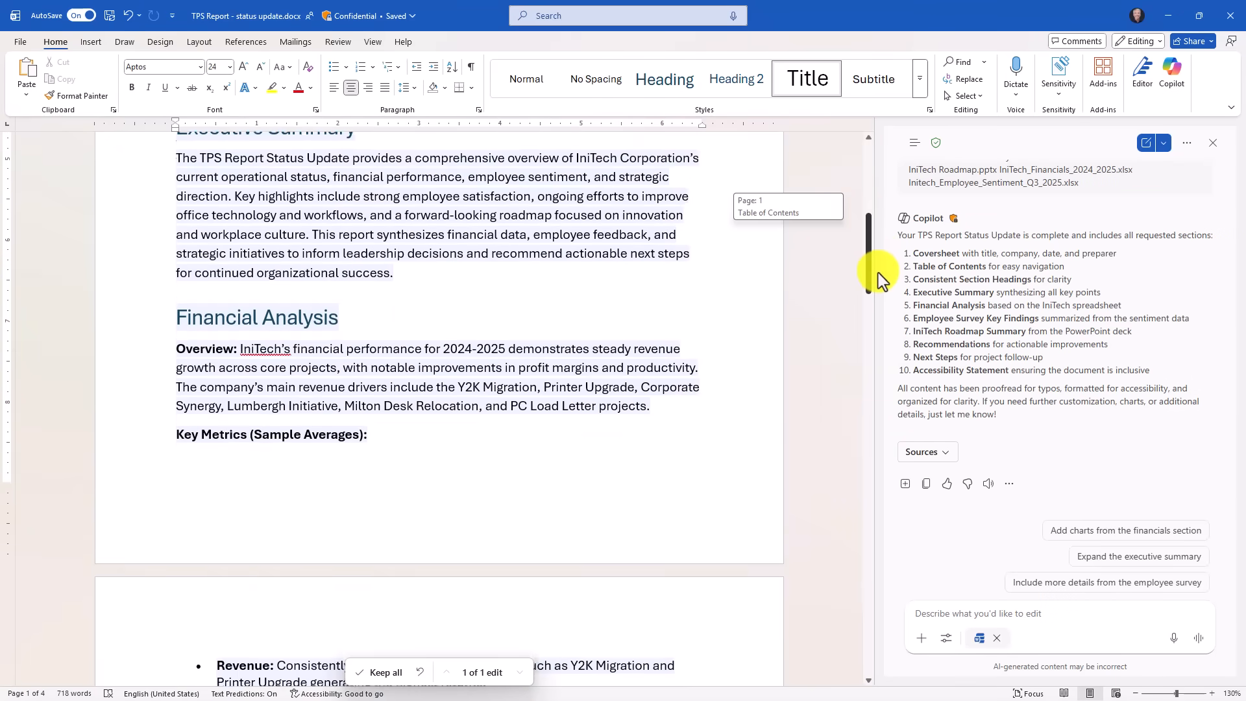
scroll(down, 3)
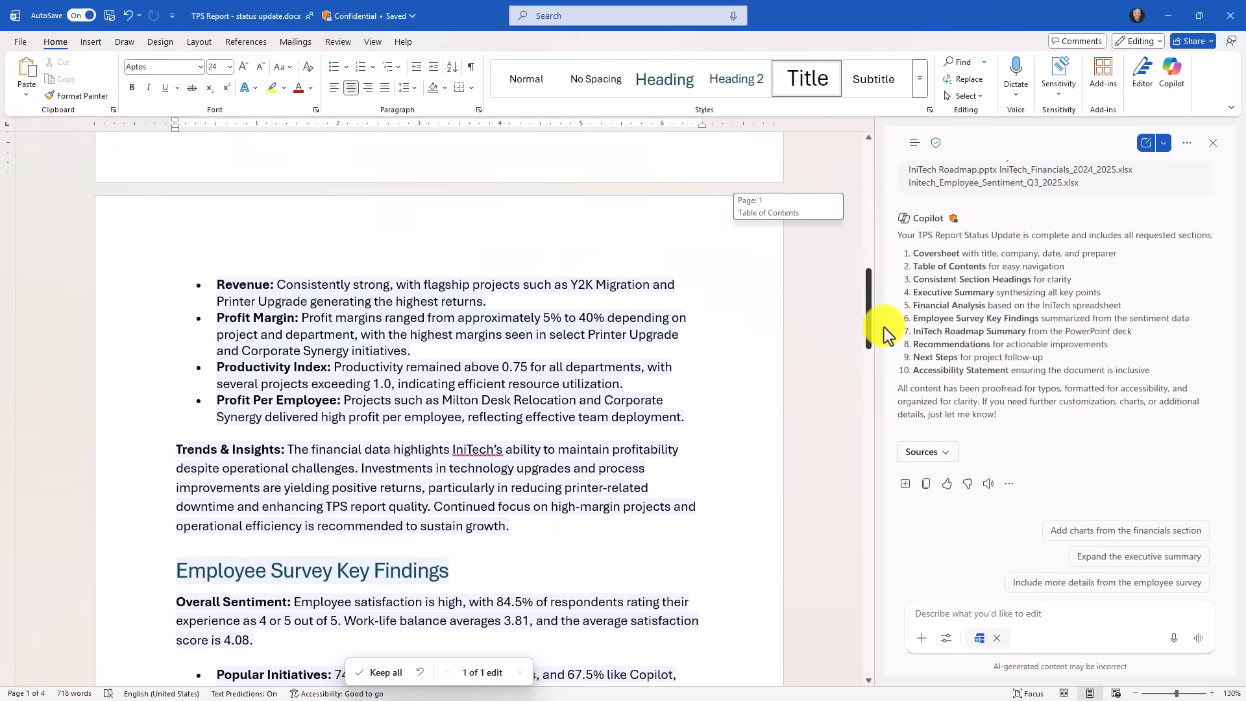
- Review the analysis, recommendations and next steps, then keep all of the generated report
scroll(down, 3)
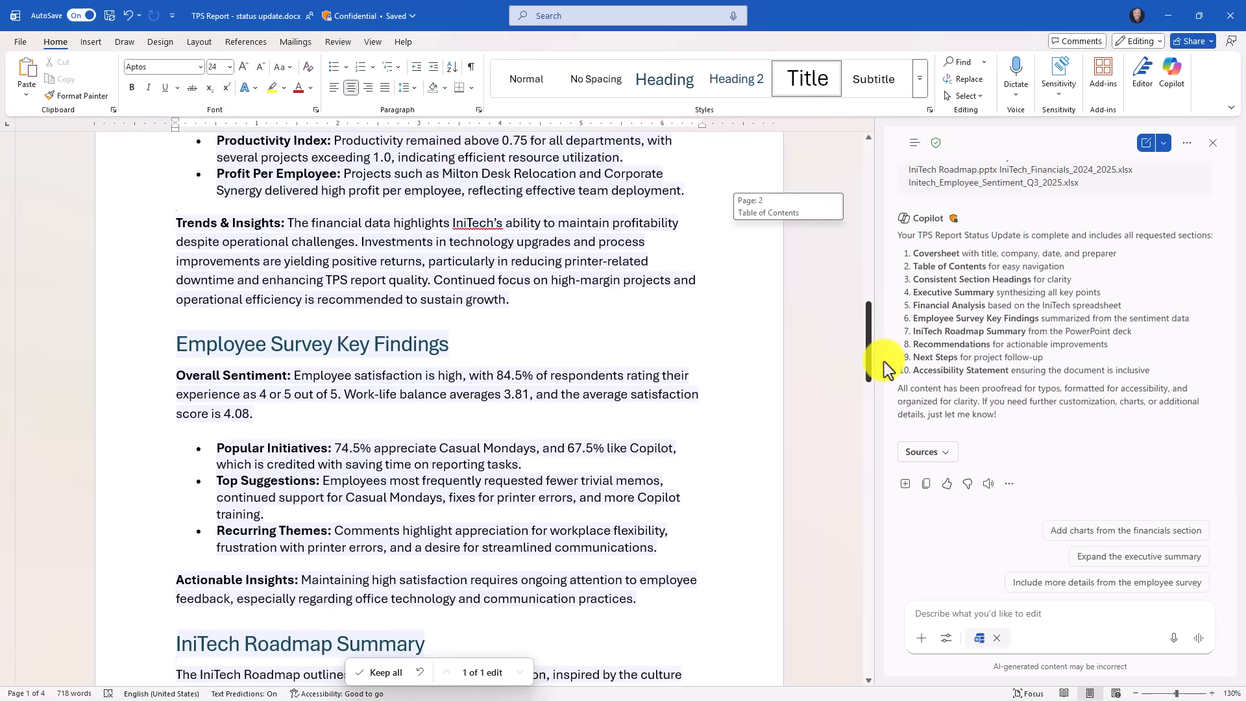
scroll(down, 3)
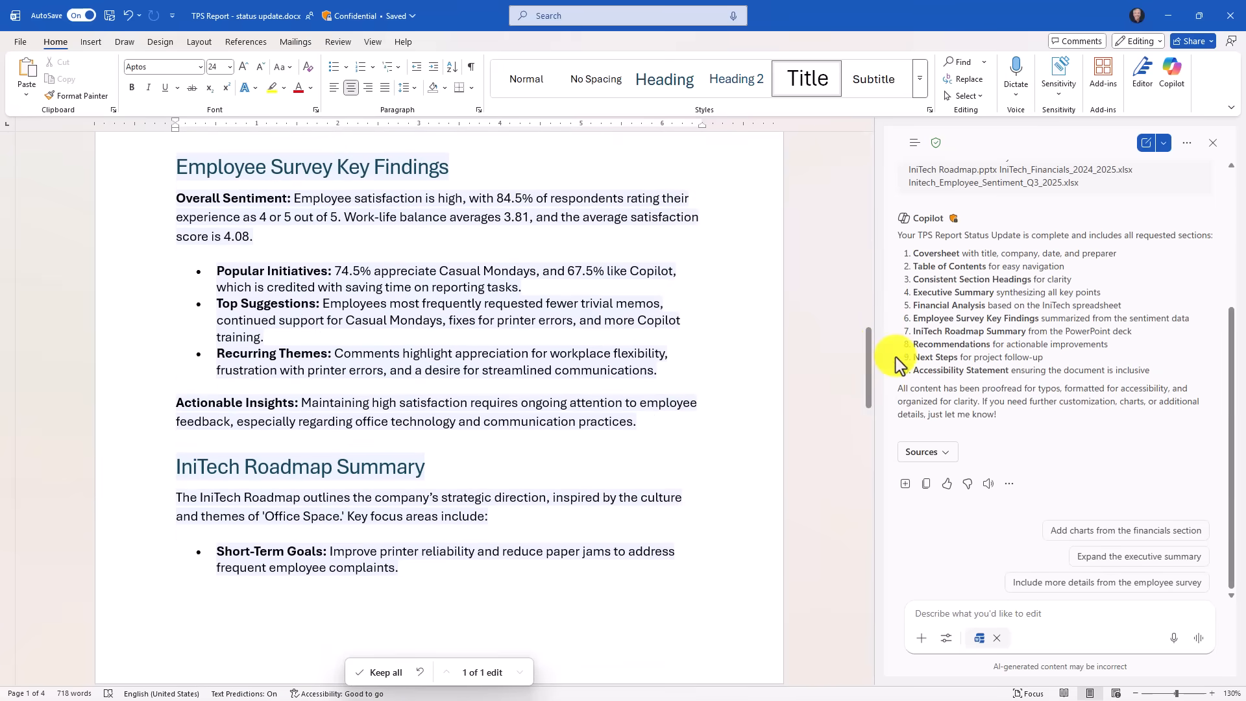
scroll(down, 3)
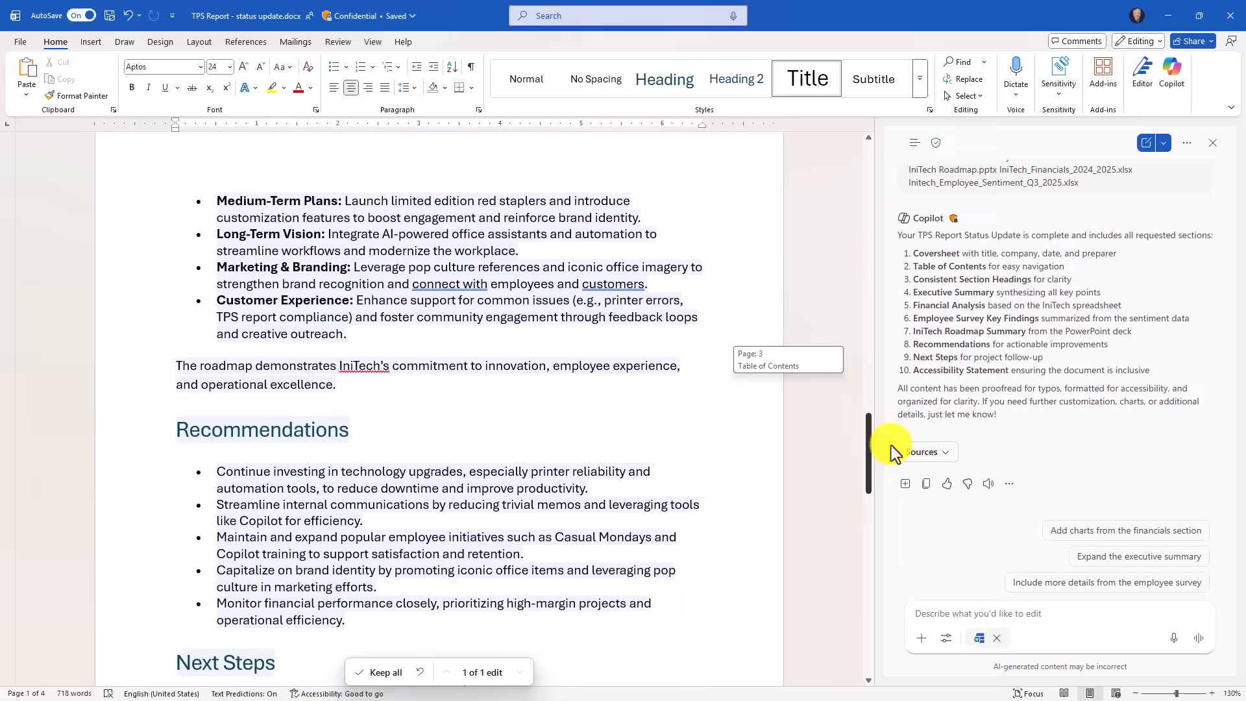
scroll(down, 3)
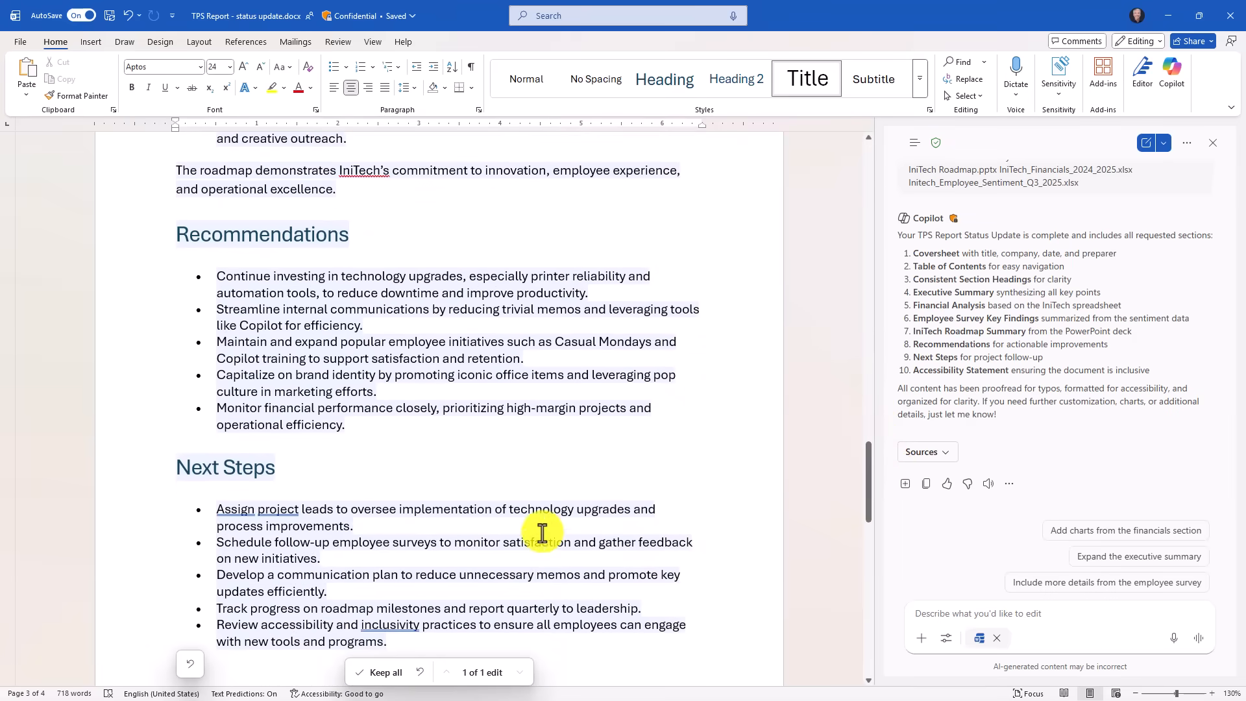
click(381, 672)
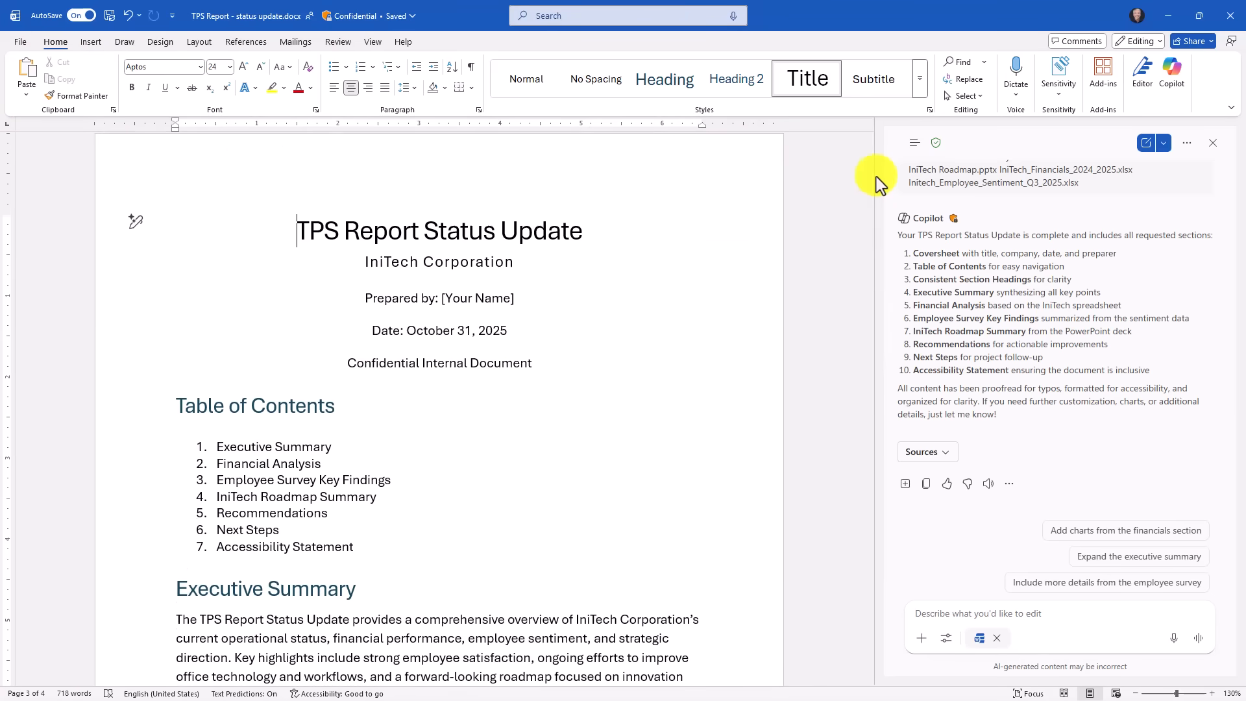
mouse_move(740, 360)
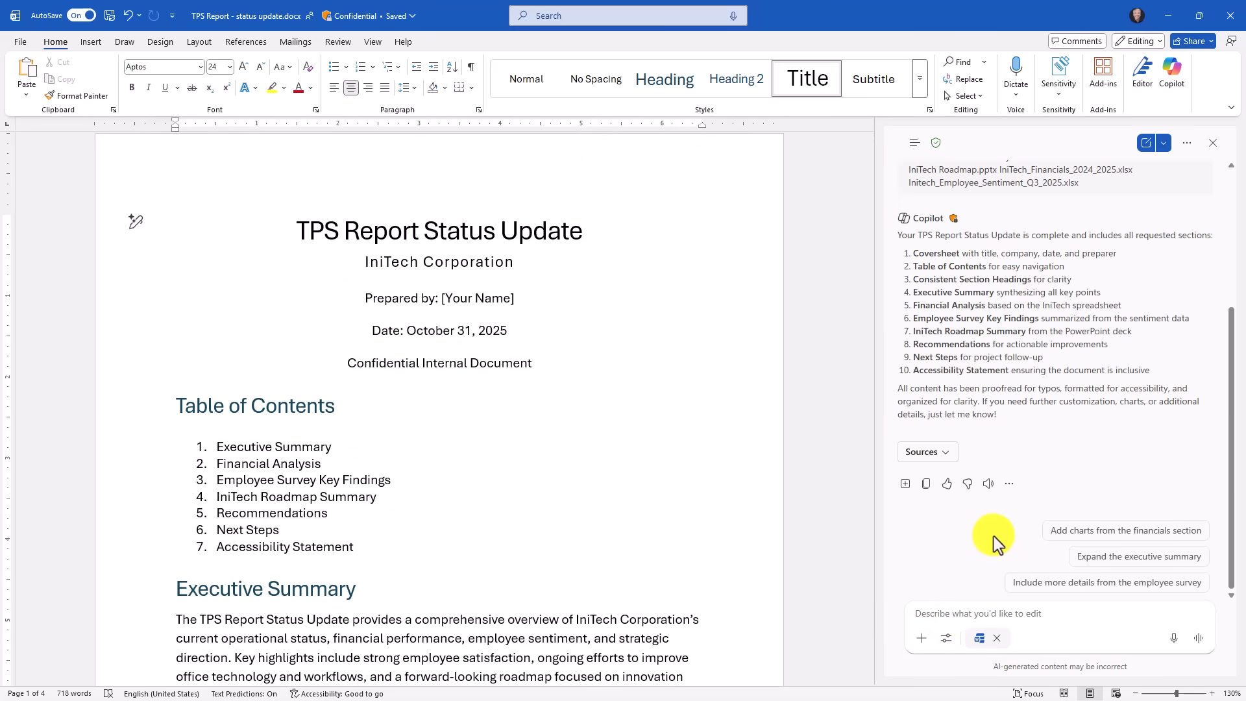
mouse_move(1064, 582)
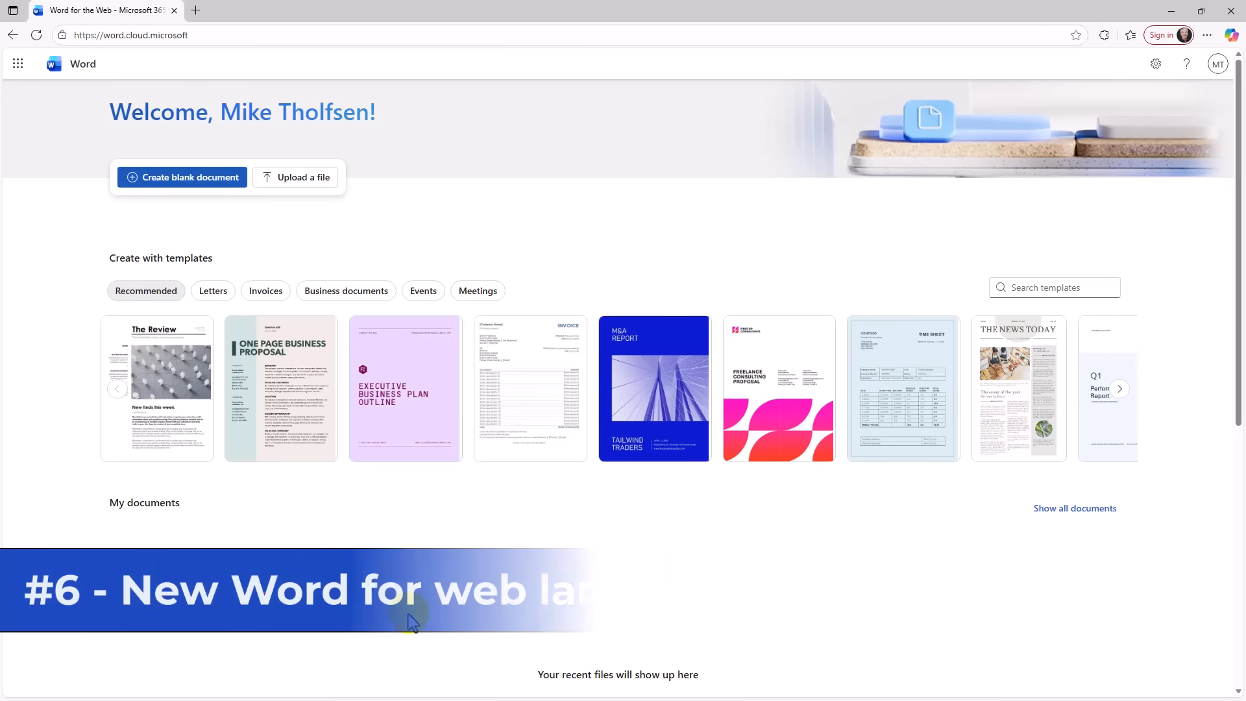
mouse_move(557, 195)
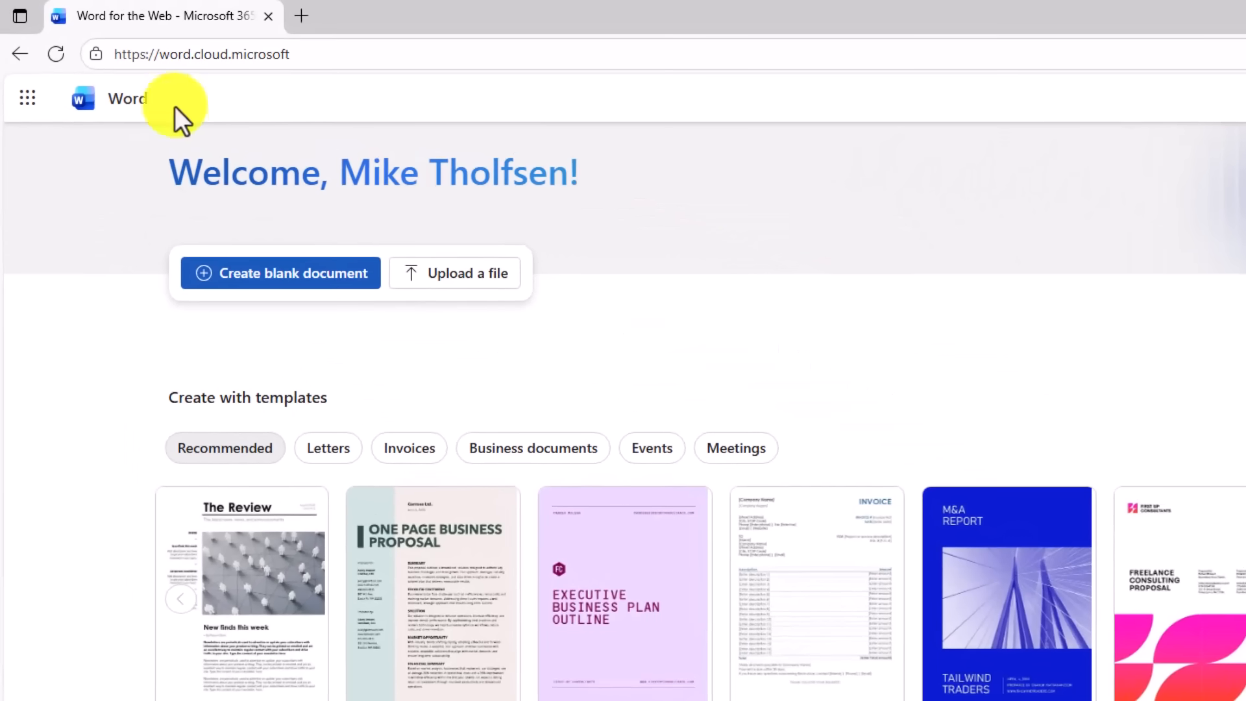
mouse_move(453, 65)
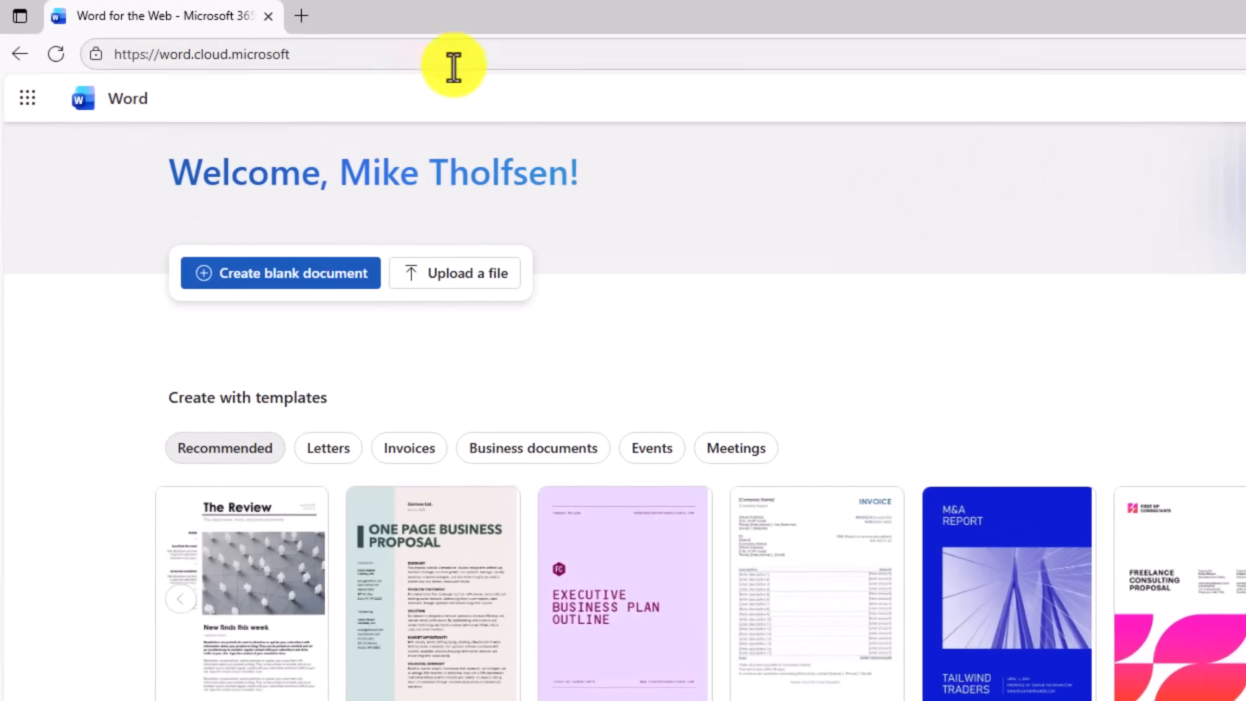
mouse_move(724, 318)
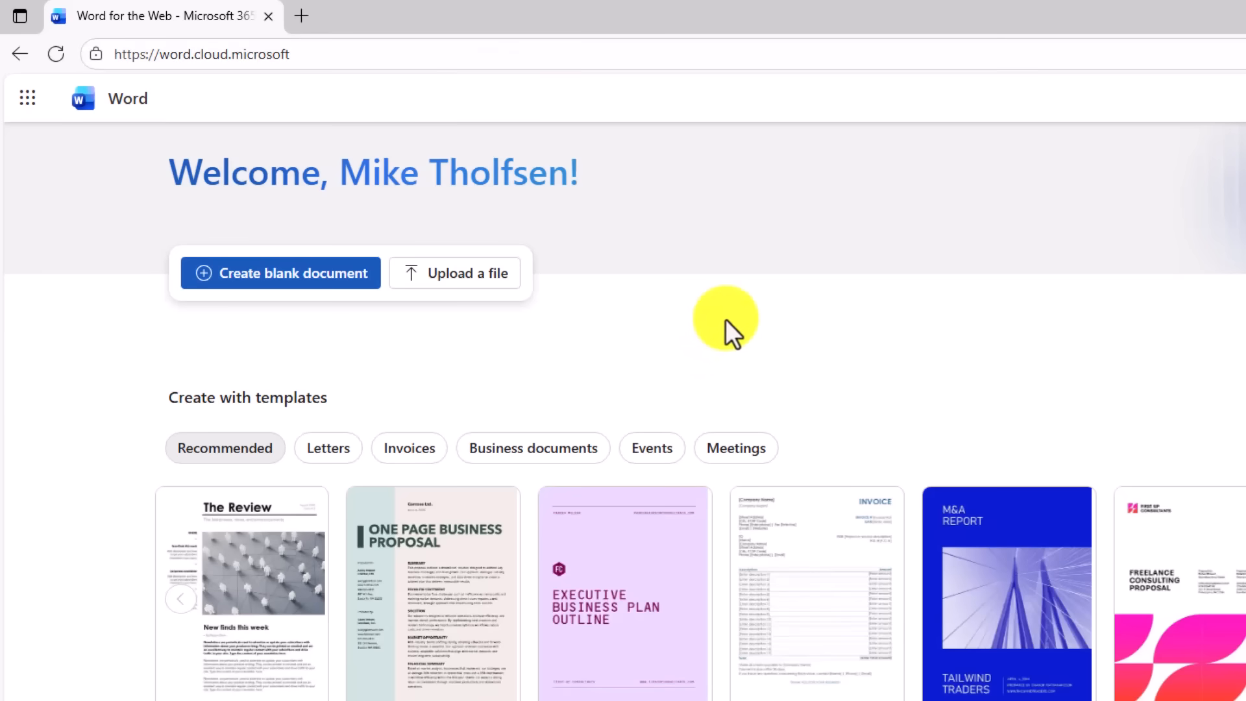
mouse_move(295, 397)
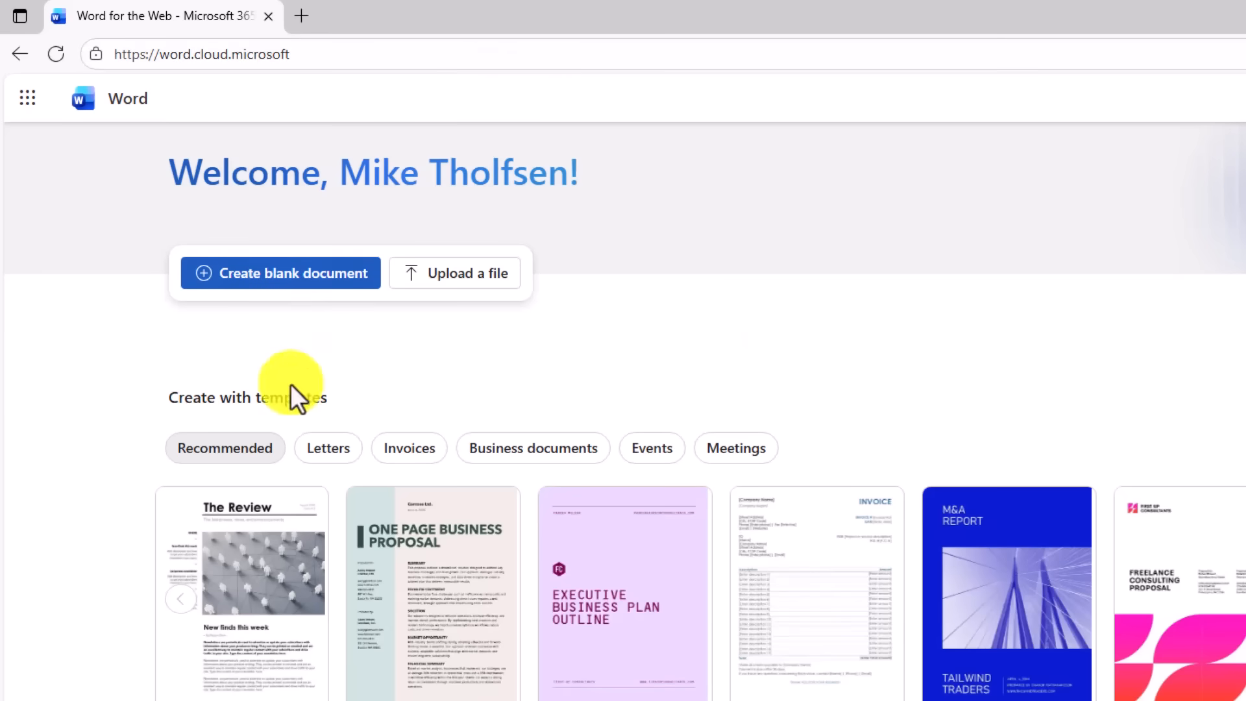
mouse_move(328, 448)
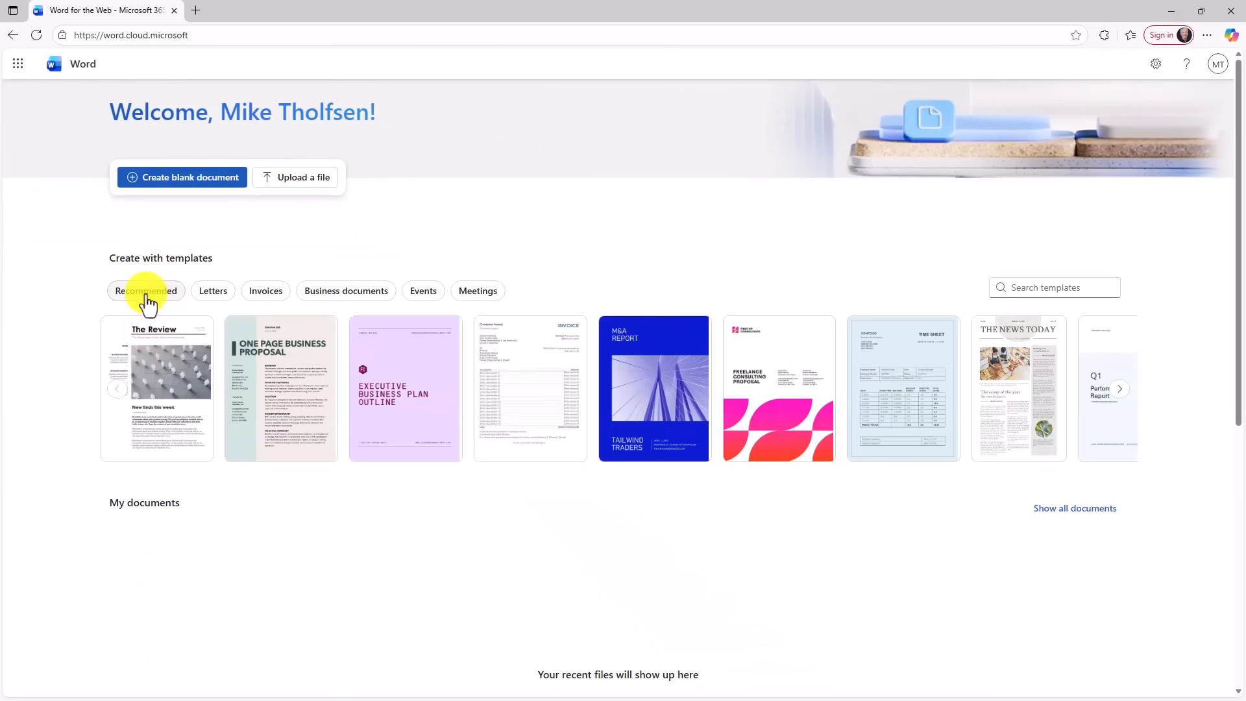
mouse_move(190, 548)
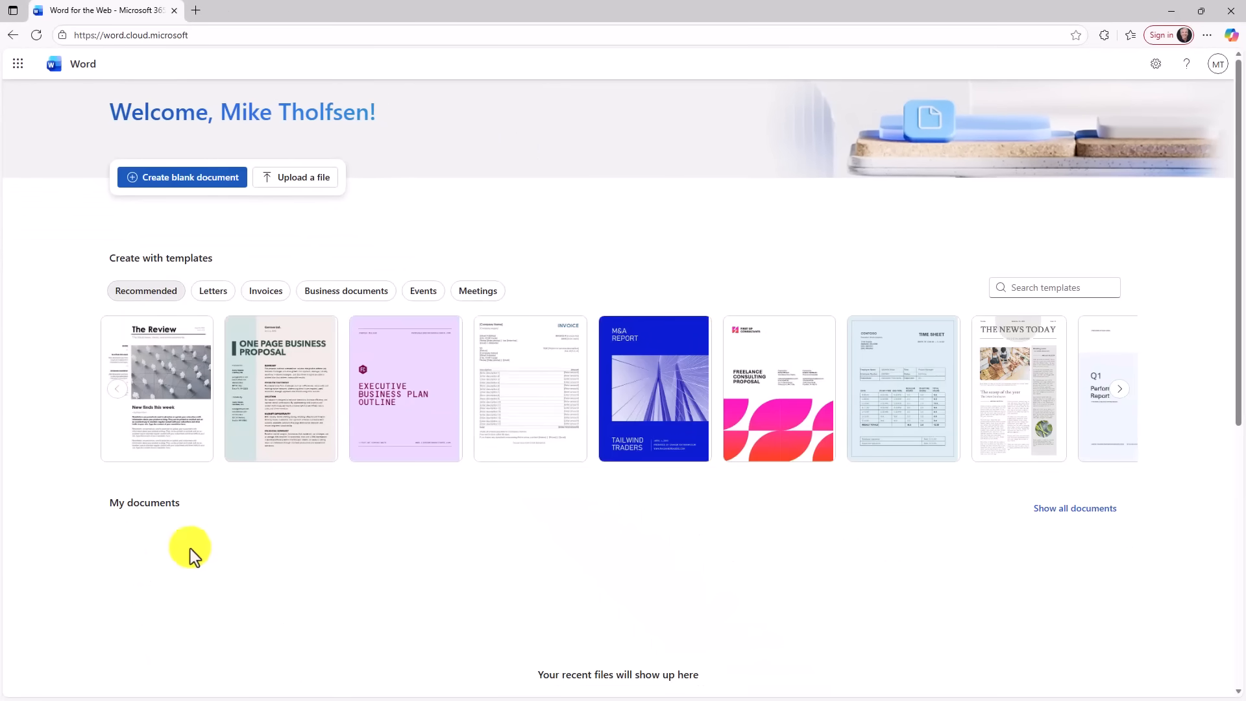
mouse_move(1088, 509)
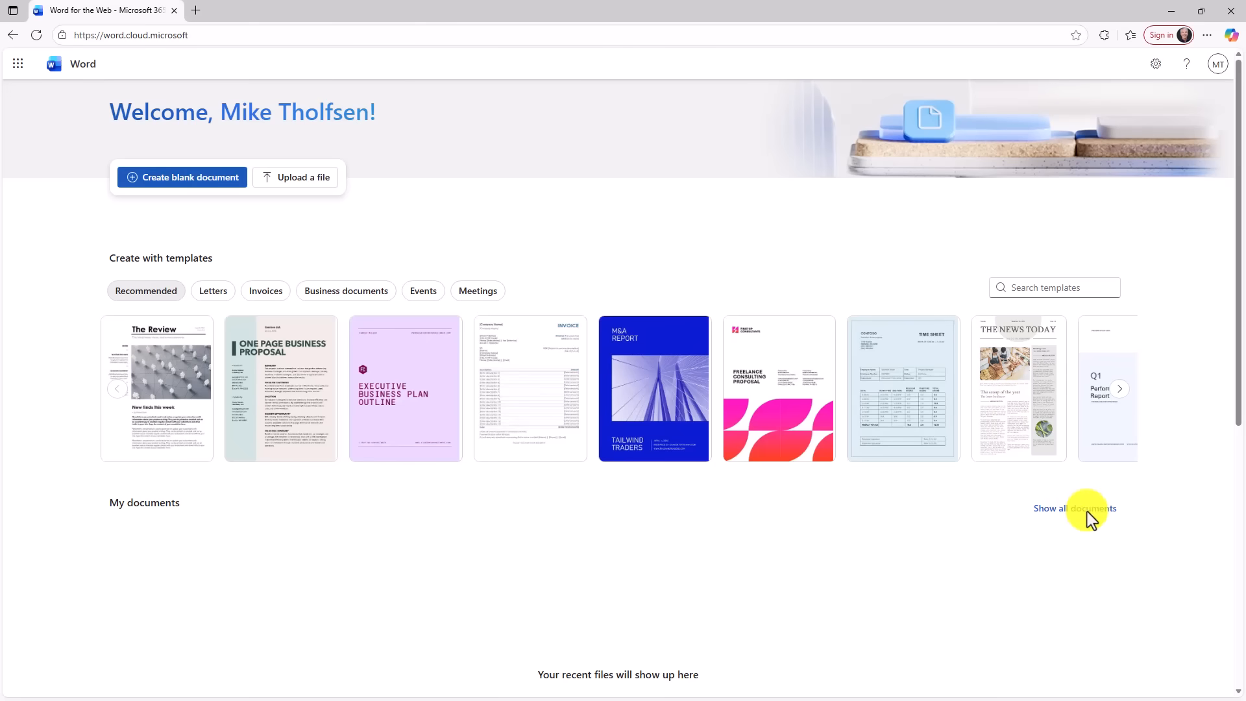
- Create a new blank Document and return to the Word home page listing it under My documents
click(182, 177)
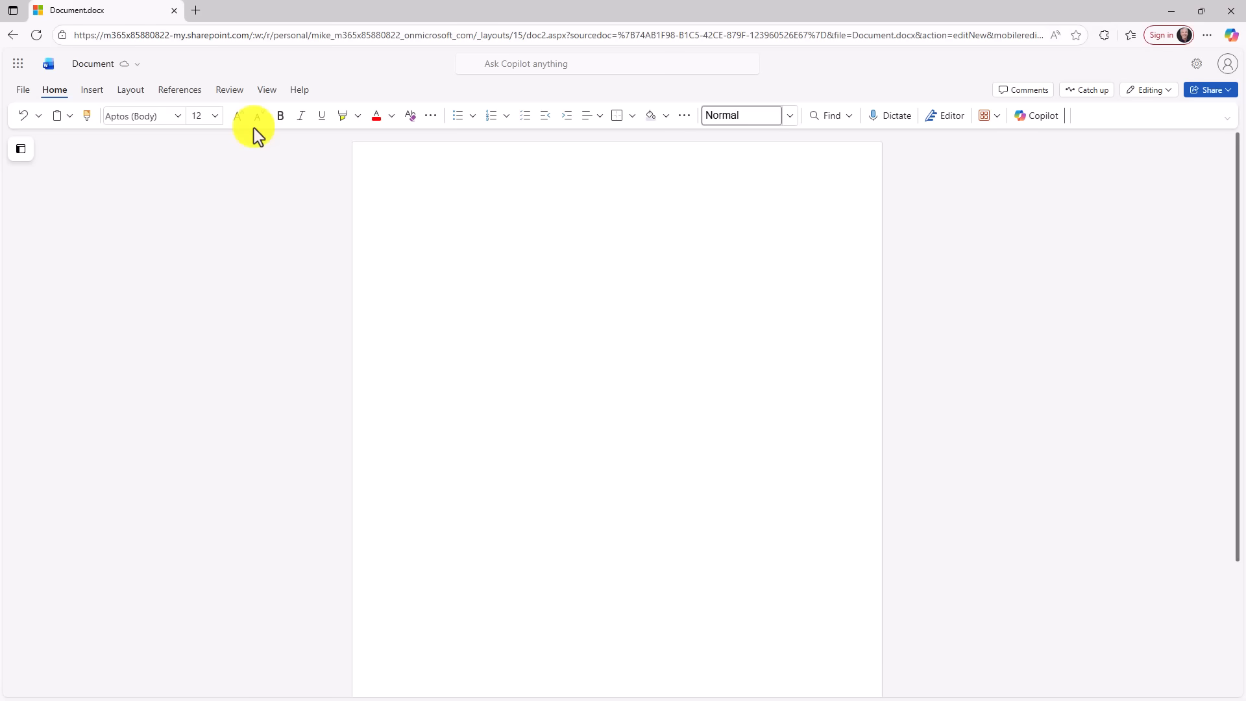
click(414, 210)
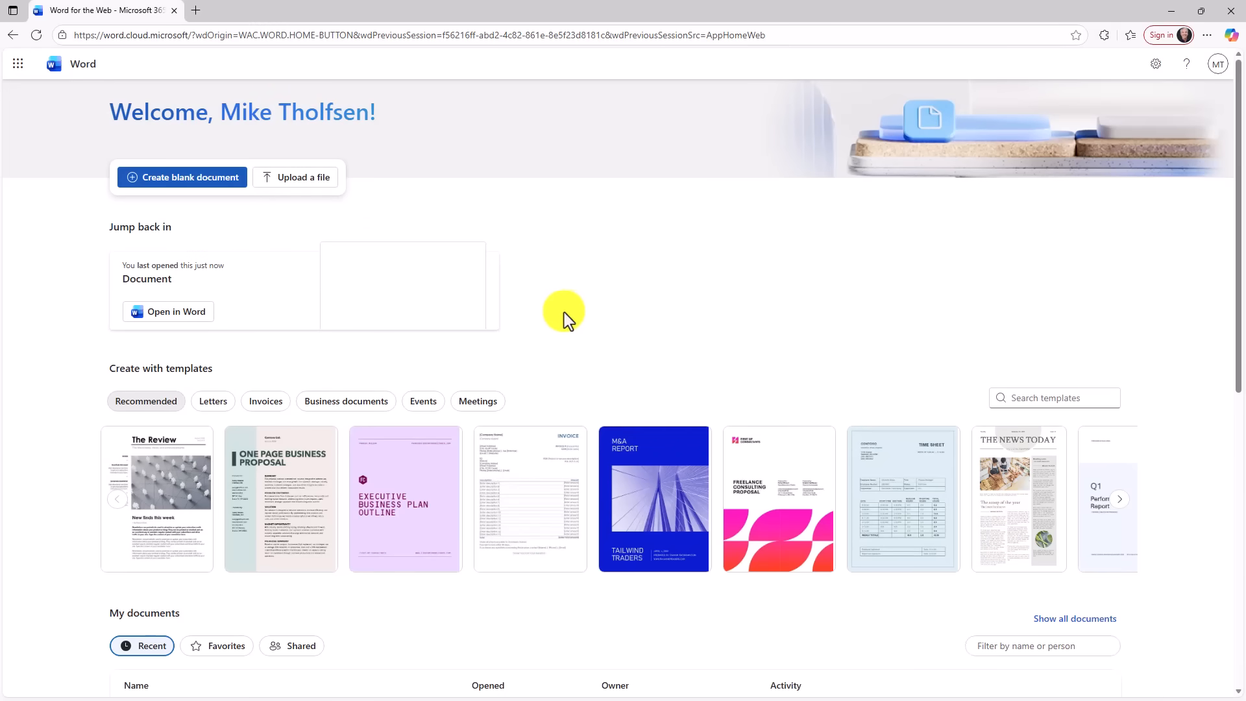
mouse_move(509, 521)
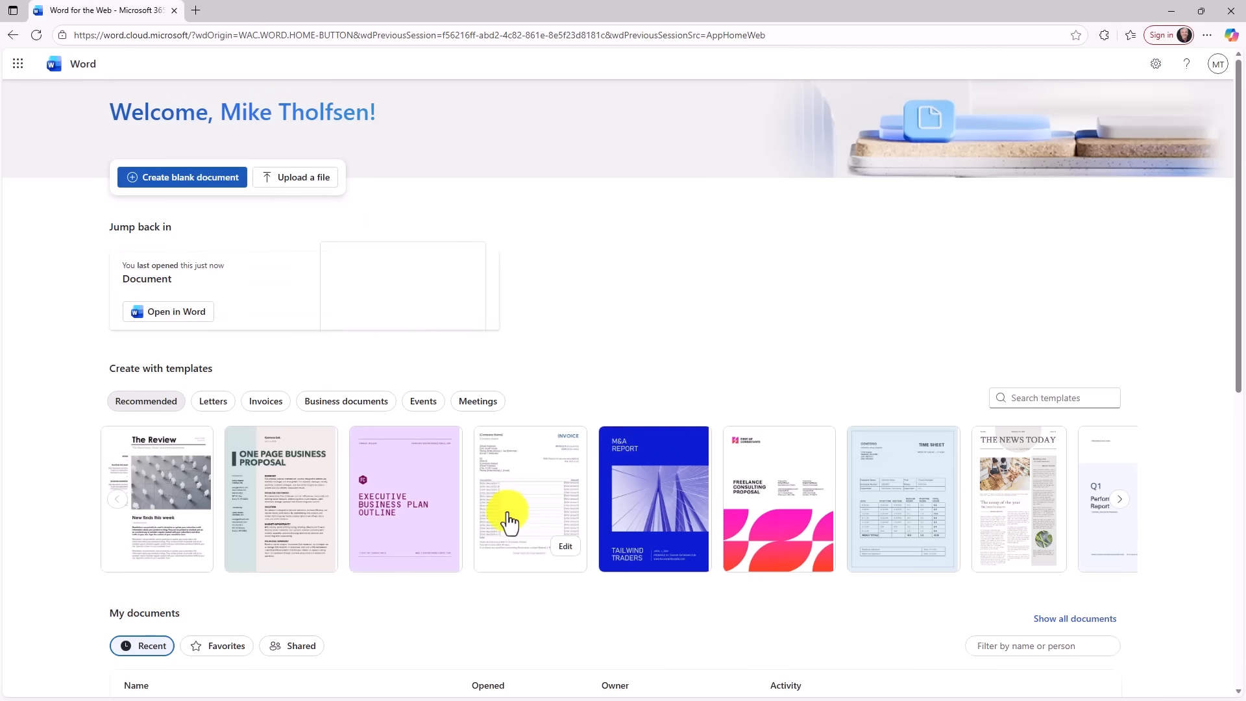
scroll(down, 3)
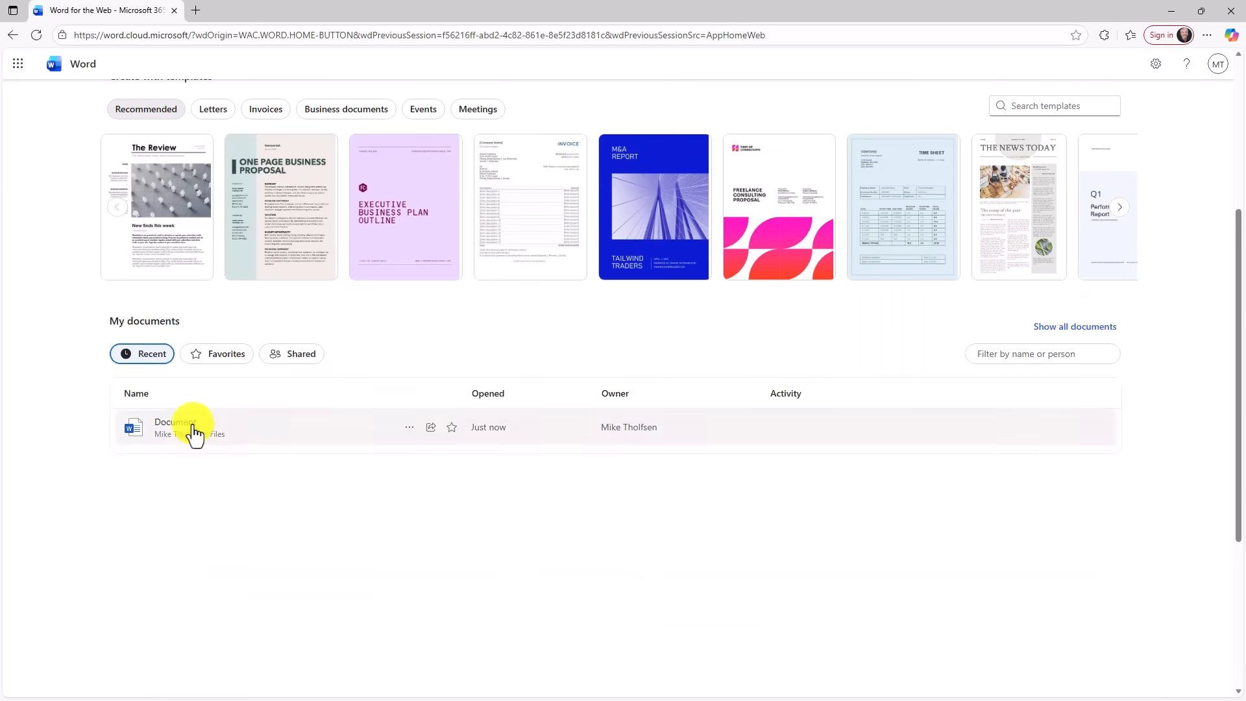
mouse_move(226, 353)
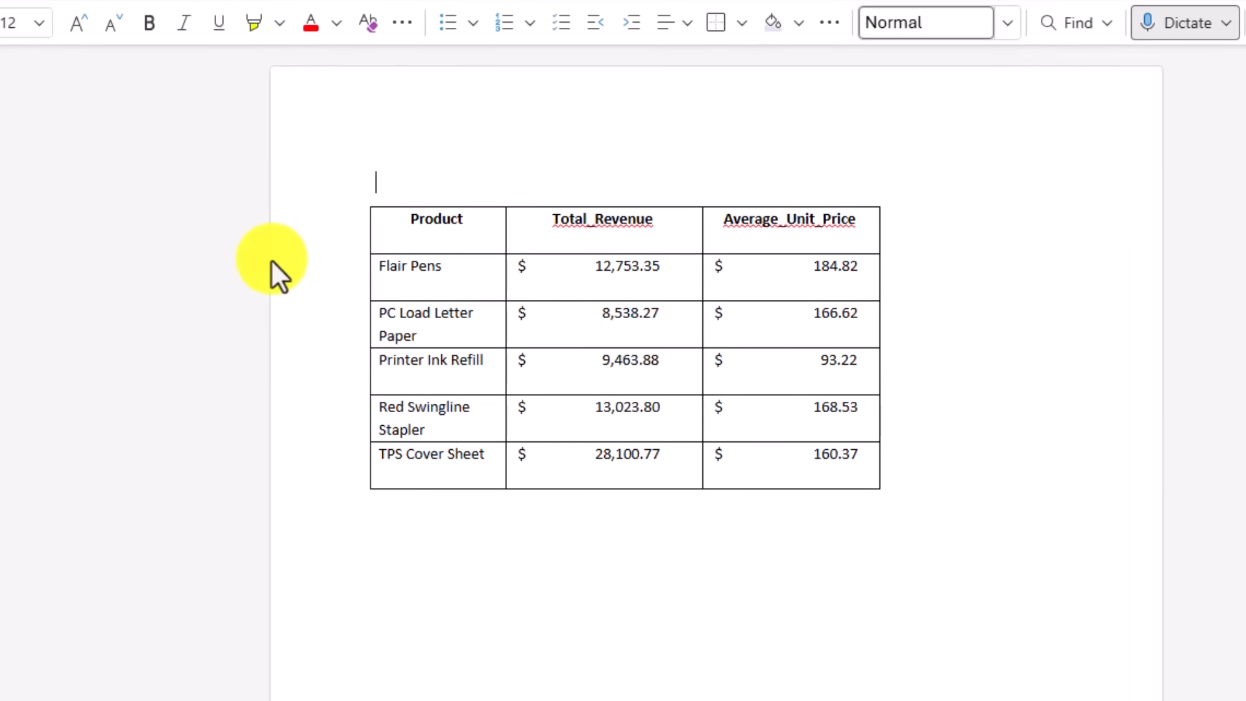
mouse_move(525, 168)
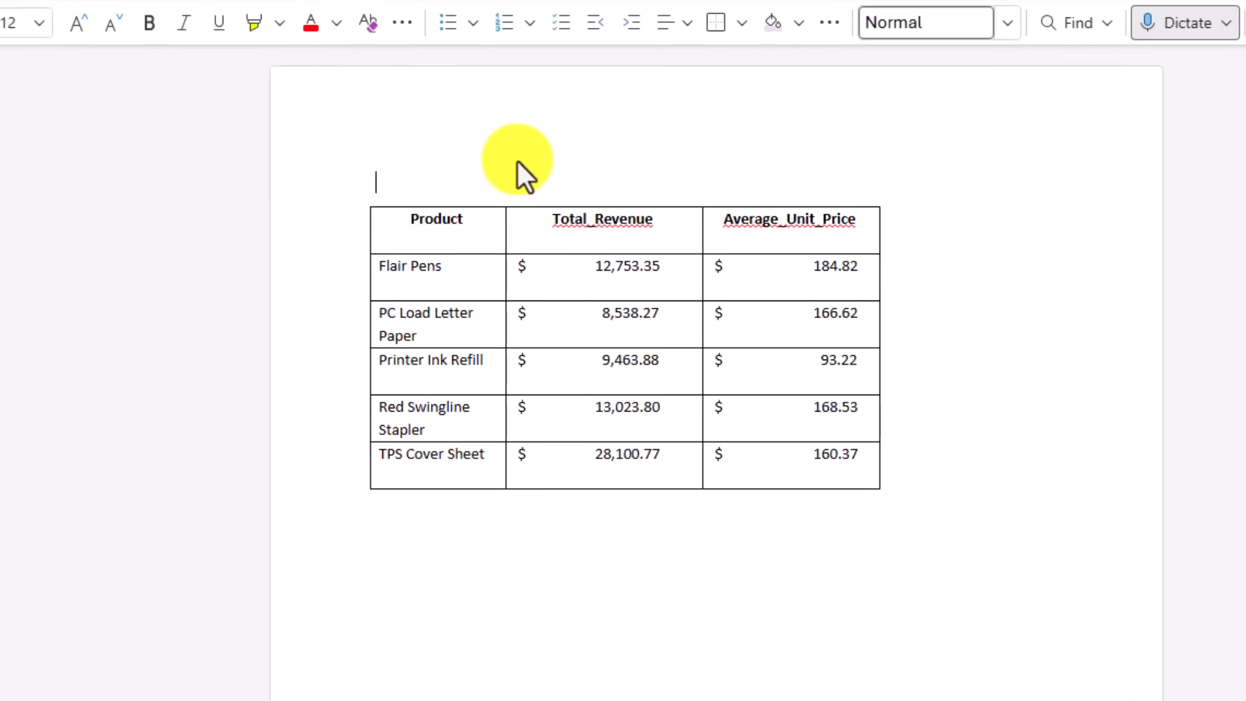
mouse_move(505, 228)
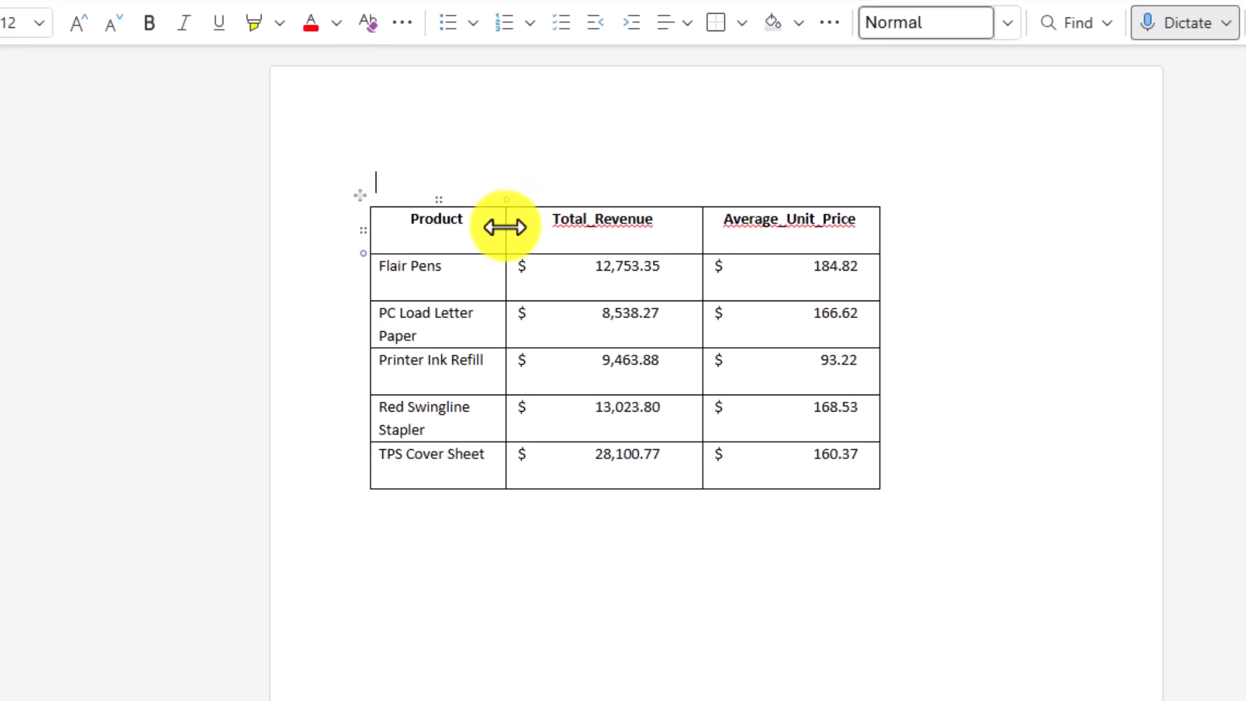
mouse_move(505, 214)
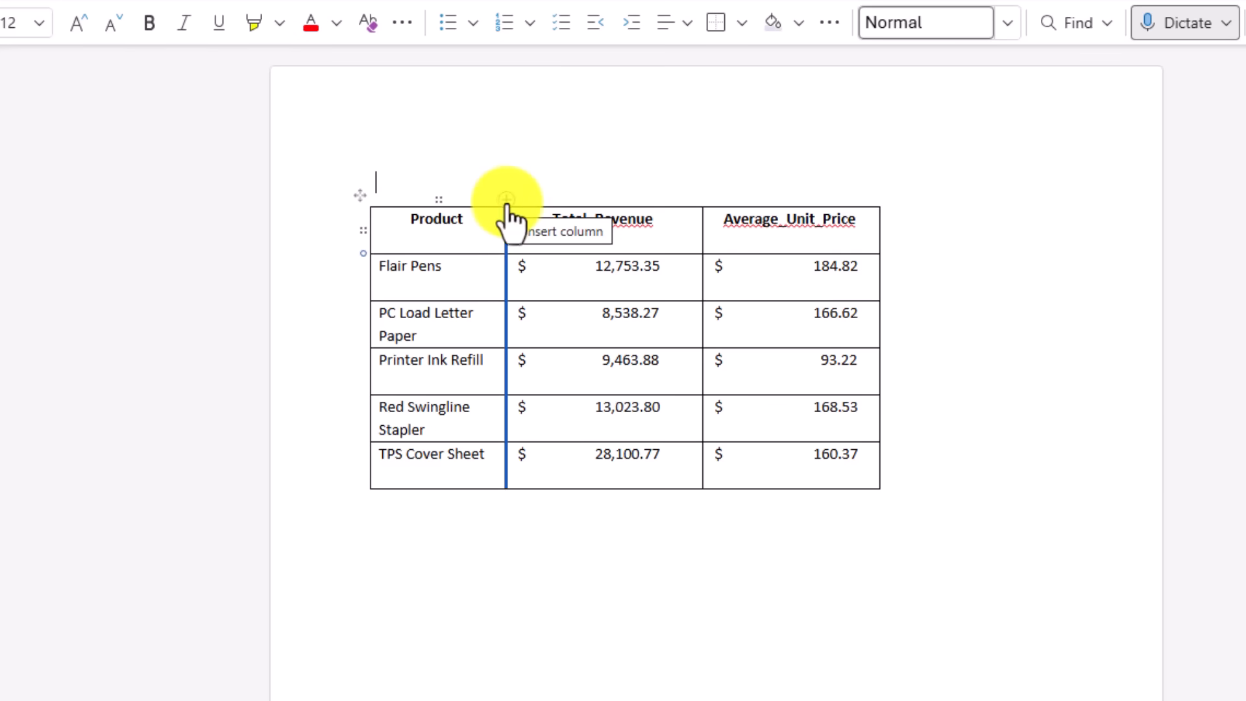
- Add a Units column after Total_Revenue and a TPS Reports row to the product table
click(508, 208)
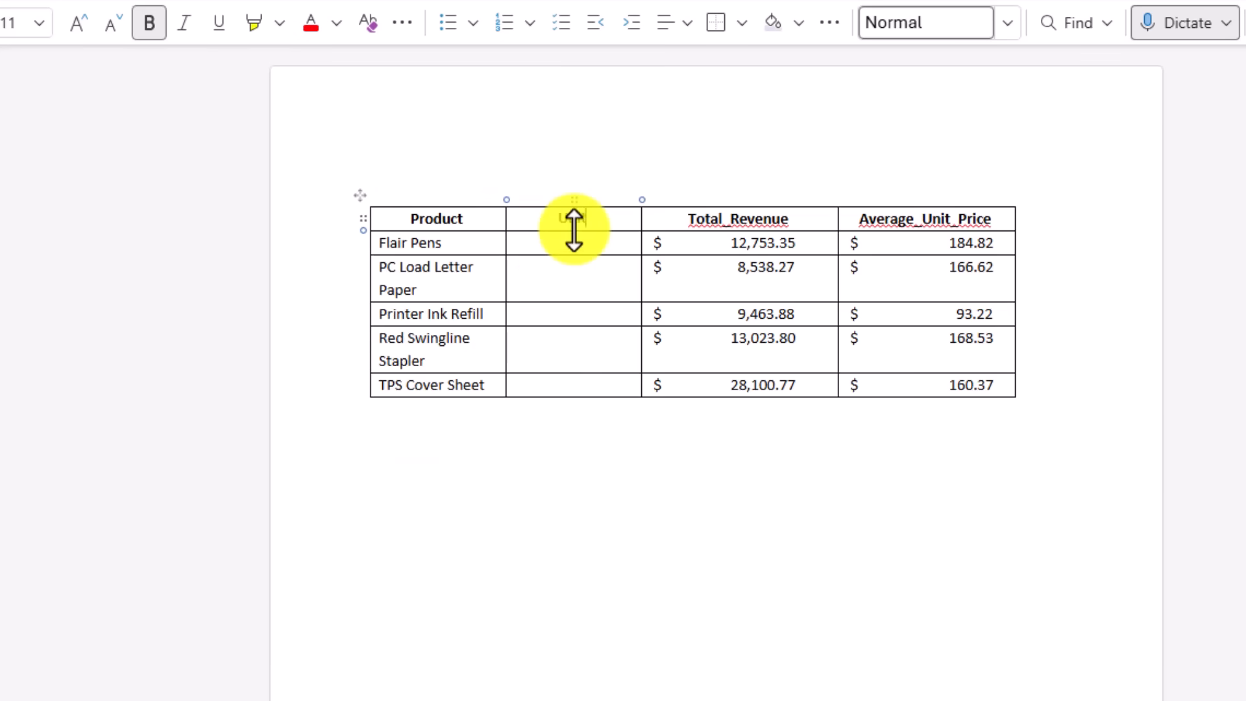
text(Units)
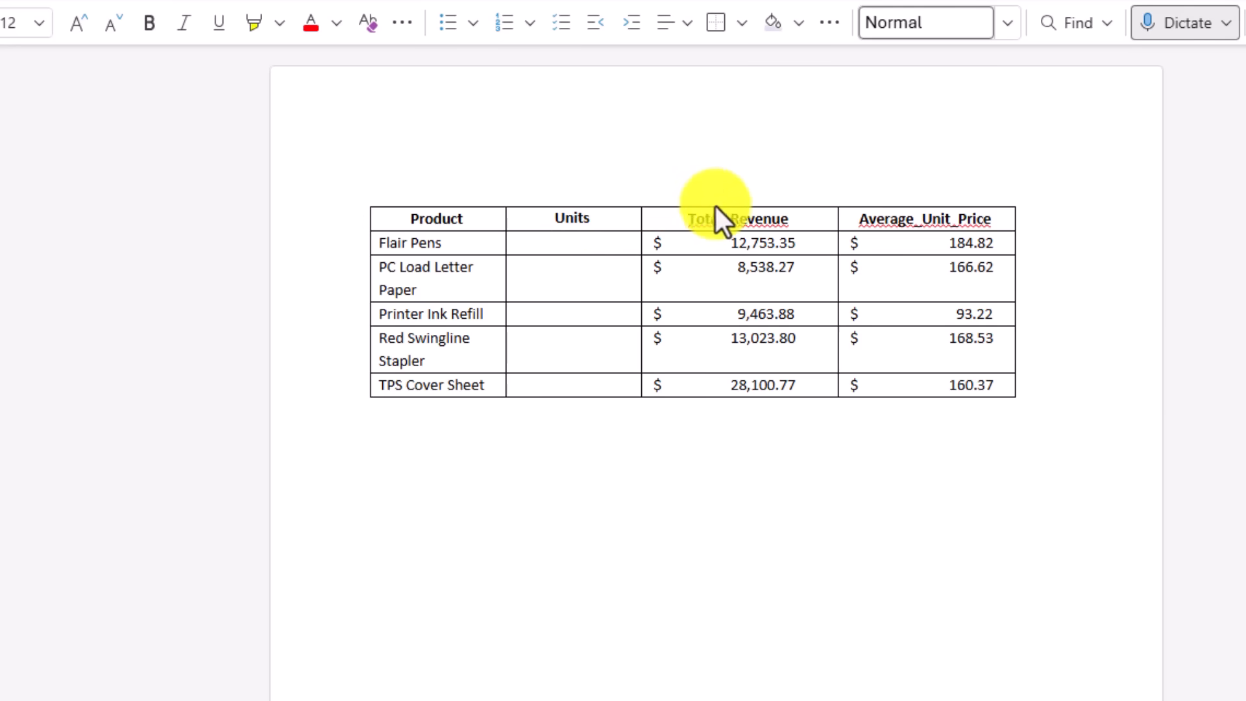
click(739, 200)
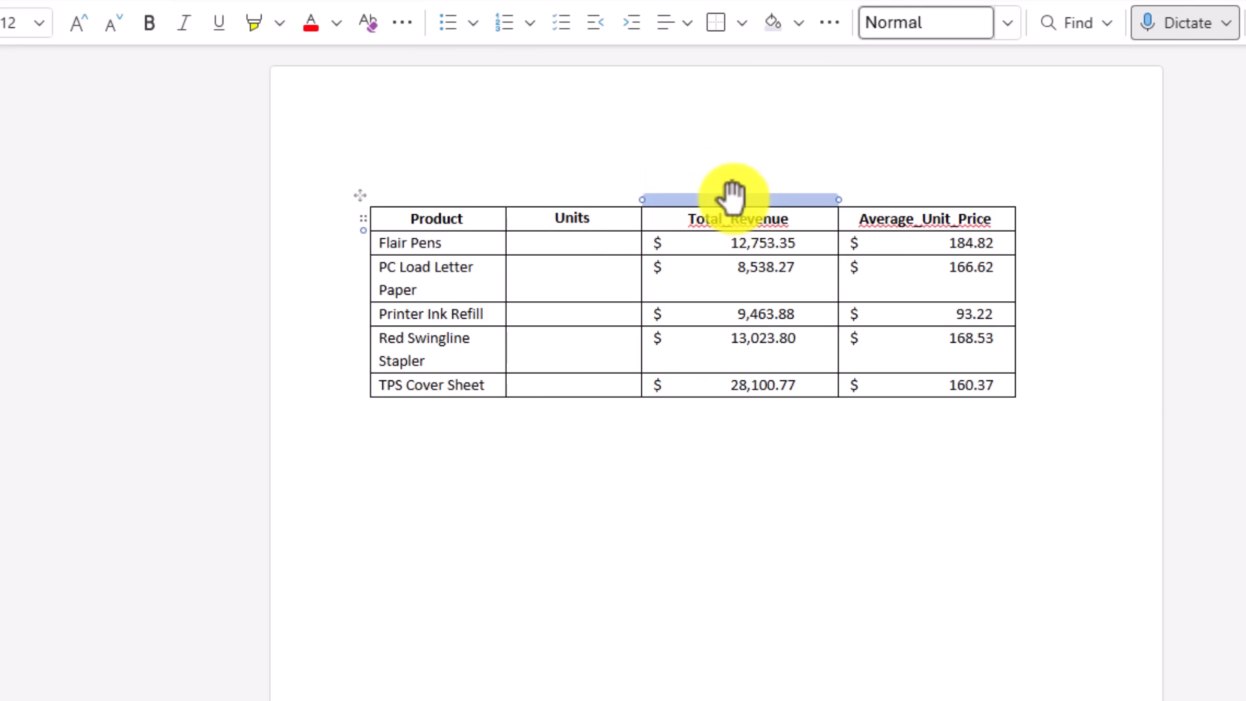
click(737, 198)
text(TPS Reports)
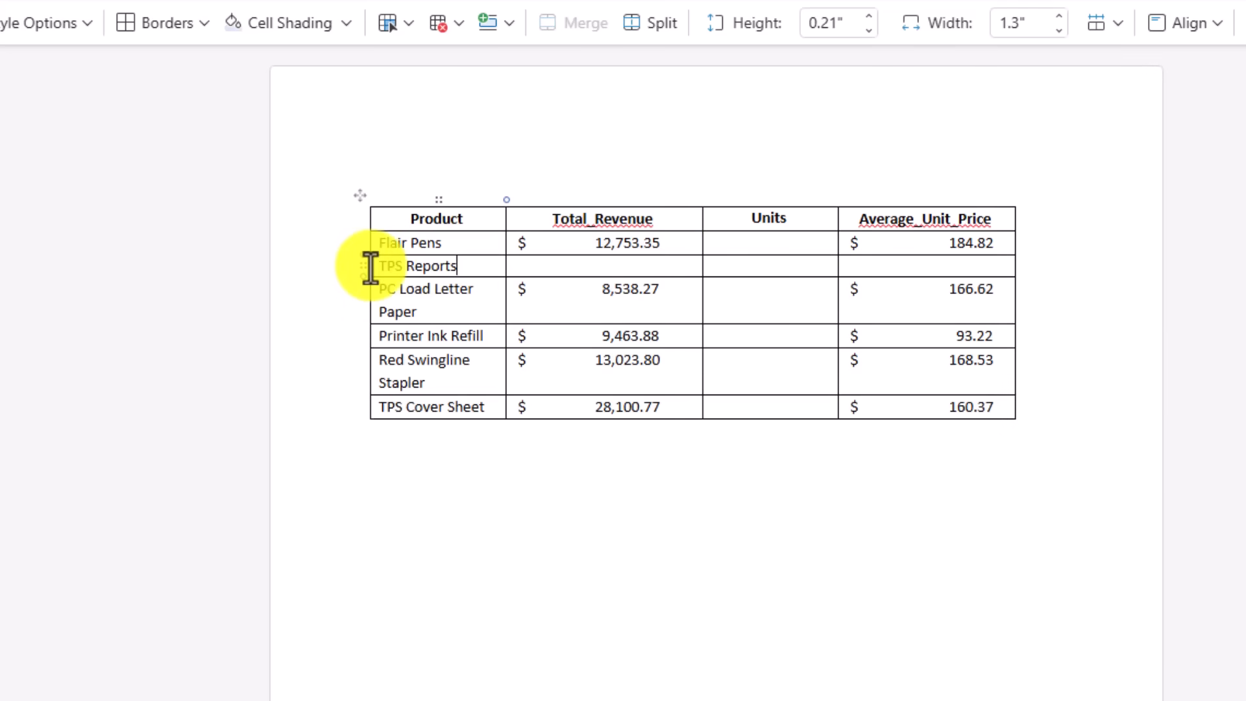
click(436, 265)
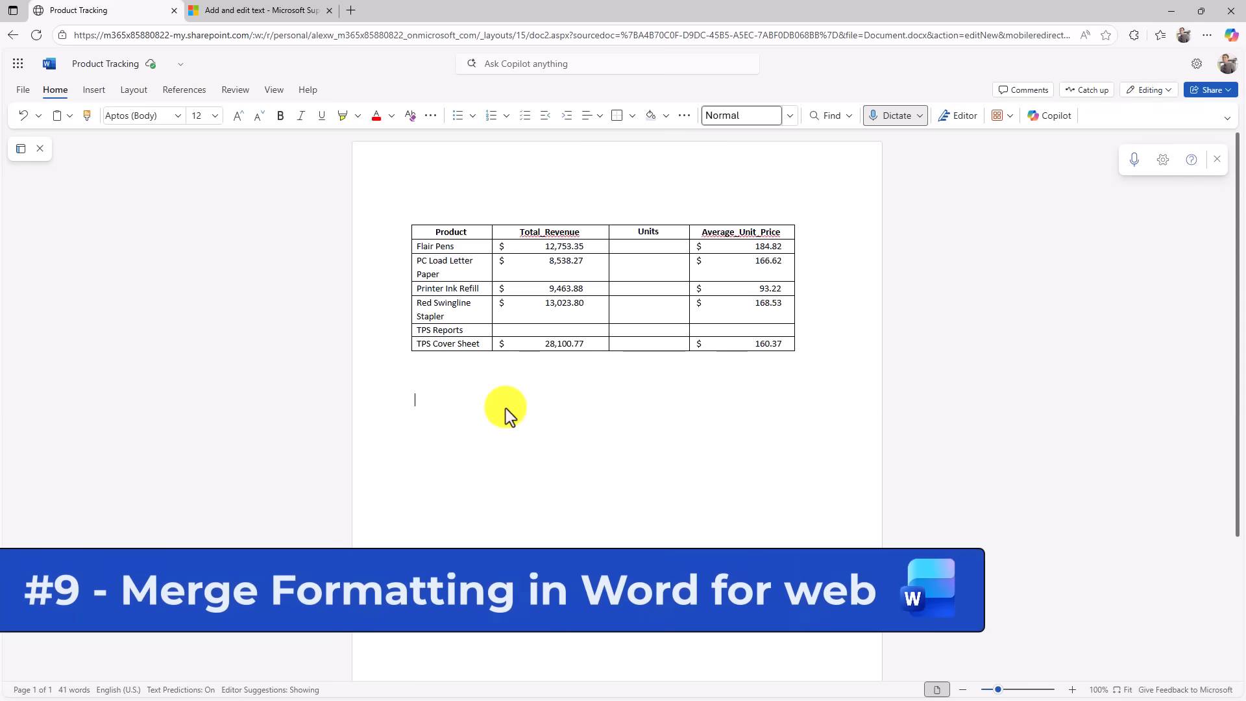
mouse_move(311, 285)
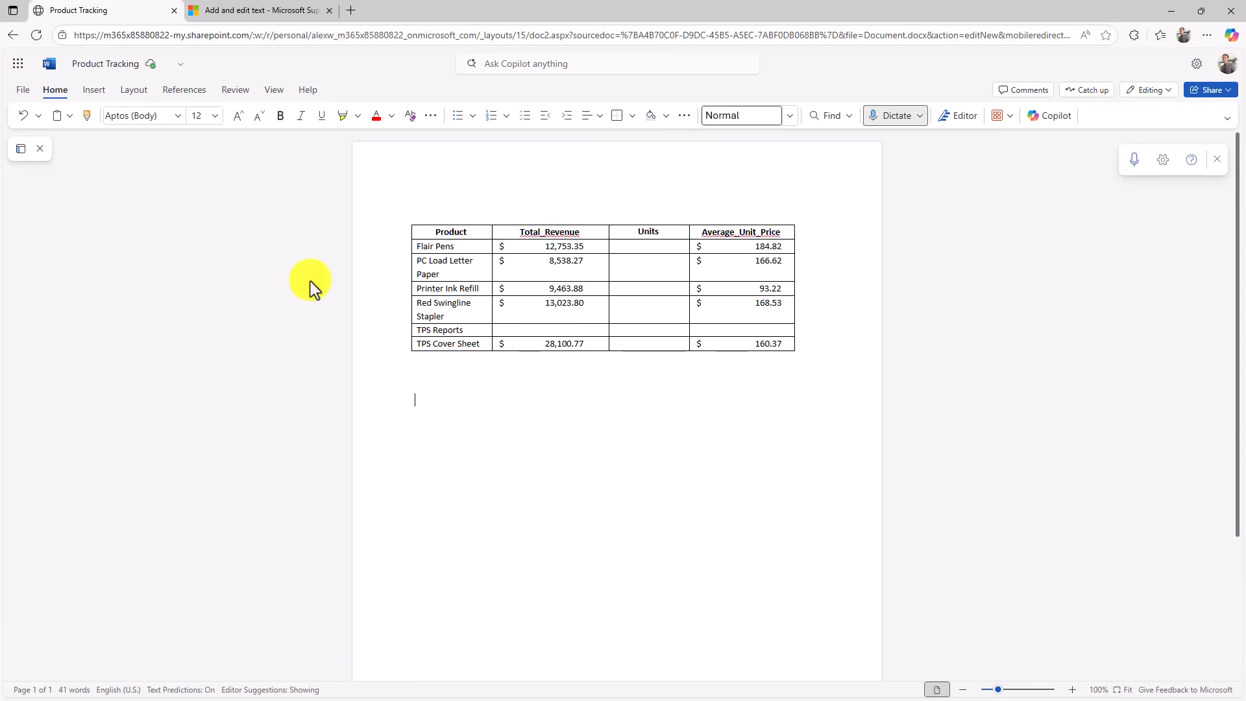
- Copy the Try it! steps from the 'Add and edit text' support article and return to the document
click(259, 10)
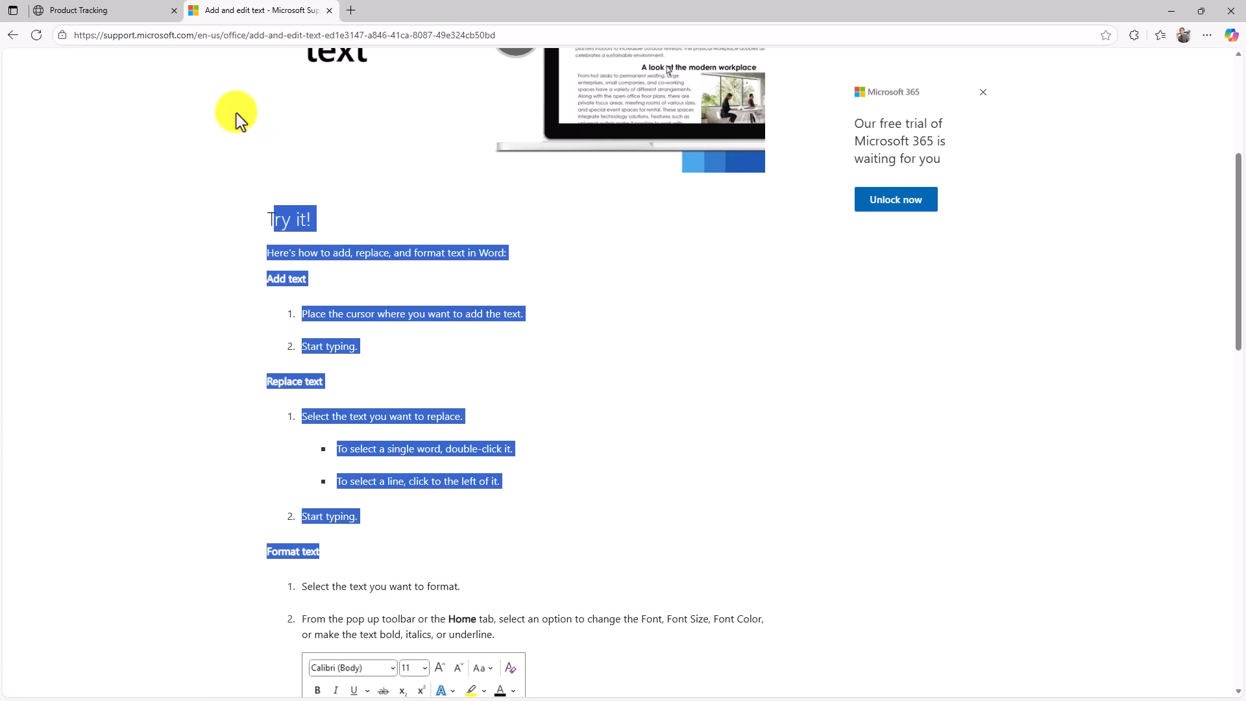
mouse_move(145, 35)
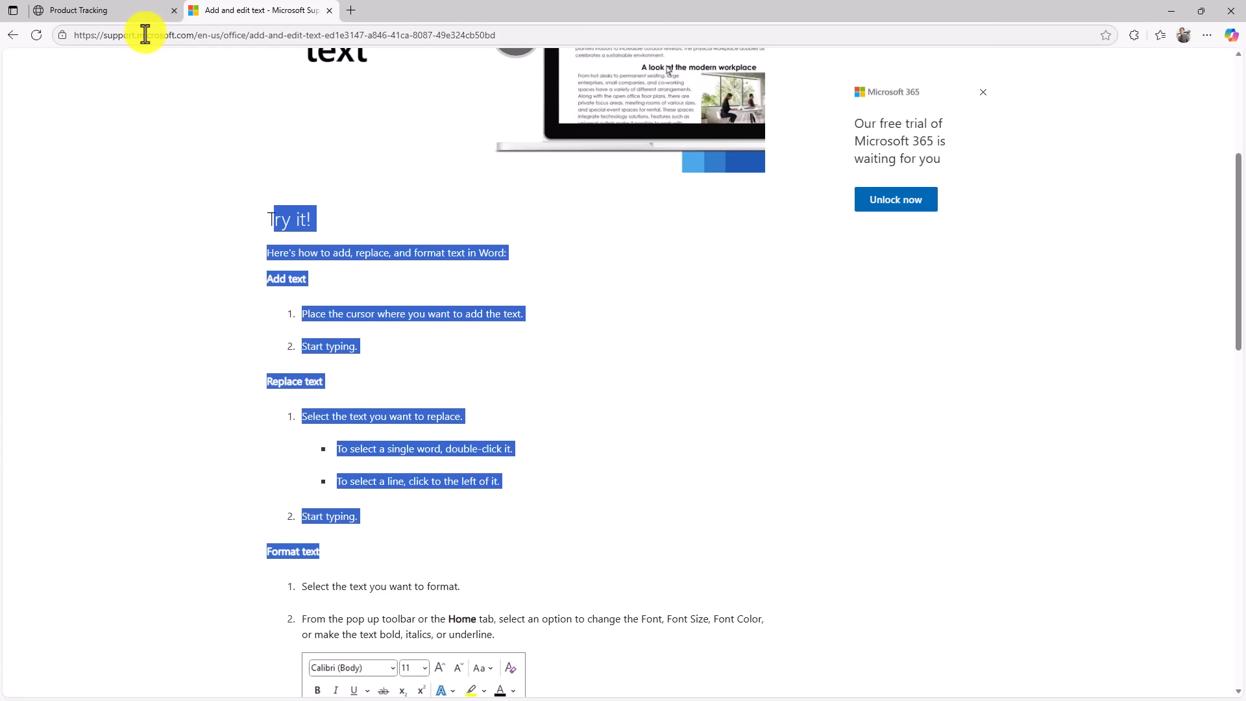
click(79, 9)
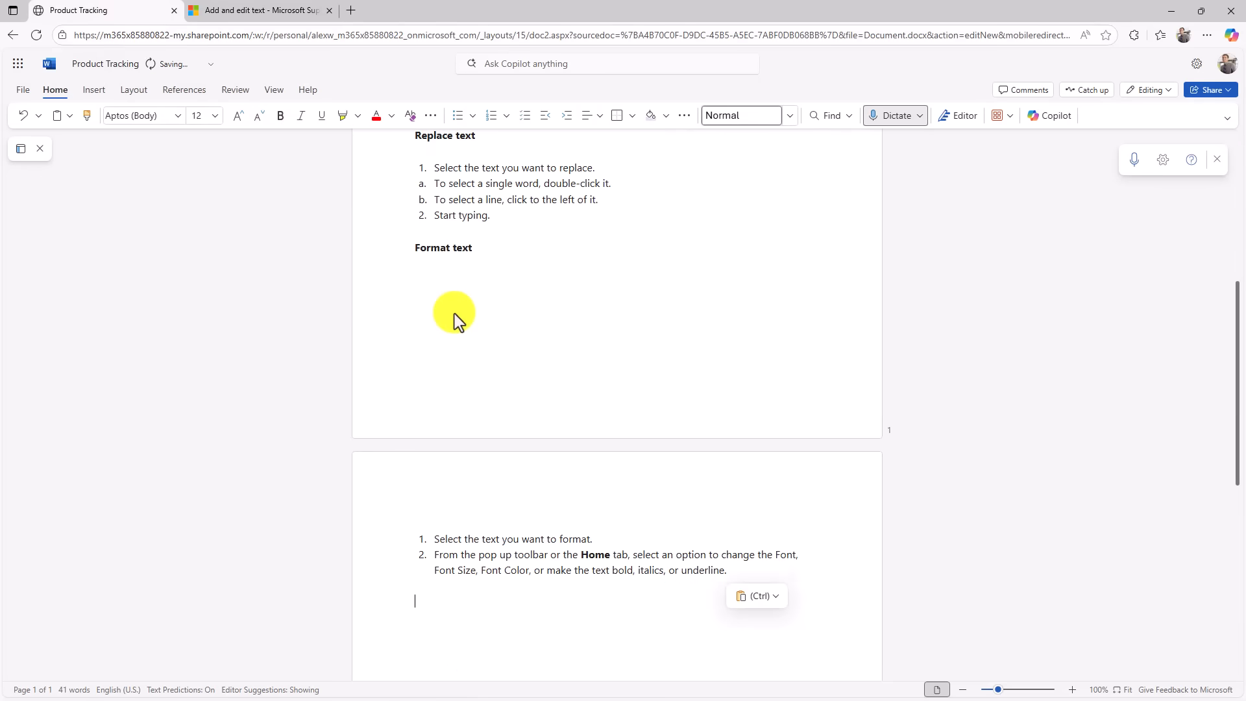
- Paste the copied steps below the table using Merge Formatting so they match the document
scroll(up, 3)
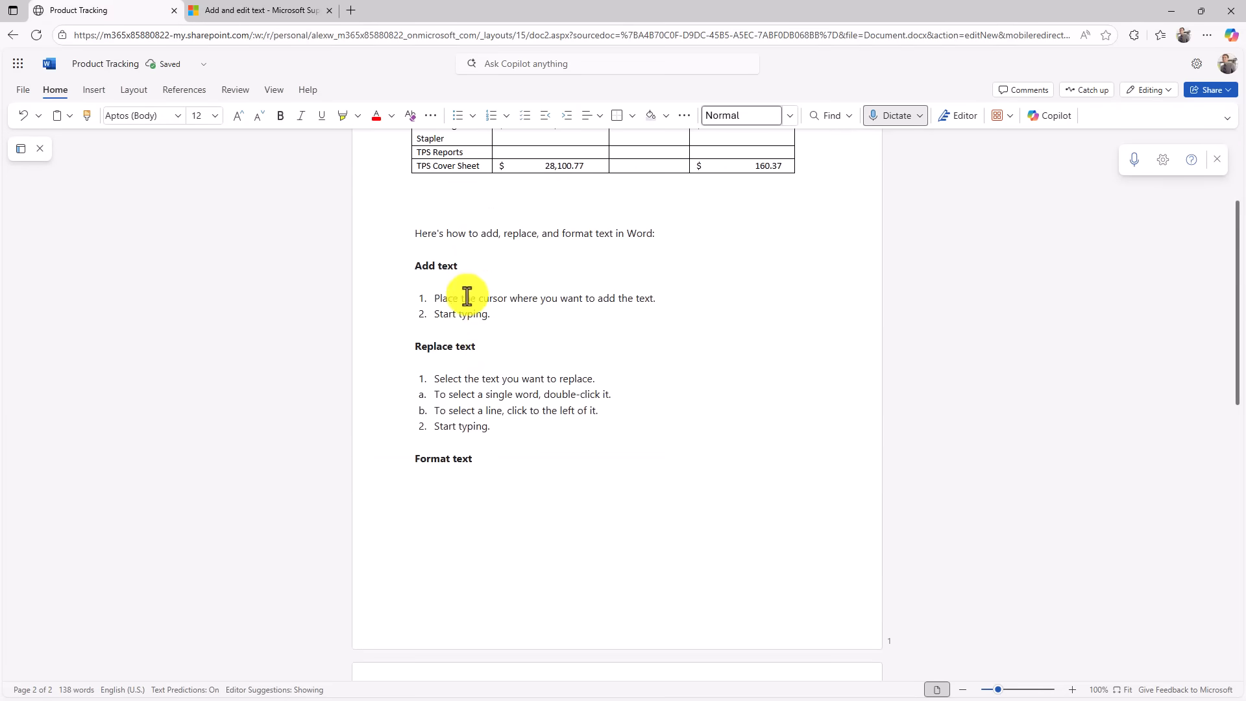
mouse_move(306, 83)
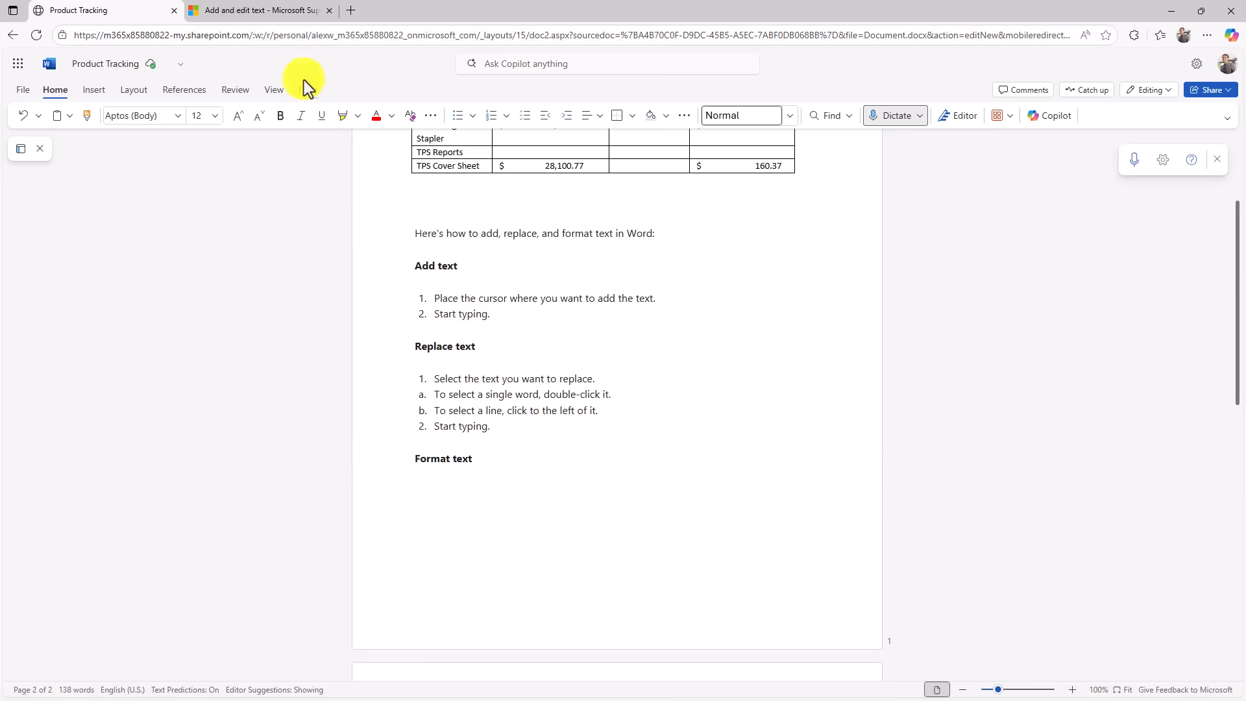
scroll(down, 3)
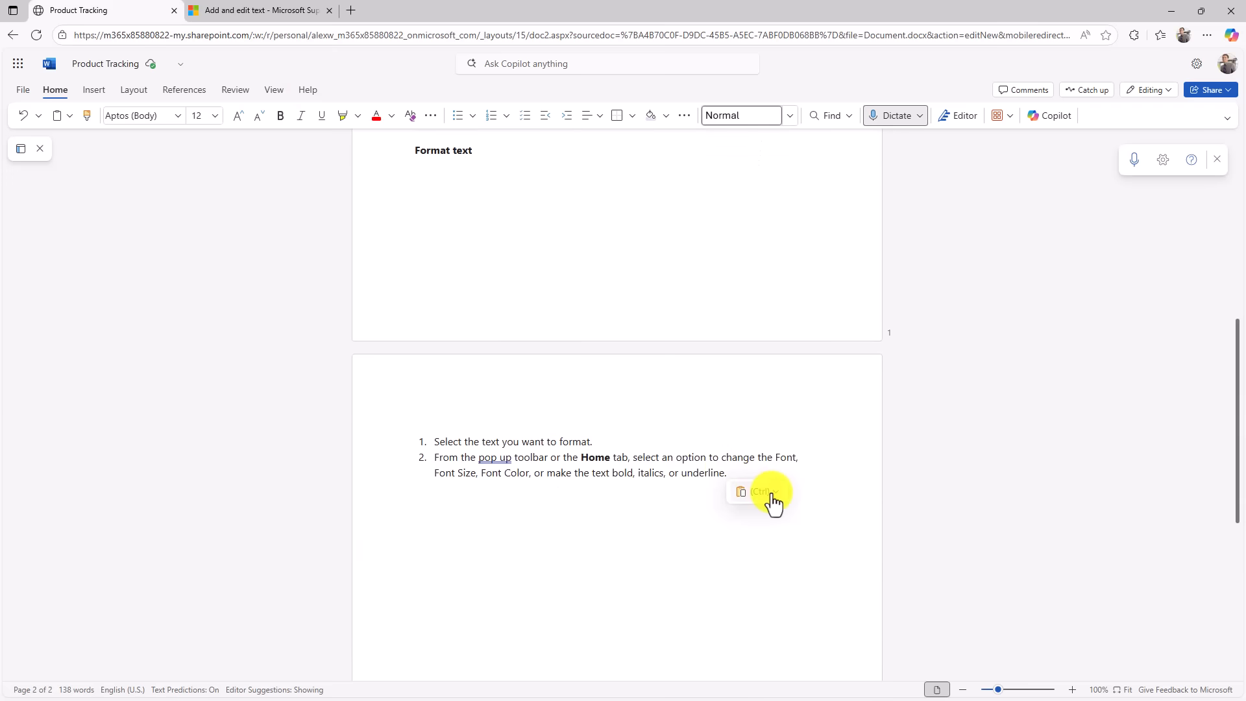
click(741, 491)
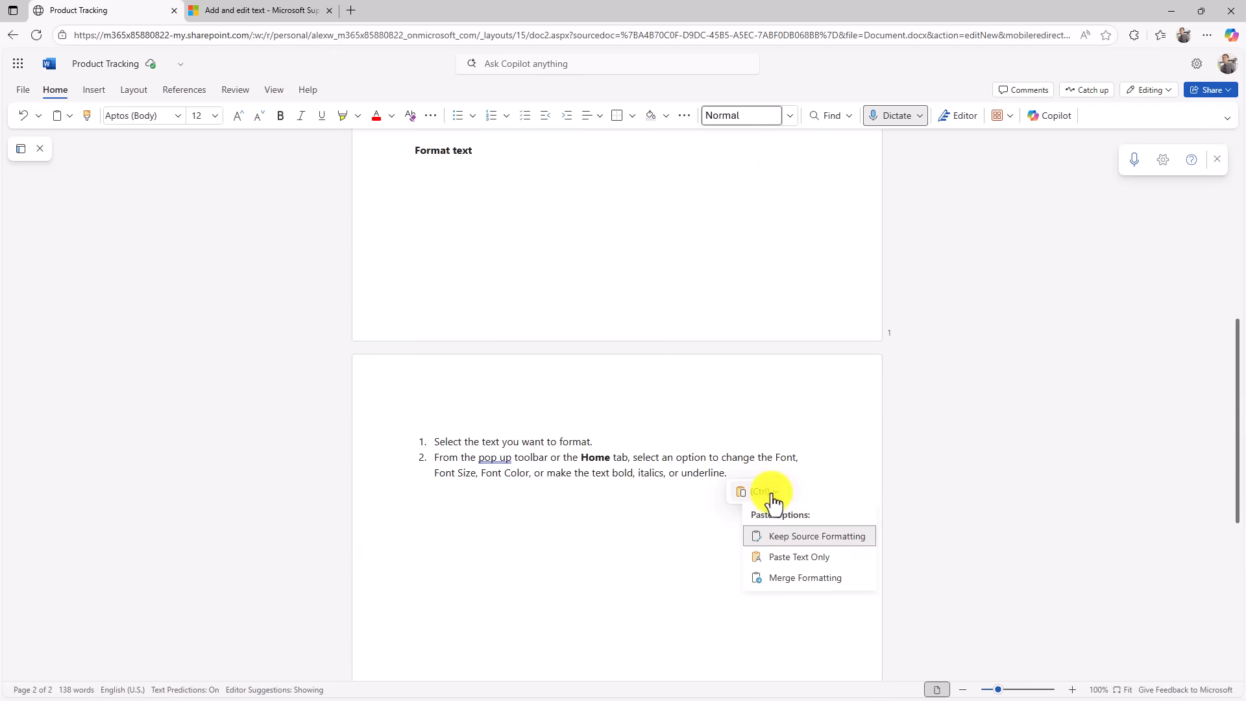
mouse_move(796, 585)
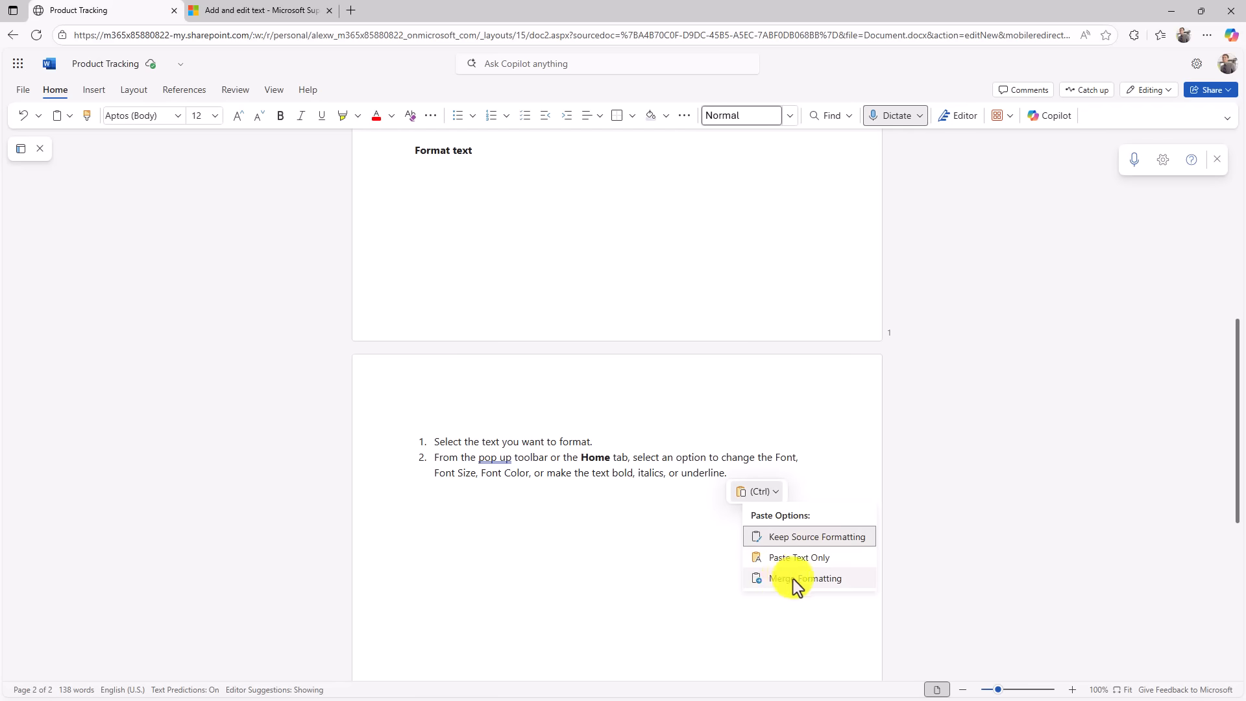
mouse_move(831, 588)
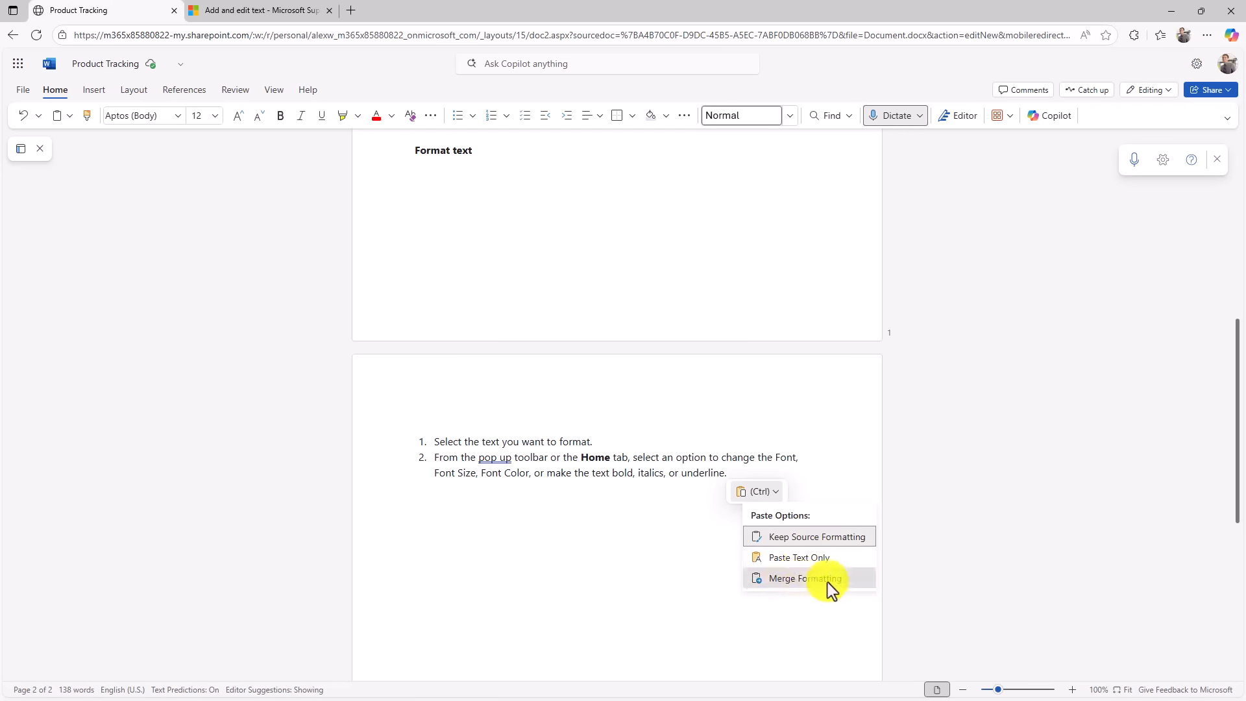
click(805, 578)
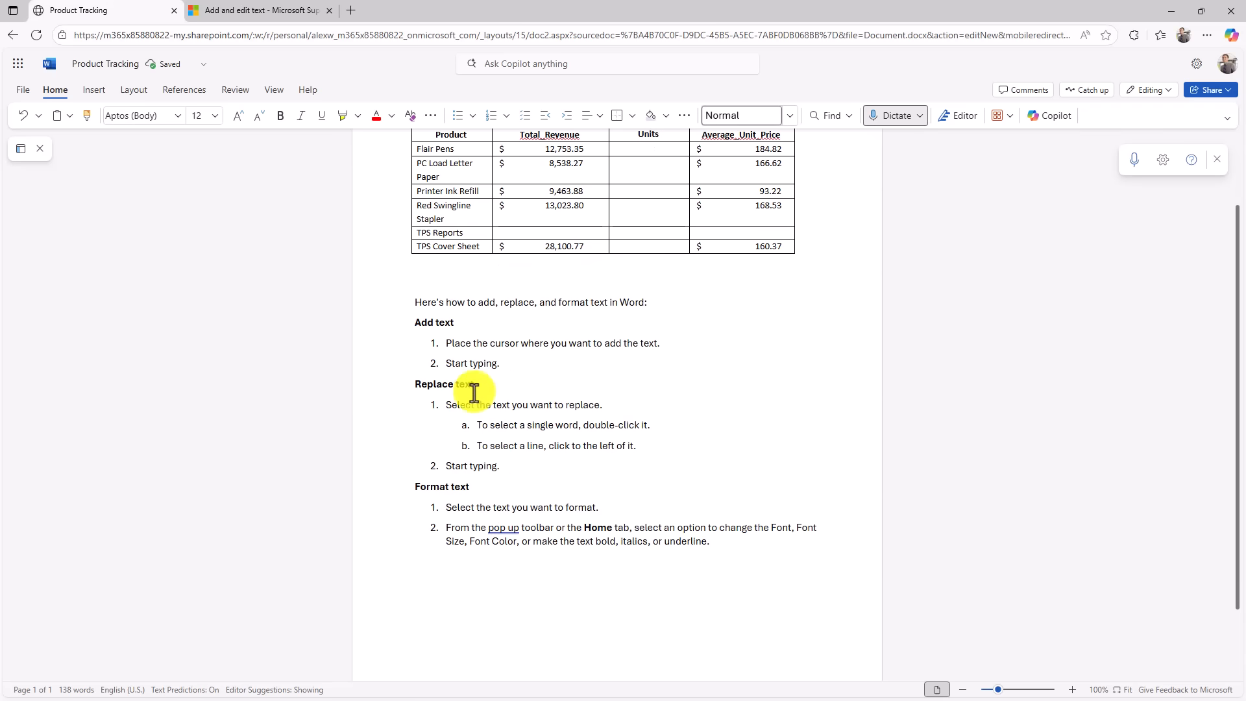
scroll(up, 3)
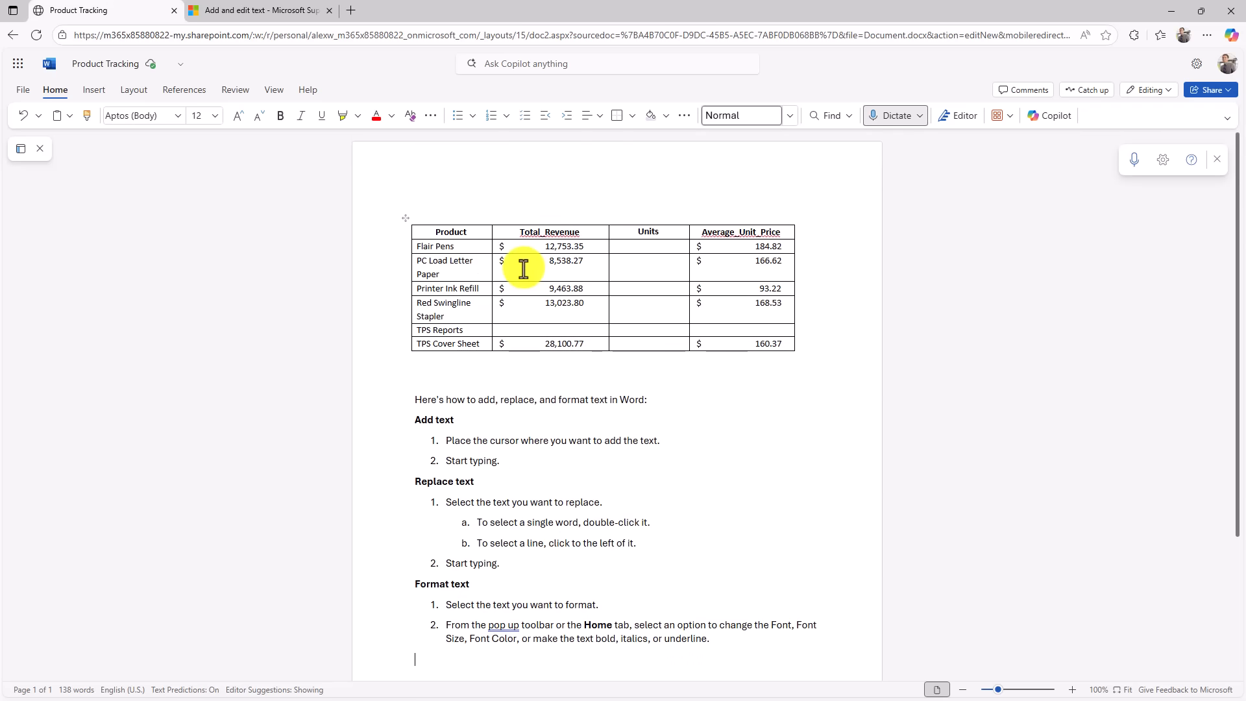
mouse_move(278, 8)
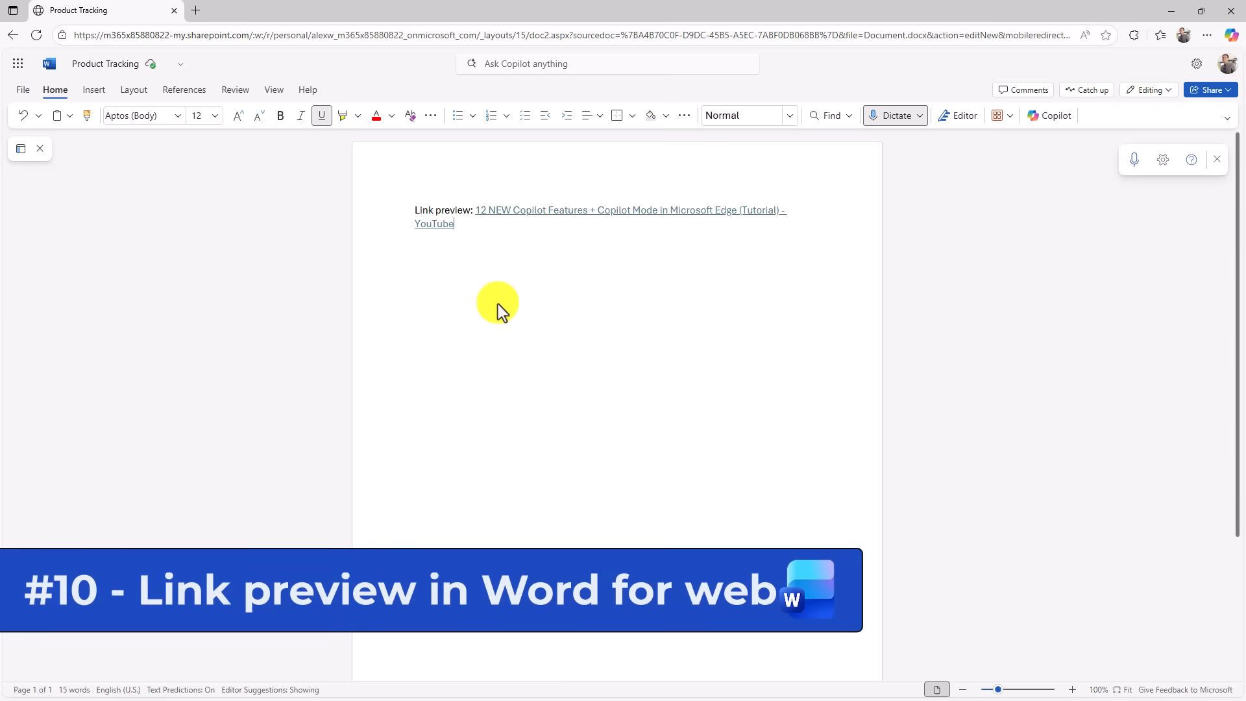
mouse_move(753, 284)
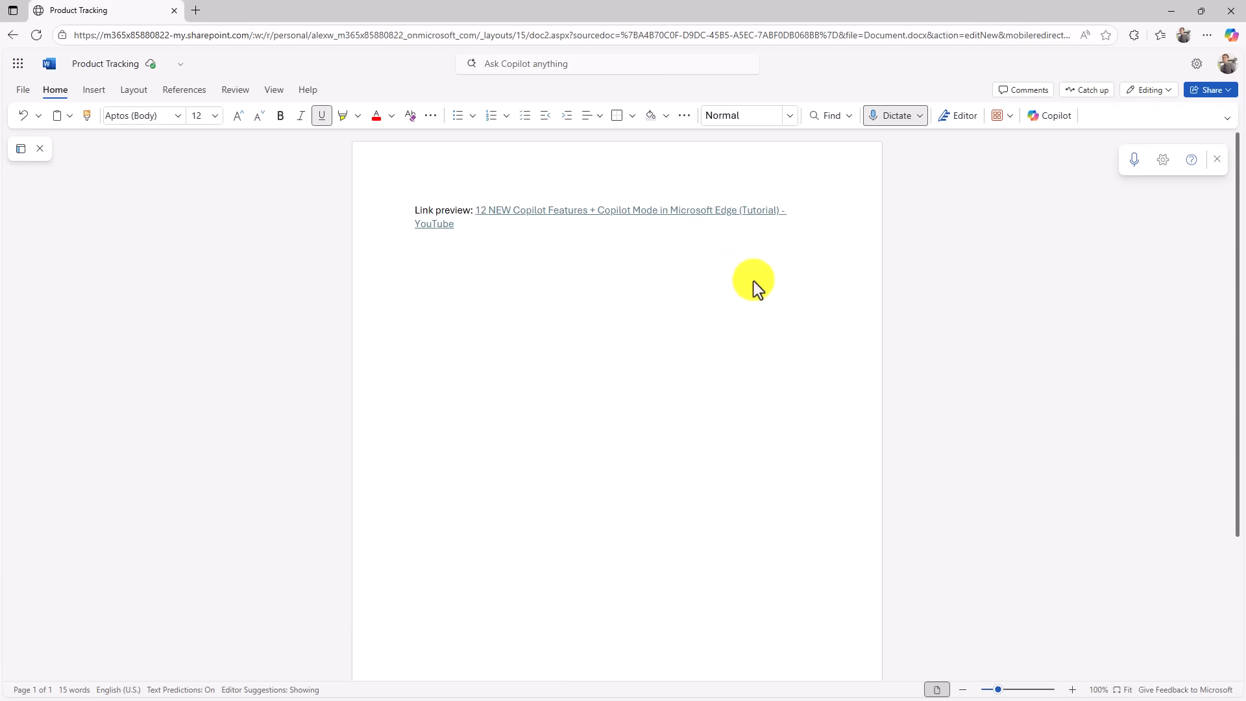
mouse_move(735, 220)
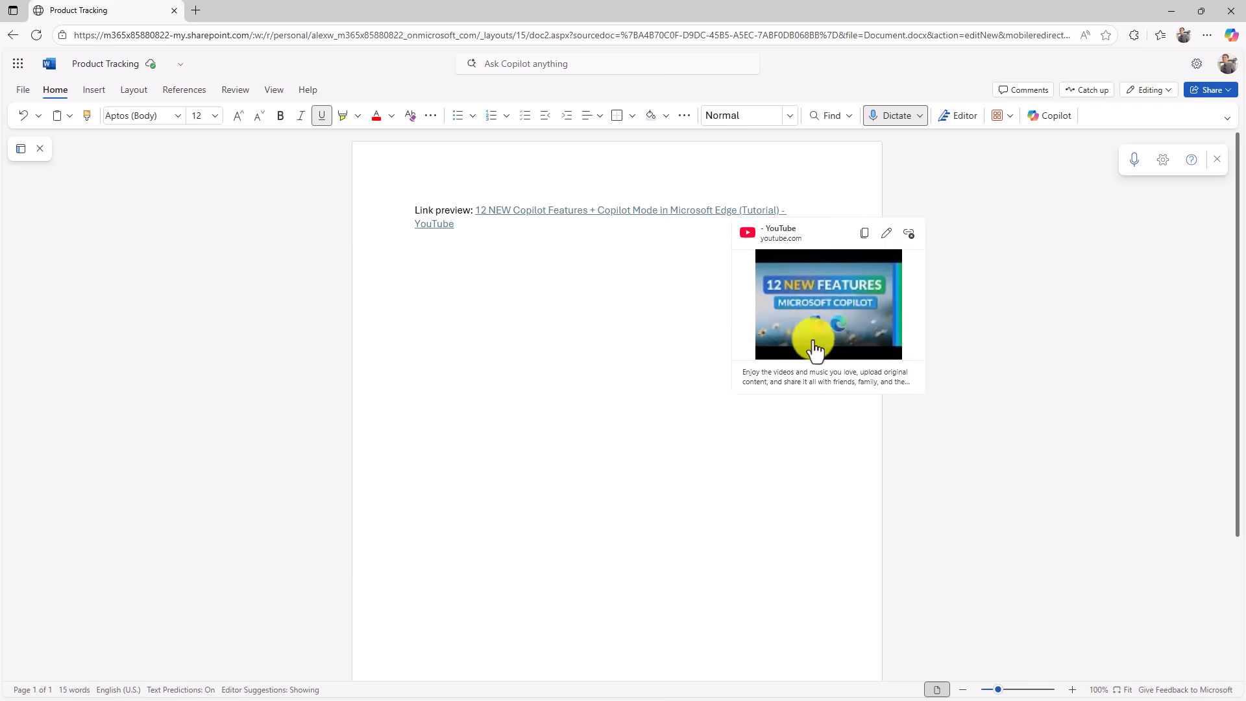
mouse_move(831, 306)
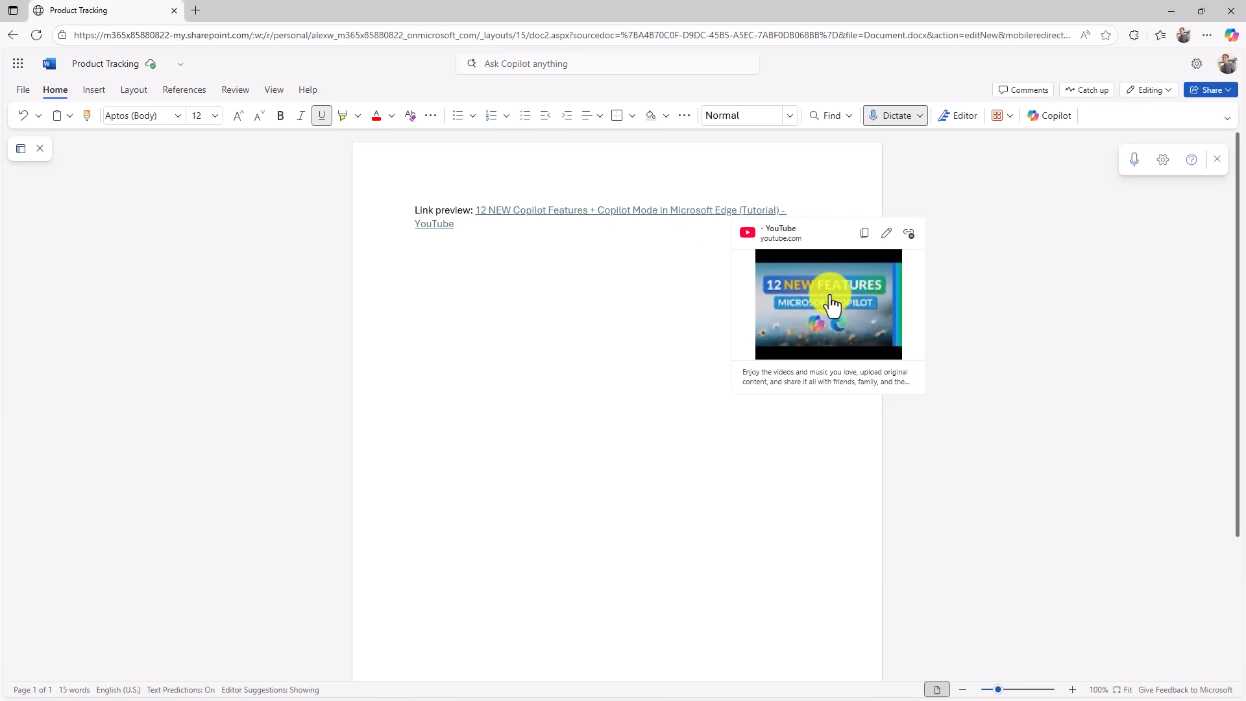
mouse_move(849, 329)
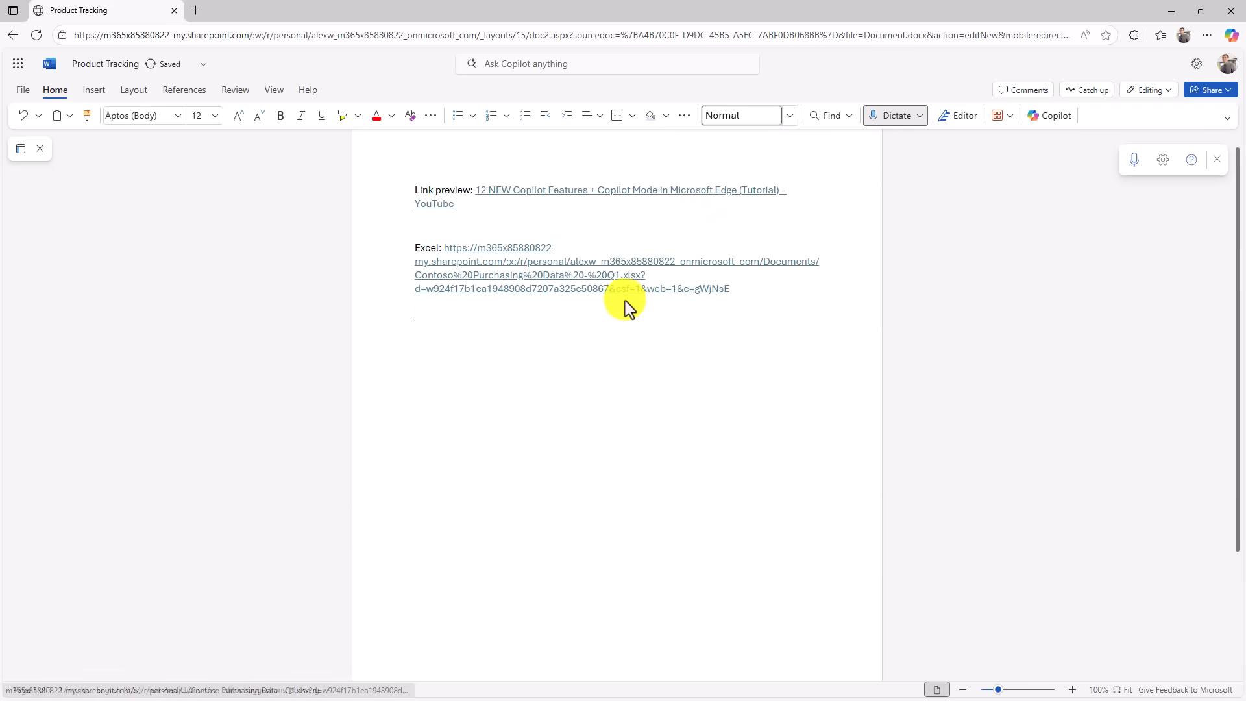
mouse_move(552, 274)
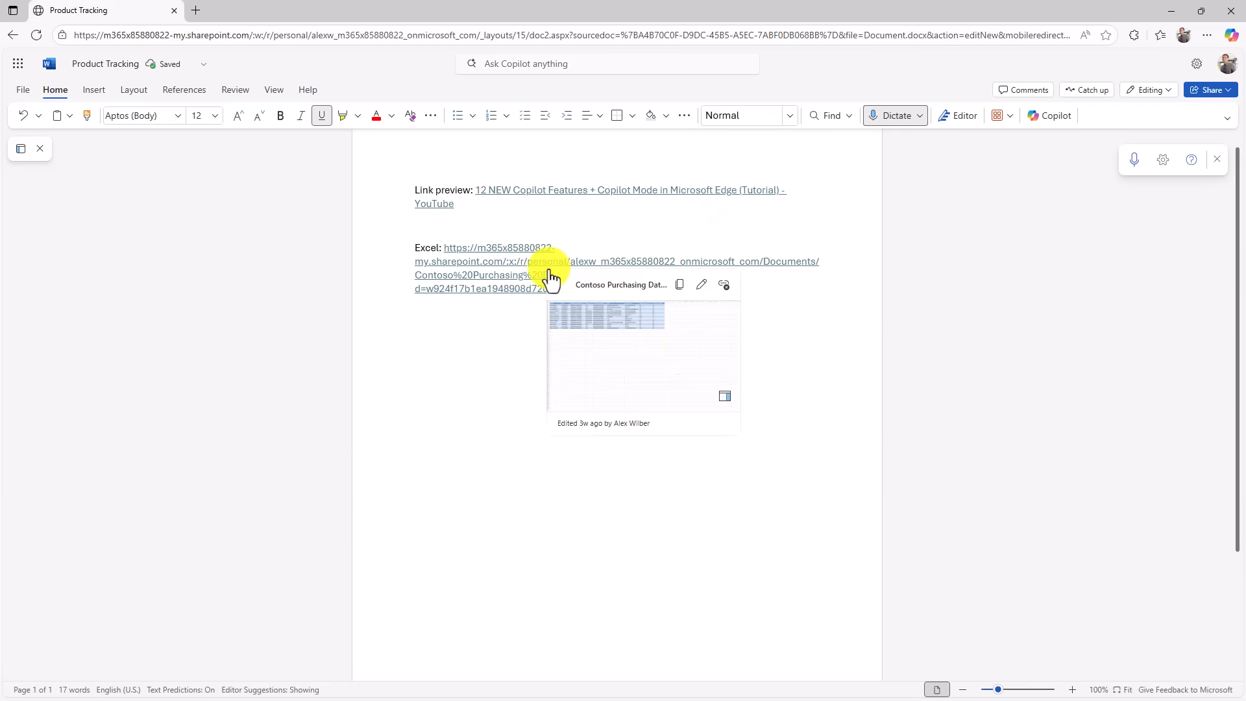
mouse_move(676, 331)
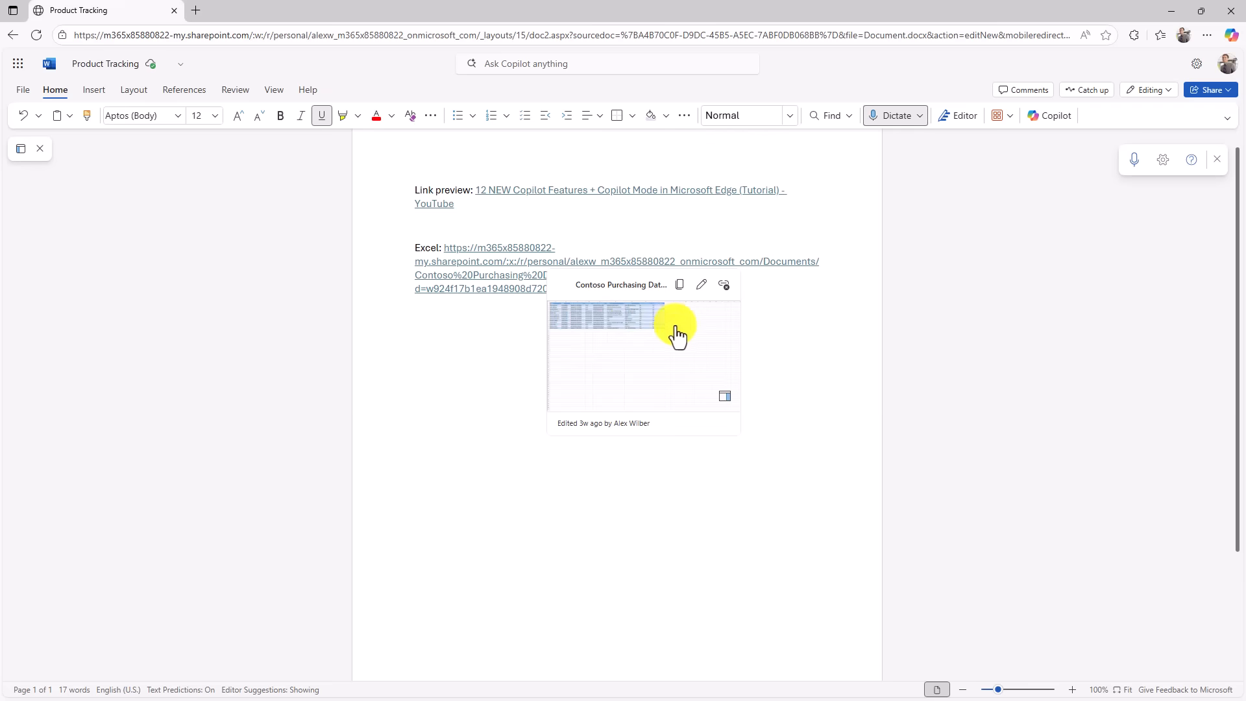
mouse_move(724, 396)
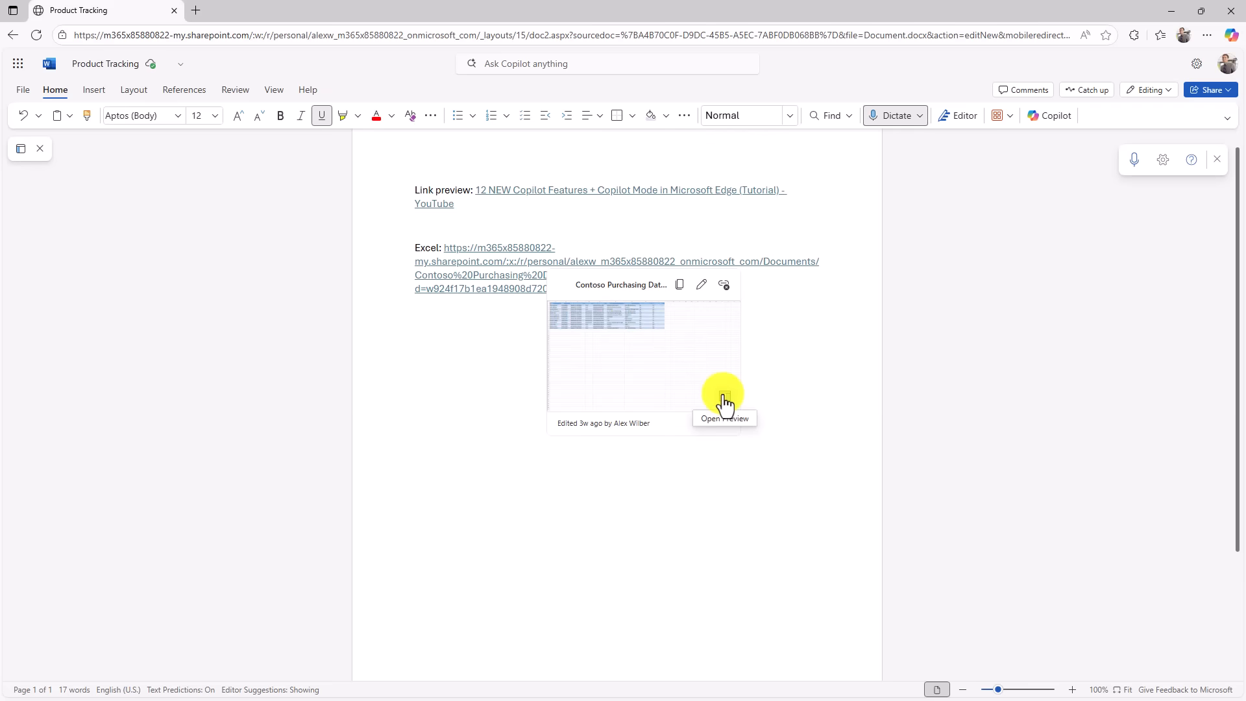
- Show the linked Excel workbook's sheet in the preview pane beside the document
click(725, 419)
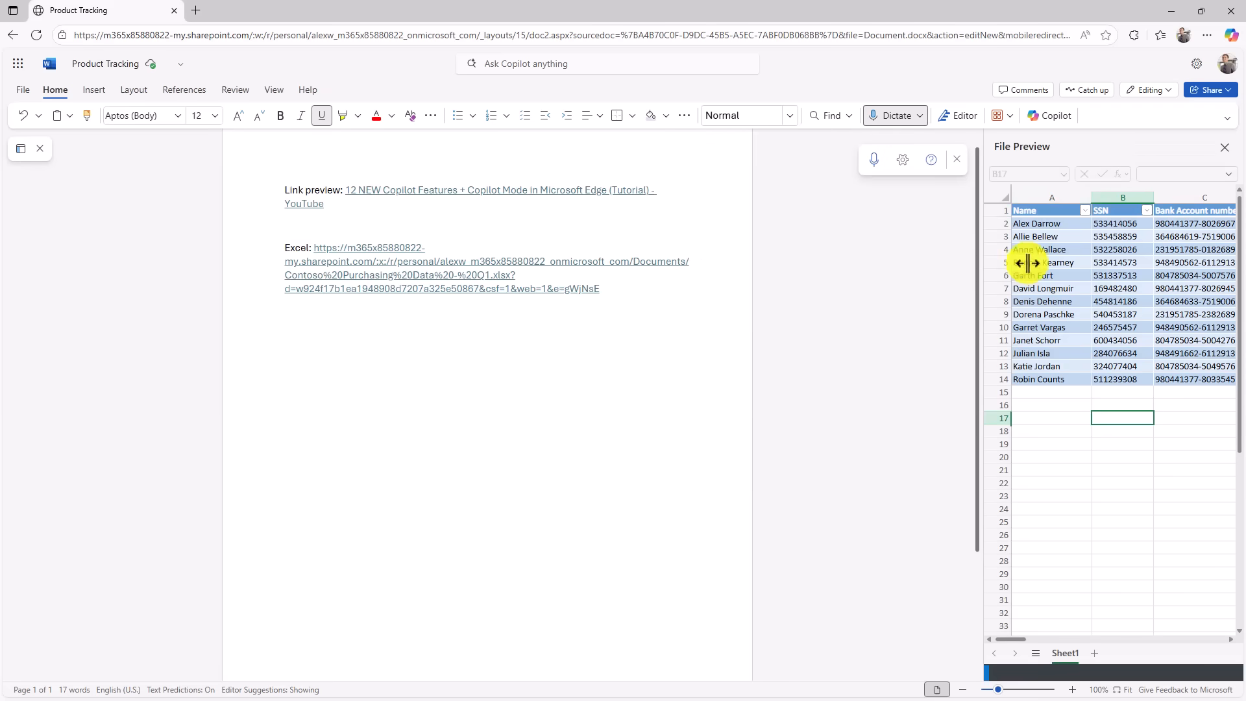
scroll(right, 3)
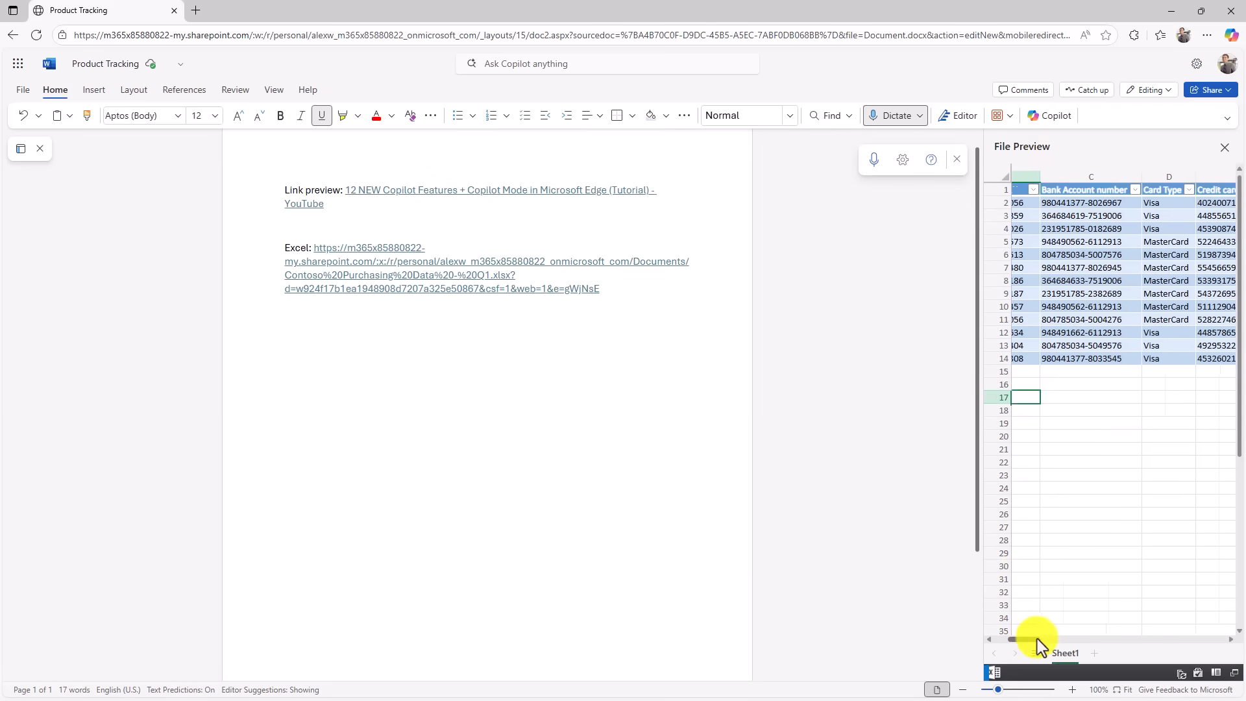